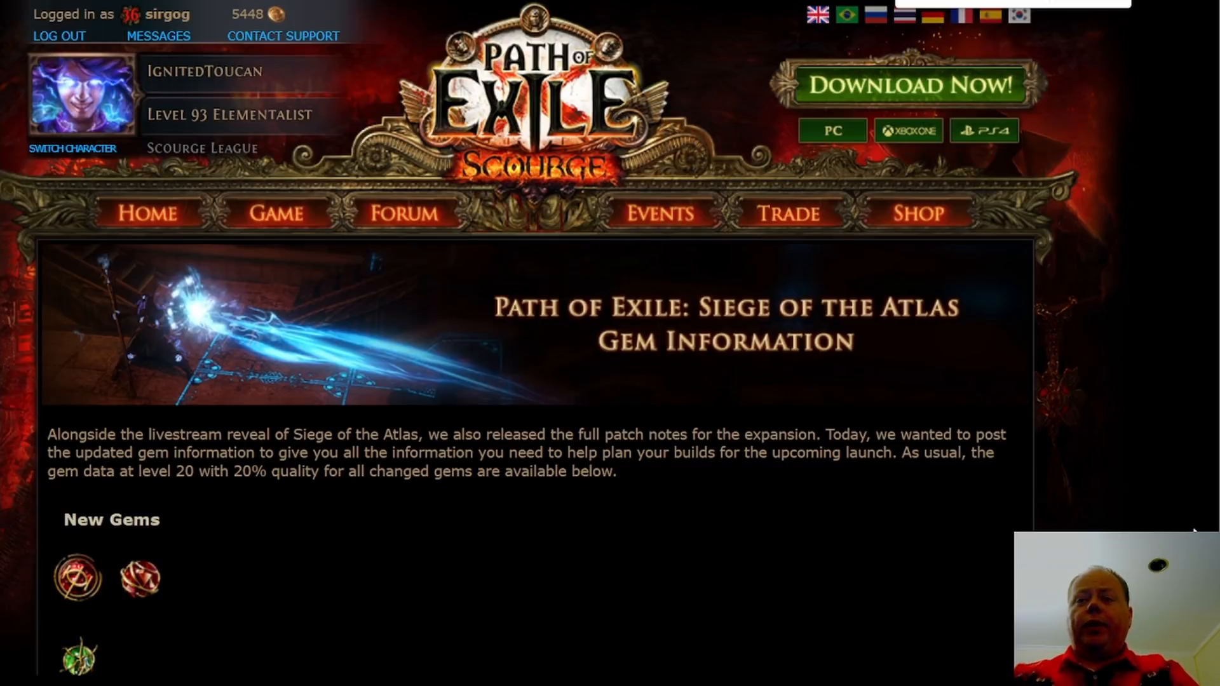
- Scroll to Updated Gems and show old-versus-new values, like Vaal Burning Arrow's 90% to 70%
scroll(down, 3)
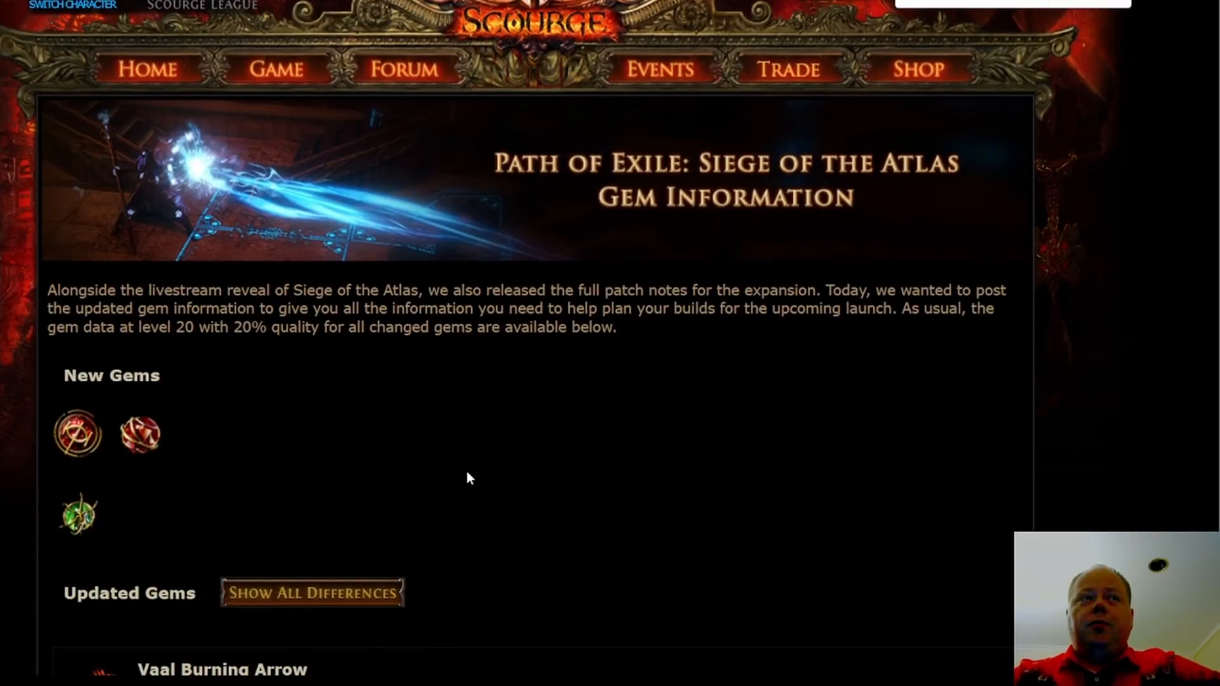
mouse_move(284, 513)
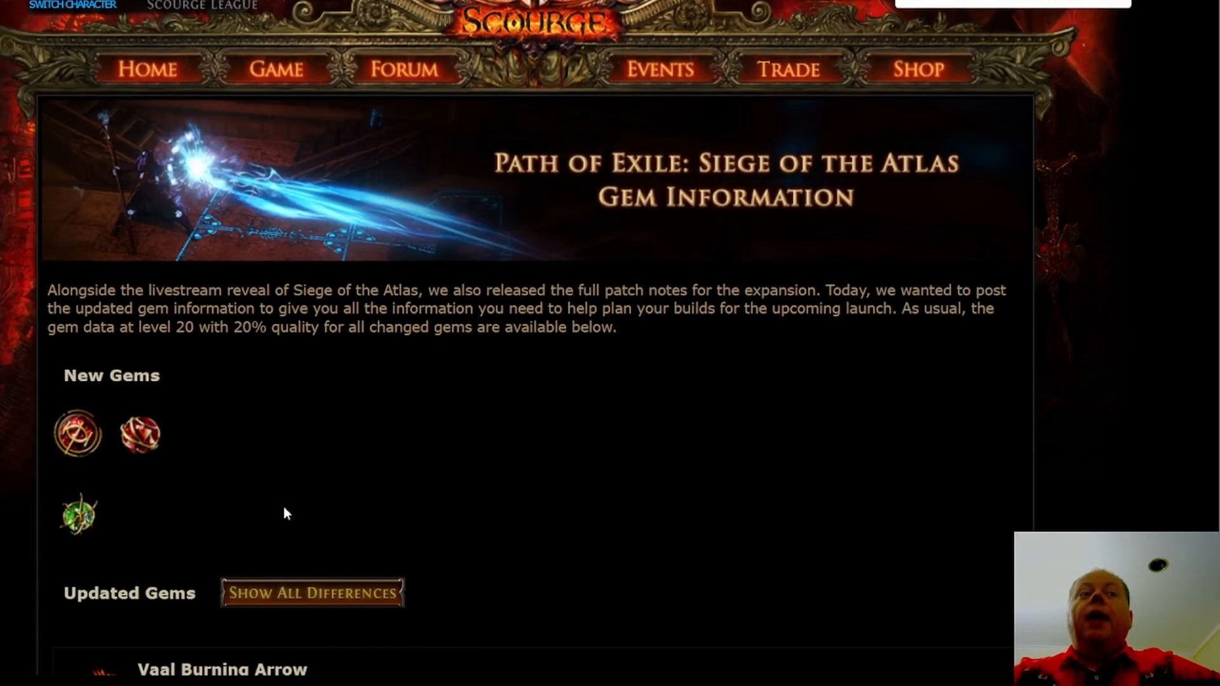
mouse_move(257, 430)
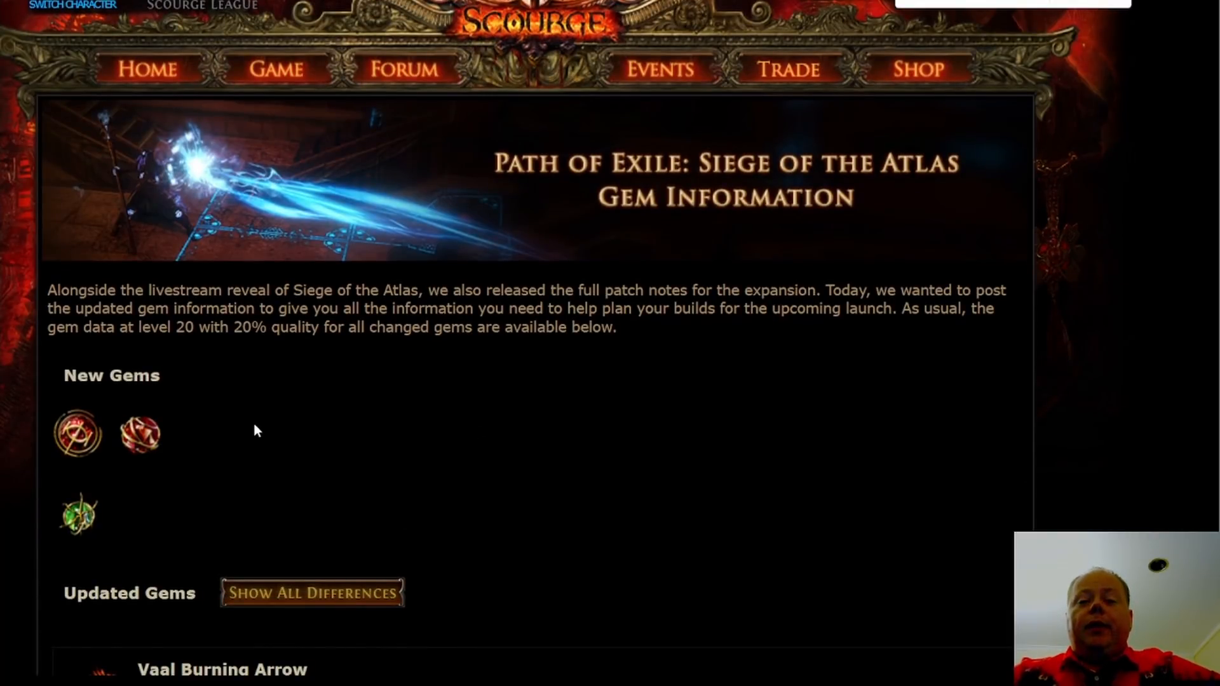
scroll(down, 3)
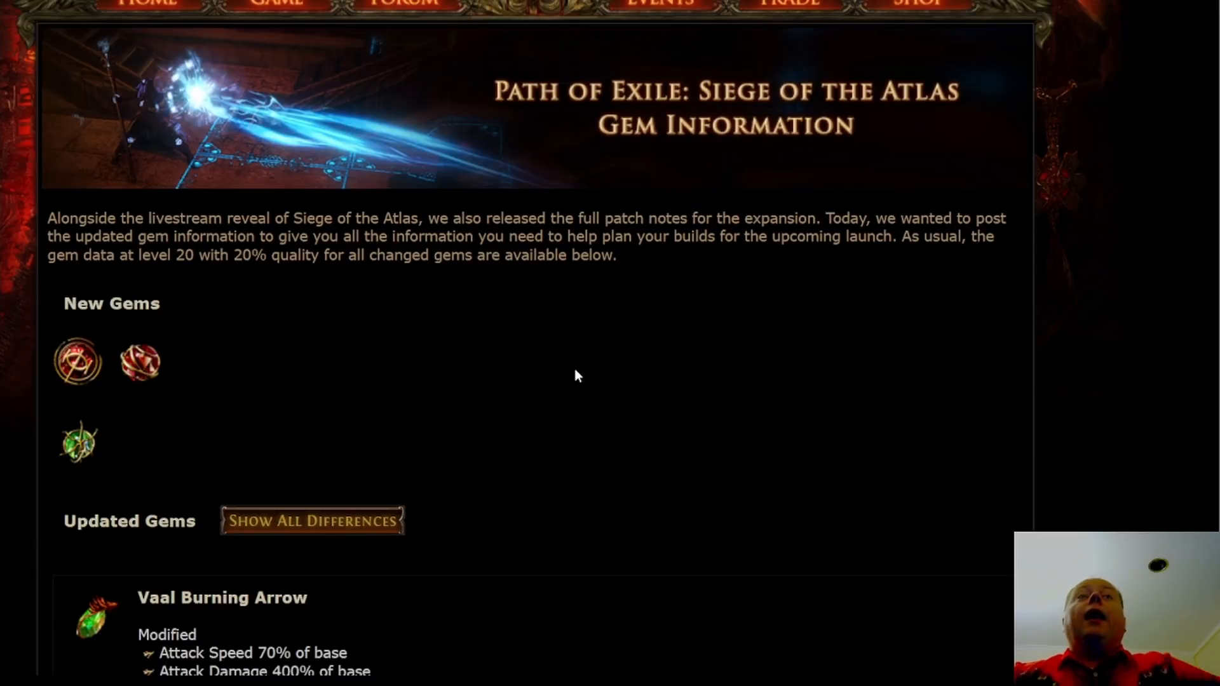
scroll(down, 3)
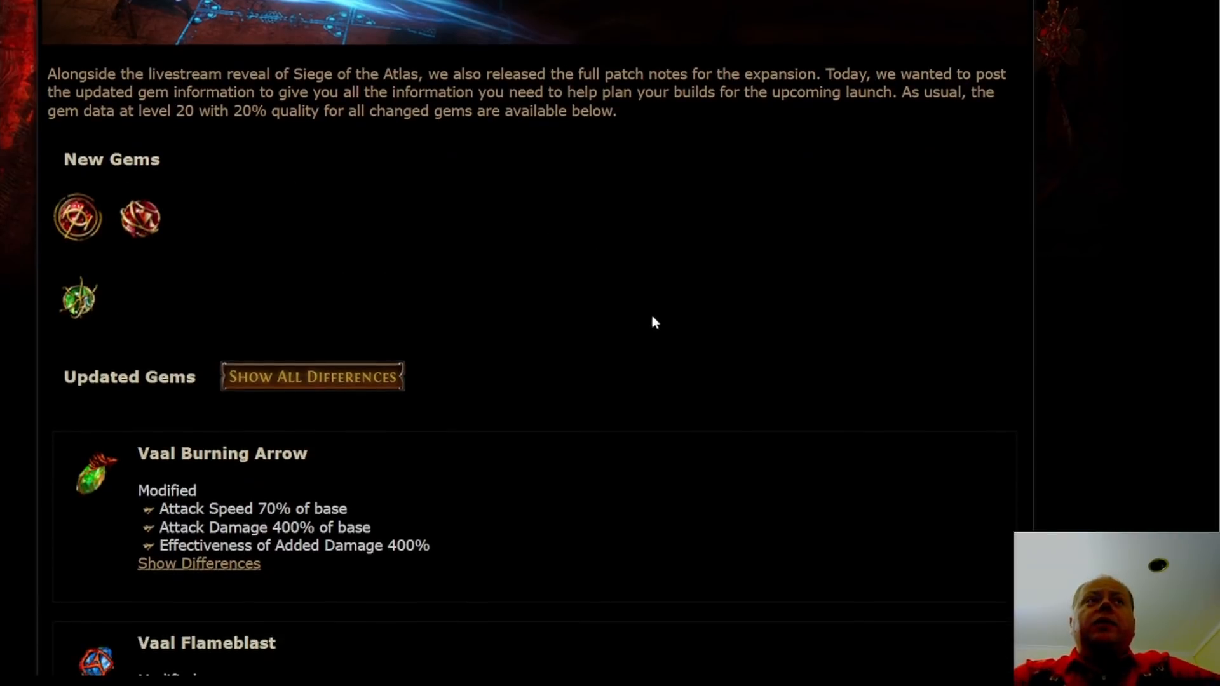
scroll(down, 3)
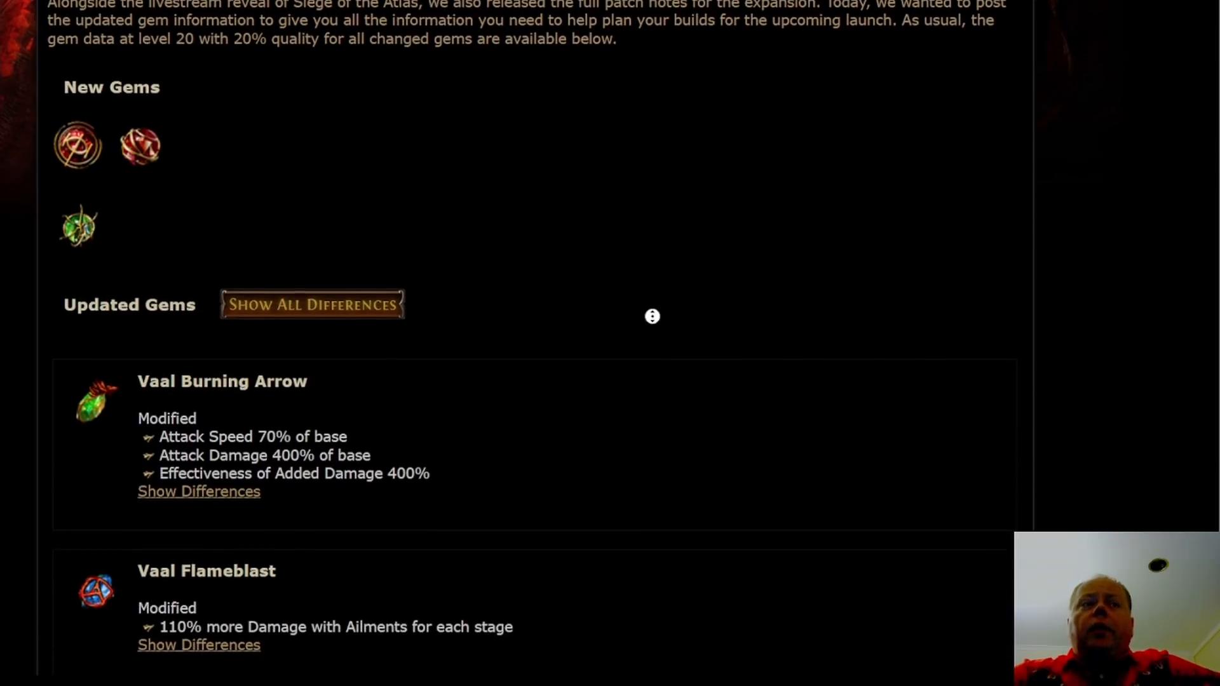
scroll(down, 3)
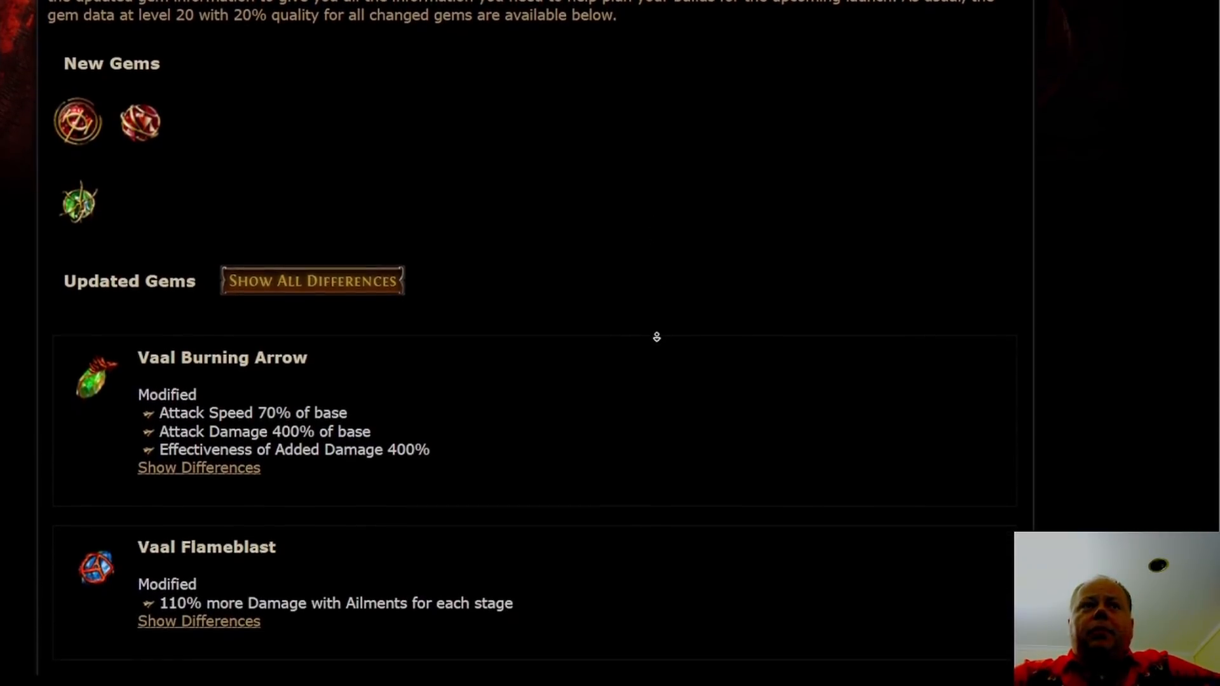
scroll(down, 3)
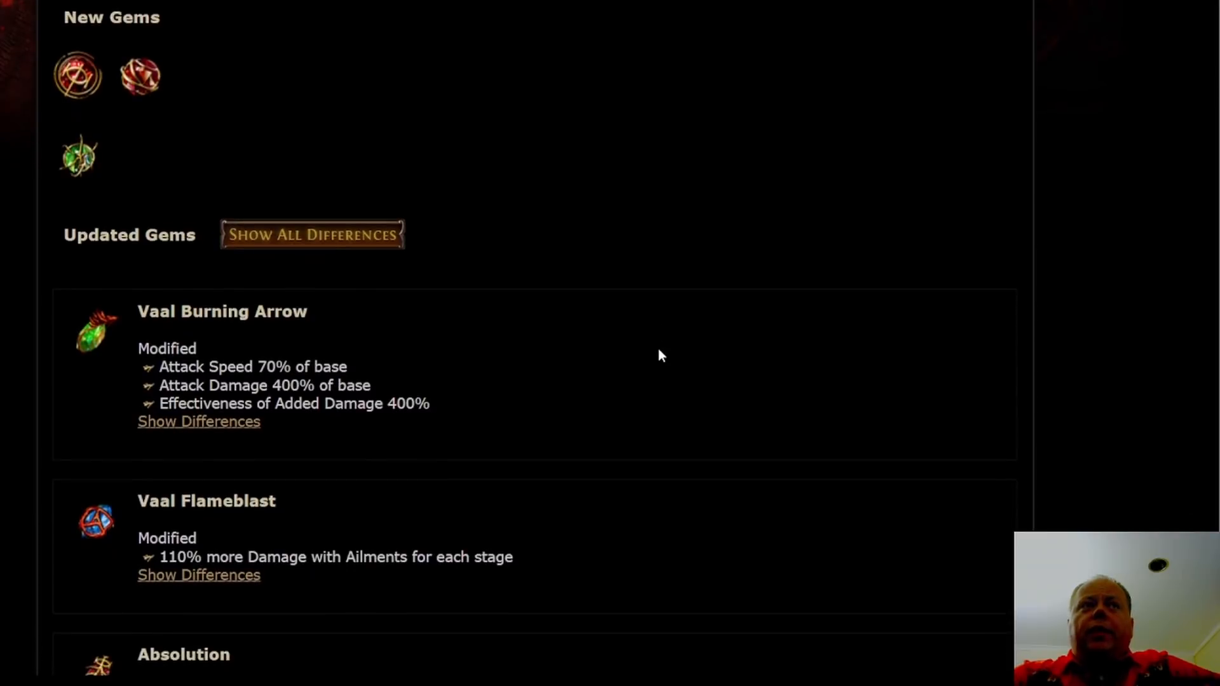
scroll(down, 3)
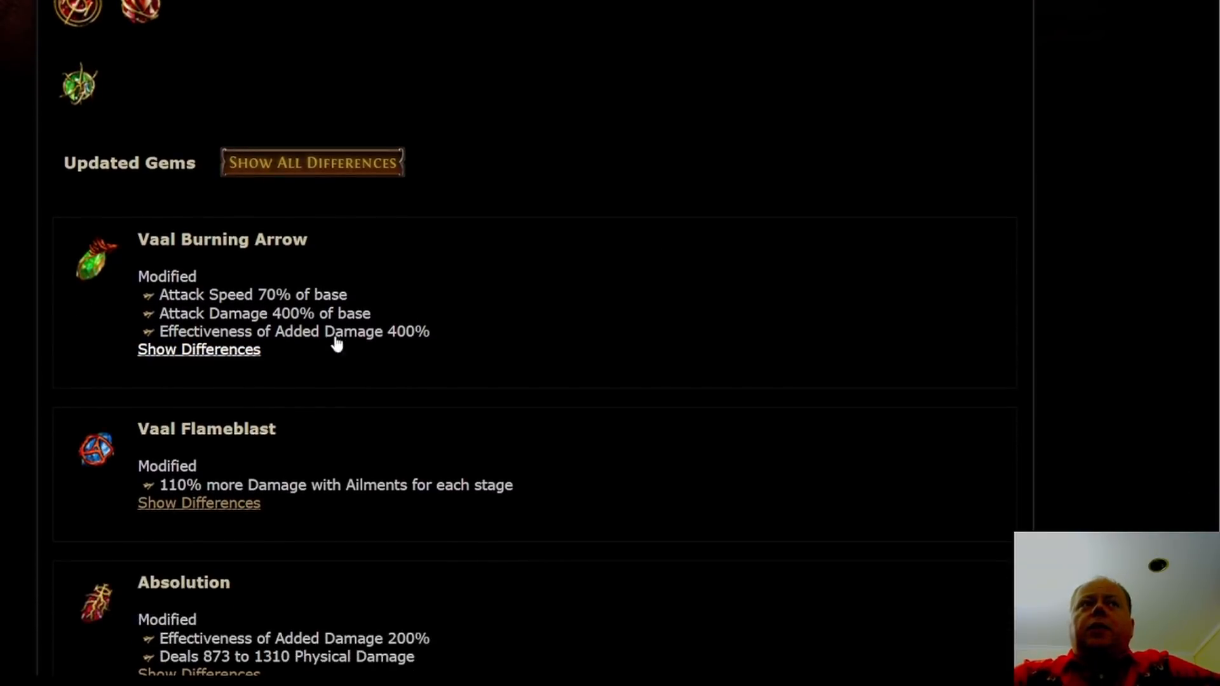
click(311, 163)
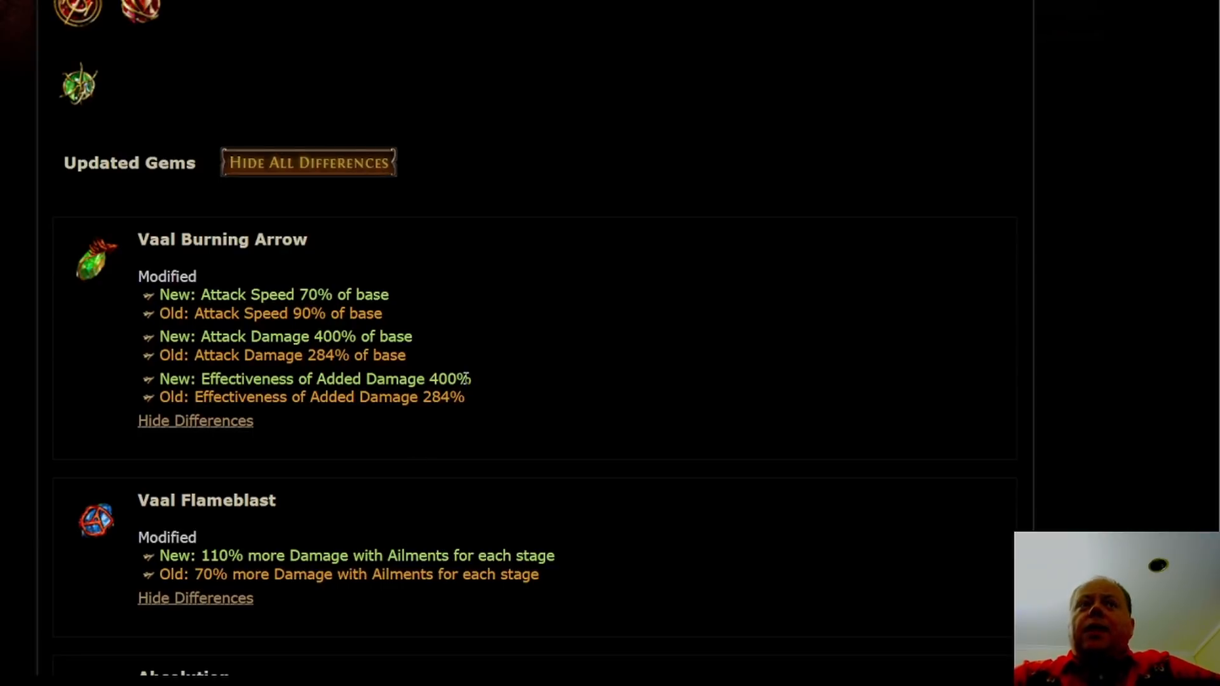
mouse_move(586, 344)
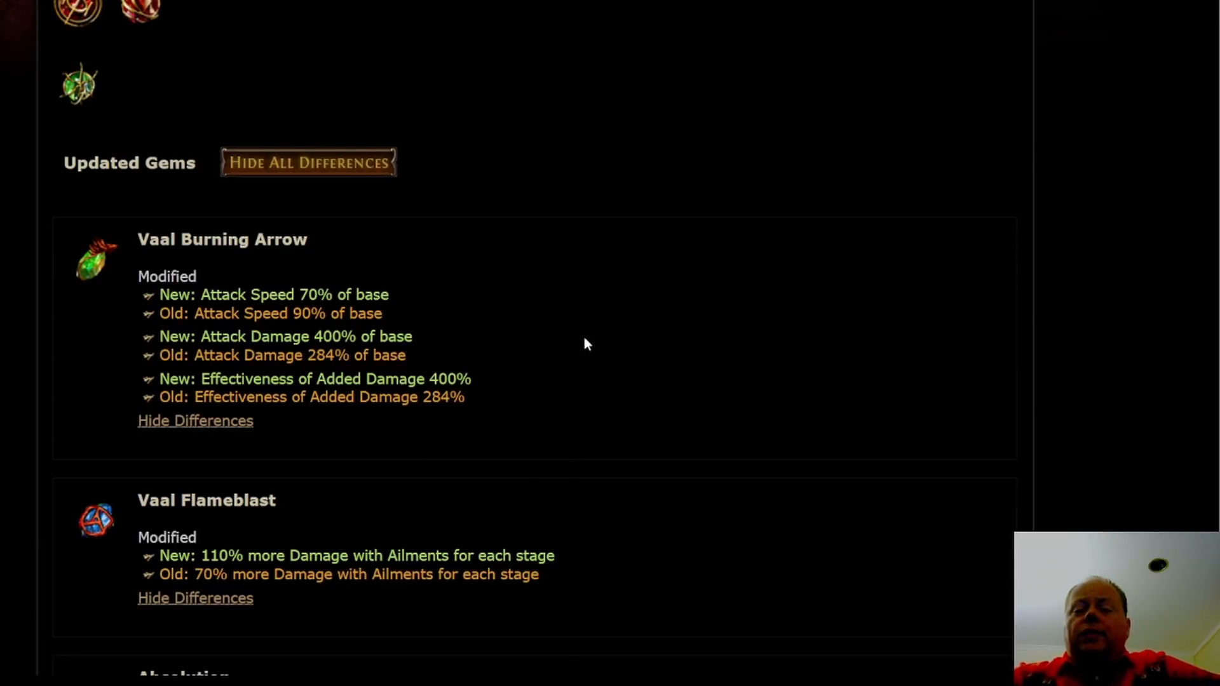
mouse_move(551, 394)
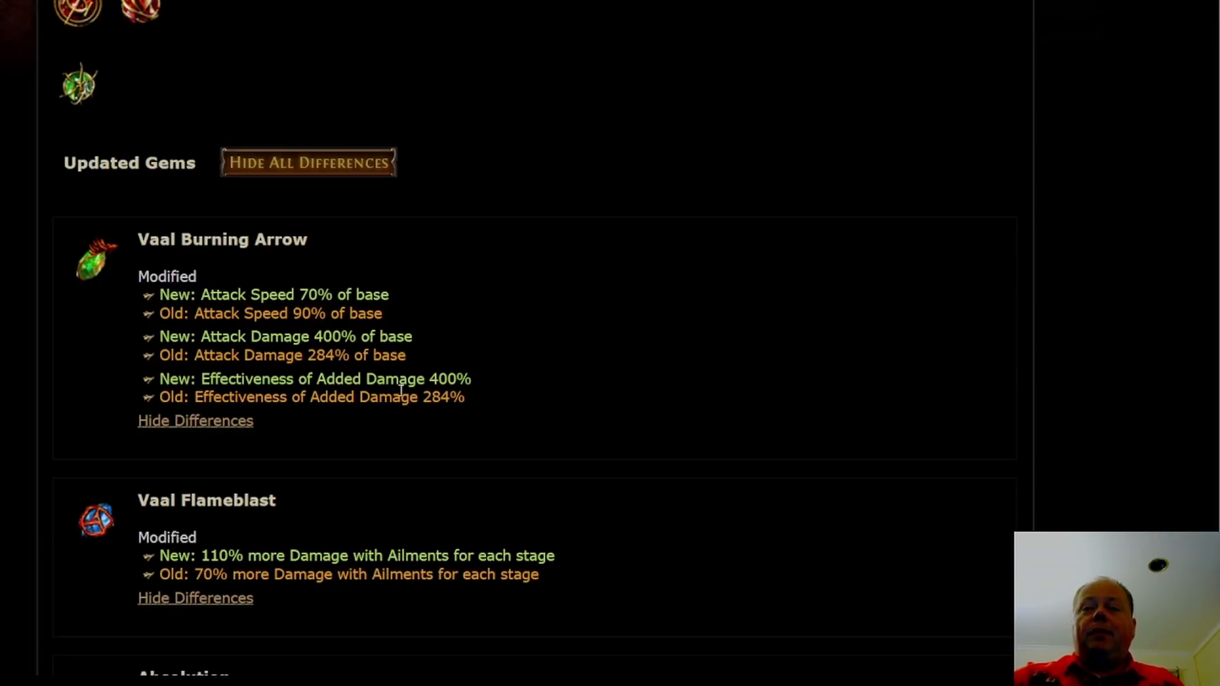
mouse_move(391, 446)
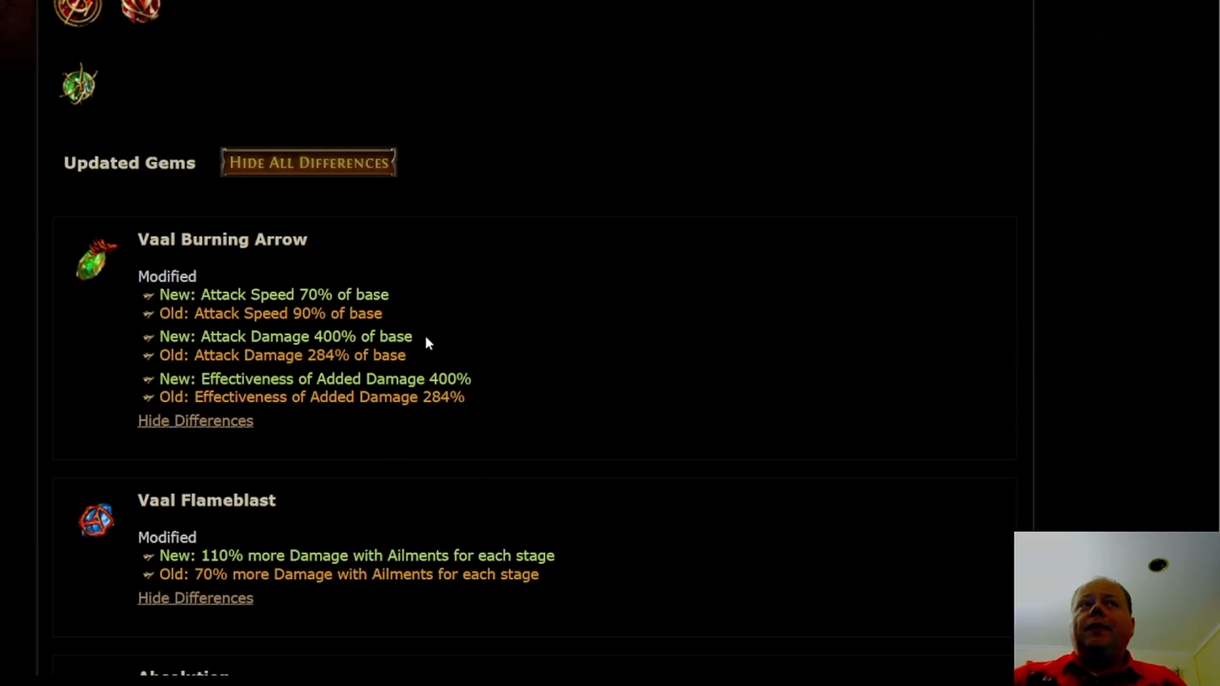
mouse_move(439, 389)
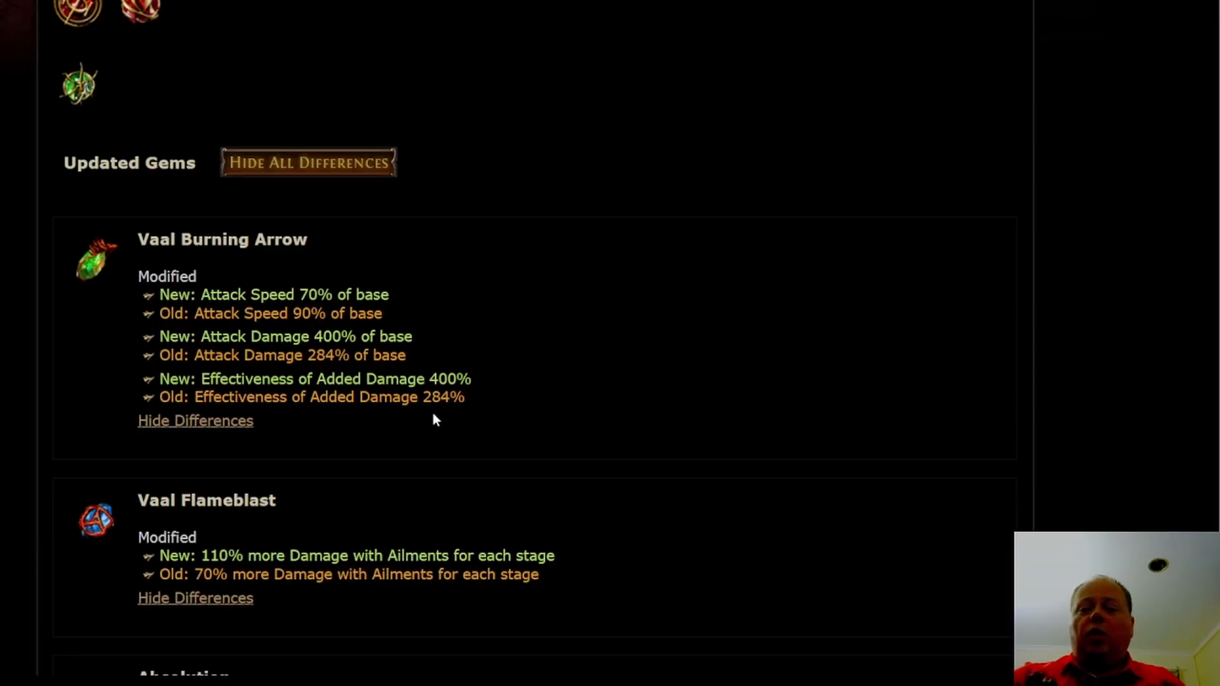
- Scroll past Vaal Burning Arrow to read the Vaal Flameblast, Absolution and Cleave changes
scroll(down, 3)
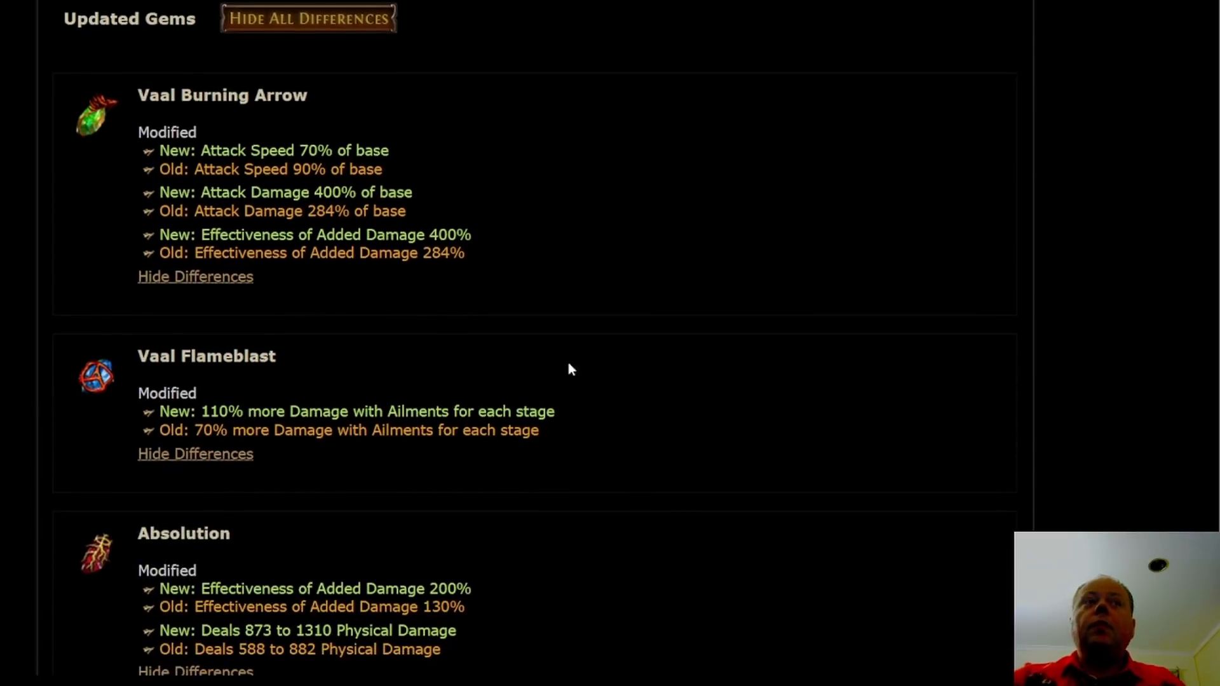
scroll(down, 3)
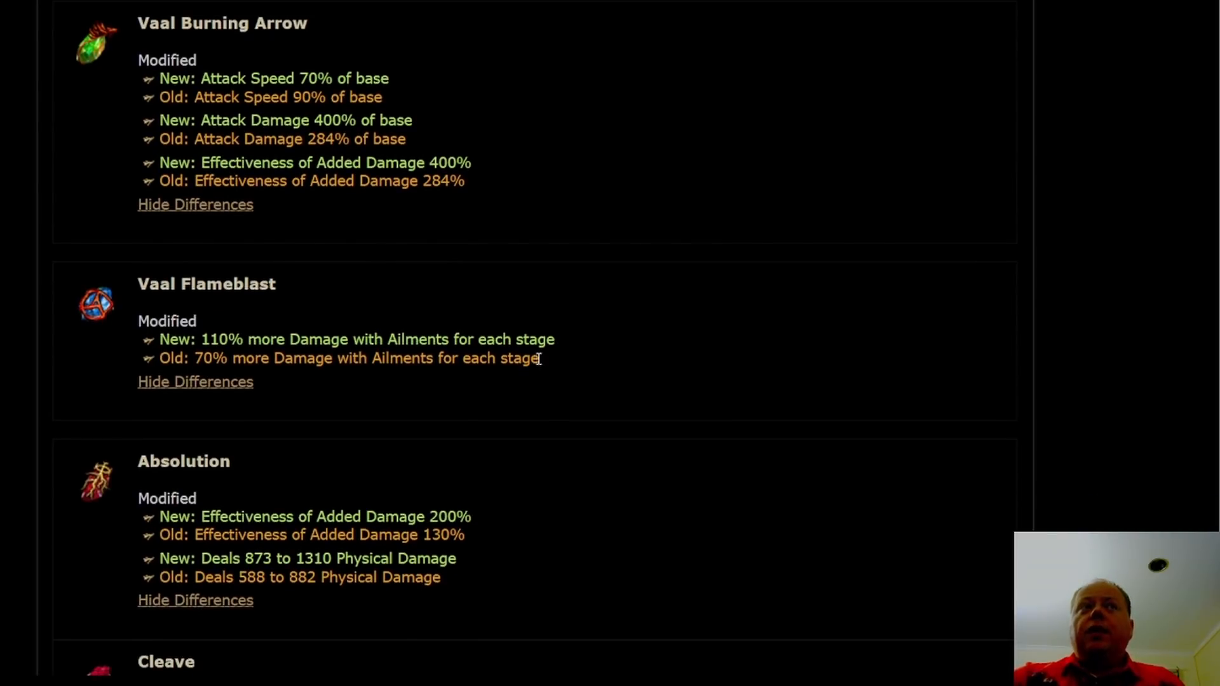
scroll(down, 3)
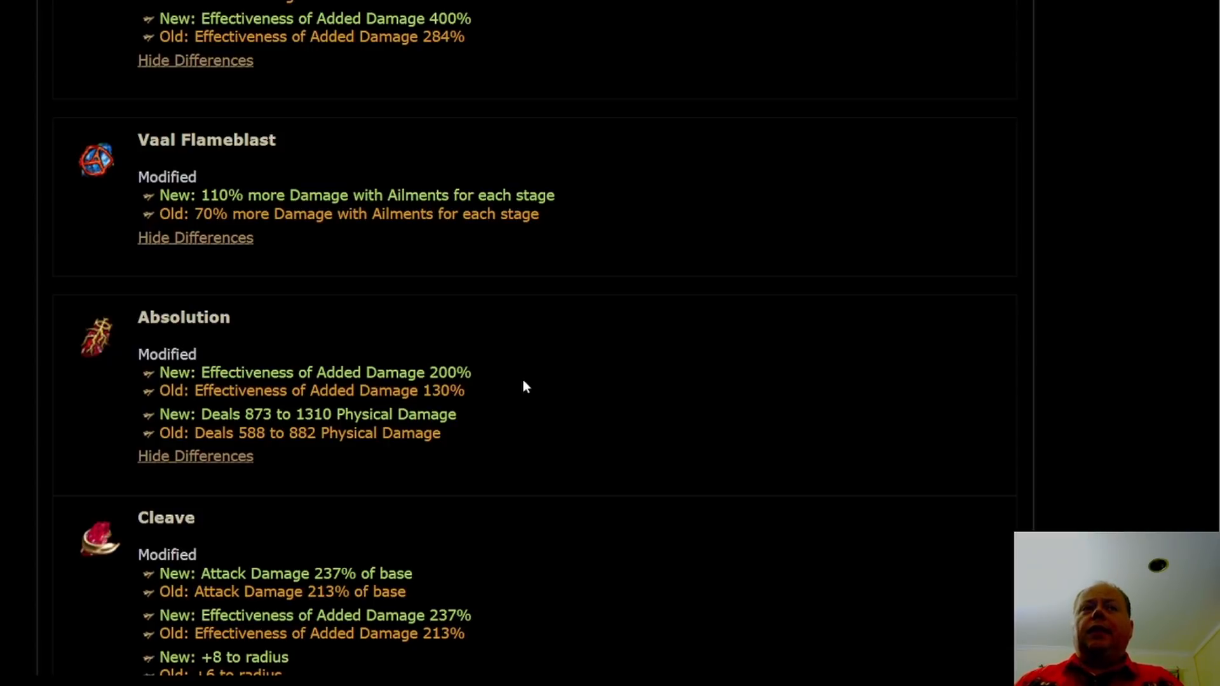
mouse_move(661, 185)
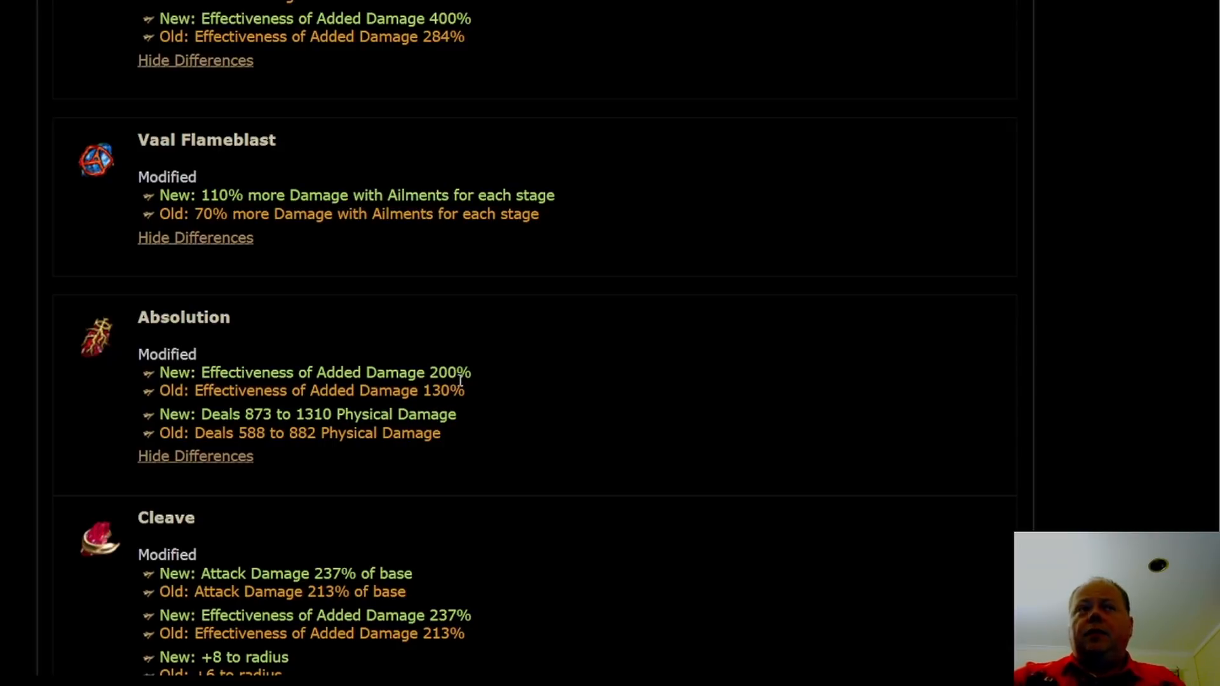
mouse_move(454, 388)
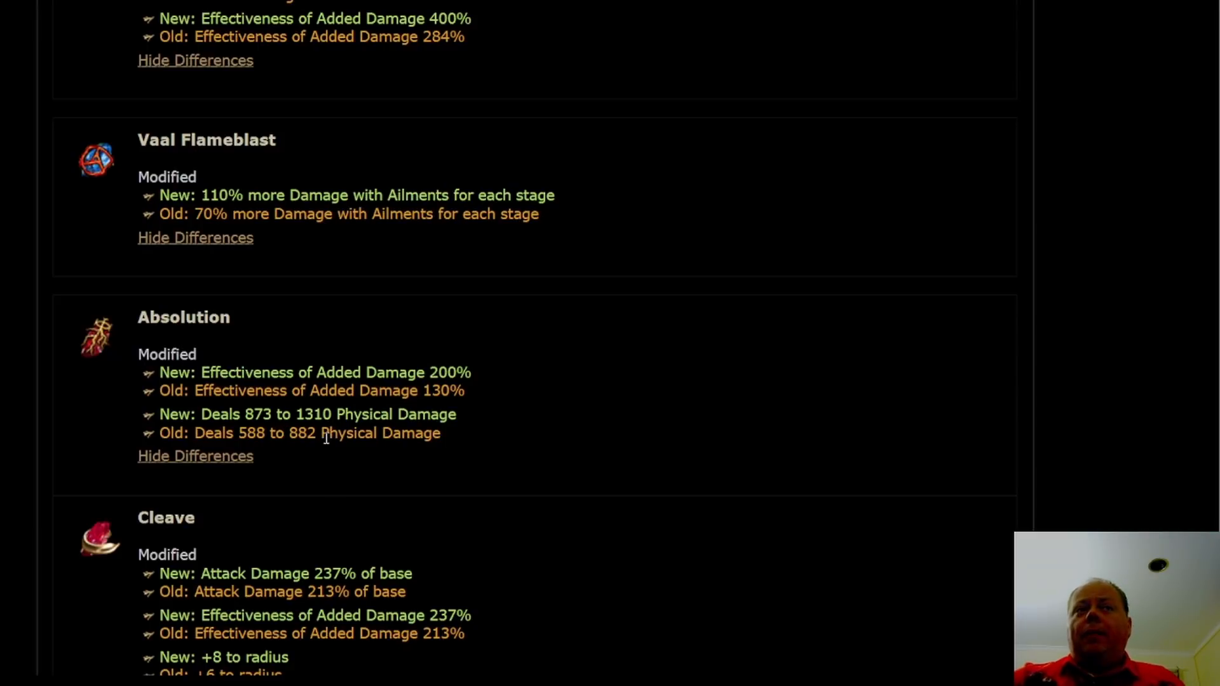
mouse_move(347, 414)
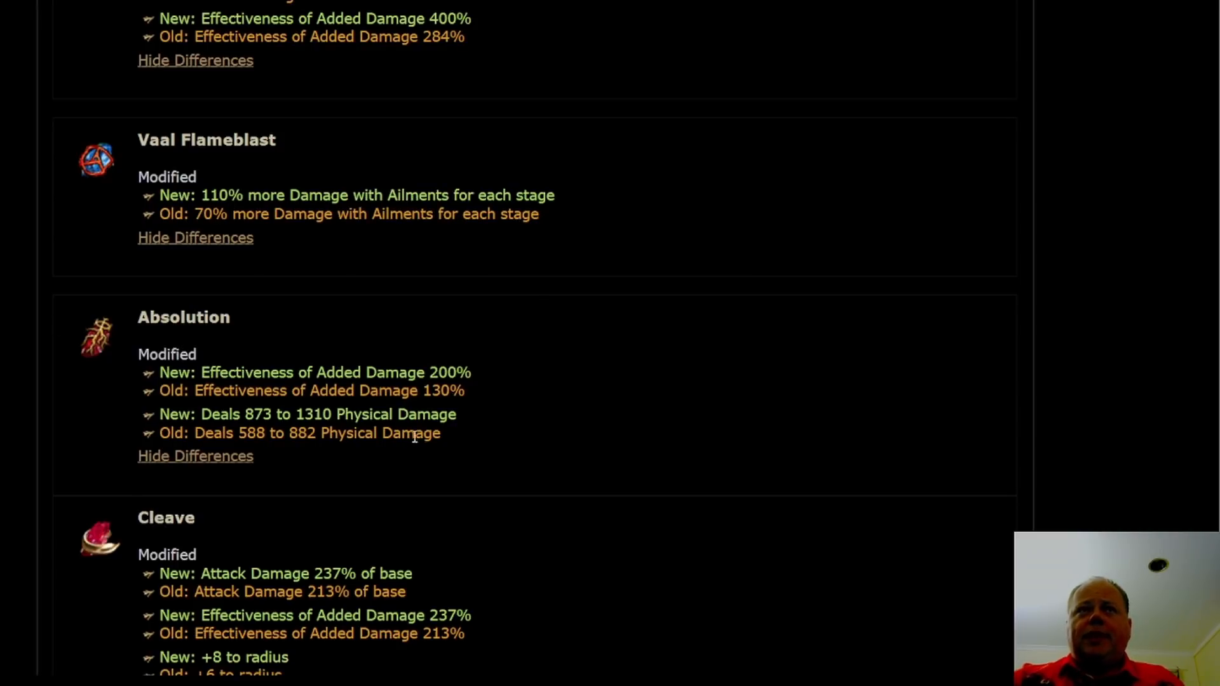
mouse_move(96, 336)
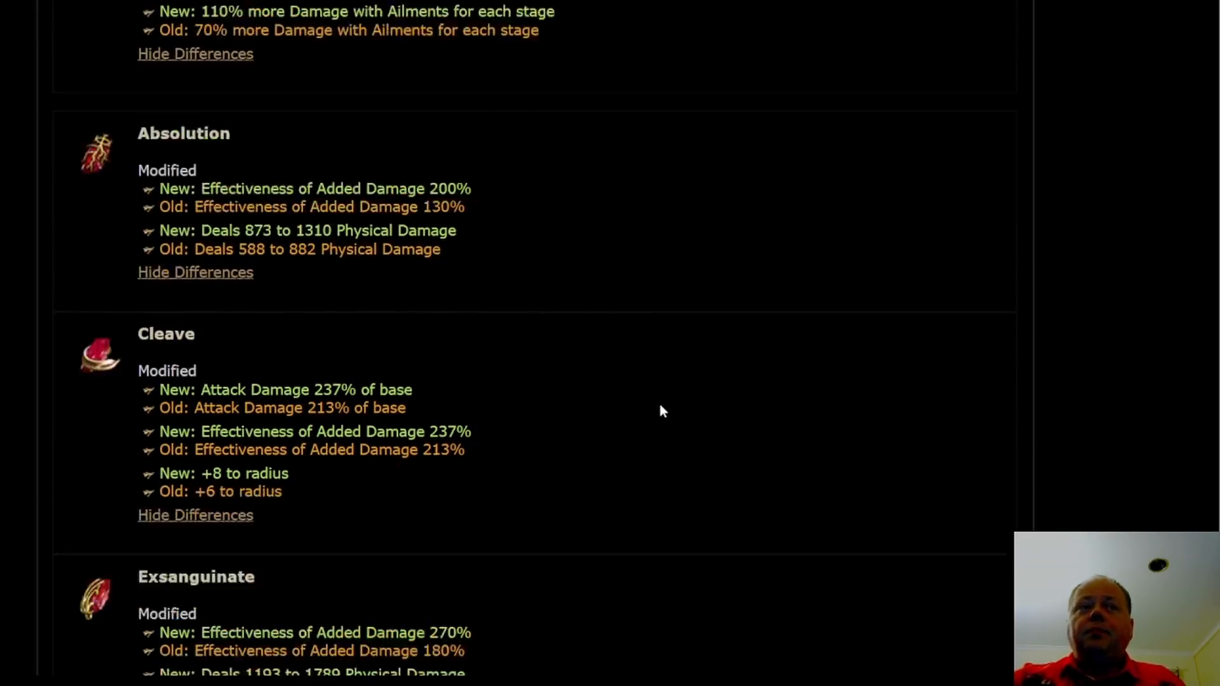
- Scroll on to the Exsanguinate and Glacial Hammer stat changes, with Ground Slam next
scroll(down, 3)
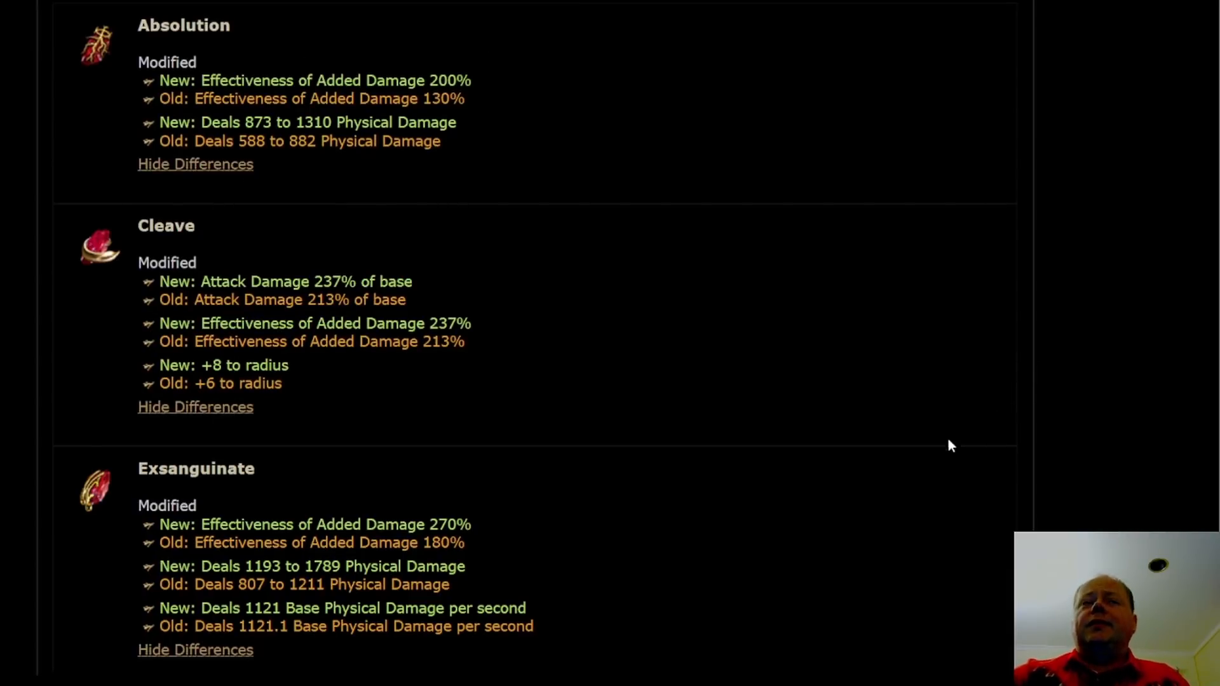
scroll(down, 3)
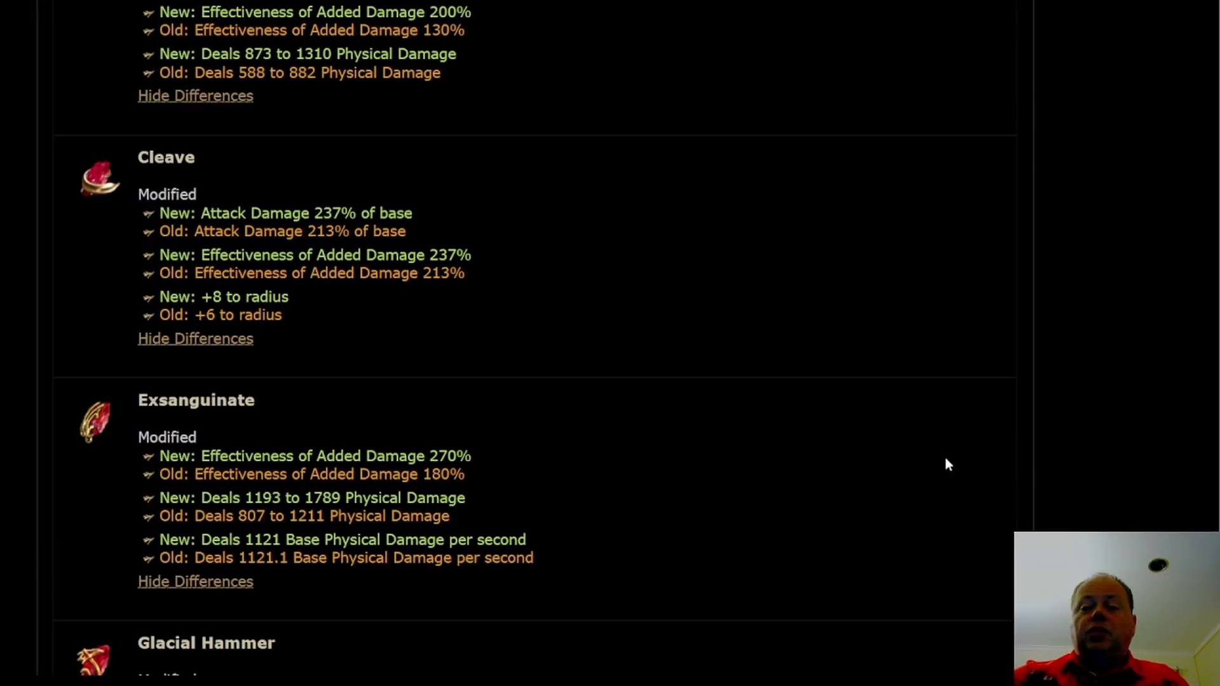
mouse_move(724, 333)
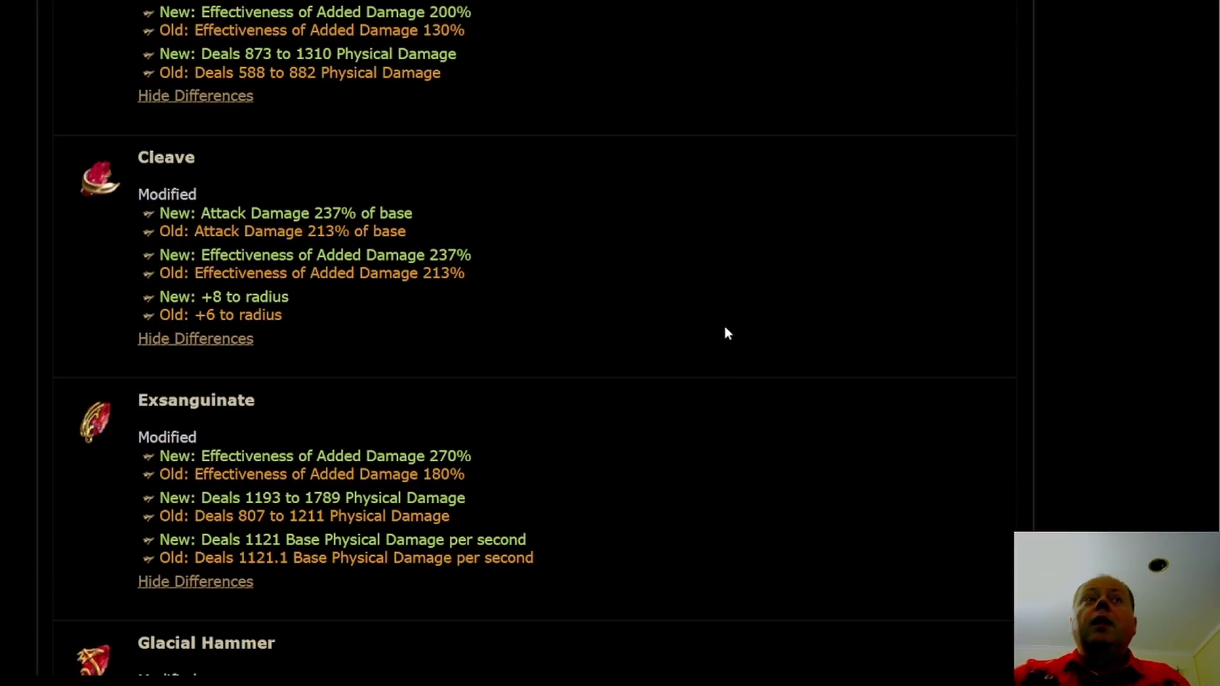
scroll(down, 3)
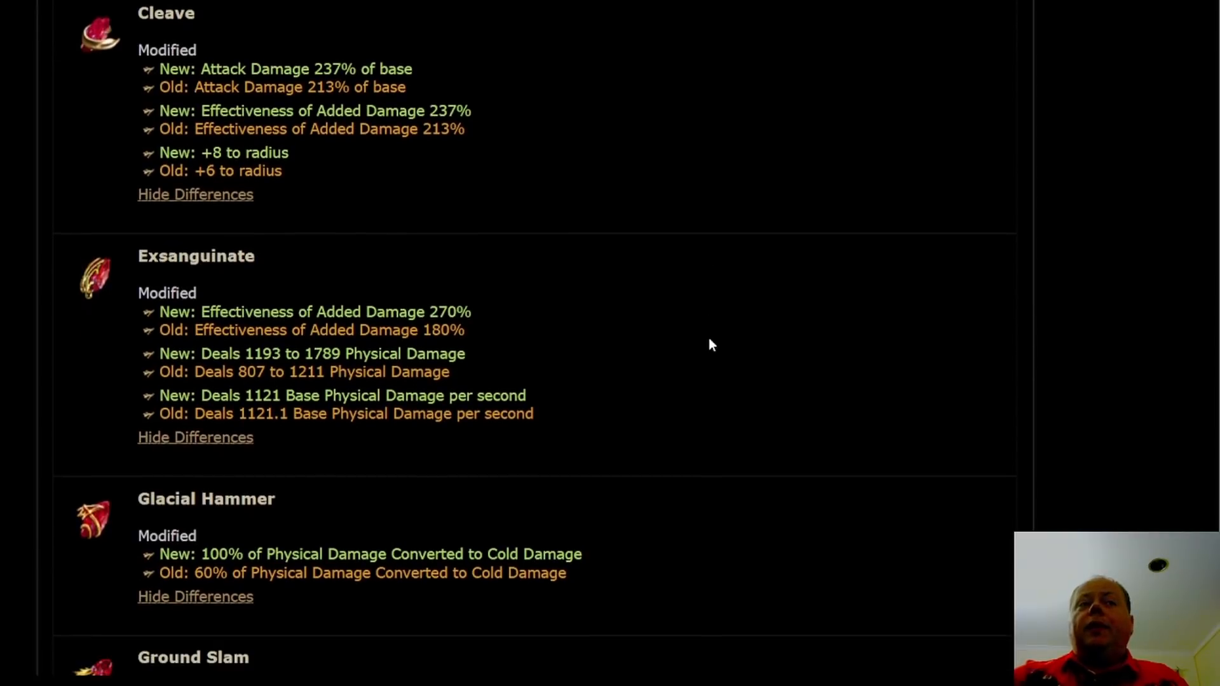
mouse_move(629, 578)
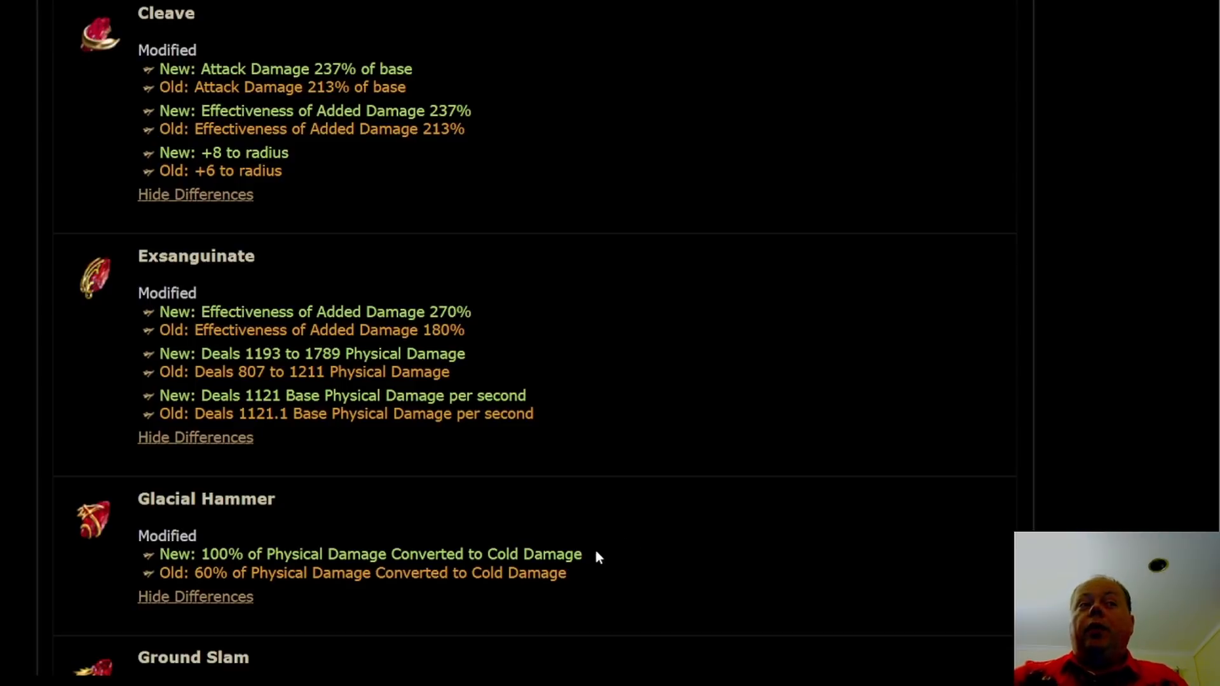
mouse_move(586, 593)
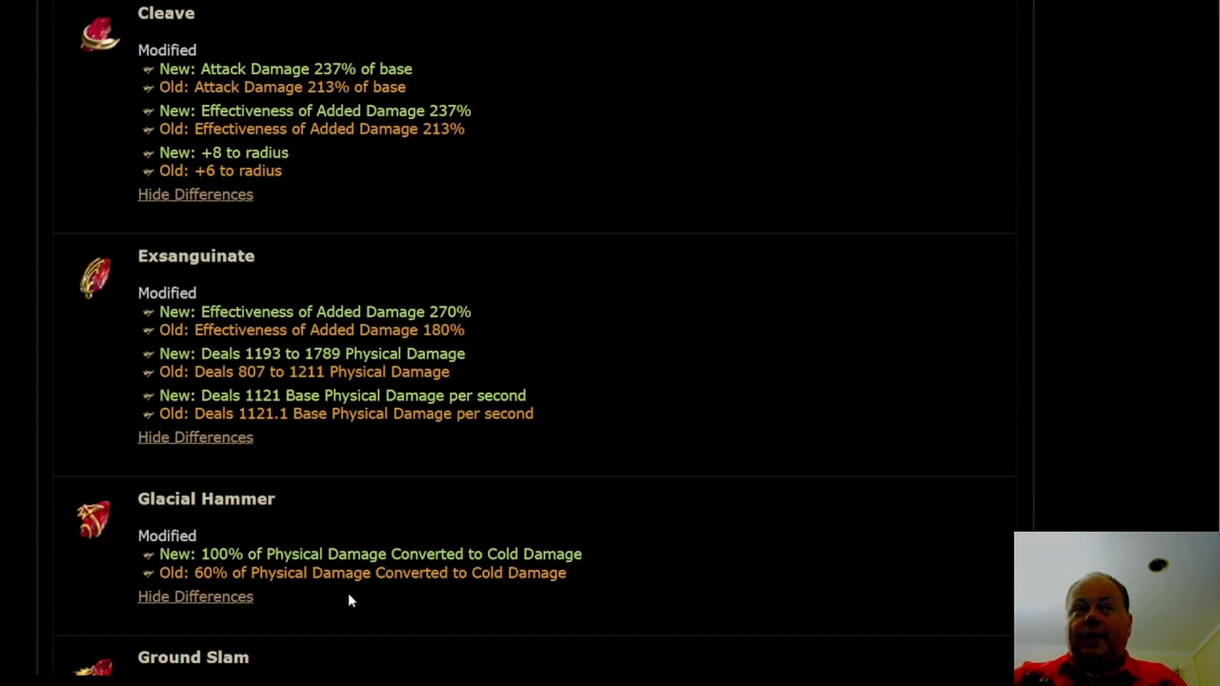
mouse_move(382, 598)
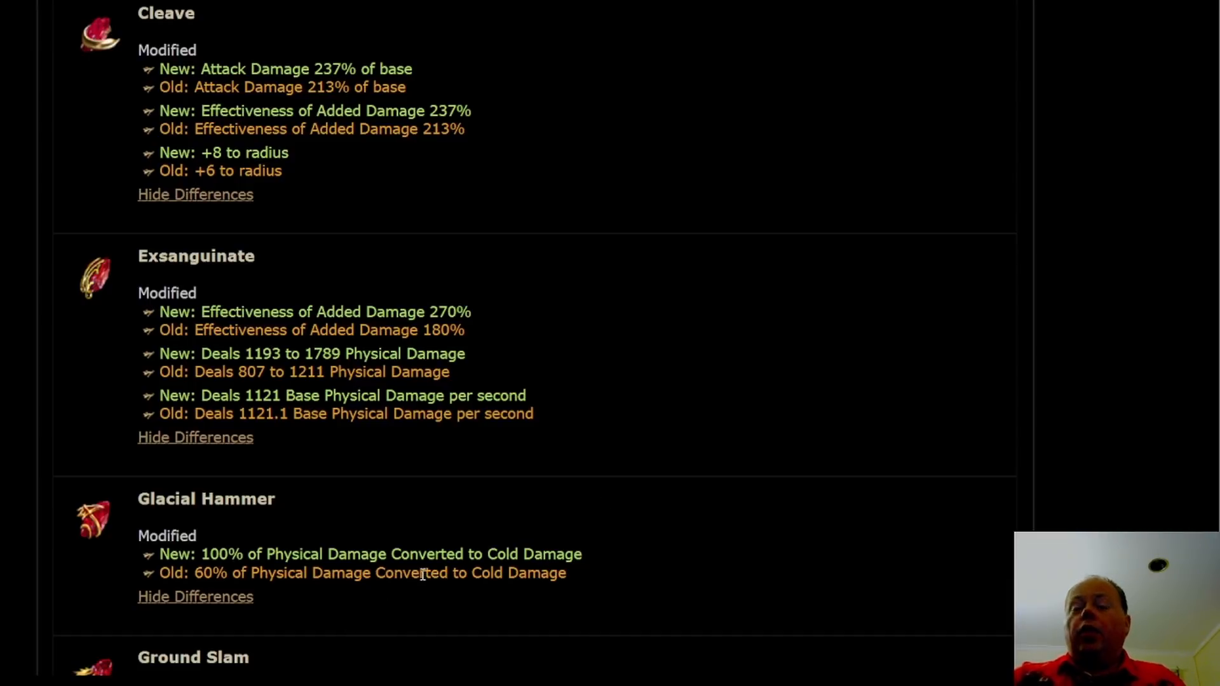
mouse_move(424, 567)
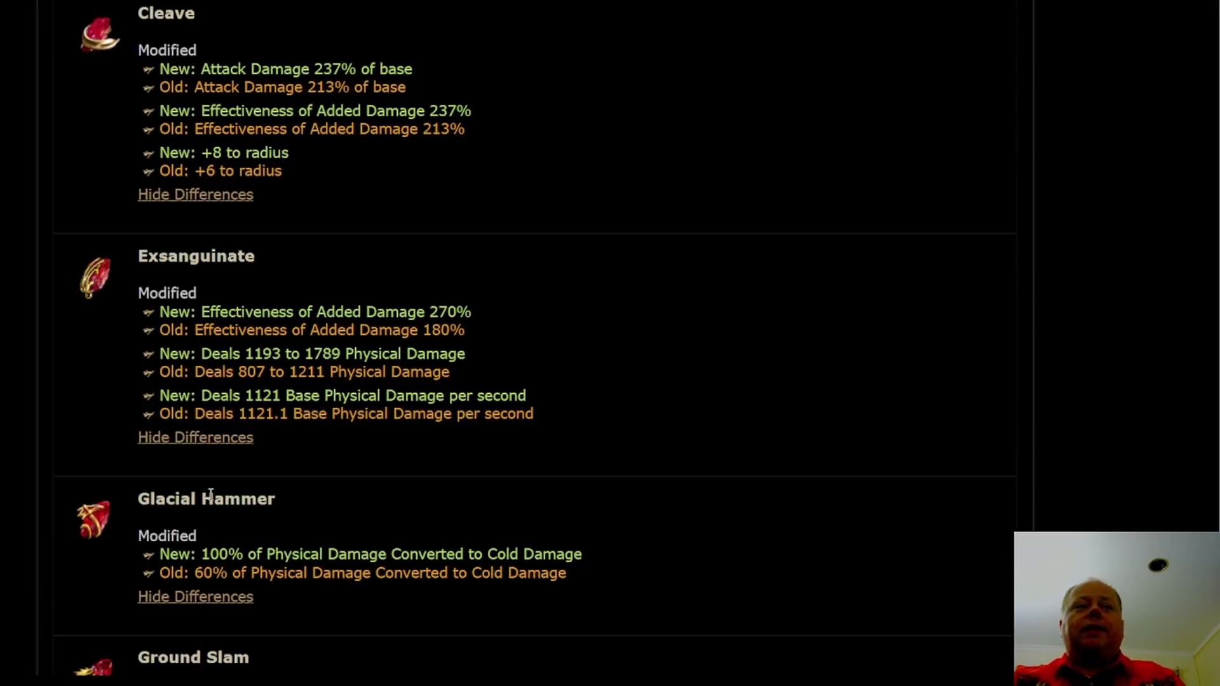
mouse_move(552, 526)
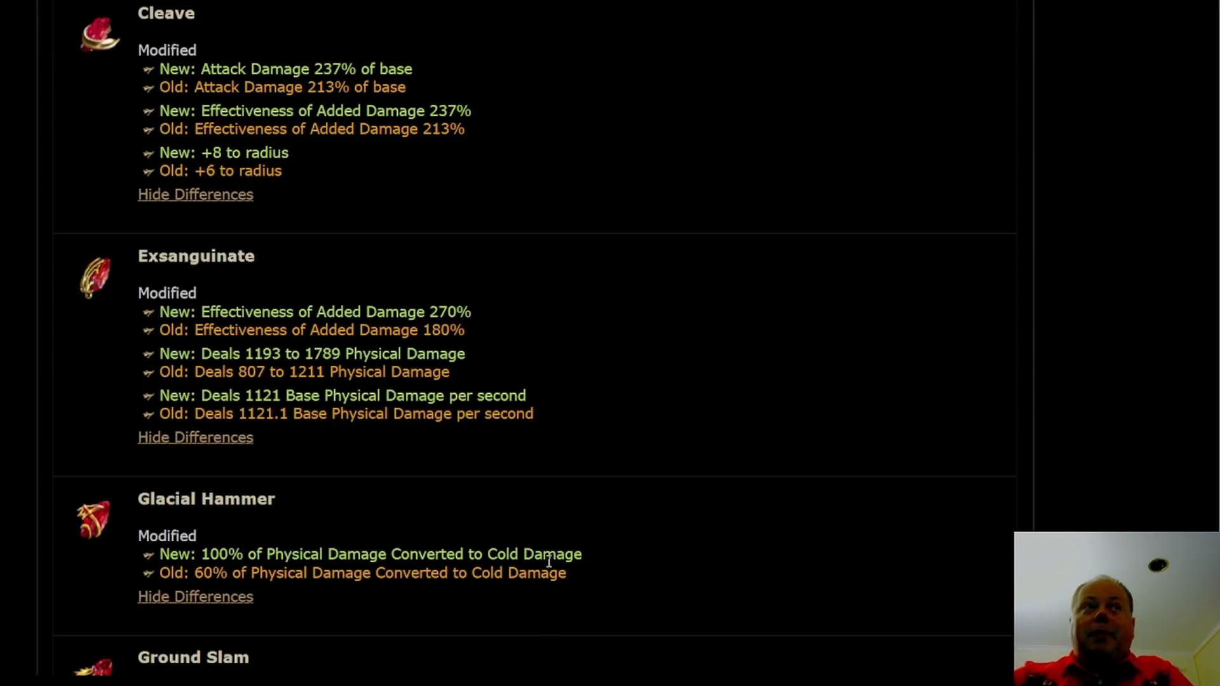
- Scroll down to Ground Slam's radius change from +6 to +10
scroll(down, 3)
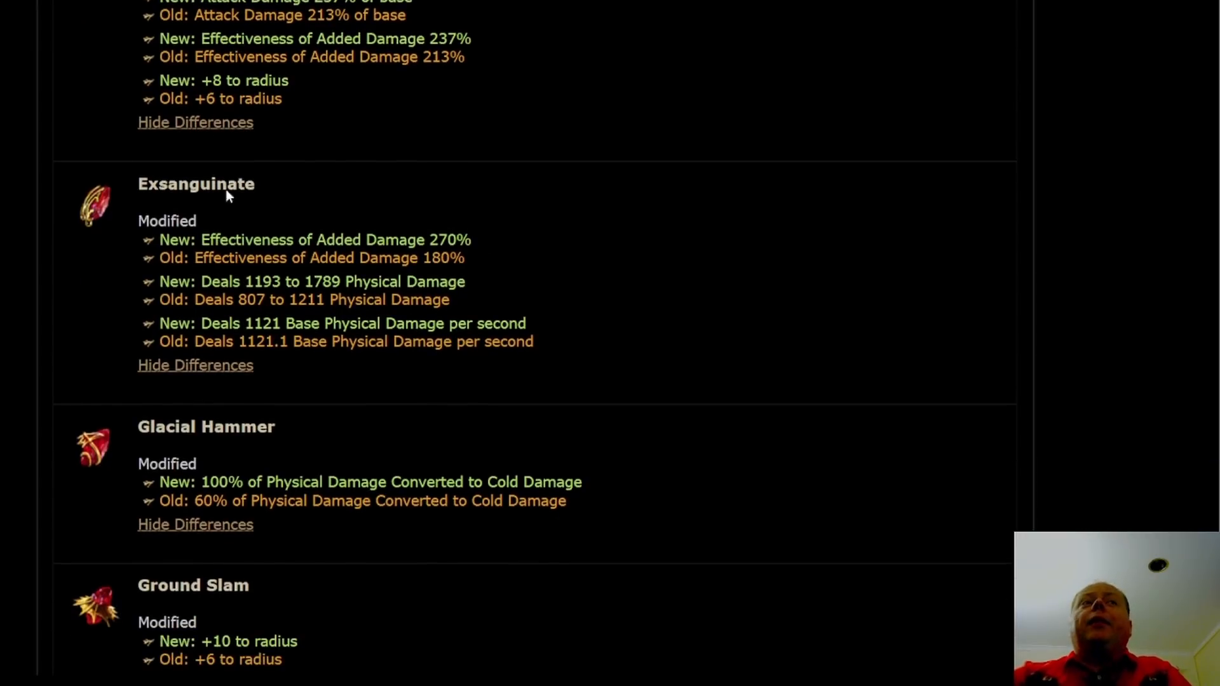
mouse_move(94, 205)
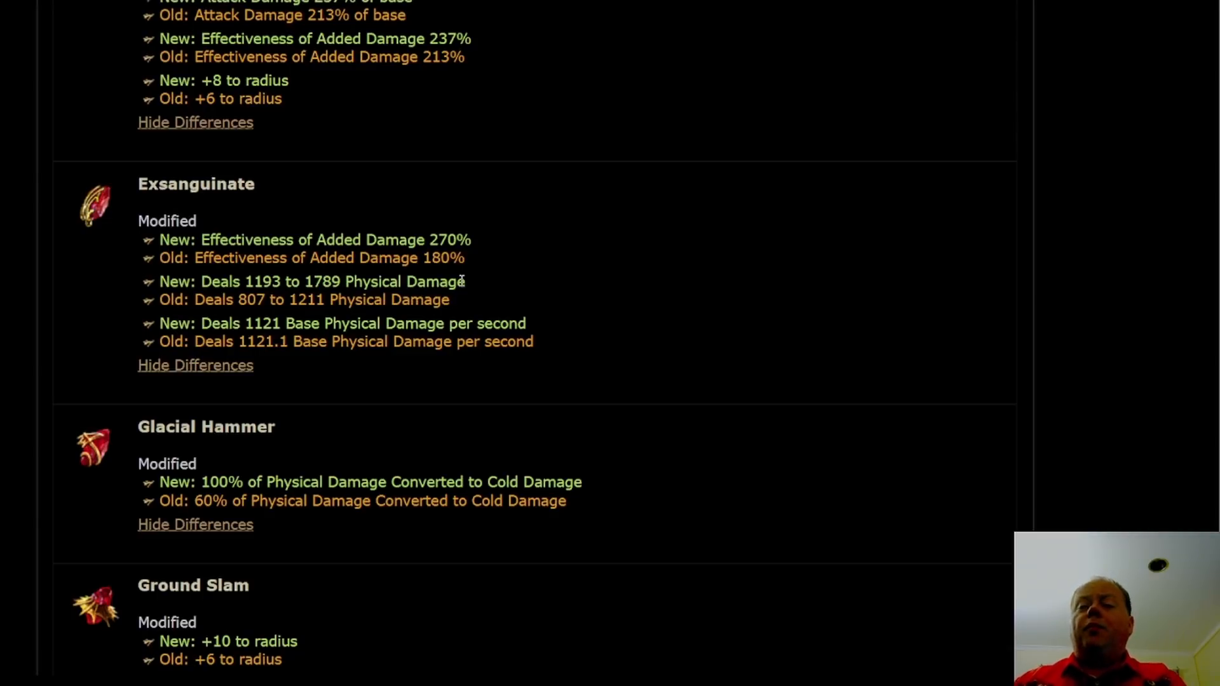
mouse_move(823, 160)
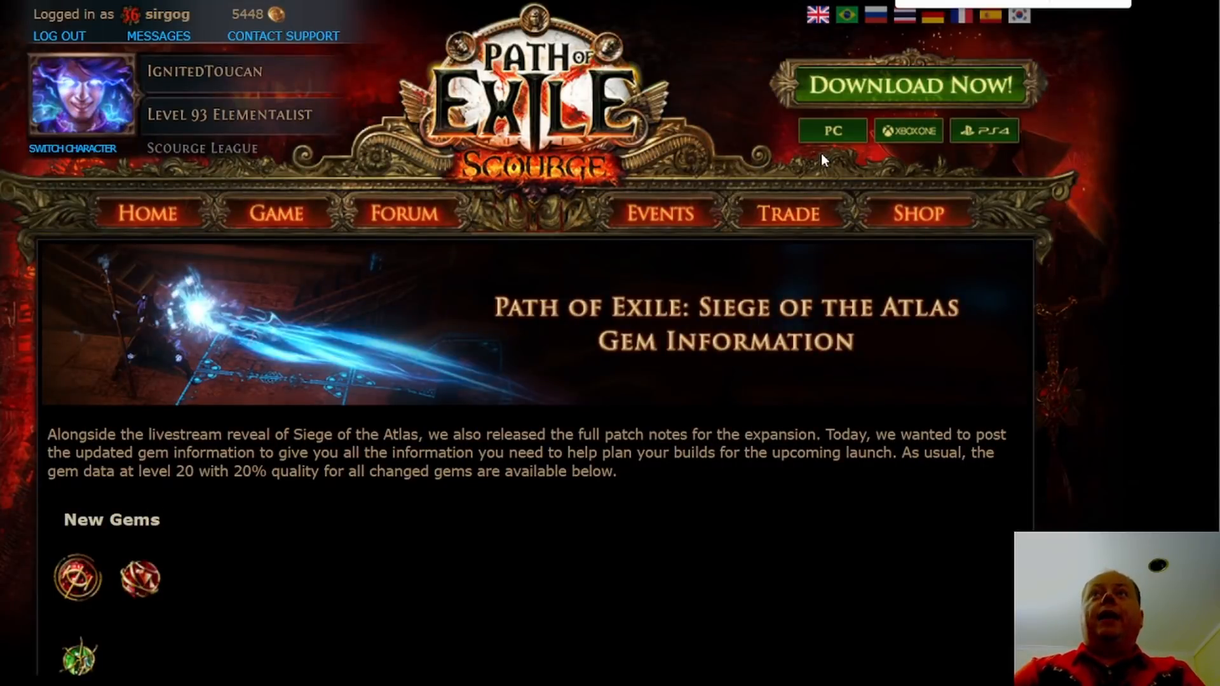
- Scroll to Heavy Strike's double damage chance (20% to 39%) and Holy Flame Totem's changes
scroll(down, 3)
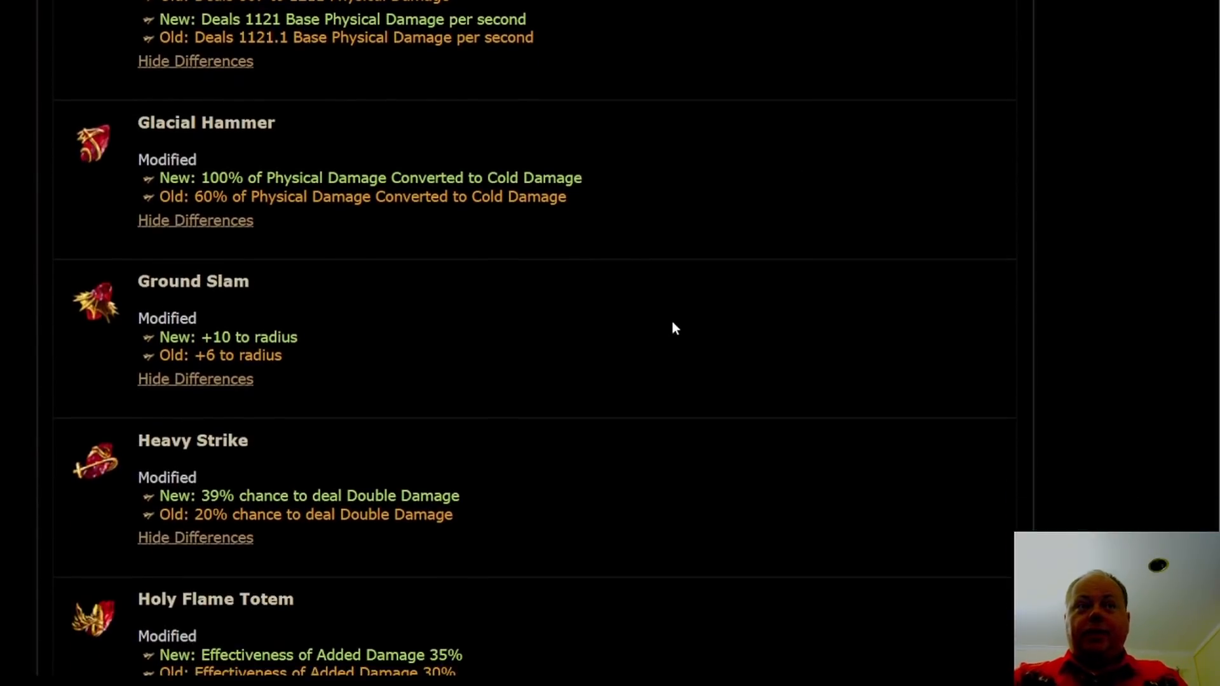
scroll(down, 3)
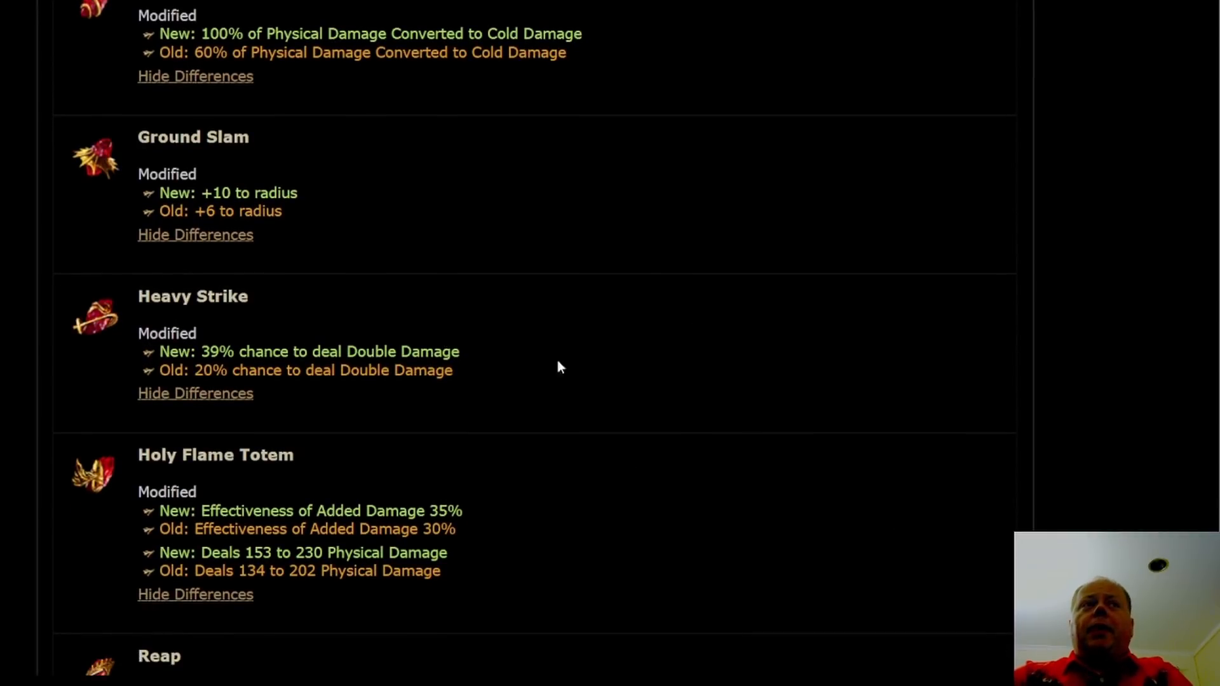
scroll(down, 3)
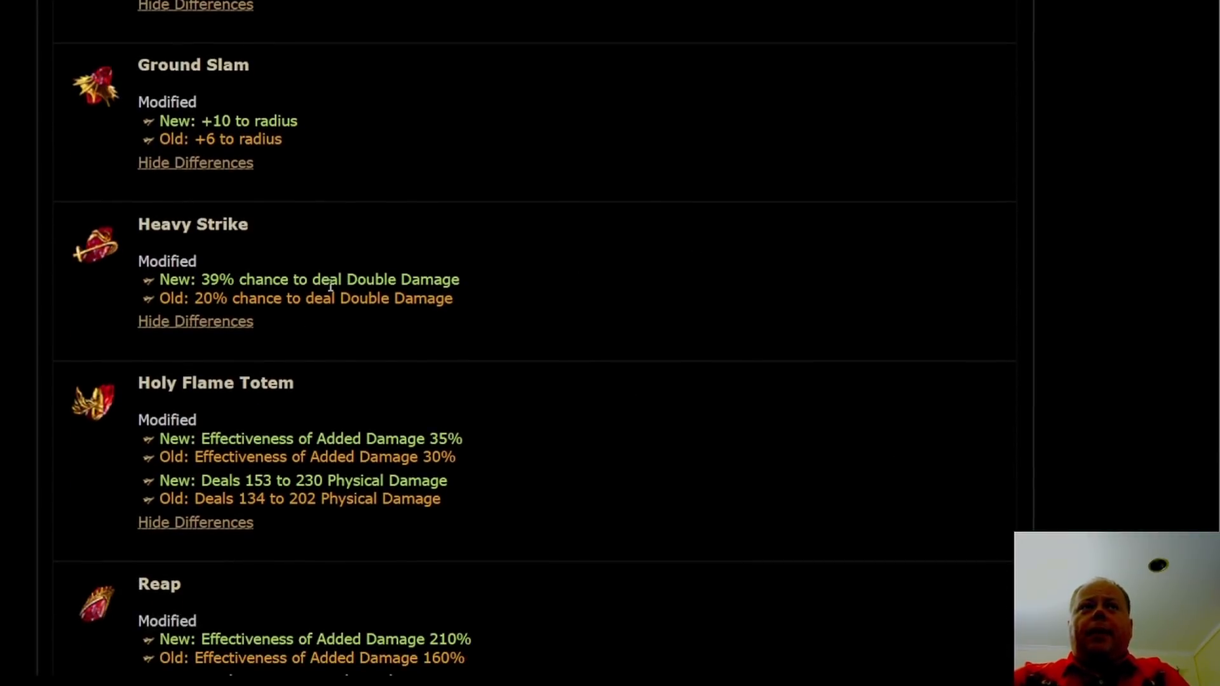
mouse_move(95, 243)
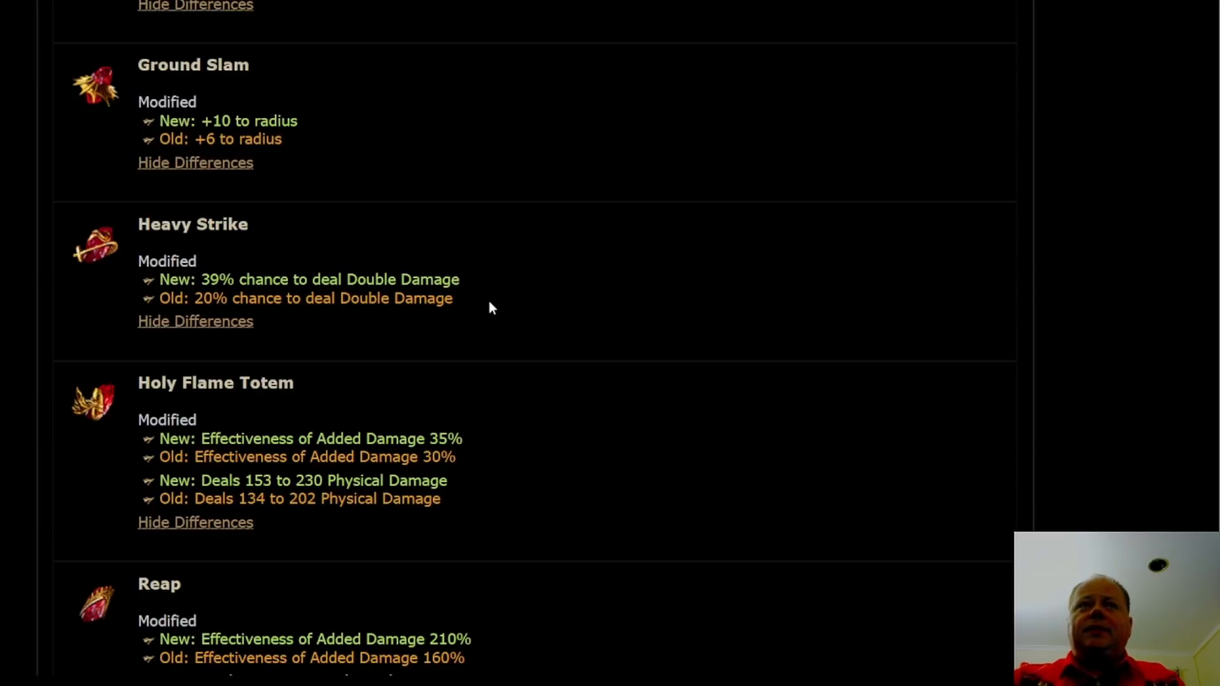
mouse_move(484, 315)
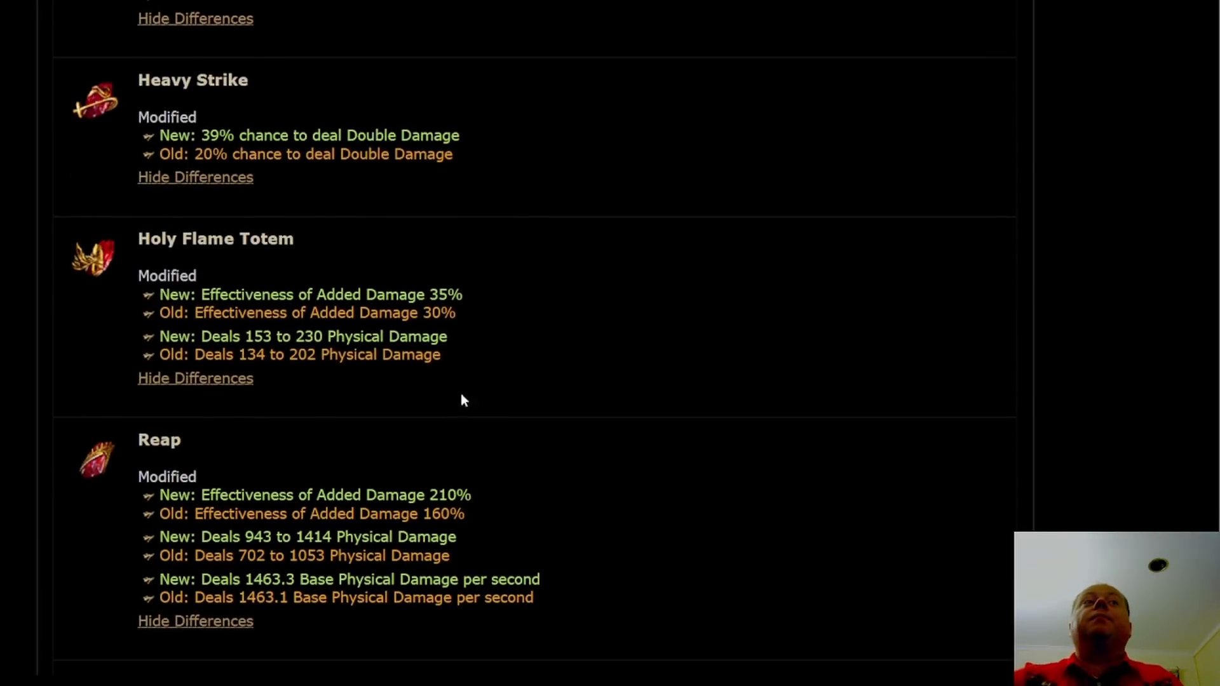
mouse_move(499, 352)
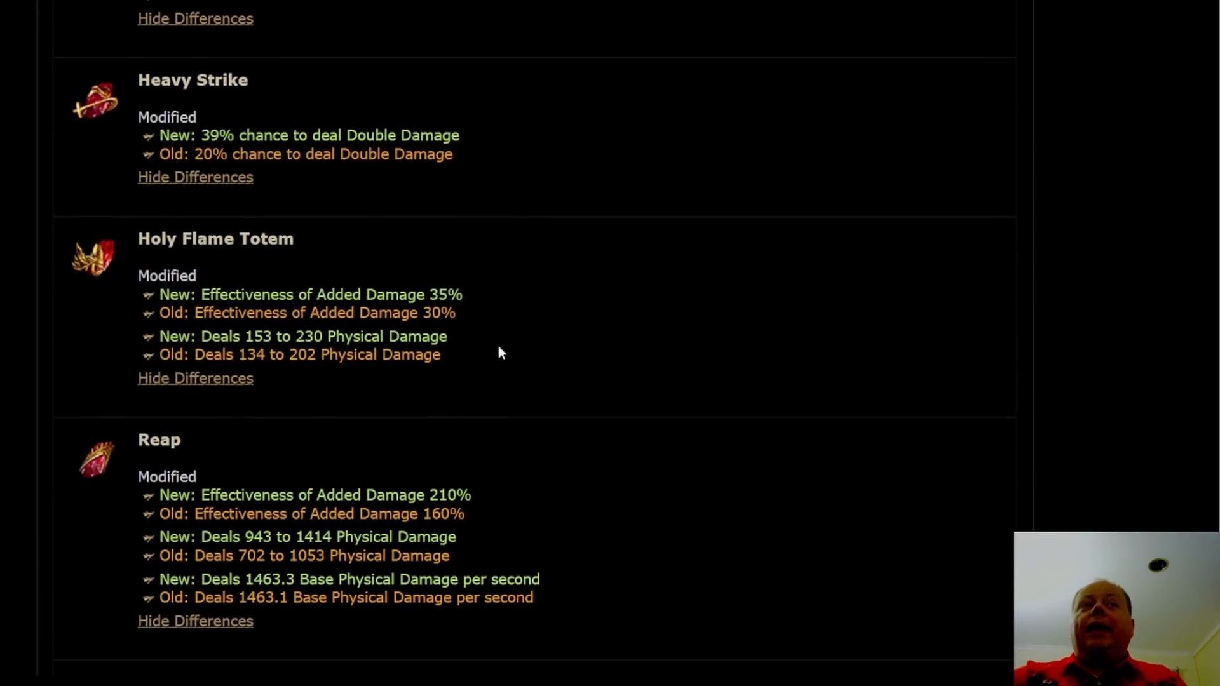
mouse_move(568, 329)
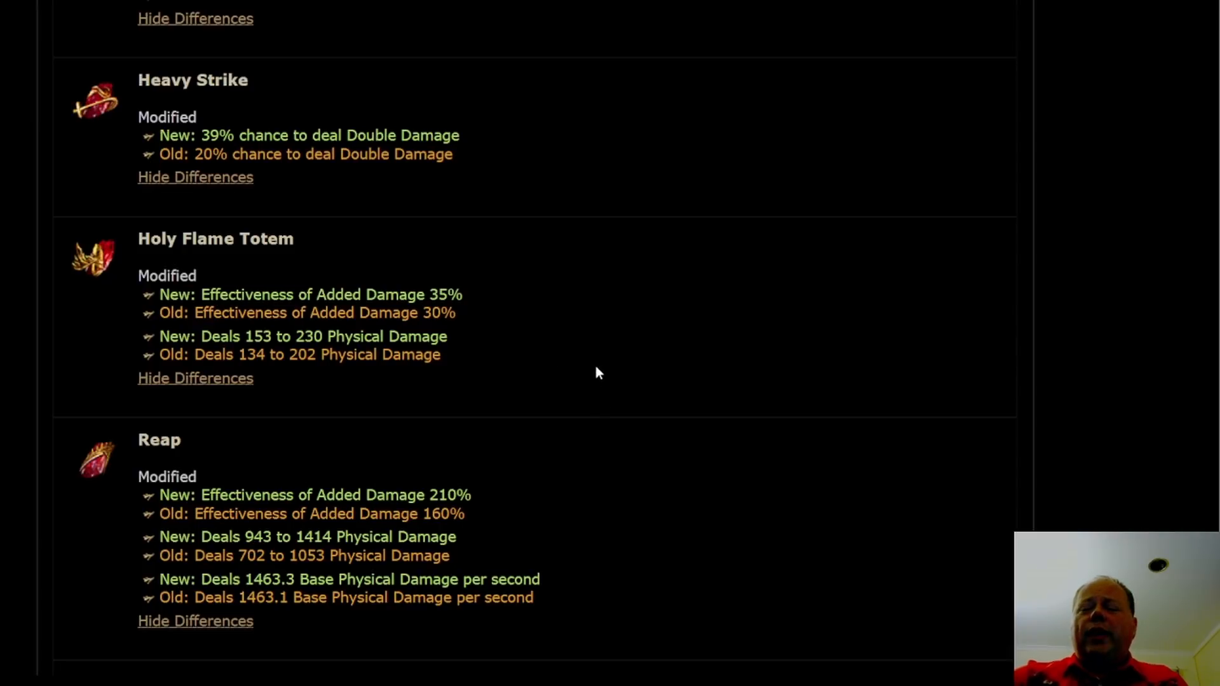
mouse_move(615, 419)
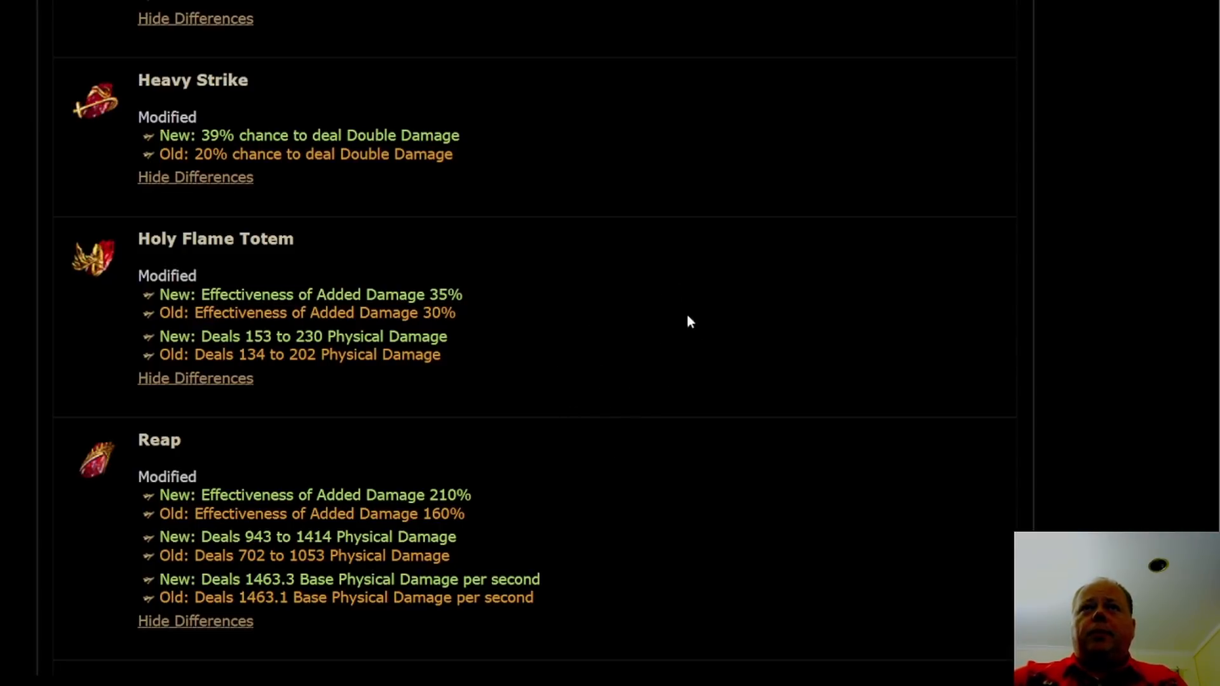
mouse_move(671, 311)
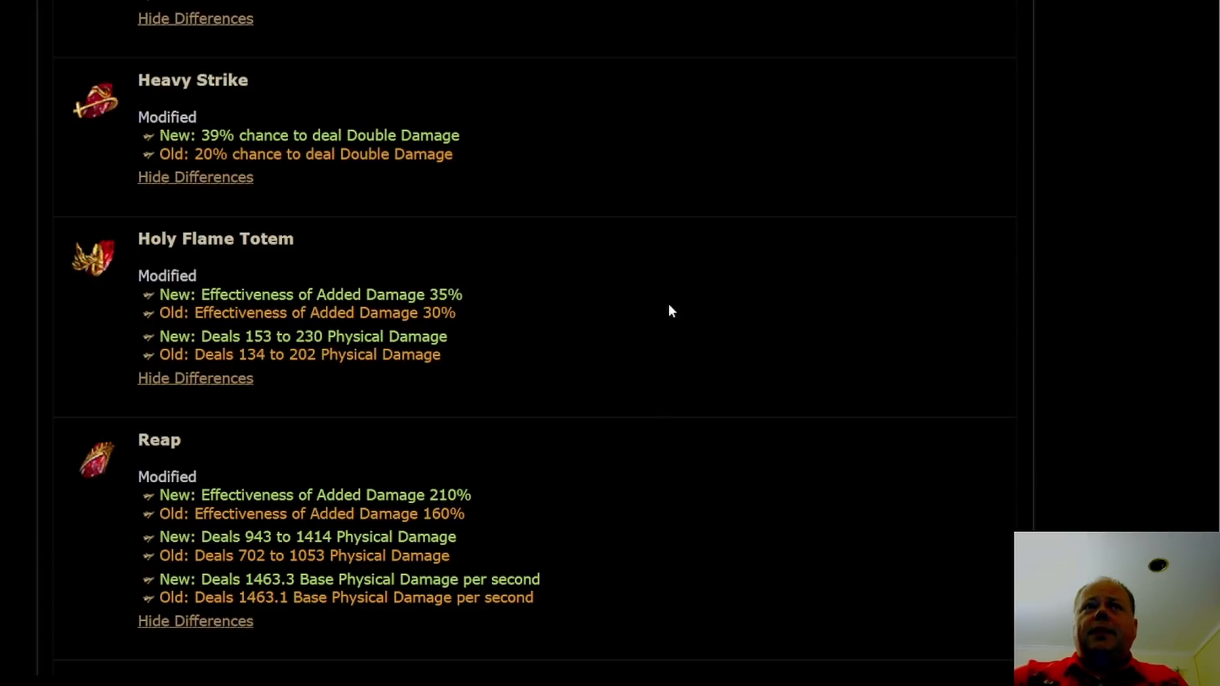
mouse_move(665, 323)
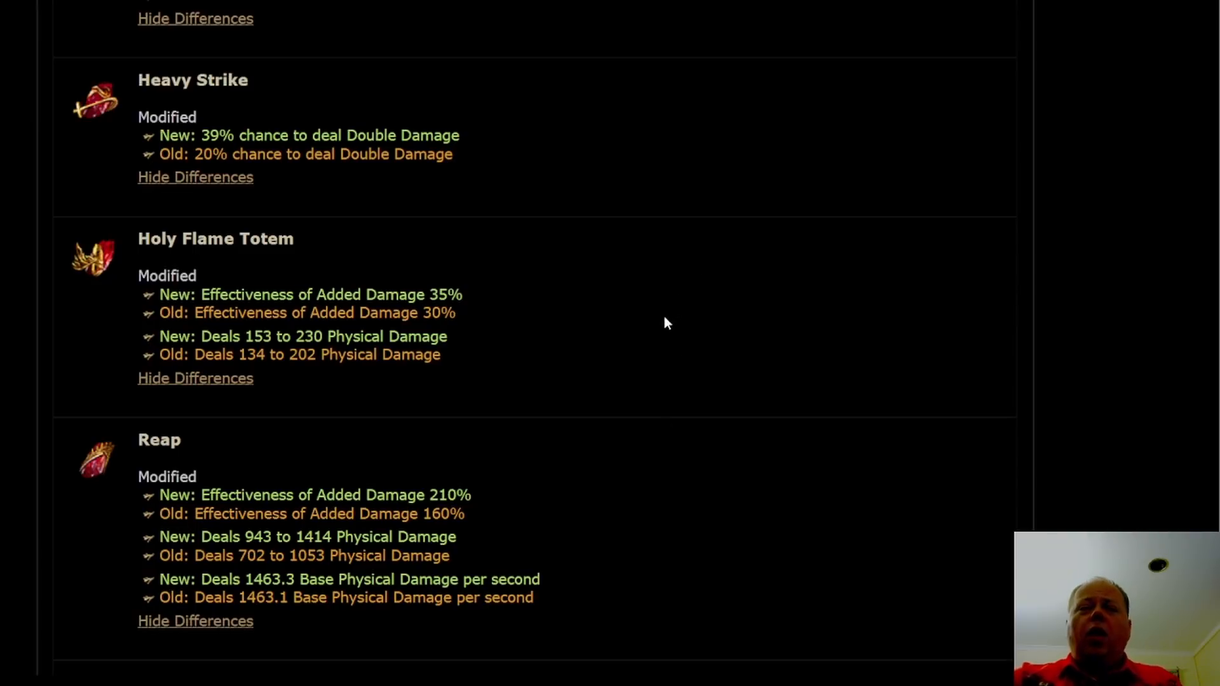
mouse_move(676, 320)
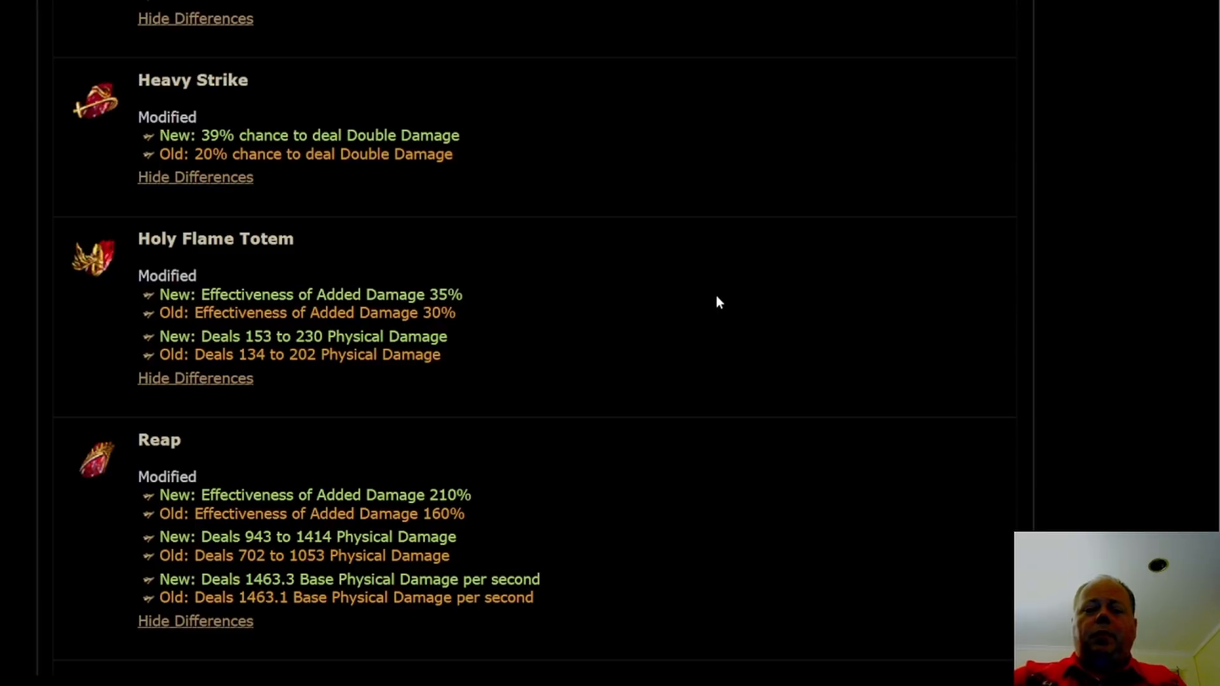
mouse_move(708, 387)
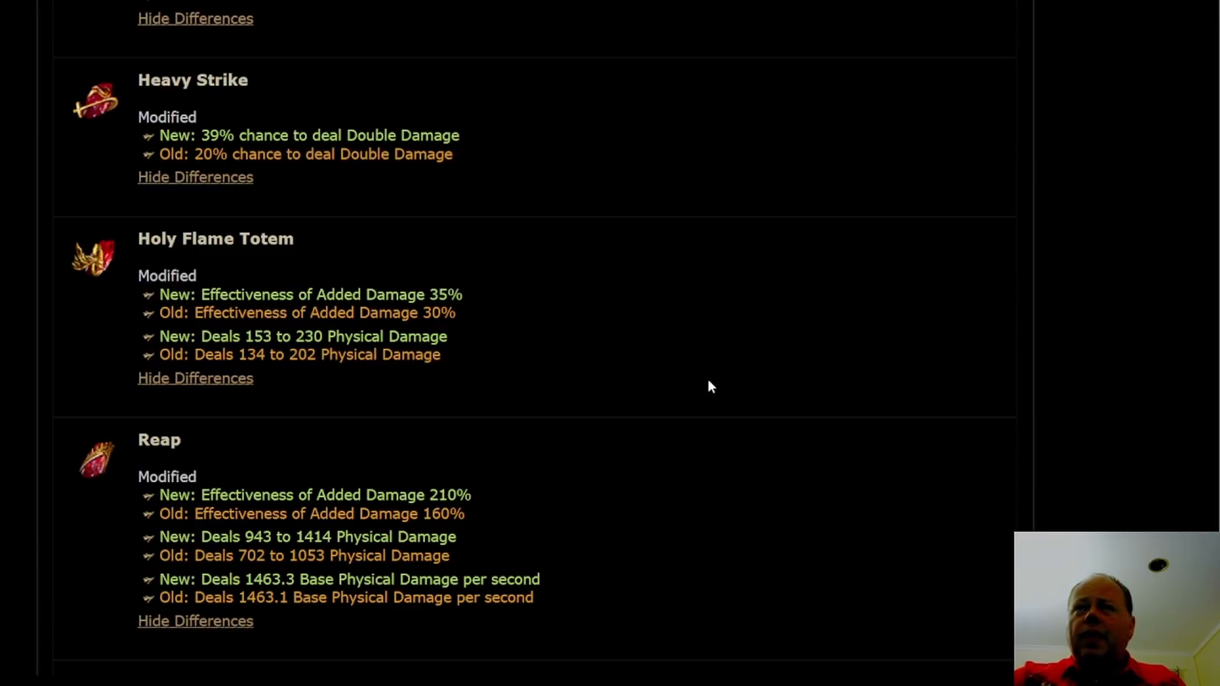
- Scroll to read Reap's and Shockwave Totem's damage changes, reaching Warlord's Mark
scroll(down, 3)
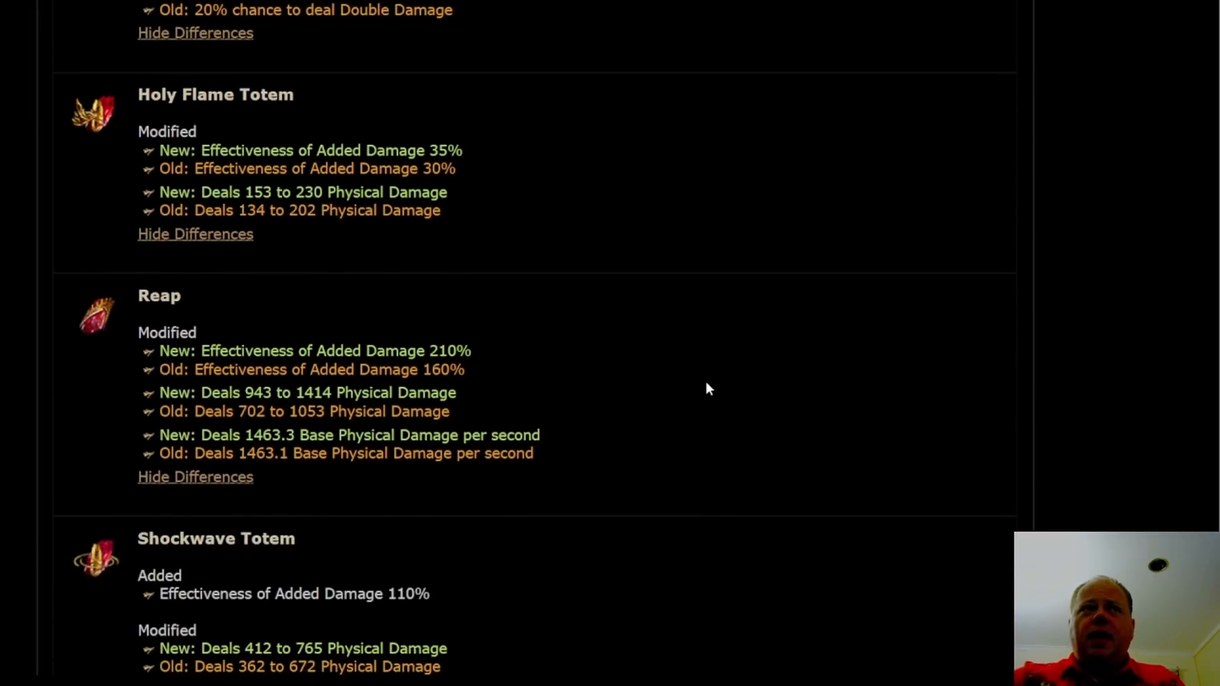
scroll(down, 3)
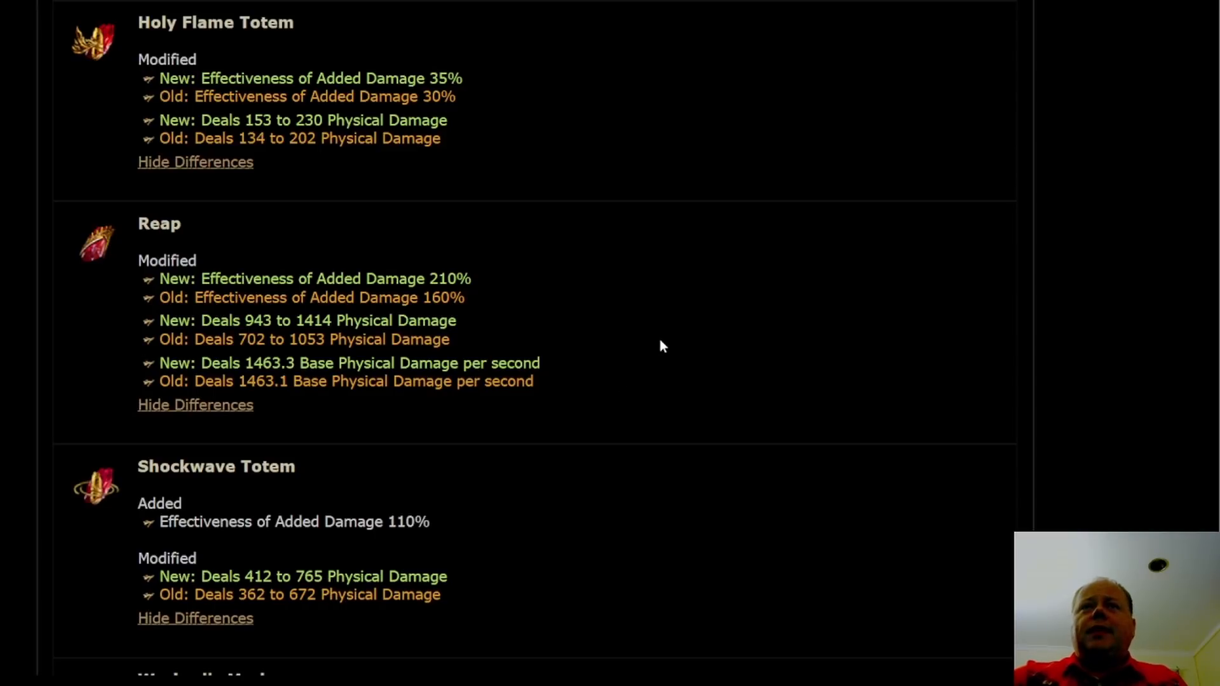
mouse_move(686, 367)
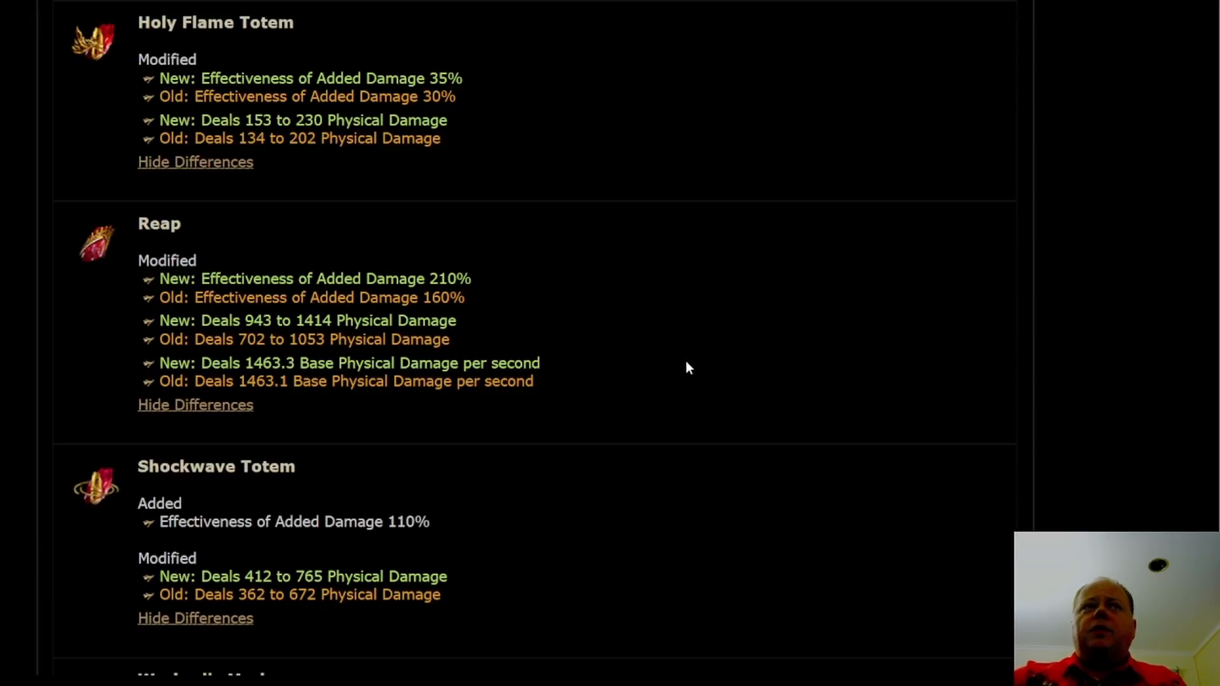
mouse_move(700, 365)
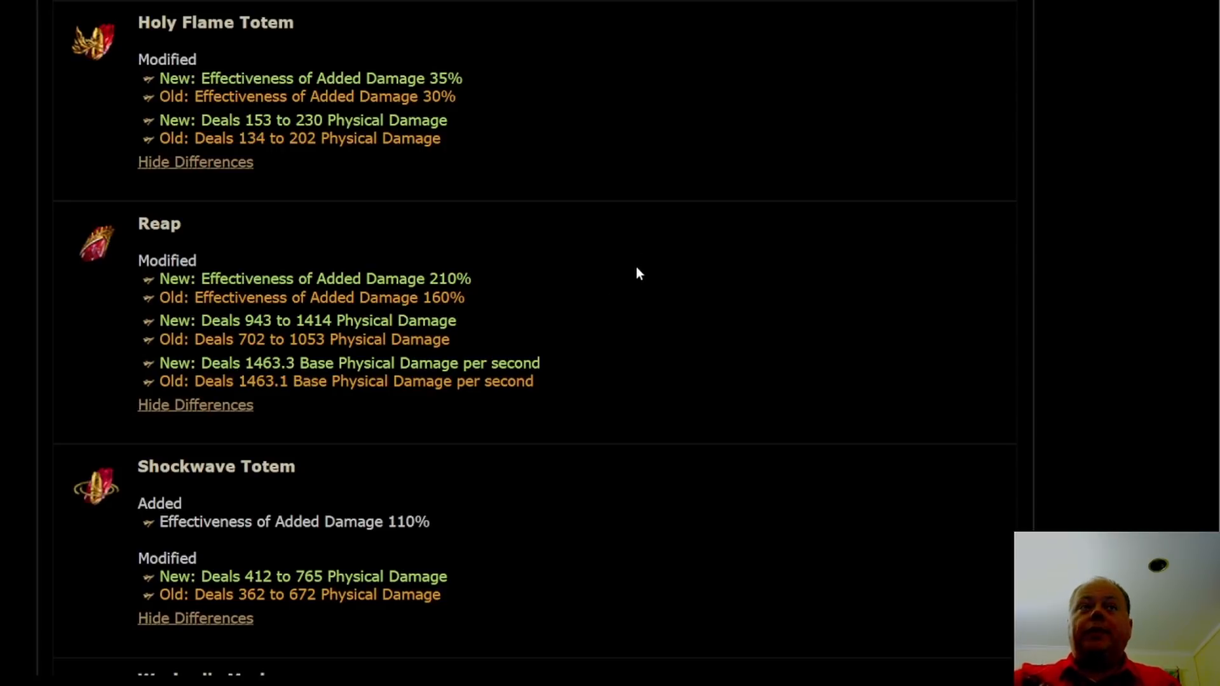
mouse_move(568, 374)
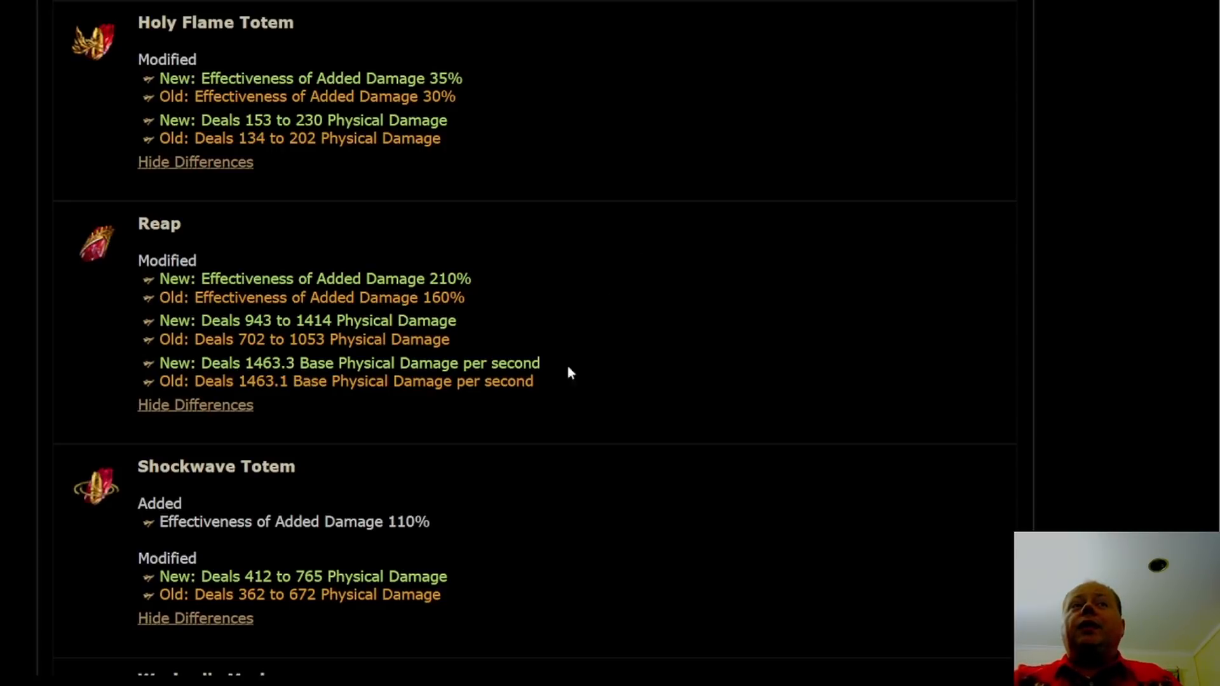
mouse_move(541, 298)
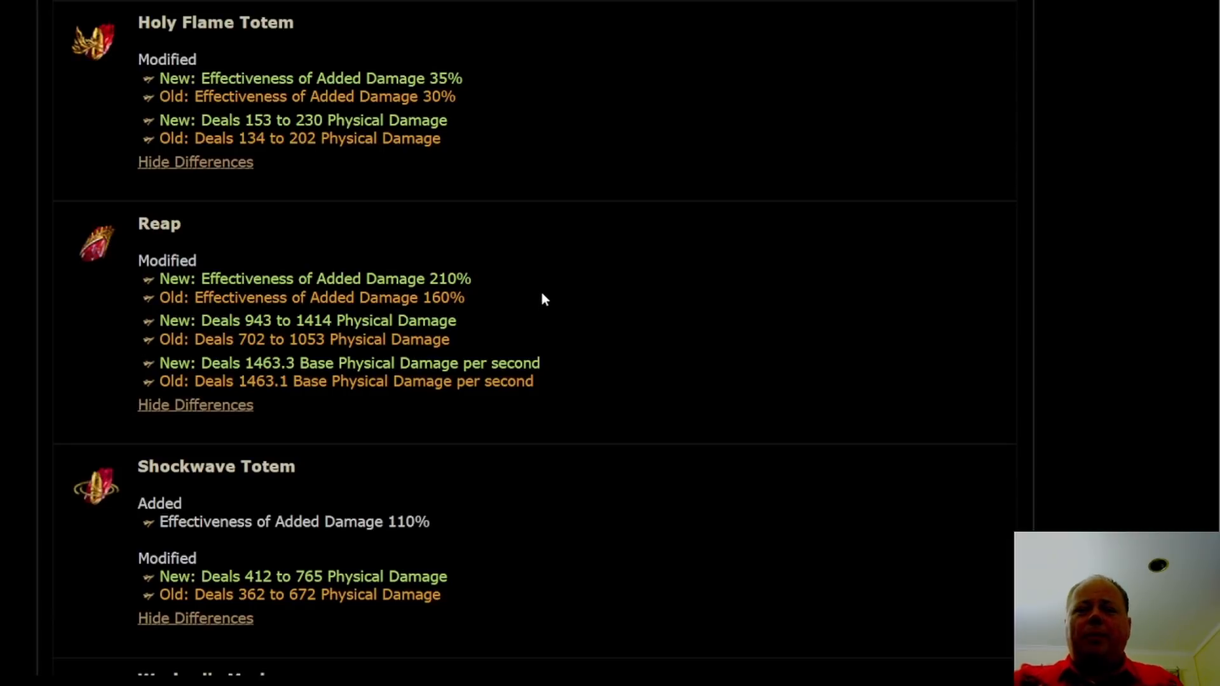
mouse_move(663, 328)
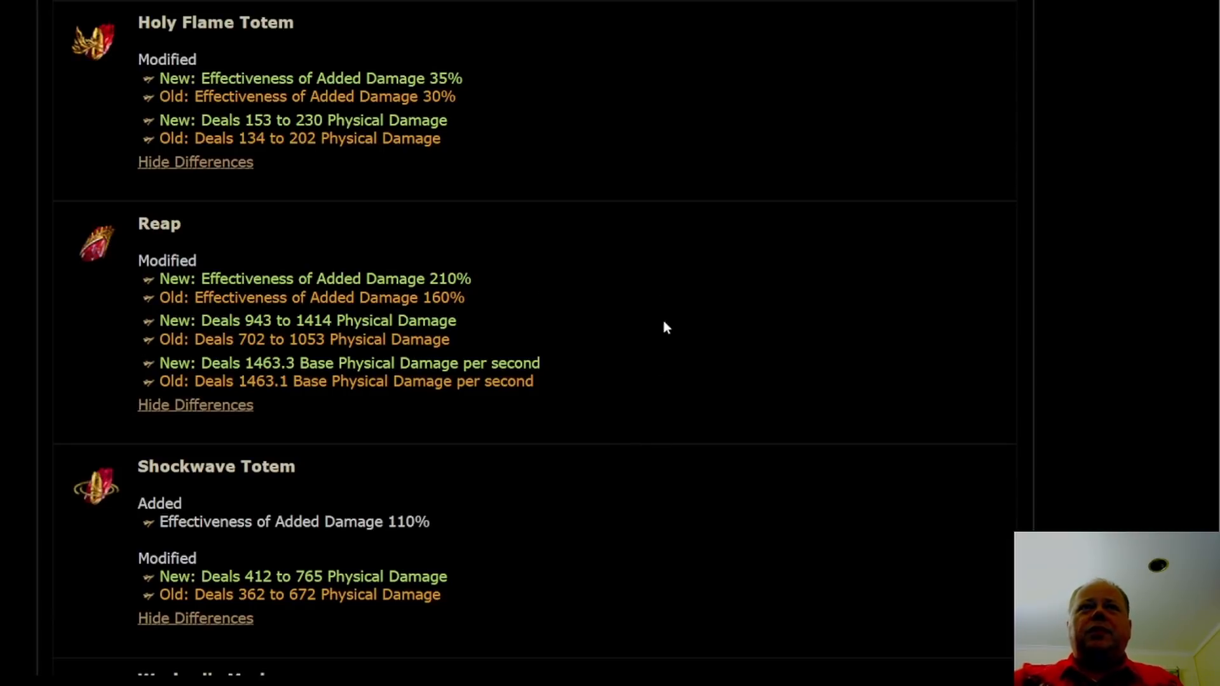
mouse_move(662, 409)
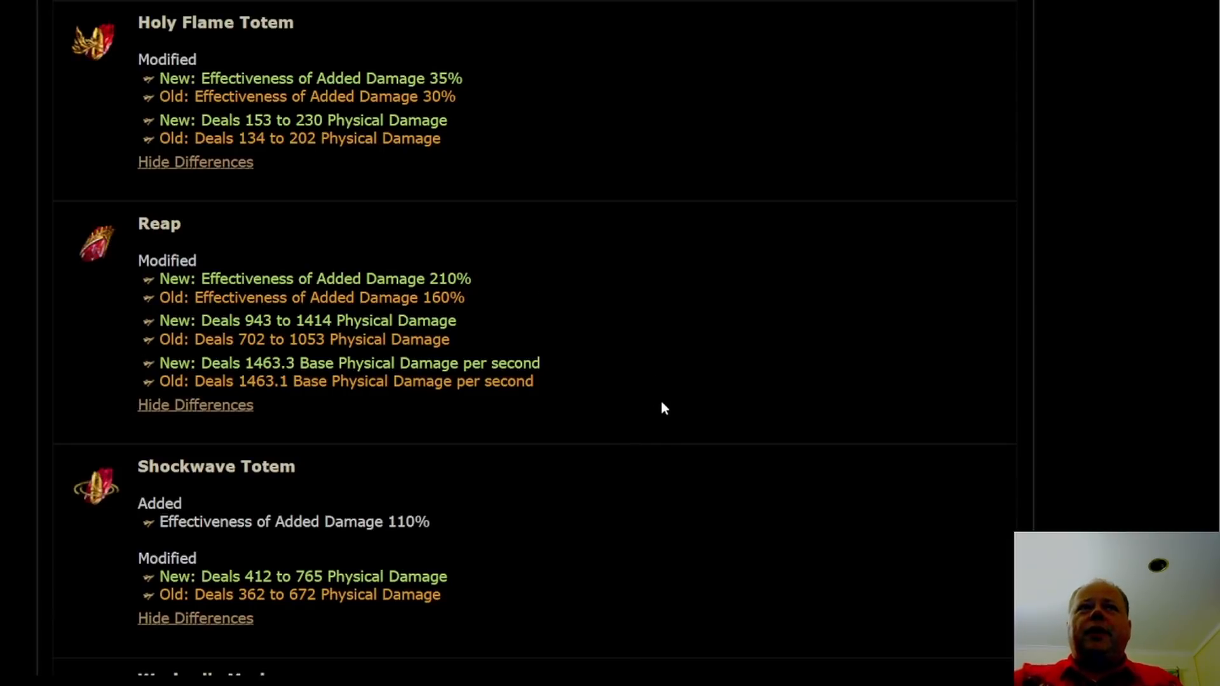
mouse_move(564, 235)
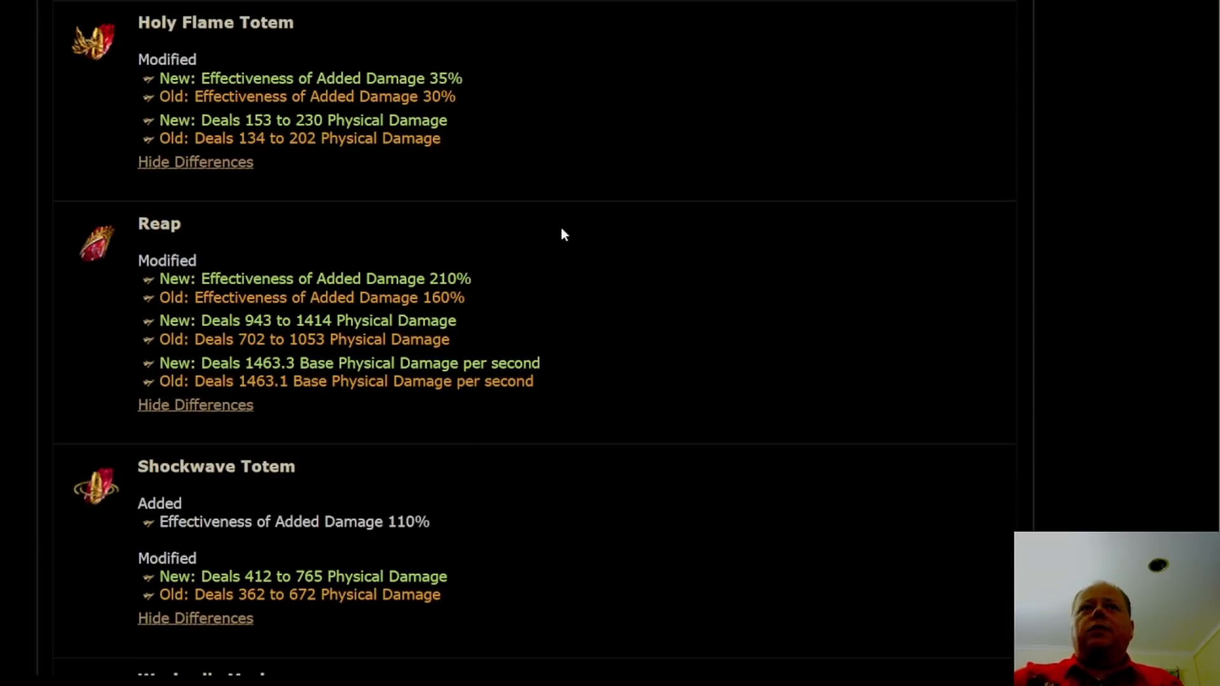
mouse_move(668, 410)
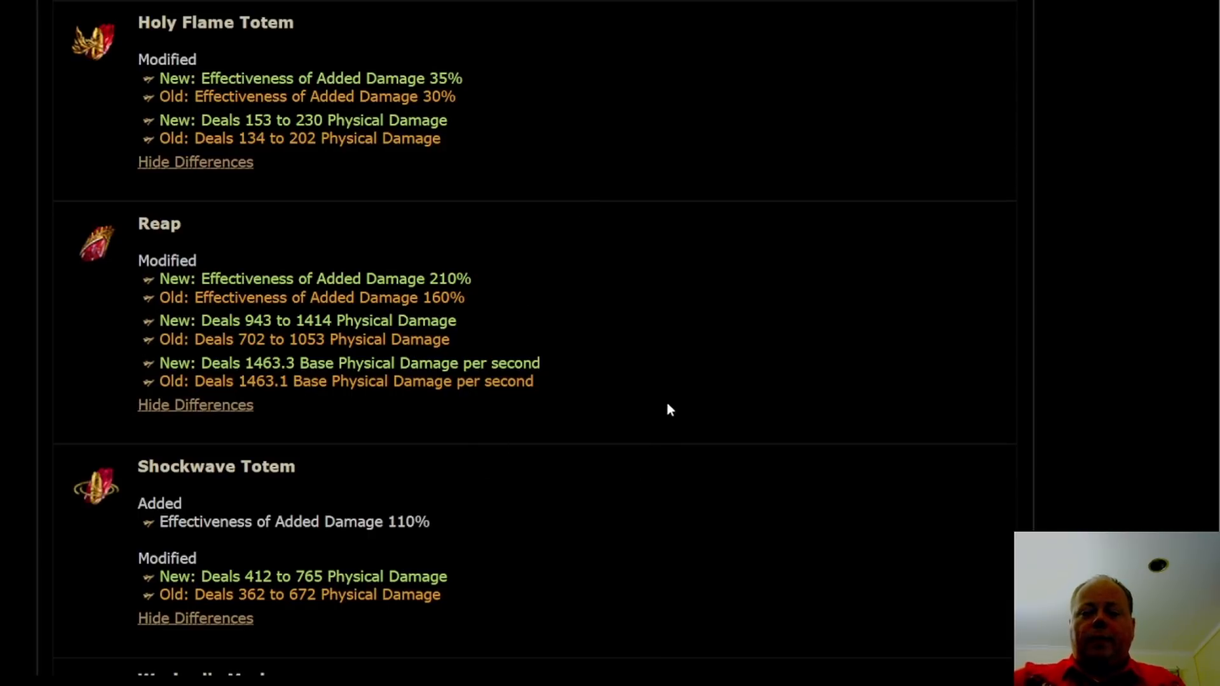
scroll(down, 3)
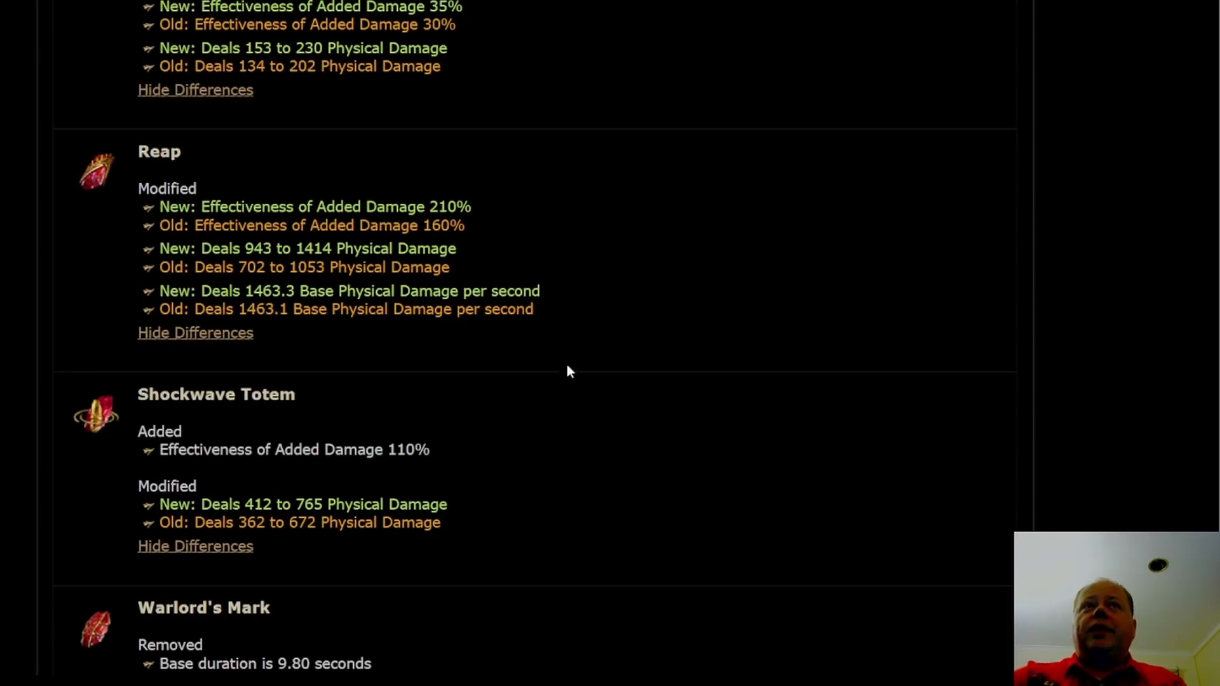
mouse_move(597, 273)
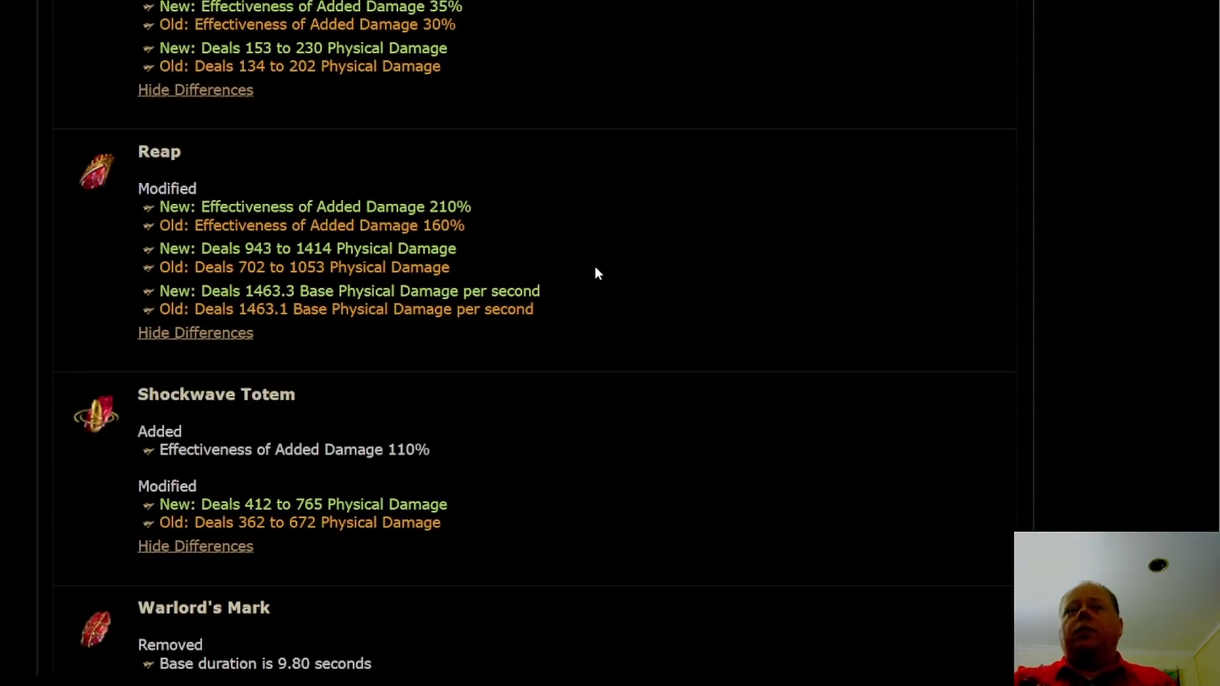
mouse_move(617, 260)
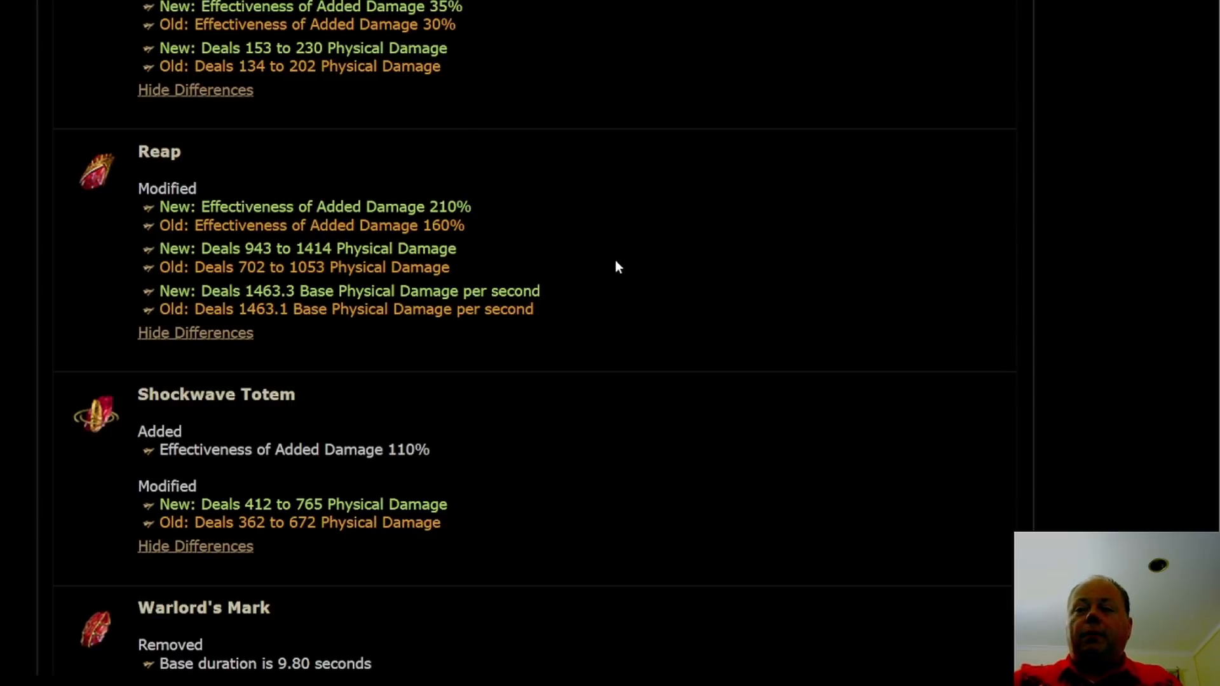
mouse_move(589, 185)
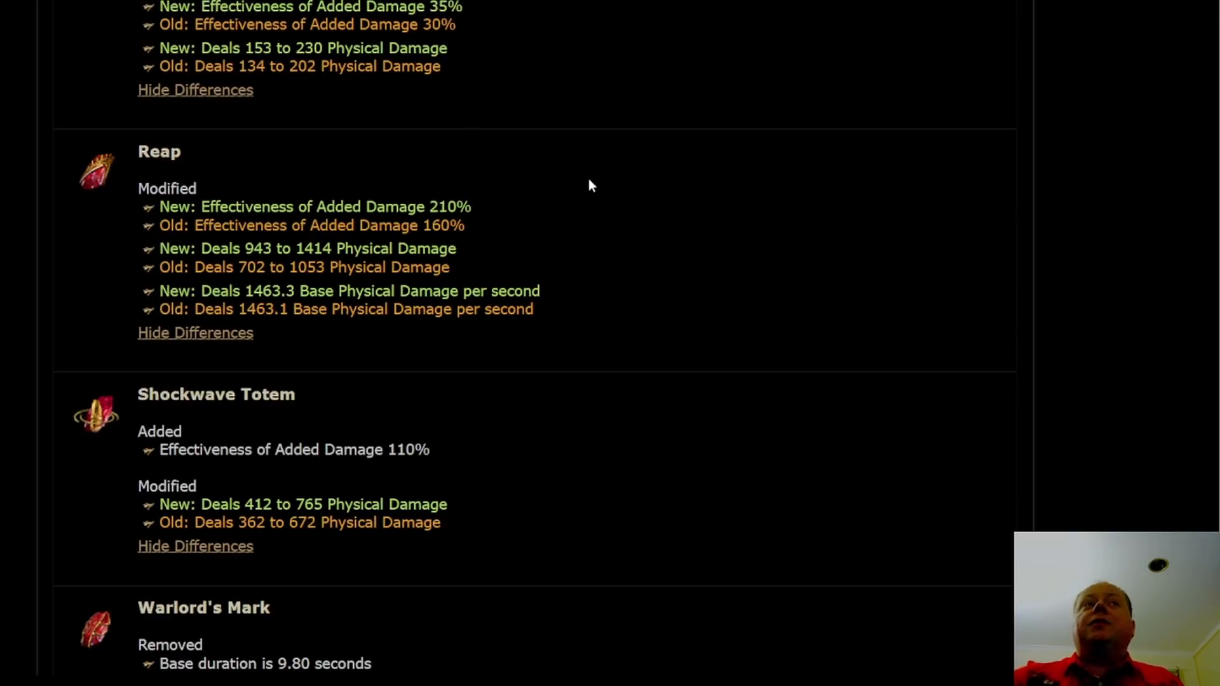
mouse_move(551, 222)
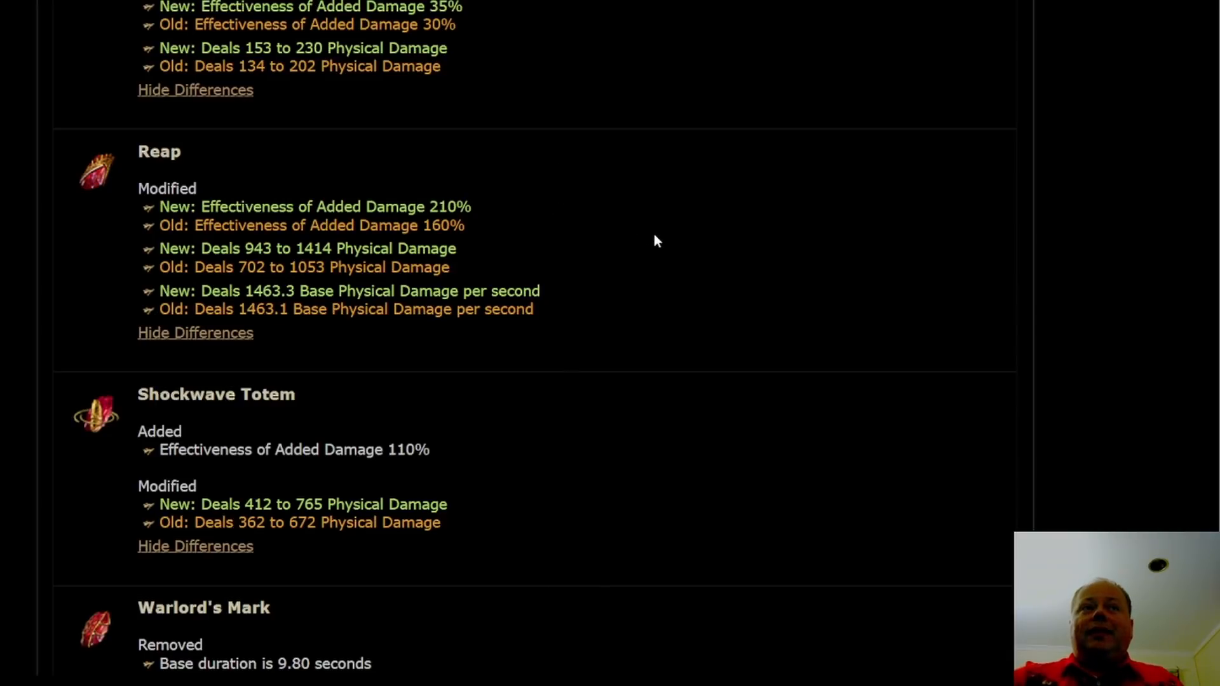
- Scroll through Warlord's Mark's changes, including leech rising from 2% to 2.95%
scroll(down, 3)
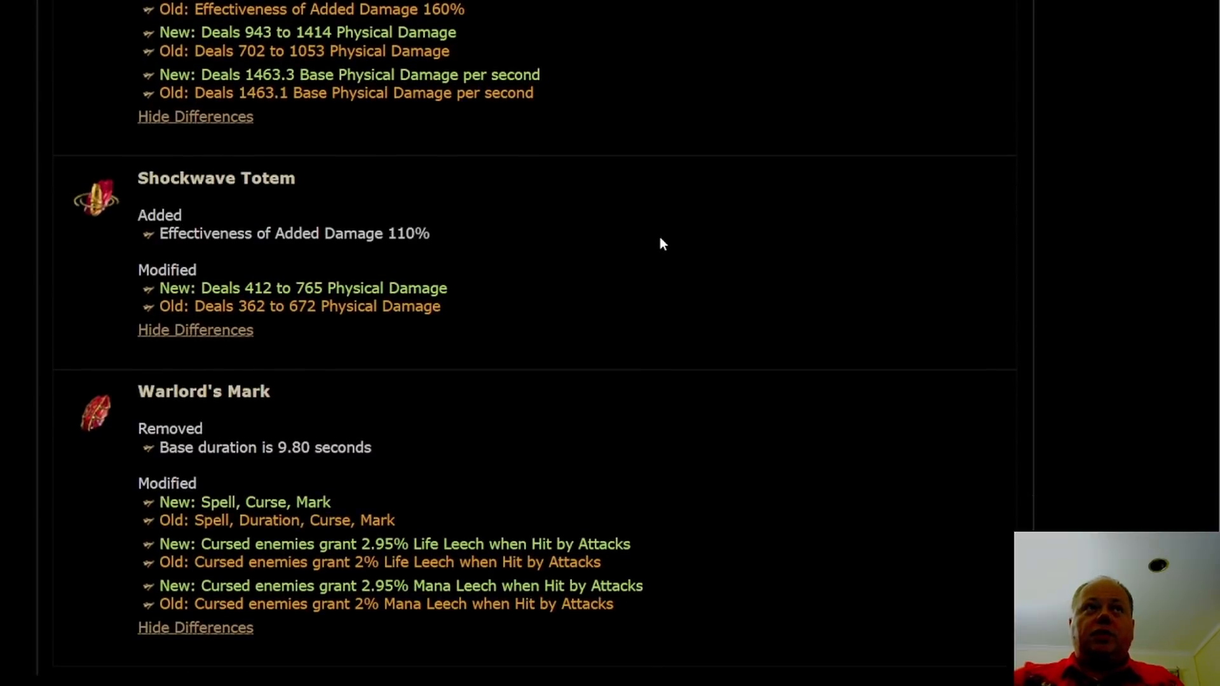
scroll(down, 3)
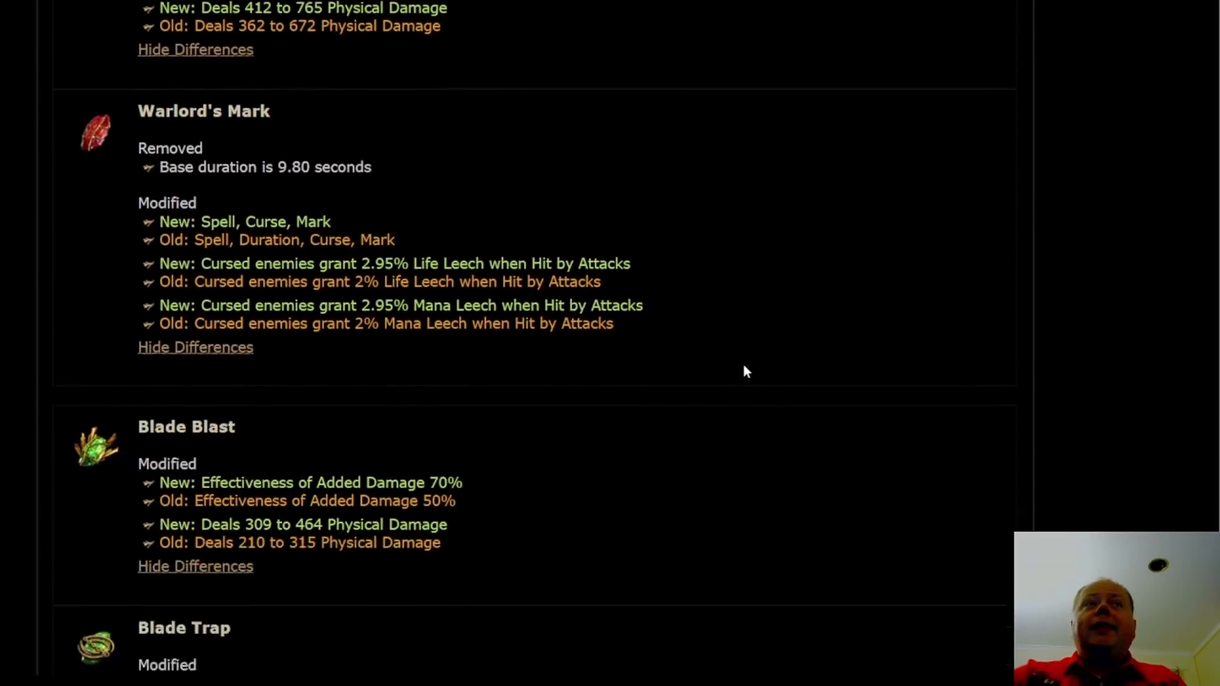
scroll(down, 3)
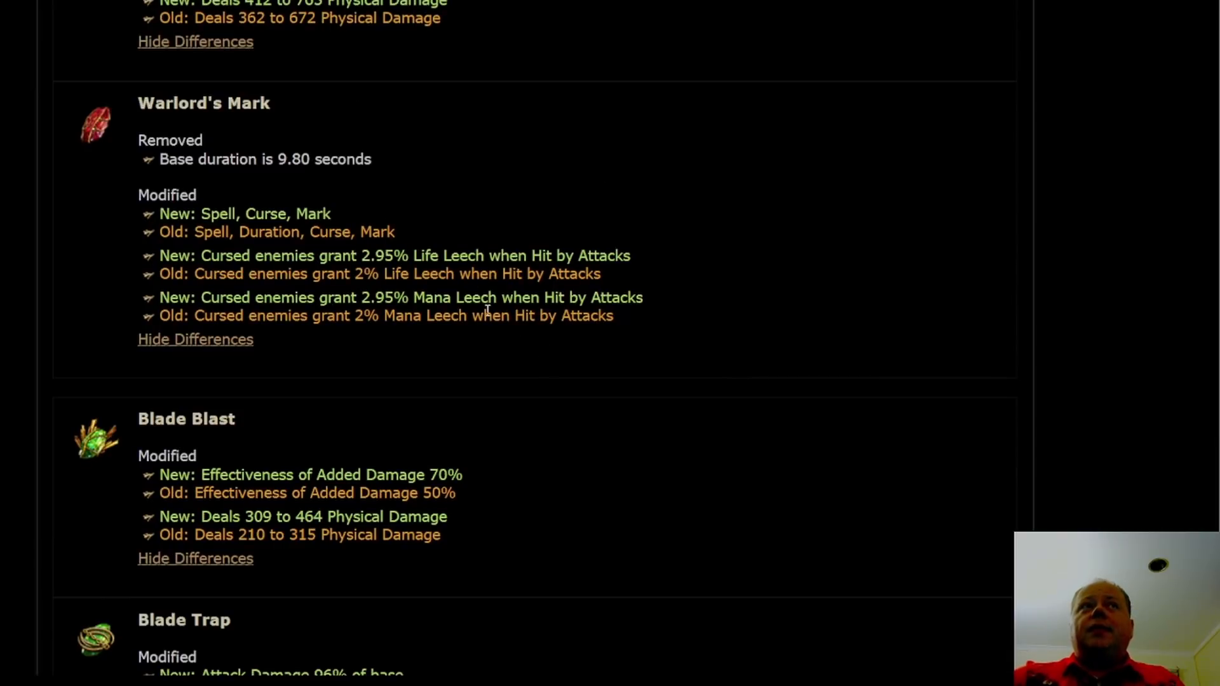
mouse_move(353, 256)
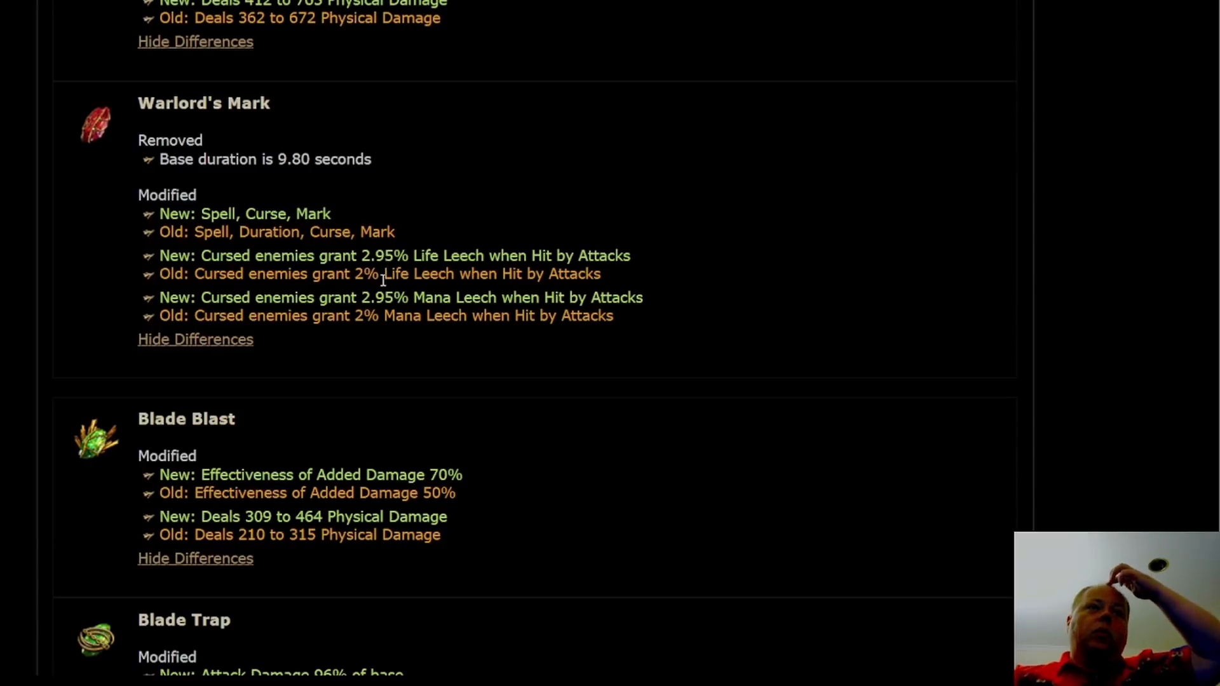
mouse_move(338, 205)
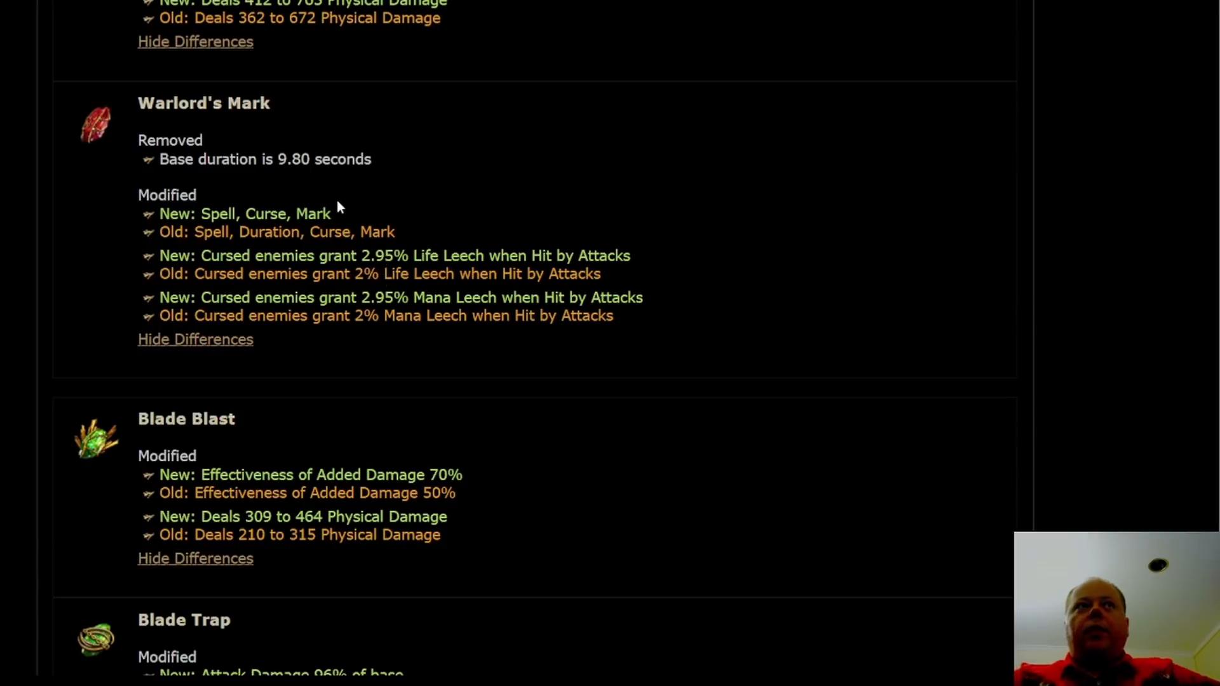
- Highlight the Duration stat removed from Warlord's Mark, then keep scrolling down
double_click(268, 232)
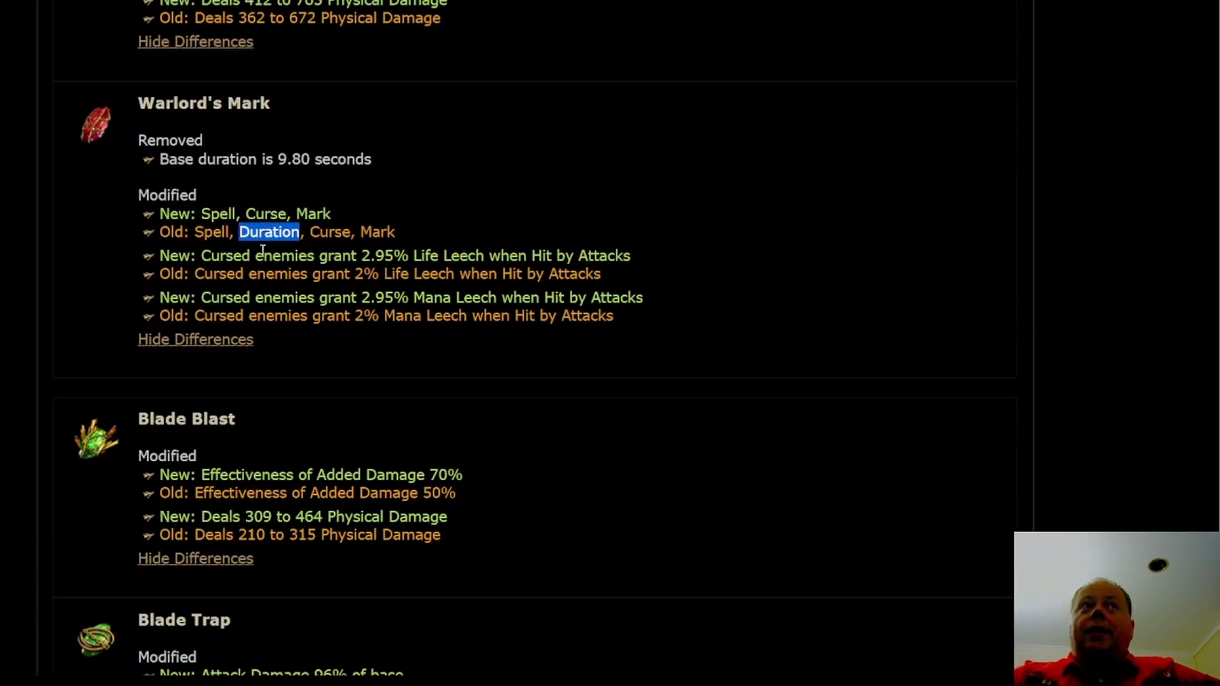
mouse_move(435, 203)
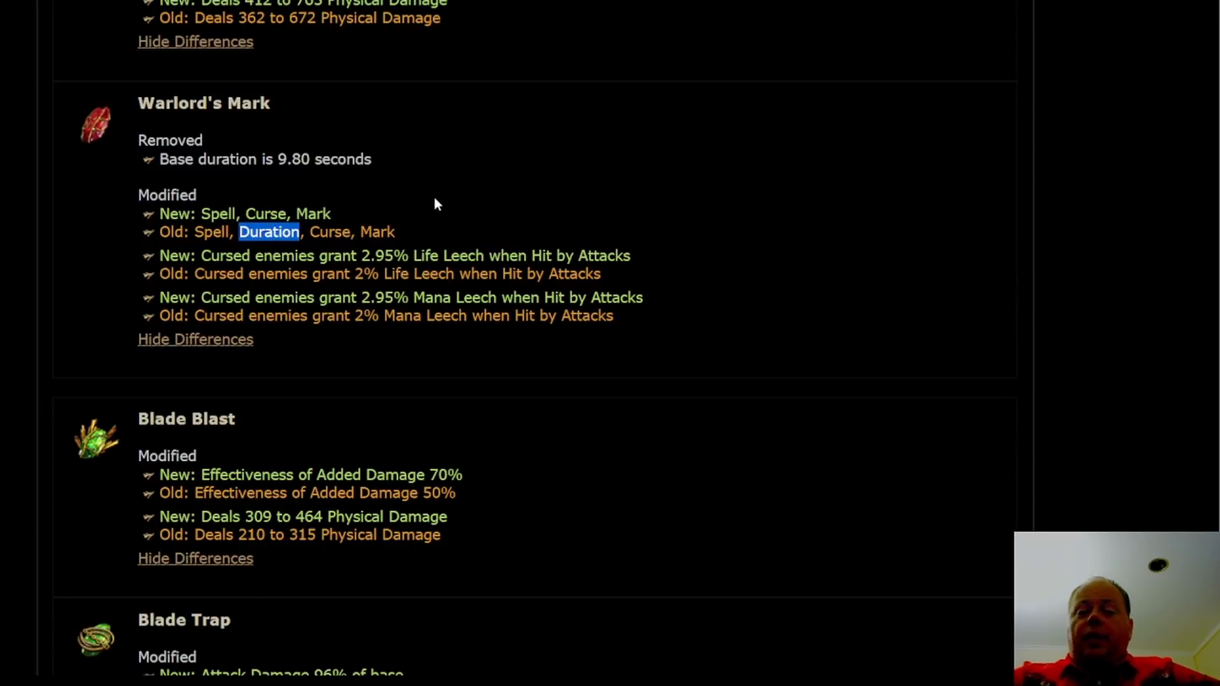
mouse_move(426, 214)
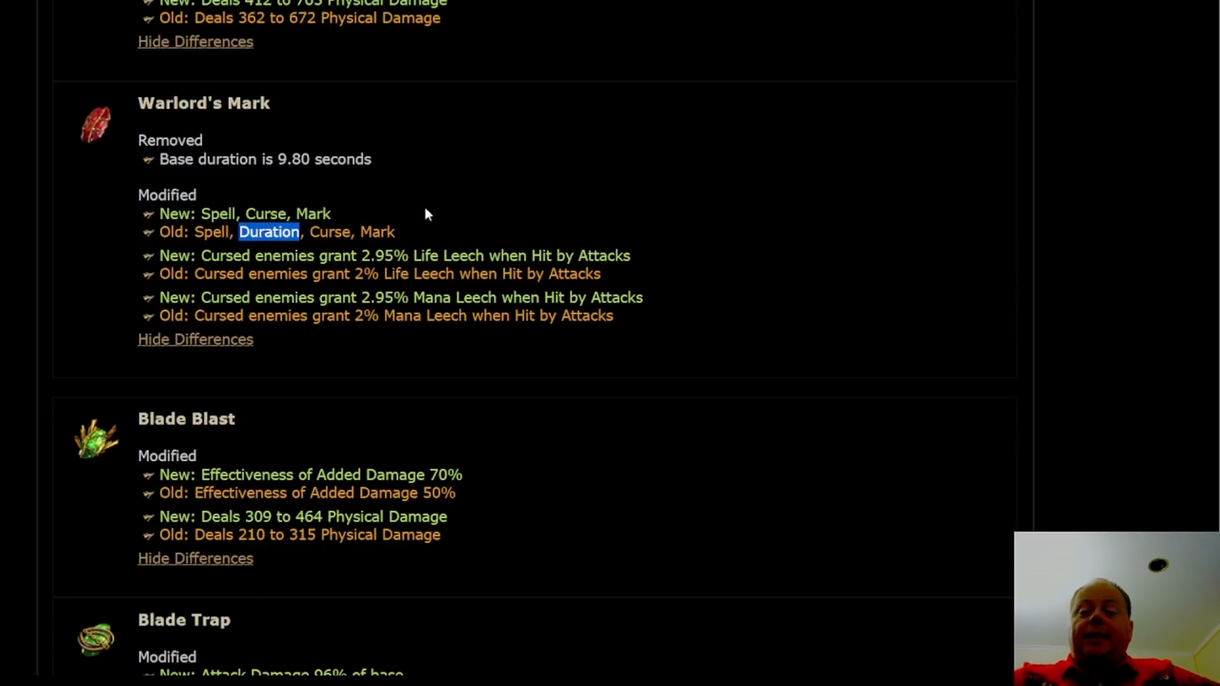
mouse_move(423, 273)
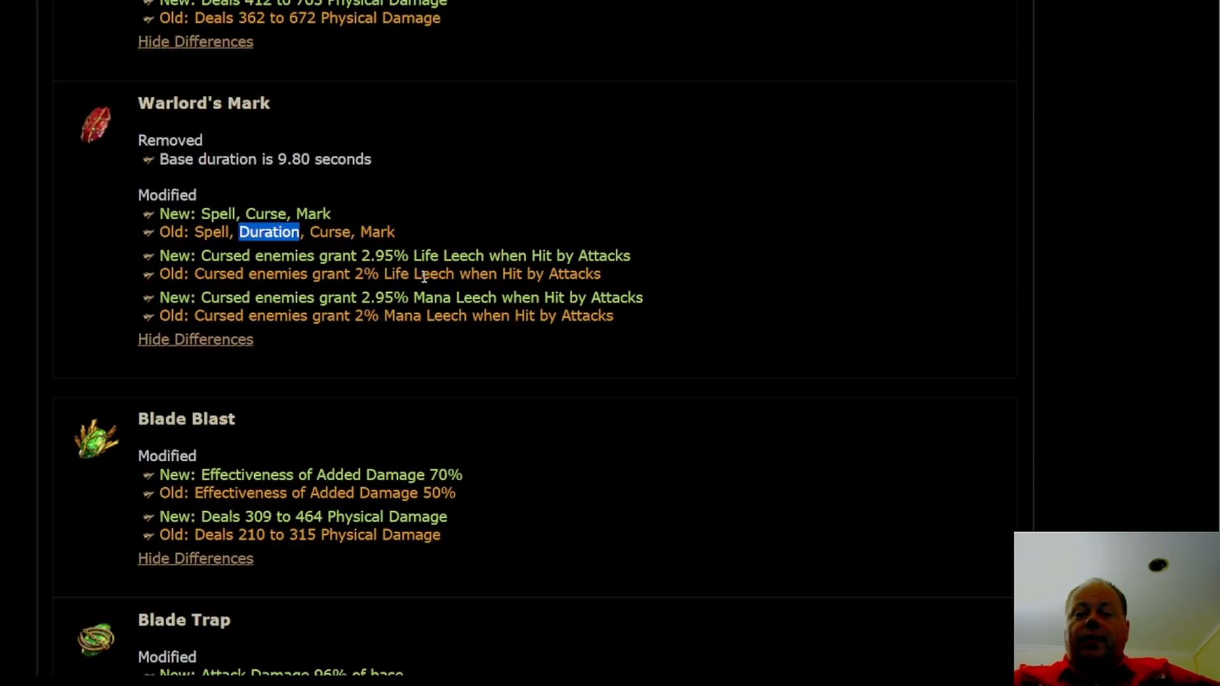
mouse_move(350, 330)
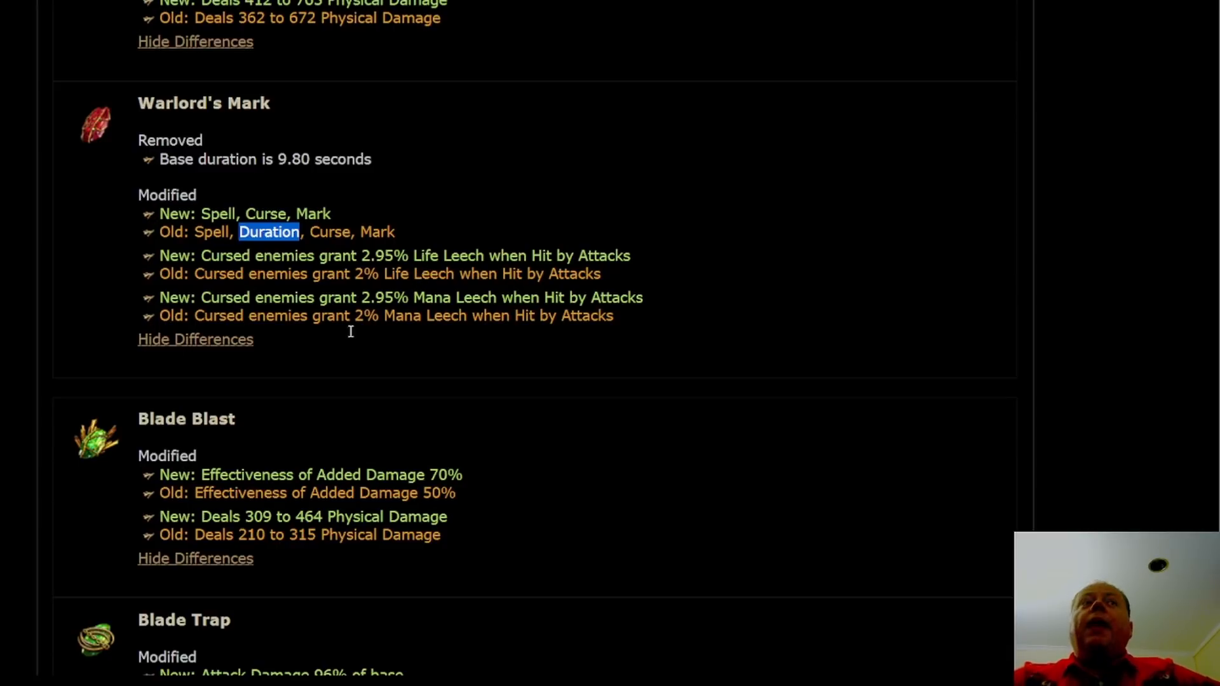
mouse_move(294, 249)
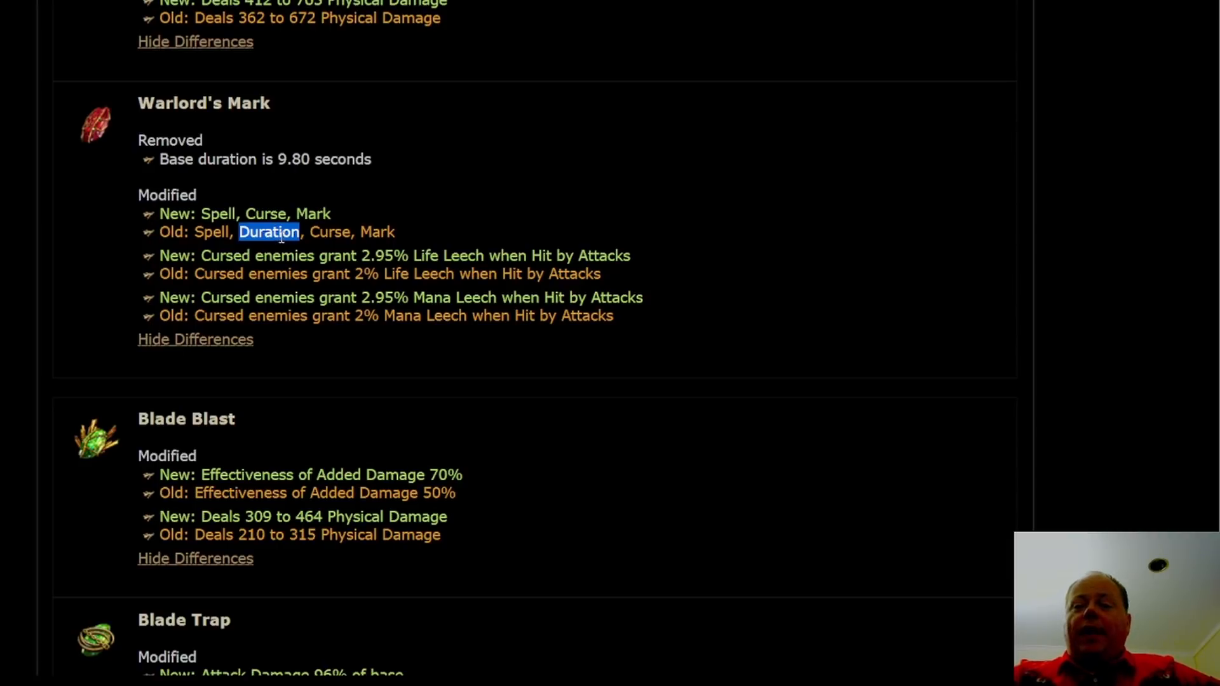
mouse_move(282, 249)
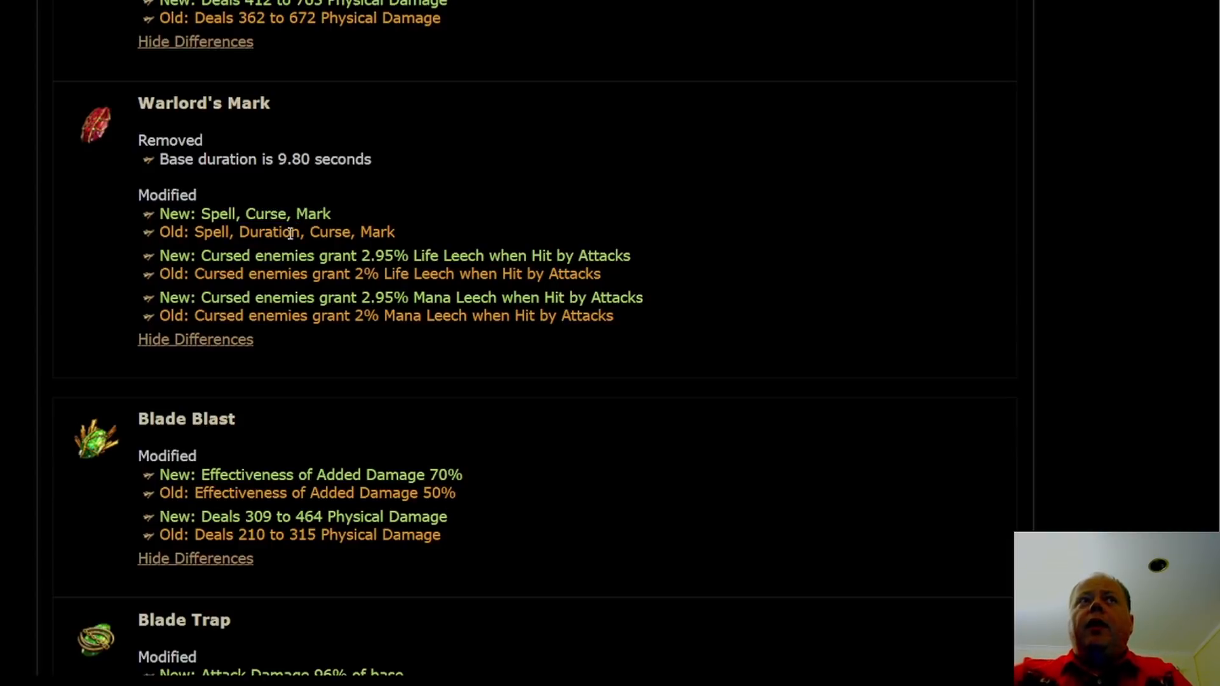
double_click(268, 232)
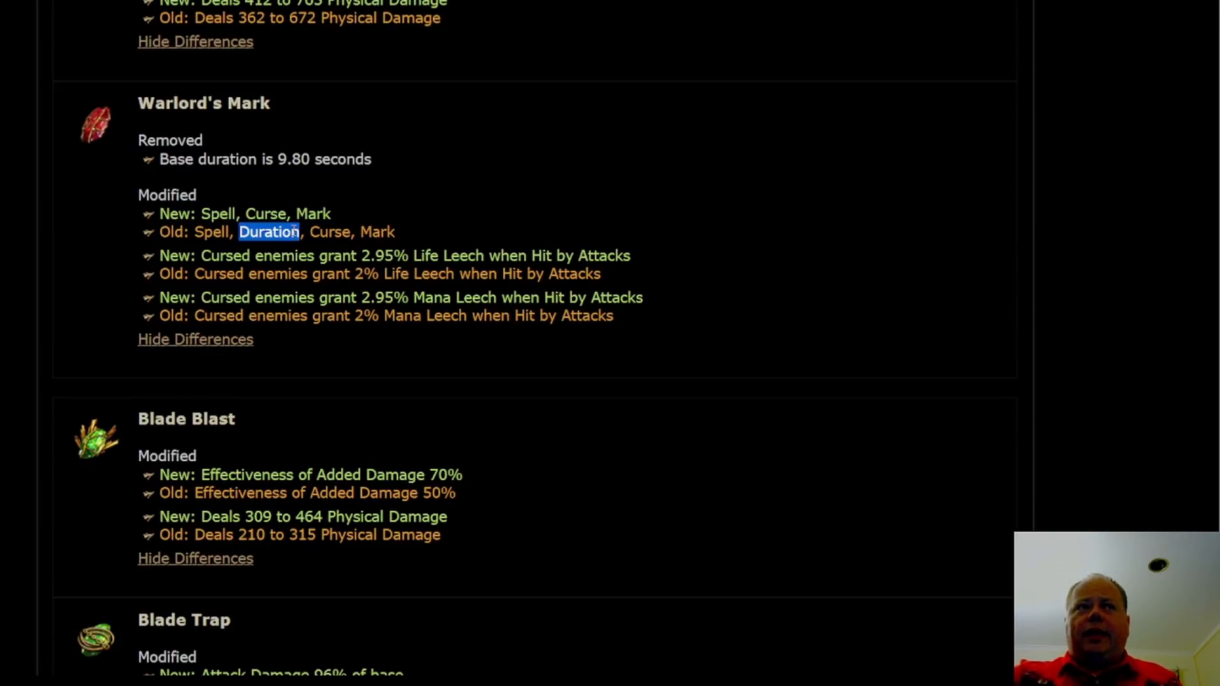
scroll(down, 3)
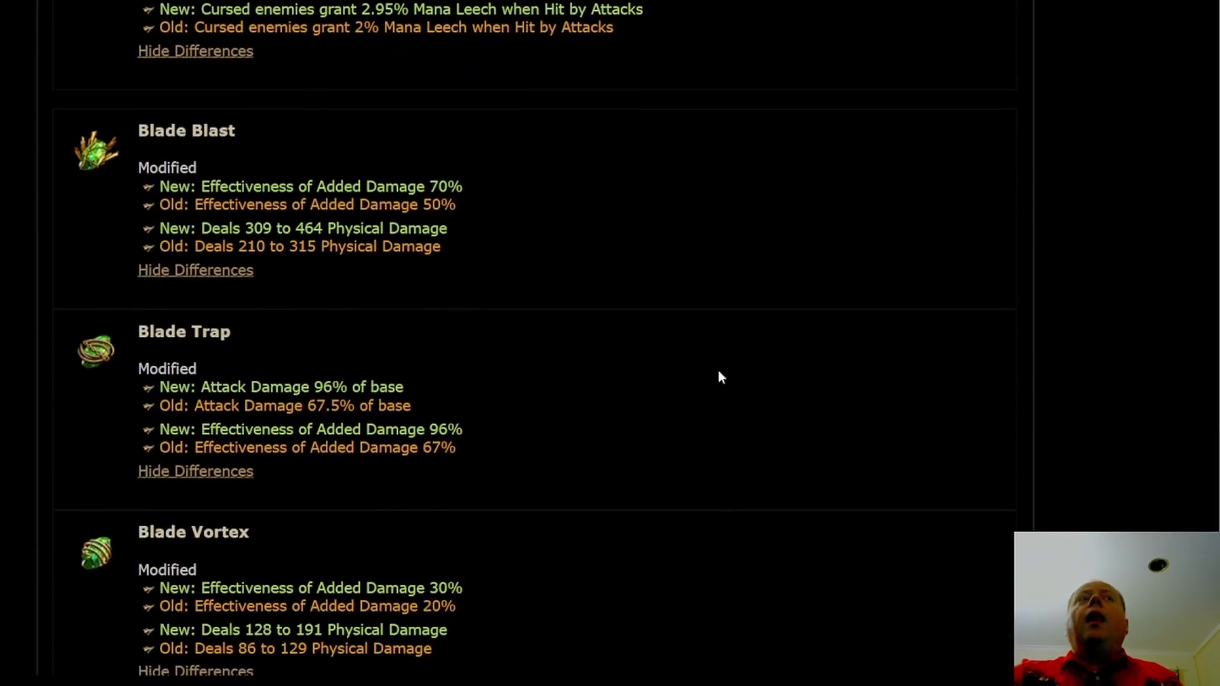
scroll(down, 3)
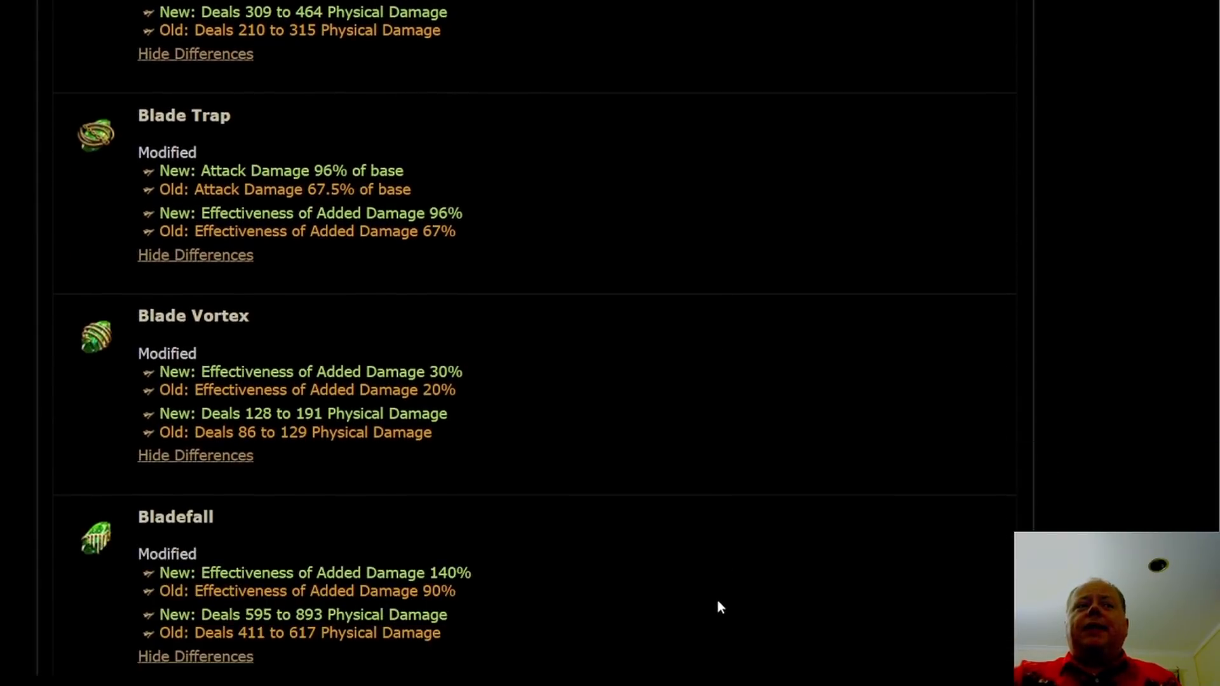
scroll(down, 3)
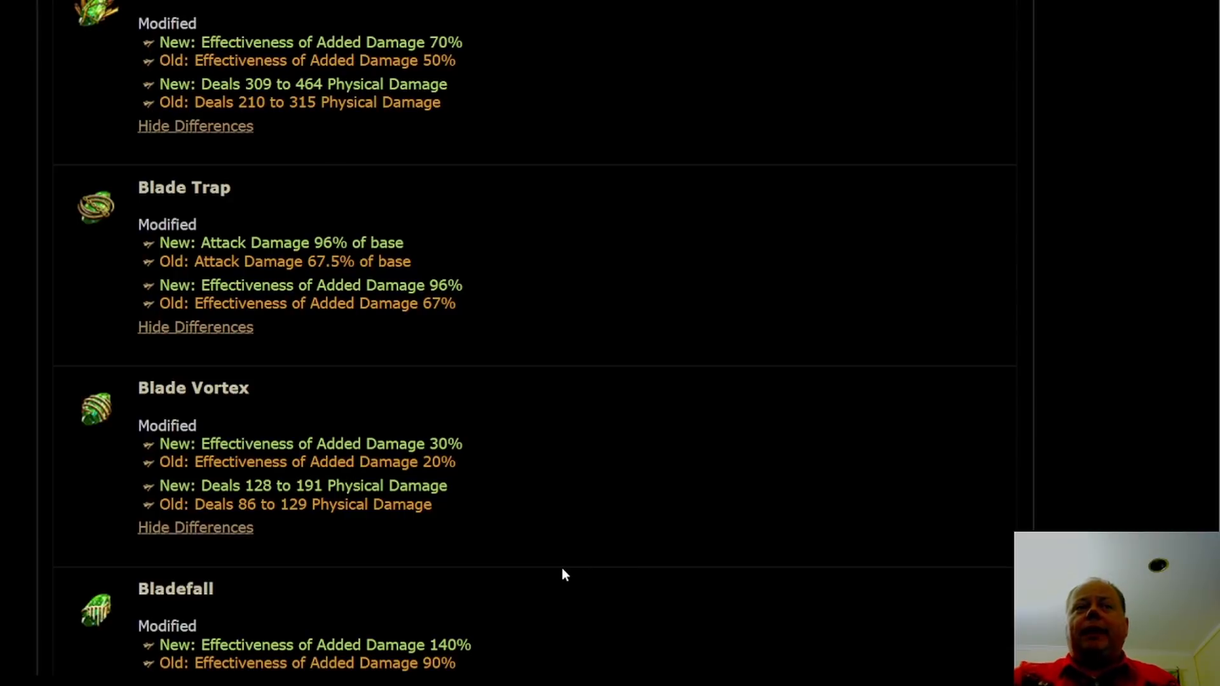
mouse_move(575, 554)
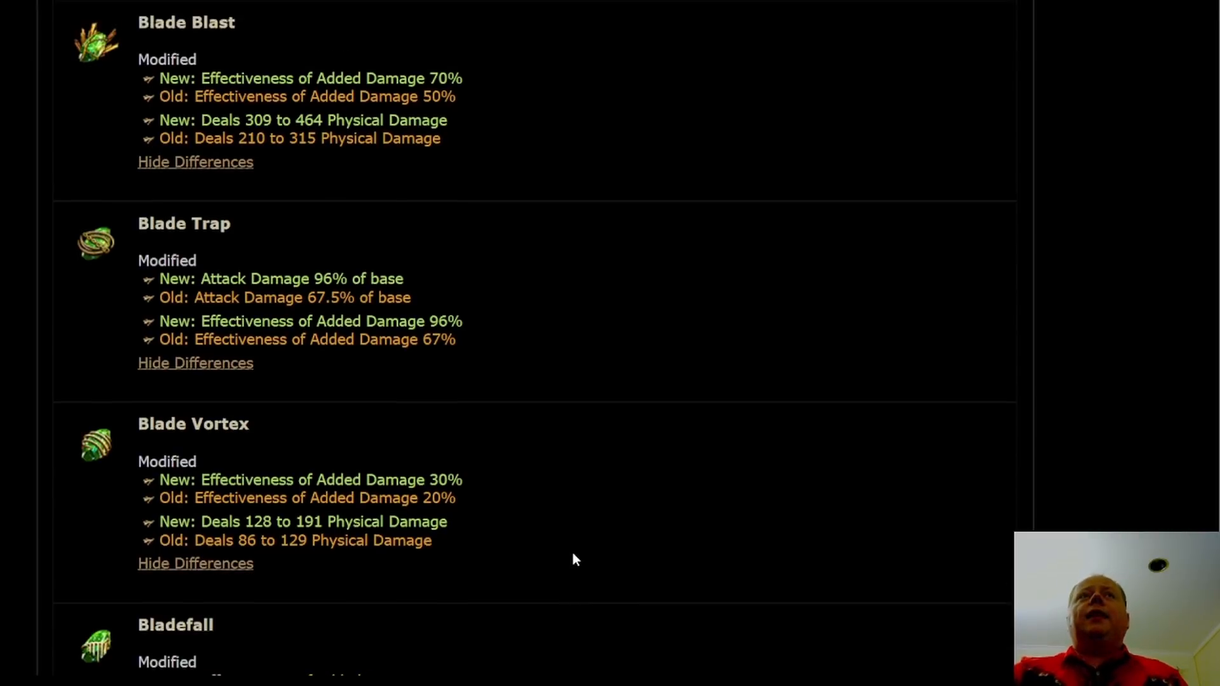
- Scroll past Blade Trap, Blade Vortex and Bladefall to Ethereal Knives and Explosive Arrow
scroll(down, 3)
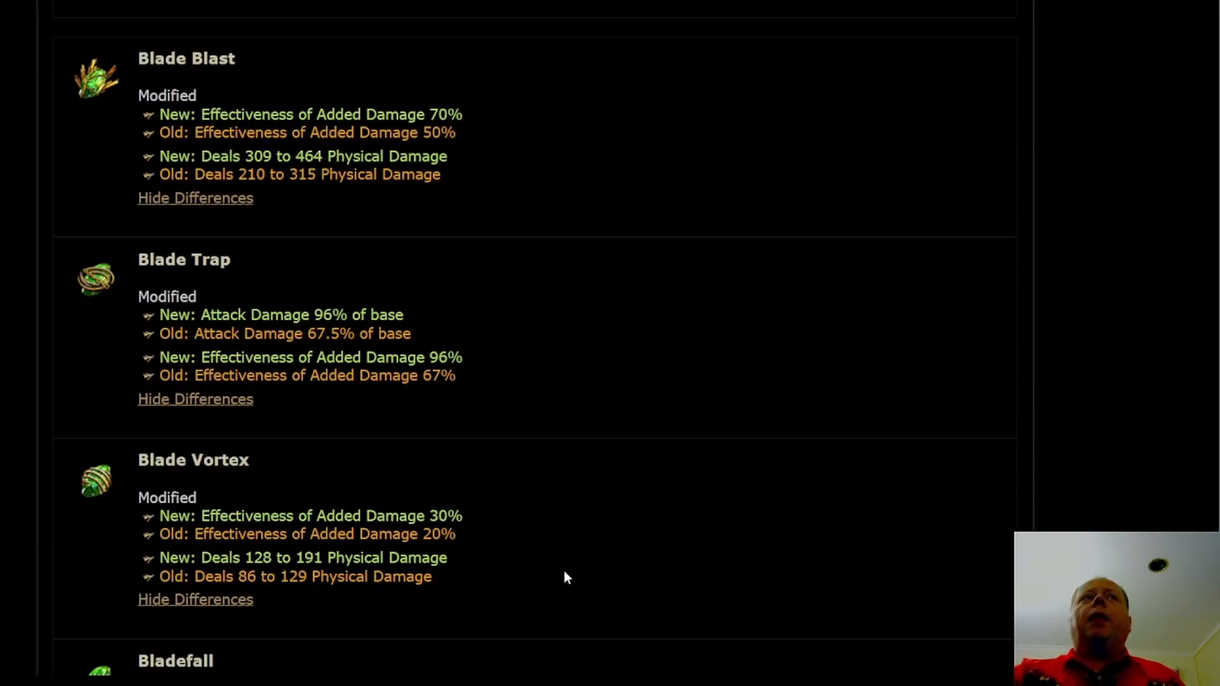
scroll(down, 3)
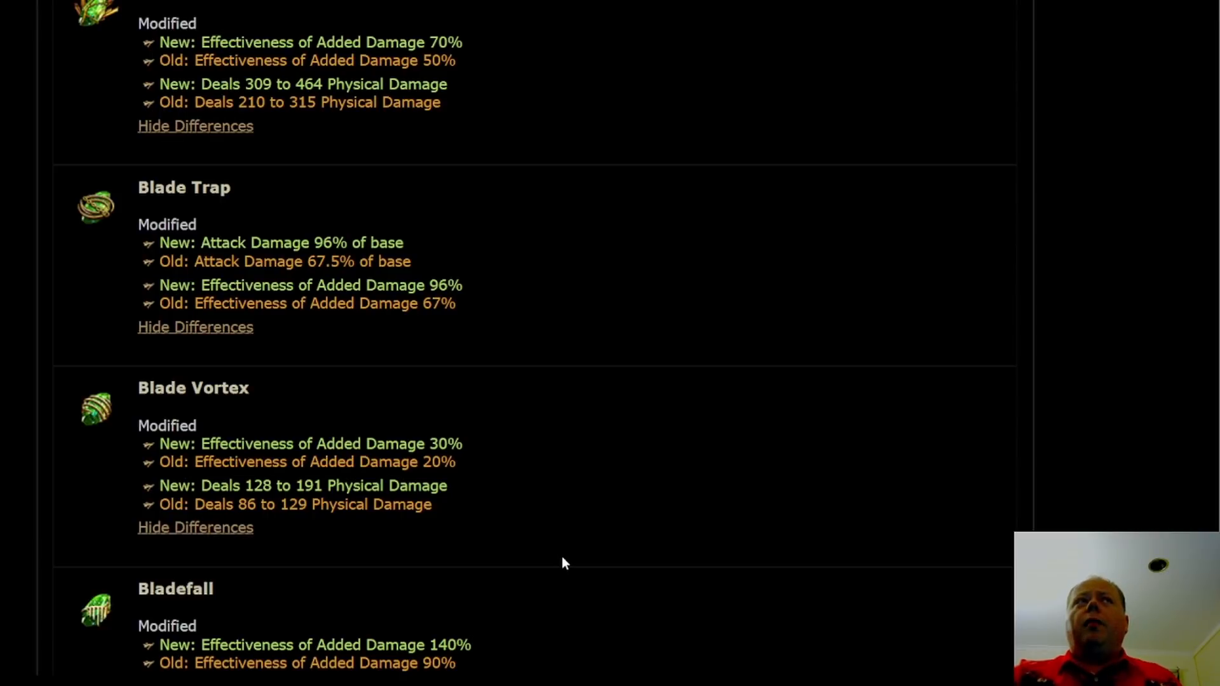
scroll(down, 3)
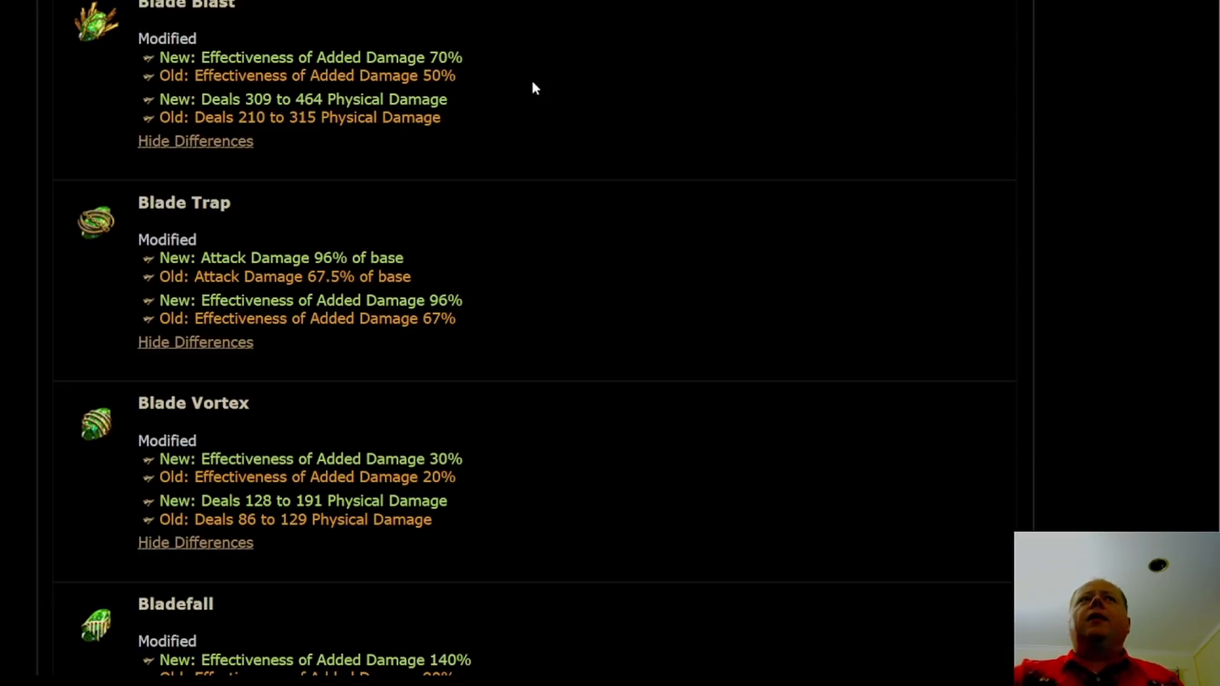
mouse_move(655, 635)
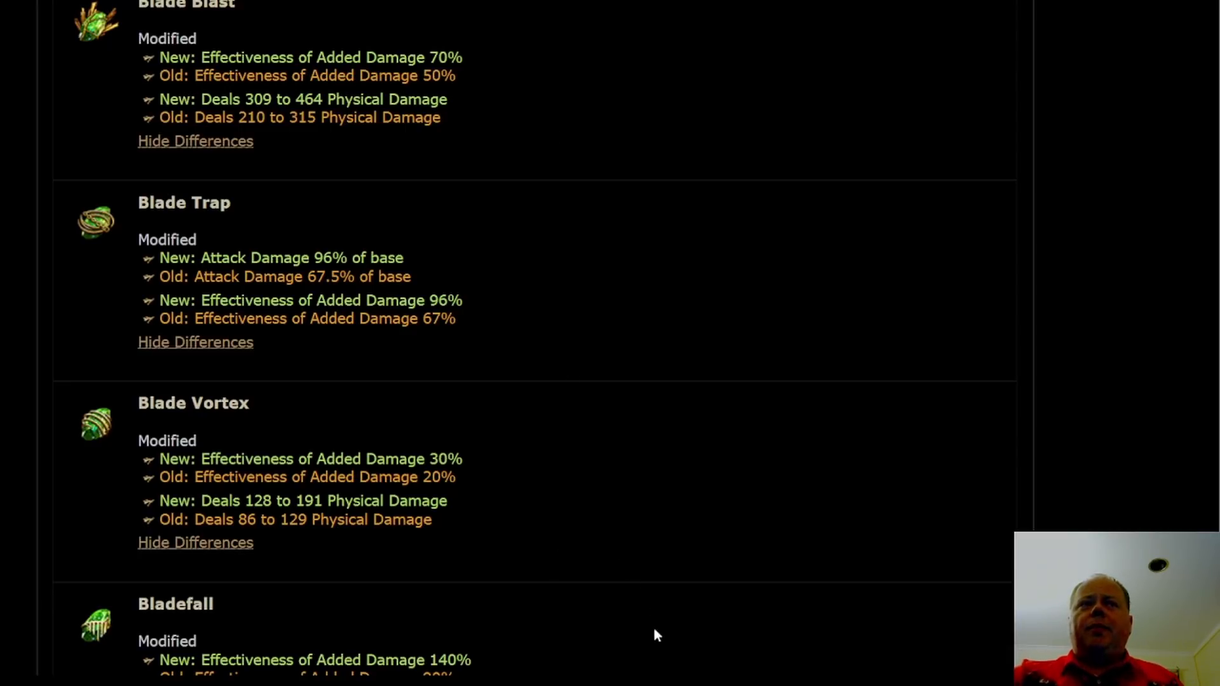
mouse_move(518, 502)
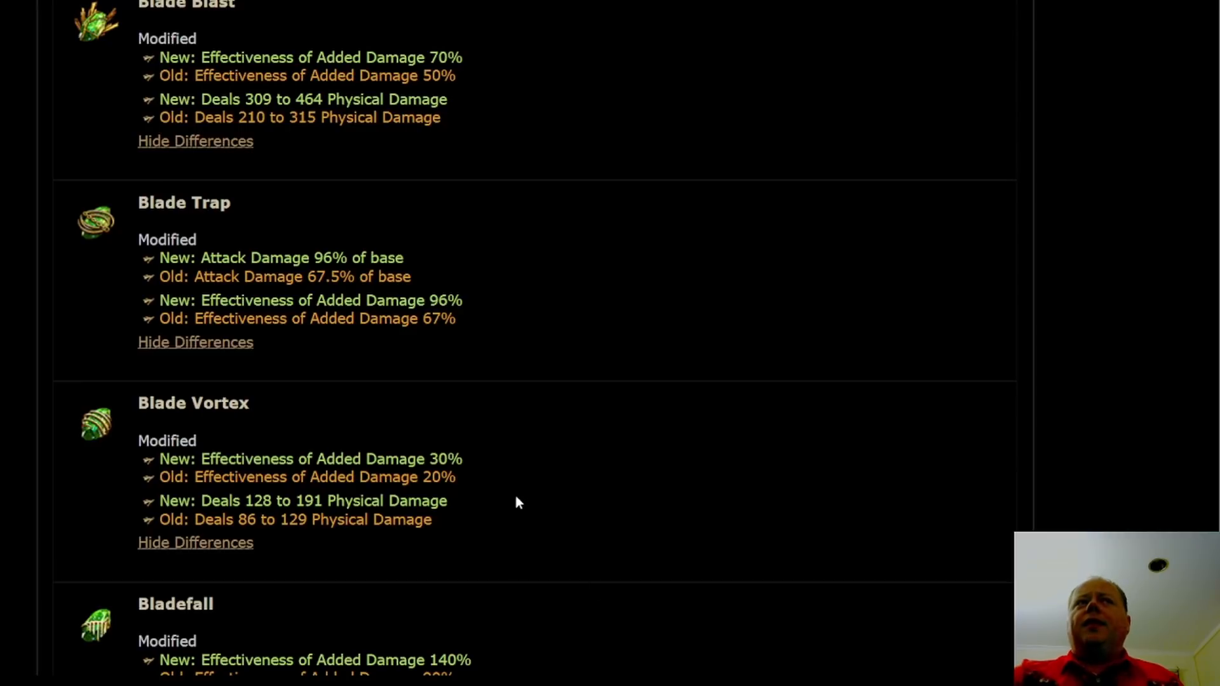
mouse_move(638, 509)
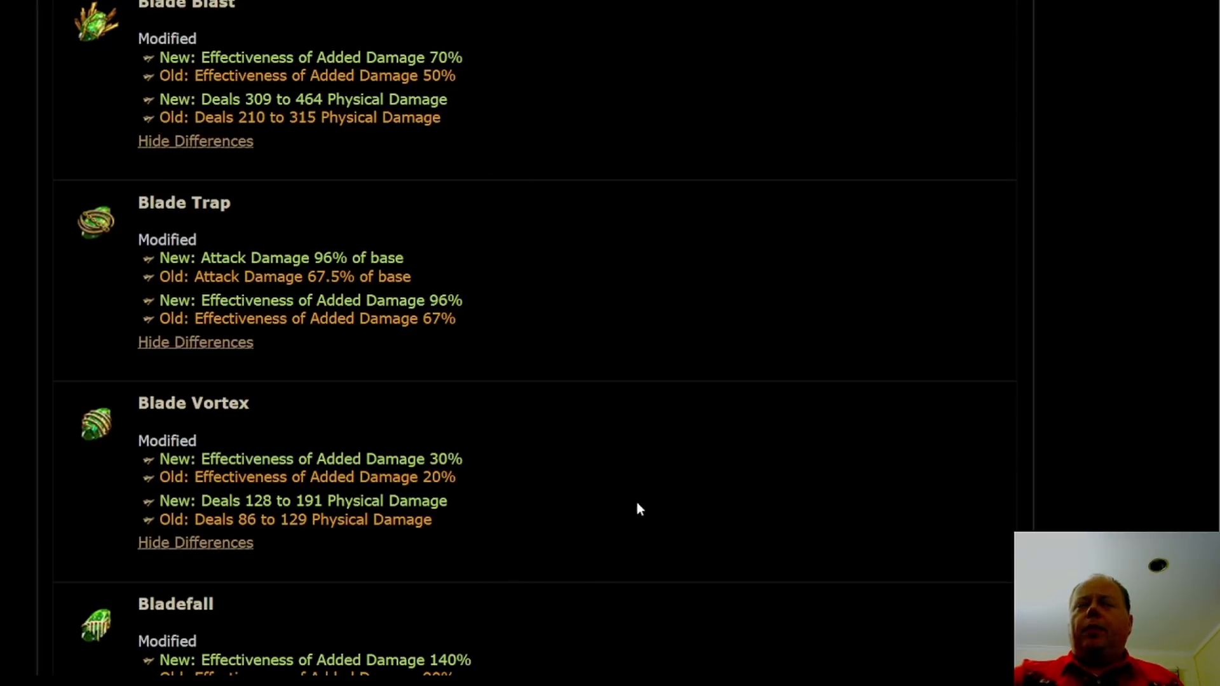
mouse_move(533, 473)
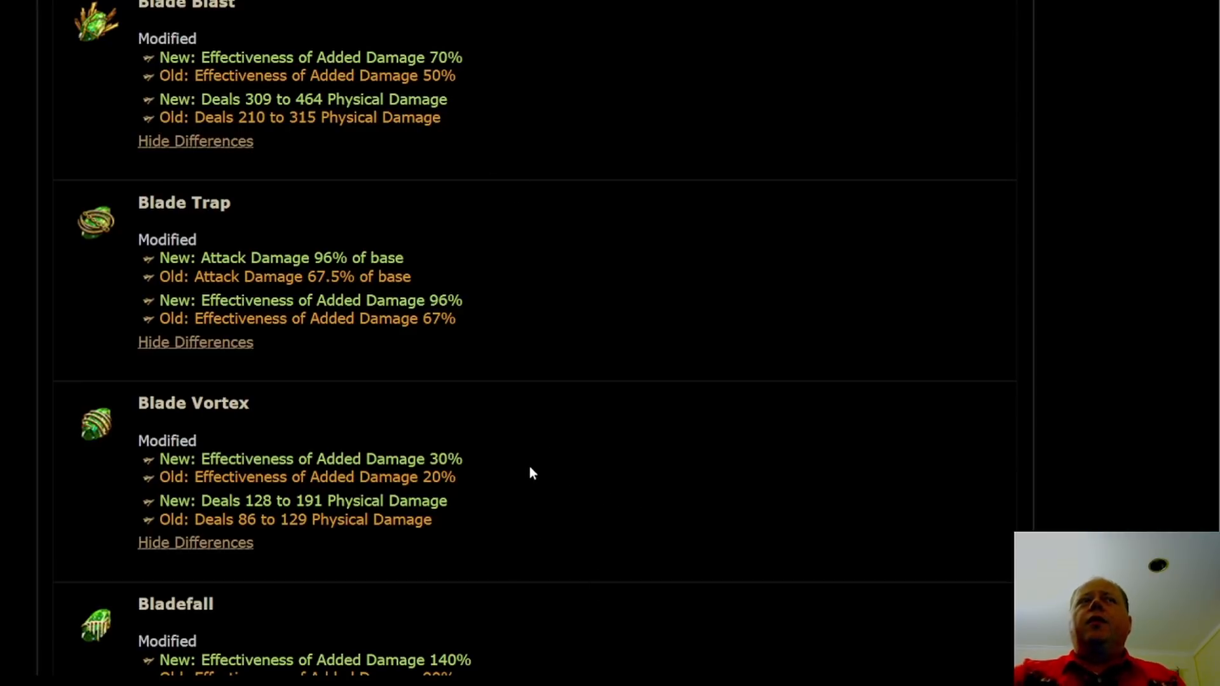
mouse_move(541, 457)
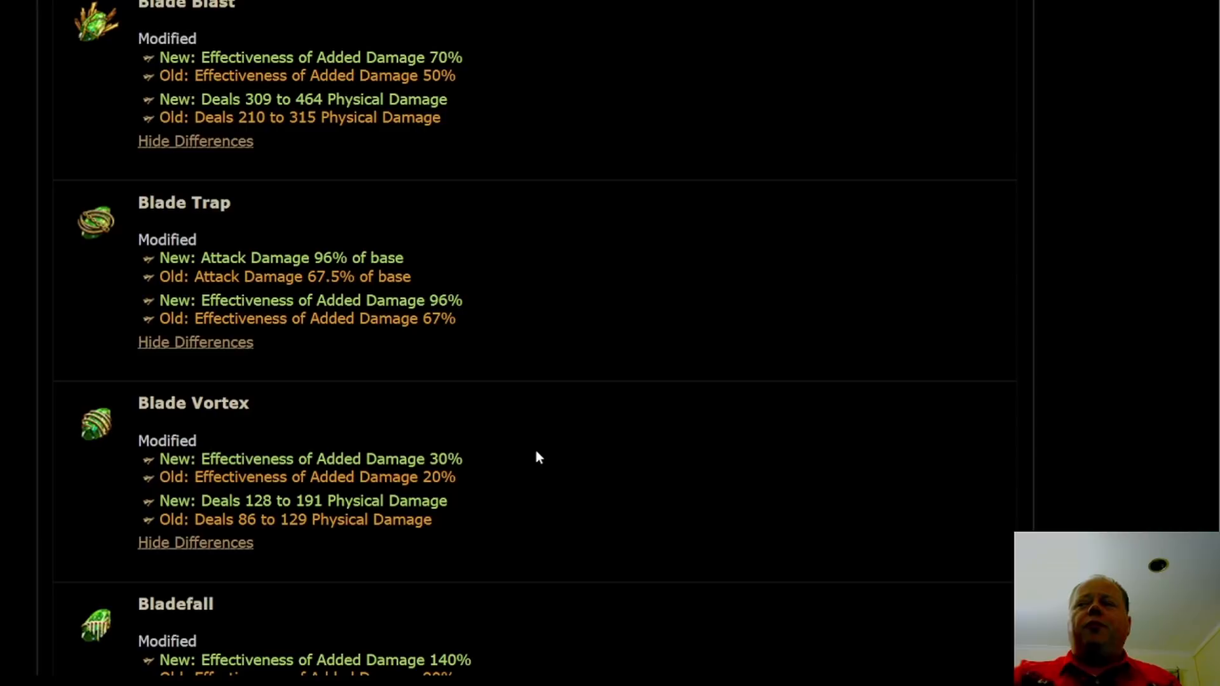
mouse_move(557, 425)
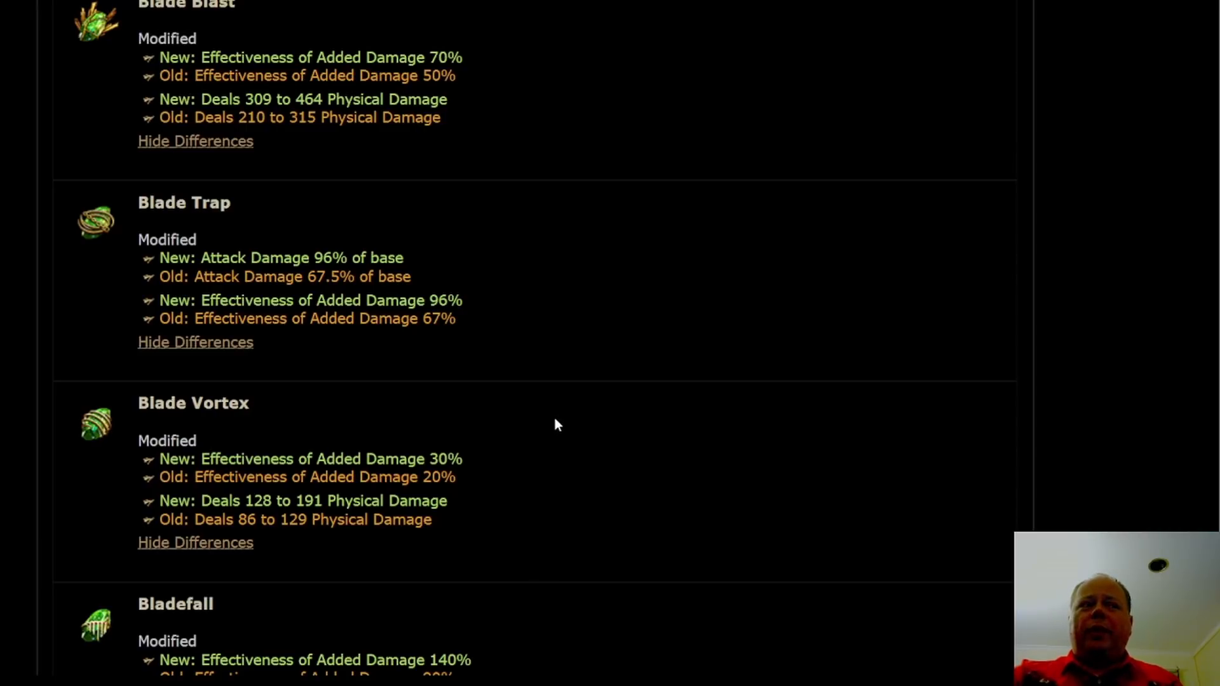
mouse_move(556, 441)
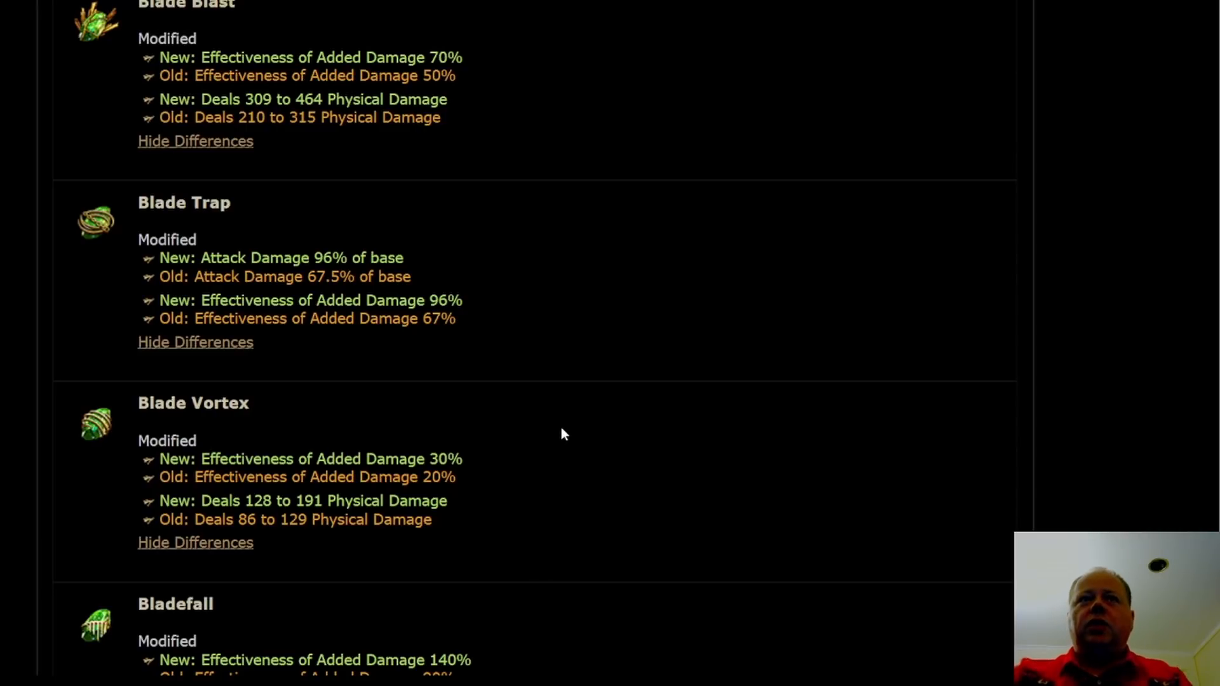
scroll(down, 3)
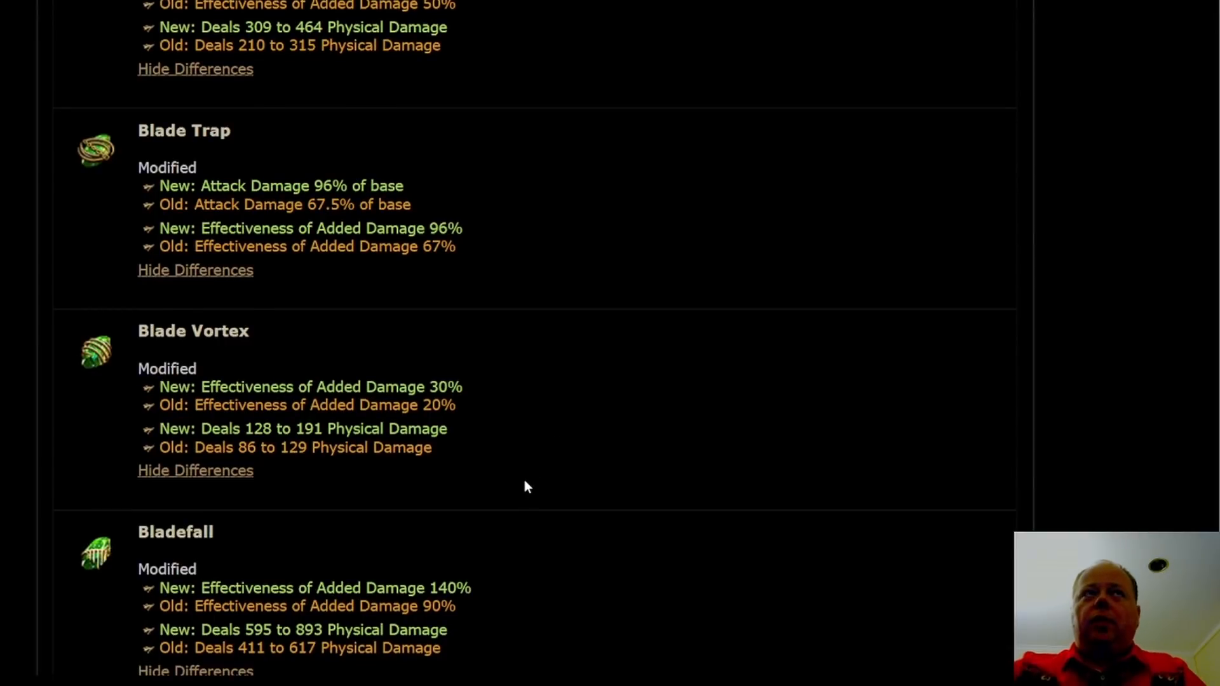
mouse_move(585, 302)
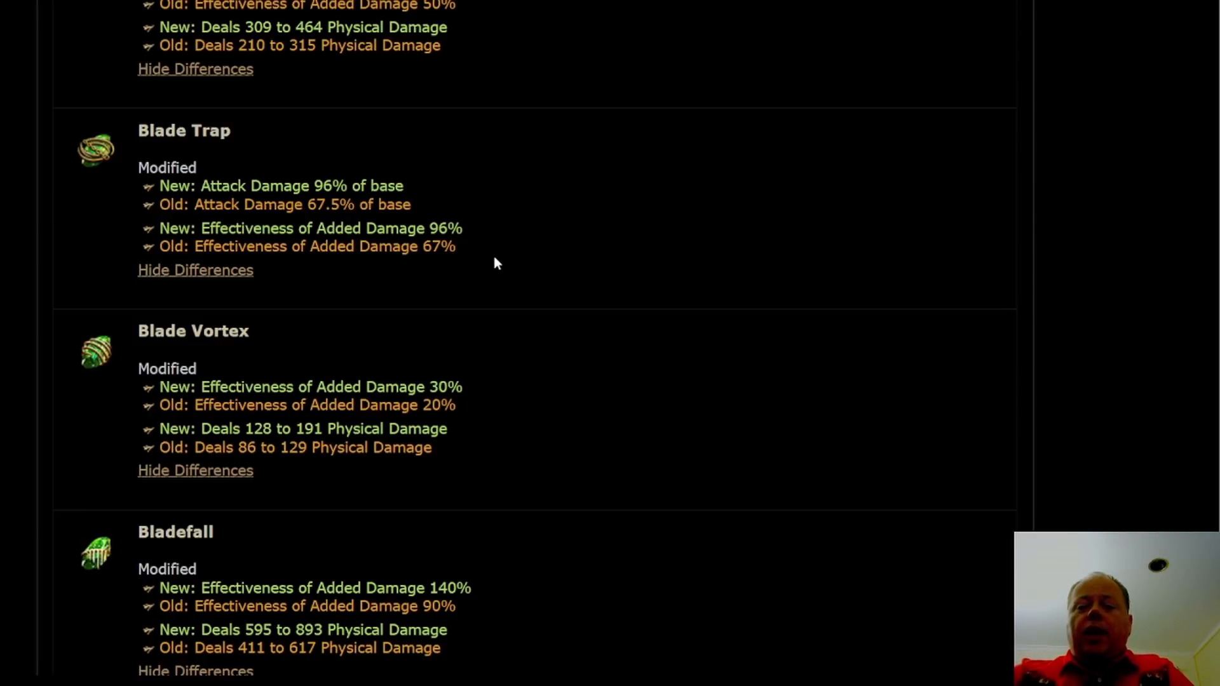
scroll(down, 3)
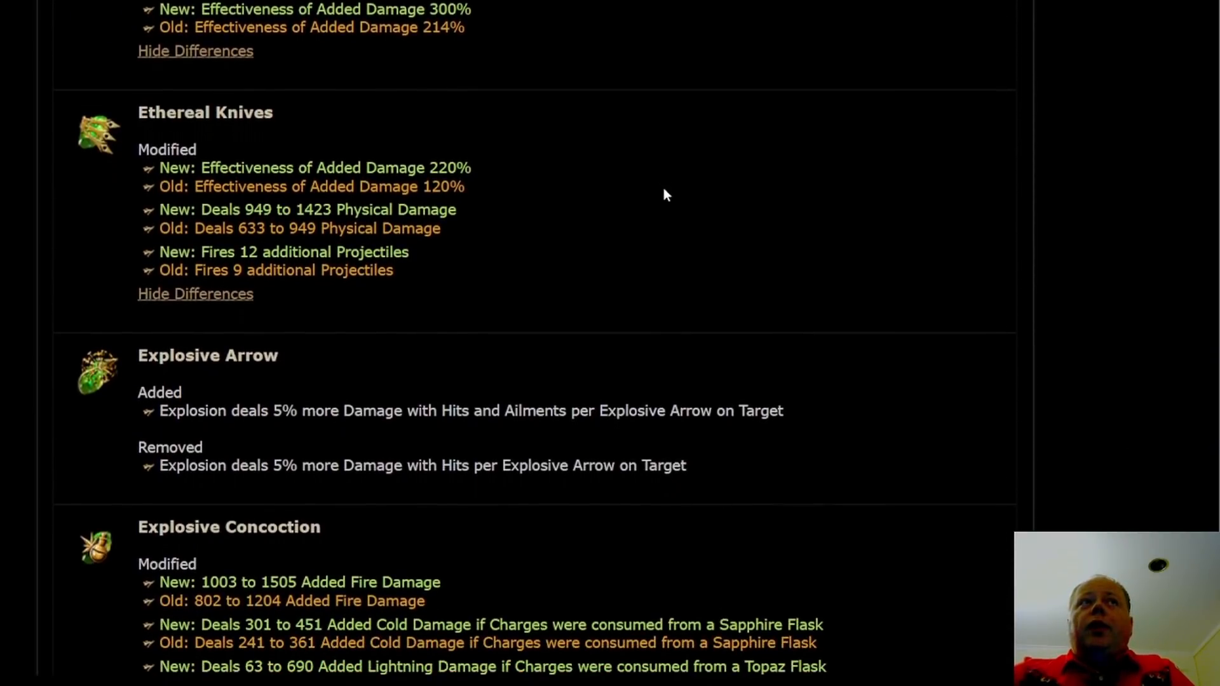
- Scroll to Explosive Concoction's flask changes, like Ruby Flask ignite multiplier 78% to 98%
scroll(down, 3)
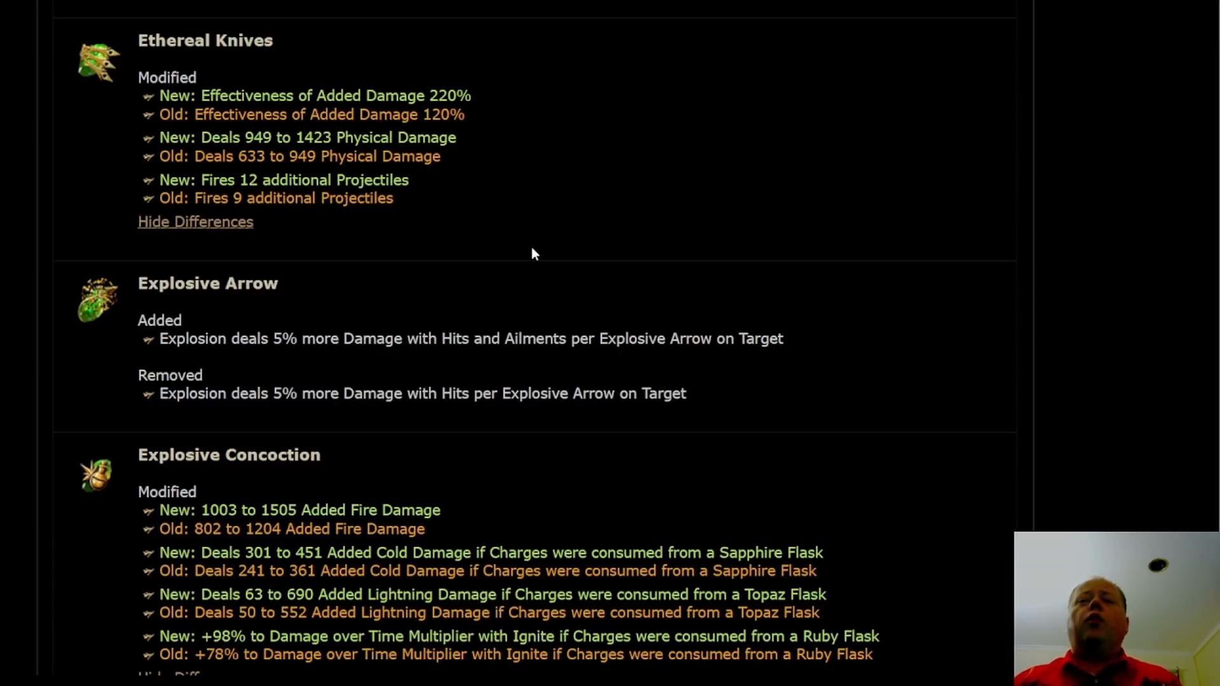
mouse_move(586, 206)
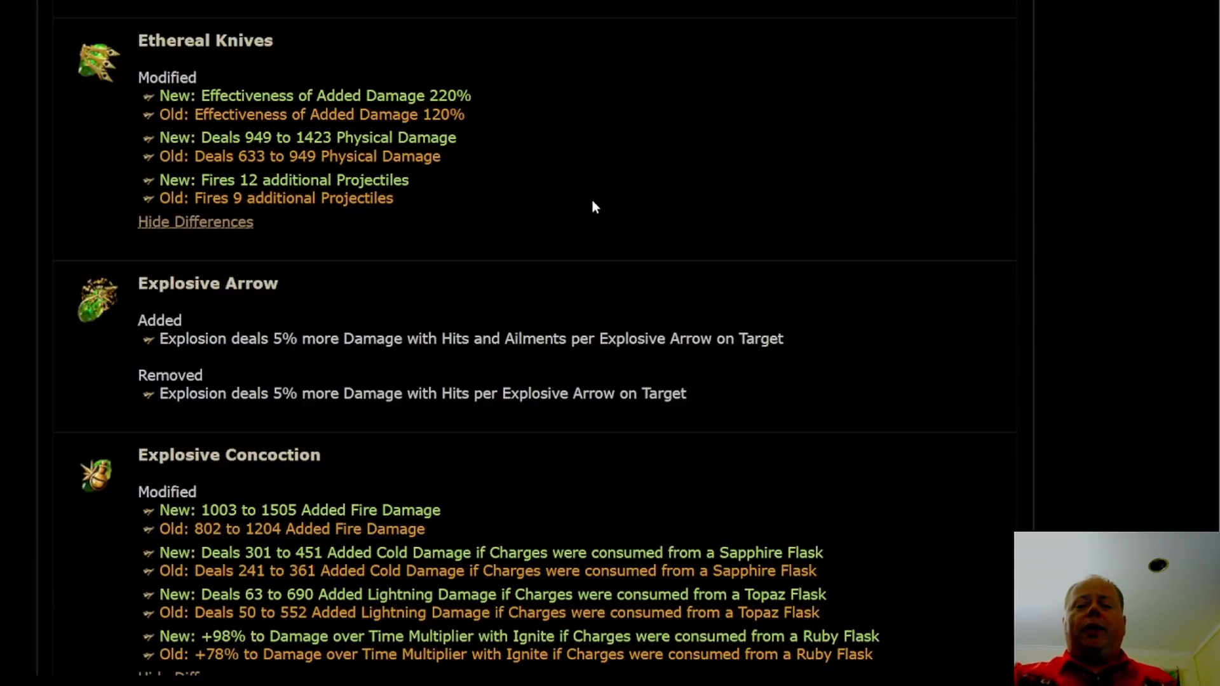
scroll(down, 3)
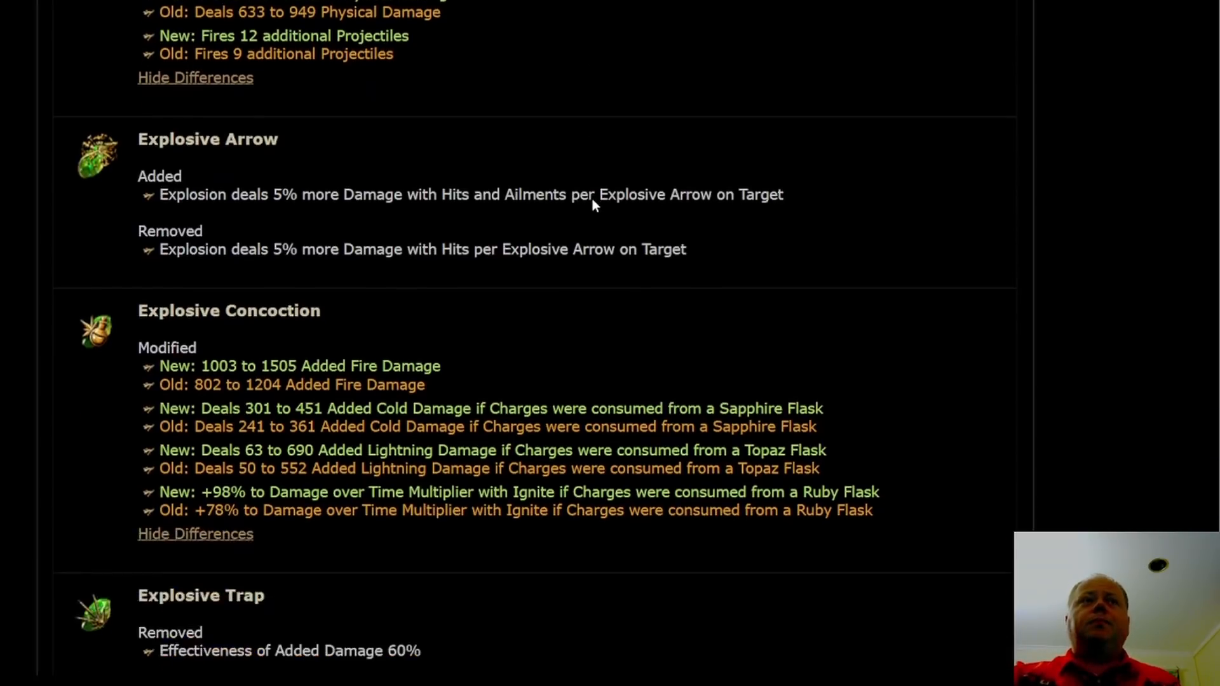
- Scroll to Explosive Trap's physical damage rise and Fire Trap's full changes
scroll(down, 3)
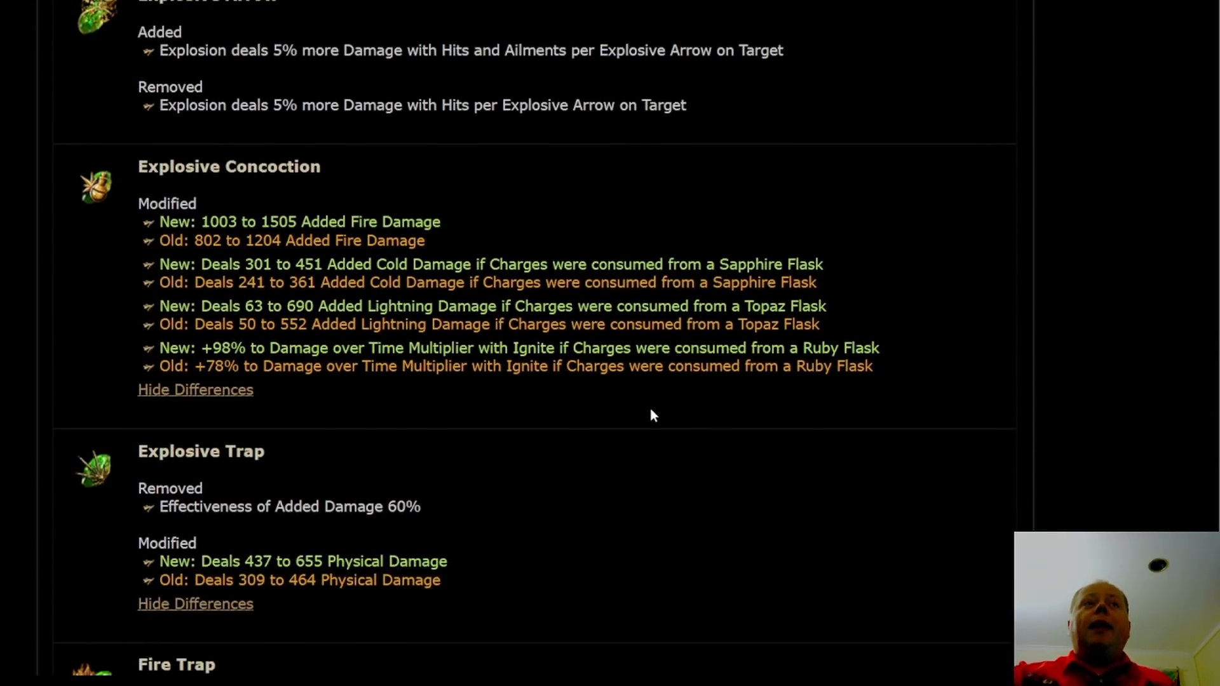
mouse_move(667, 250)
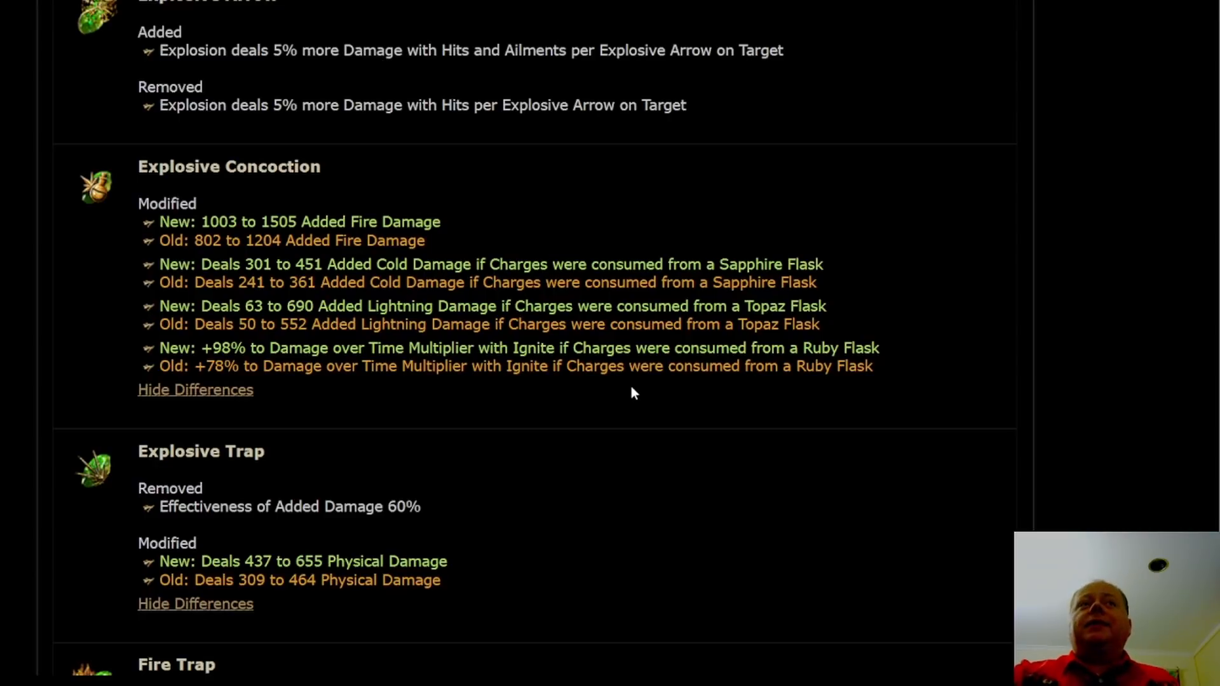
mouse_move(659, 226)
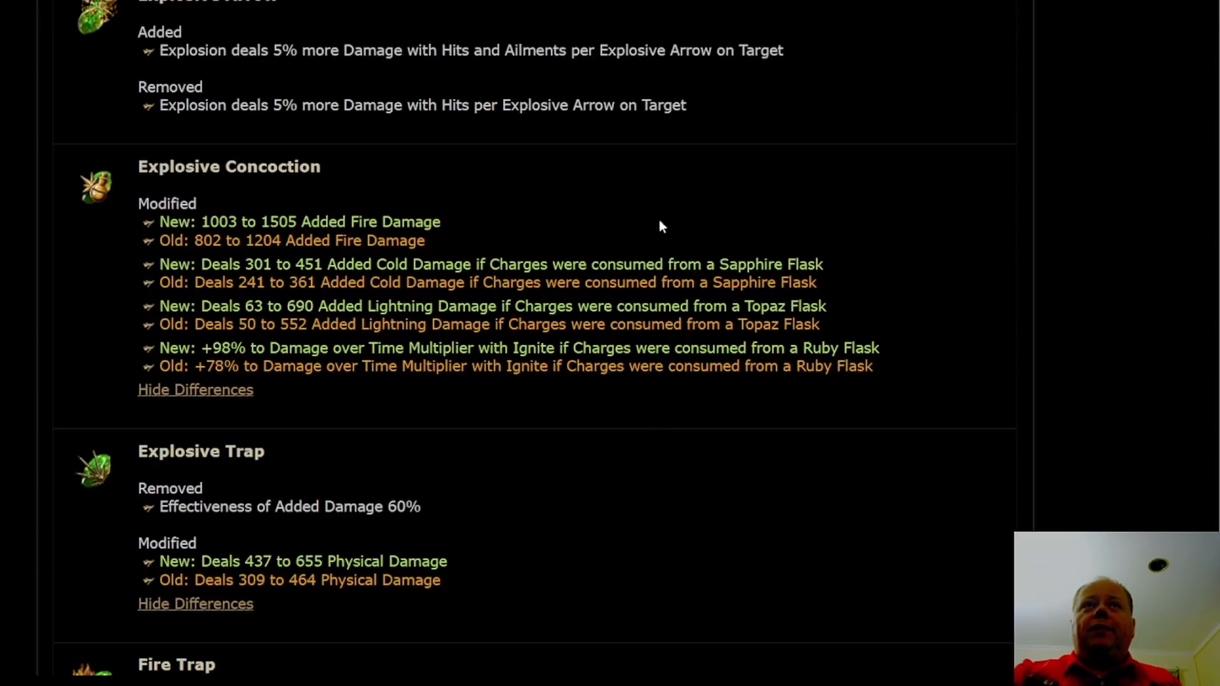
mouse_move(636, 344)
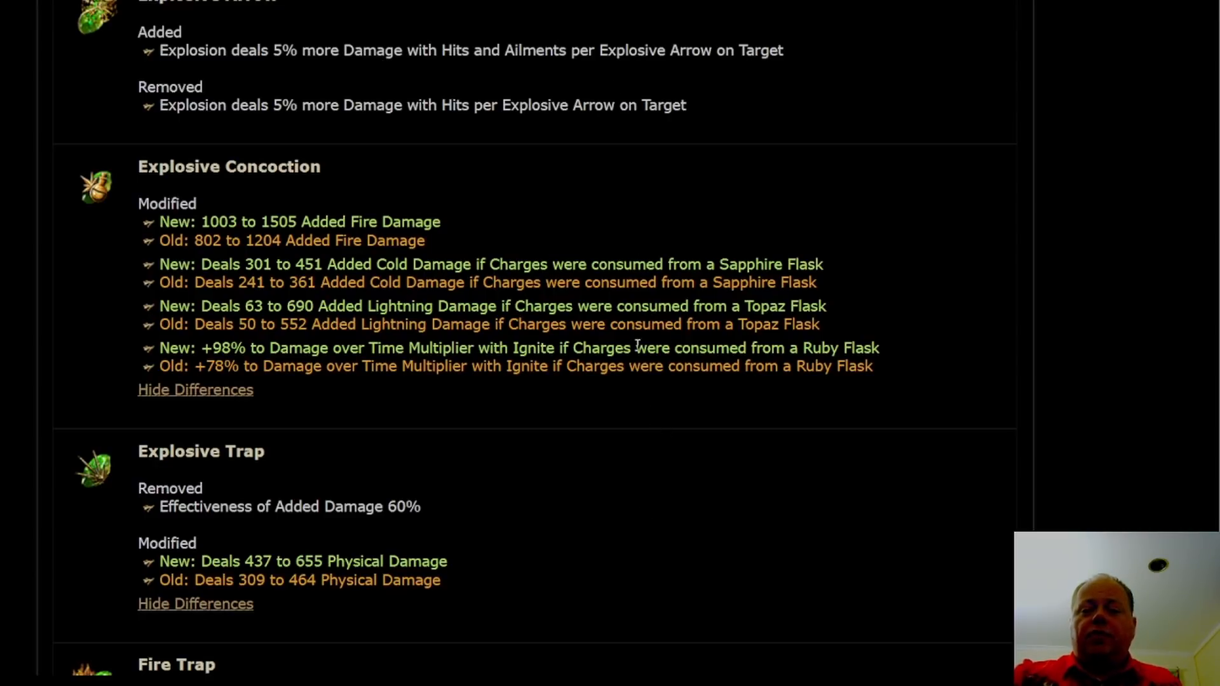
mouse_move(628, 402)
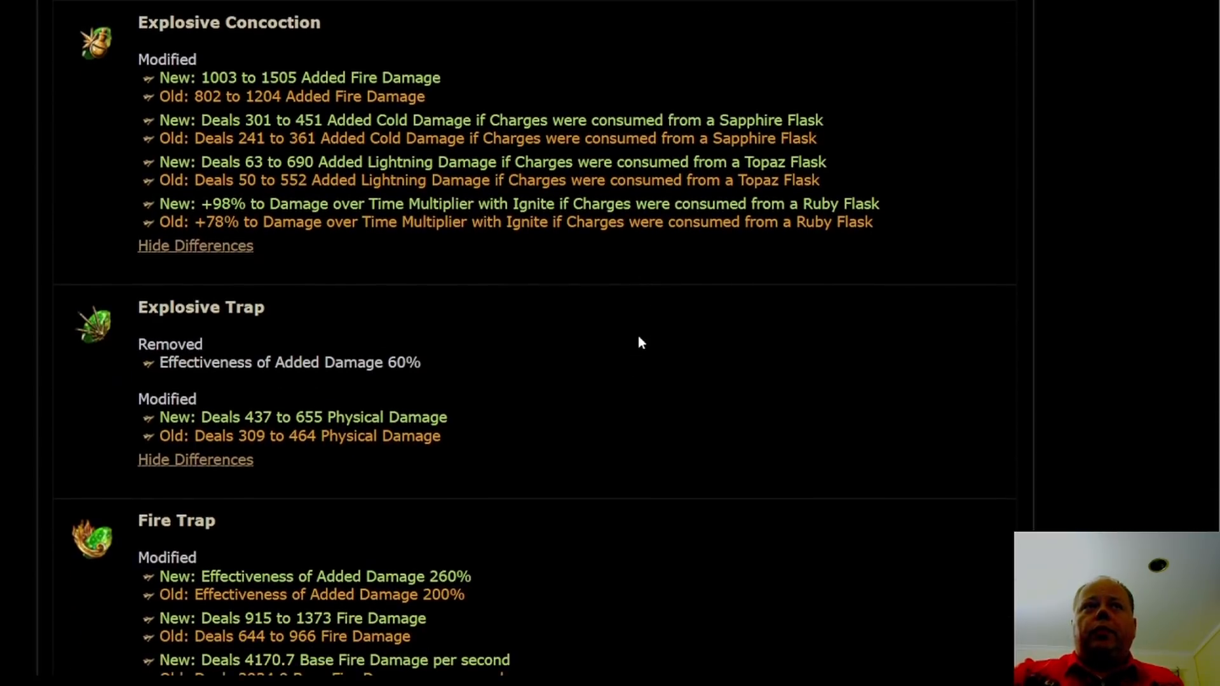
scroll(down, 3)
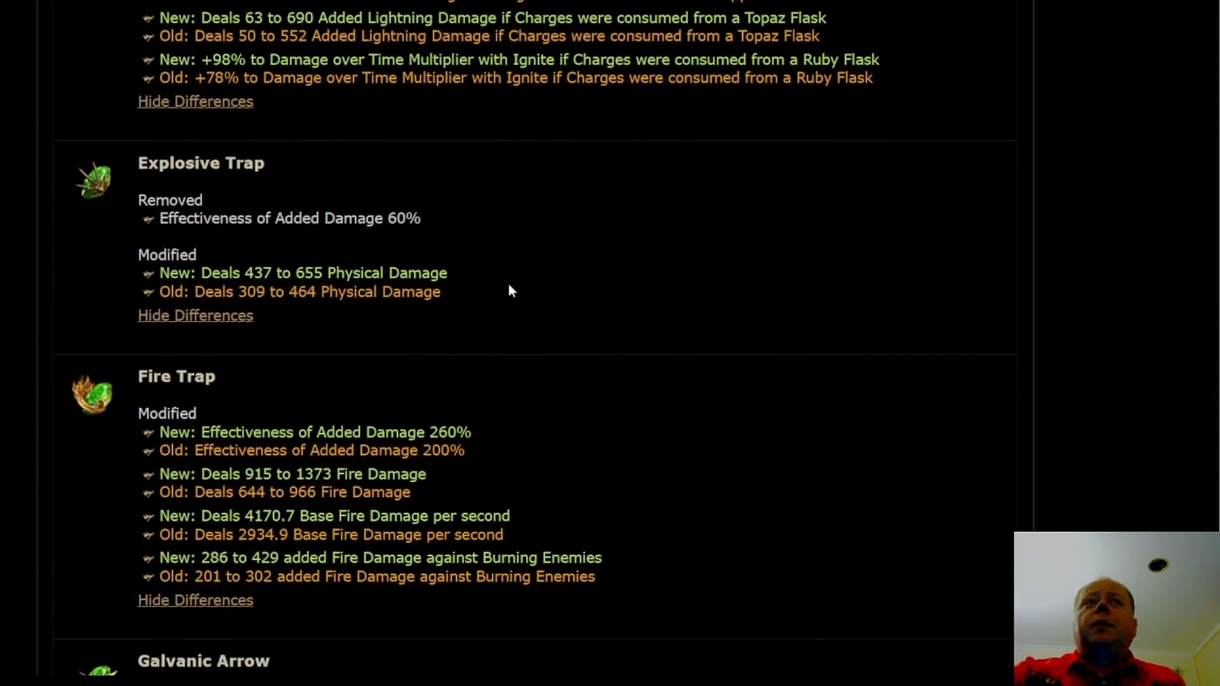
scroll(down, 3)
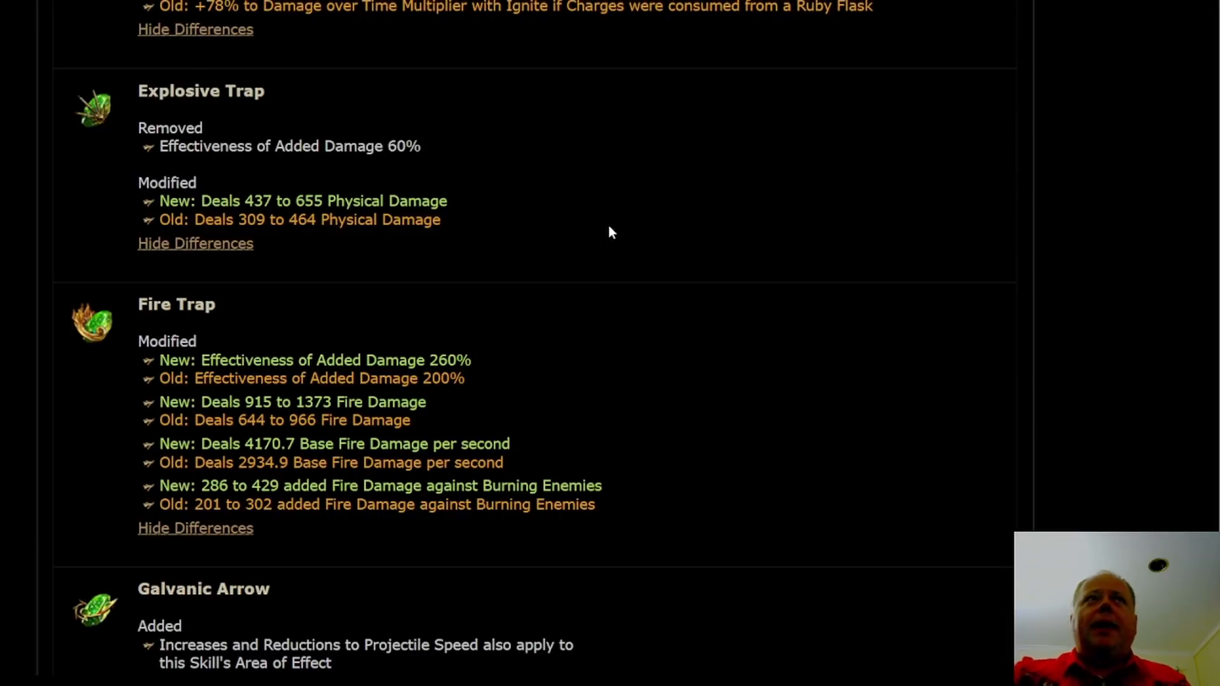
mouse_move(488, 228)
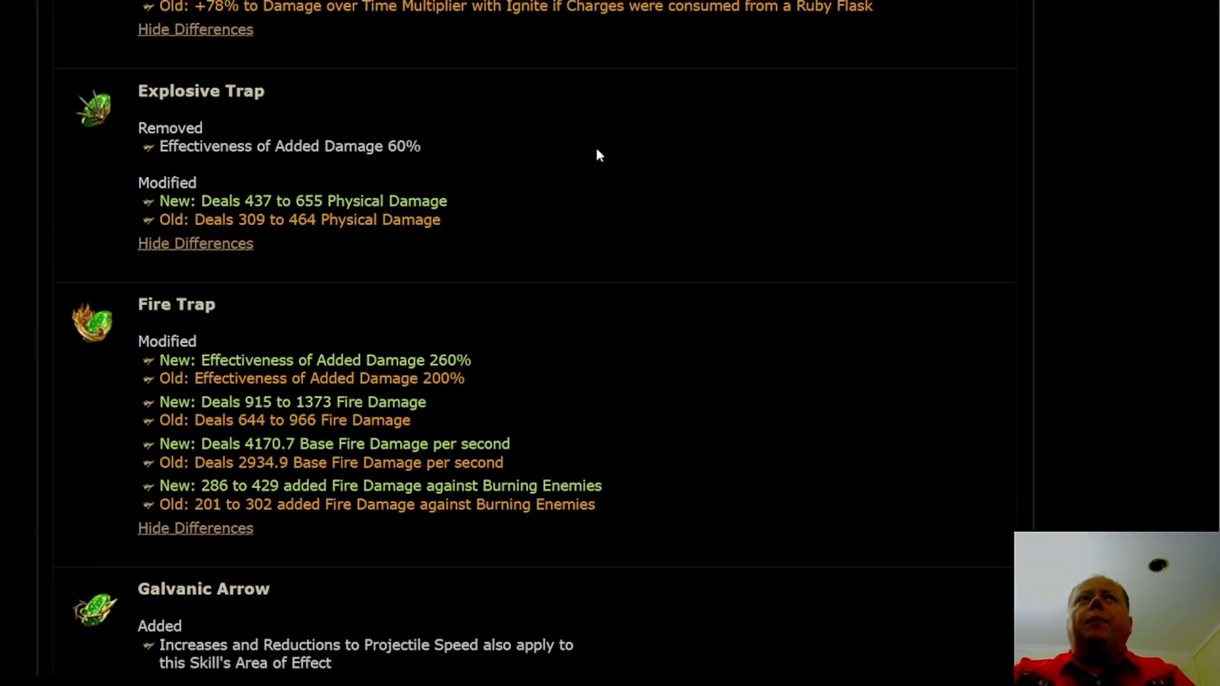
mouse_move(597, 196)
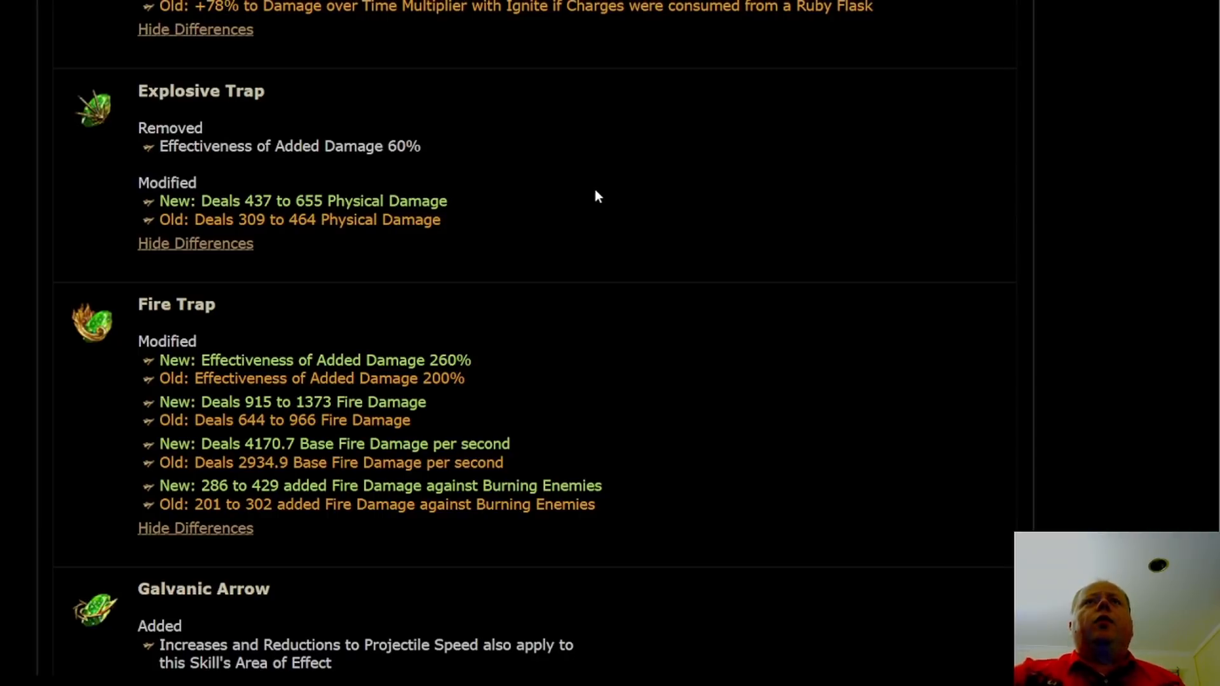
mouse_move(597, 219)
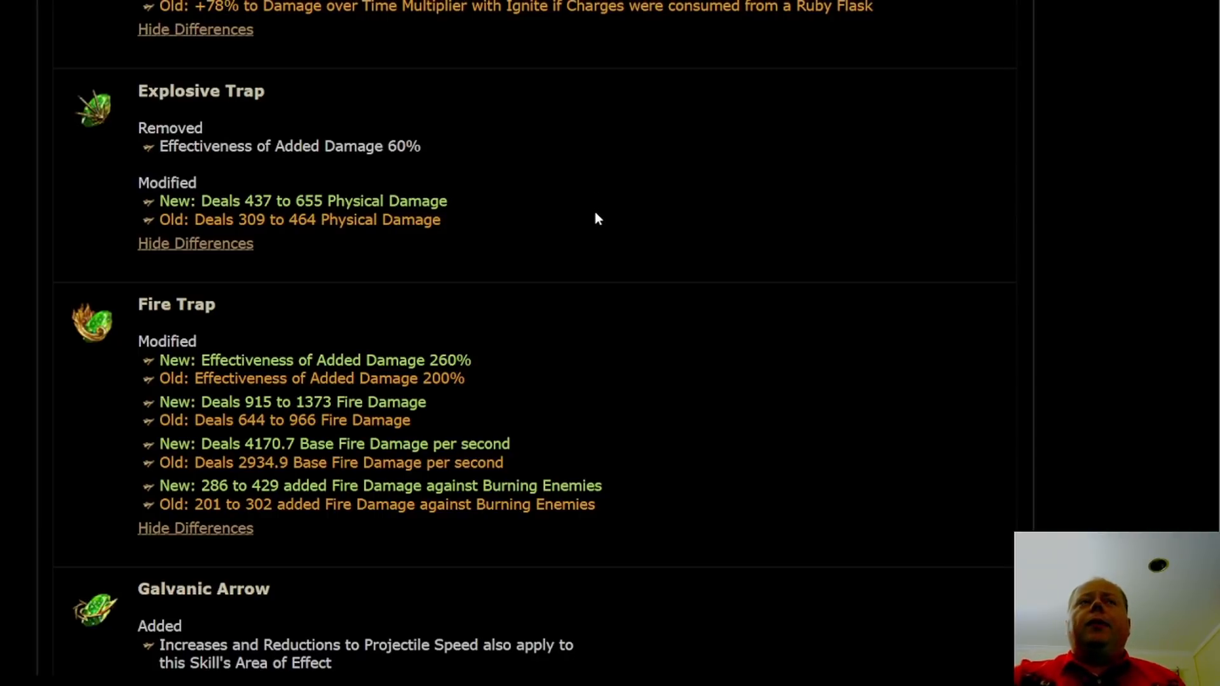
mouse_move(607, 190)
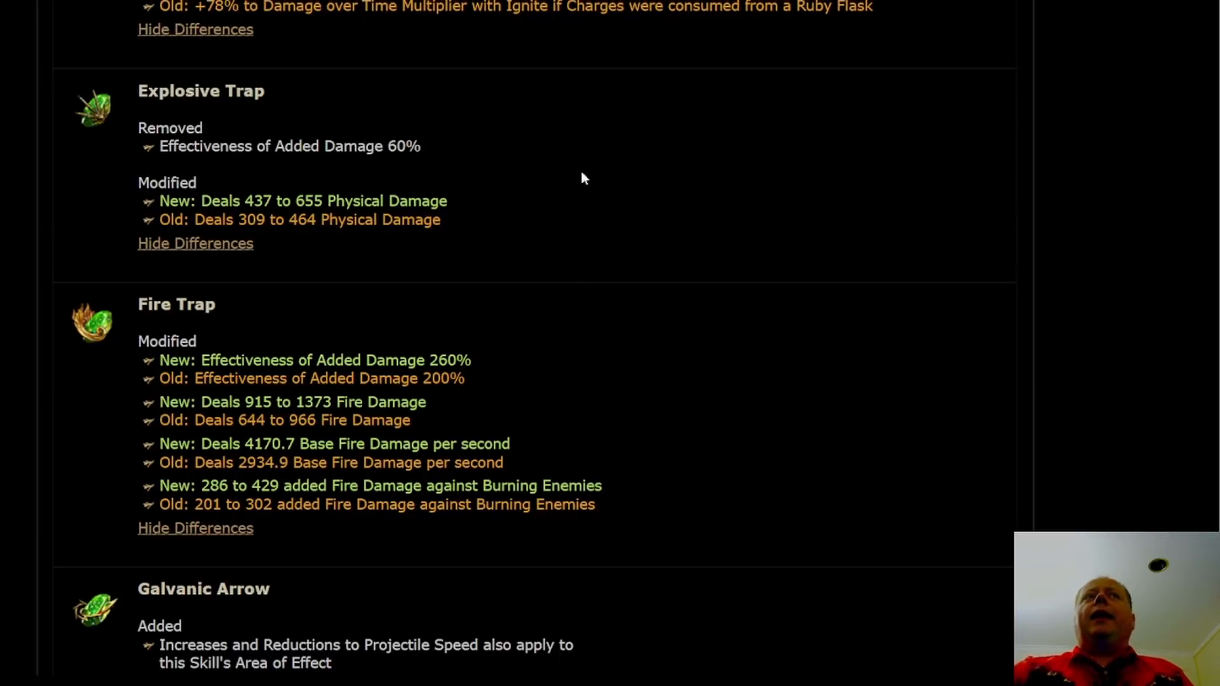
mouse_move(606, 122)
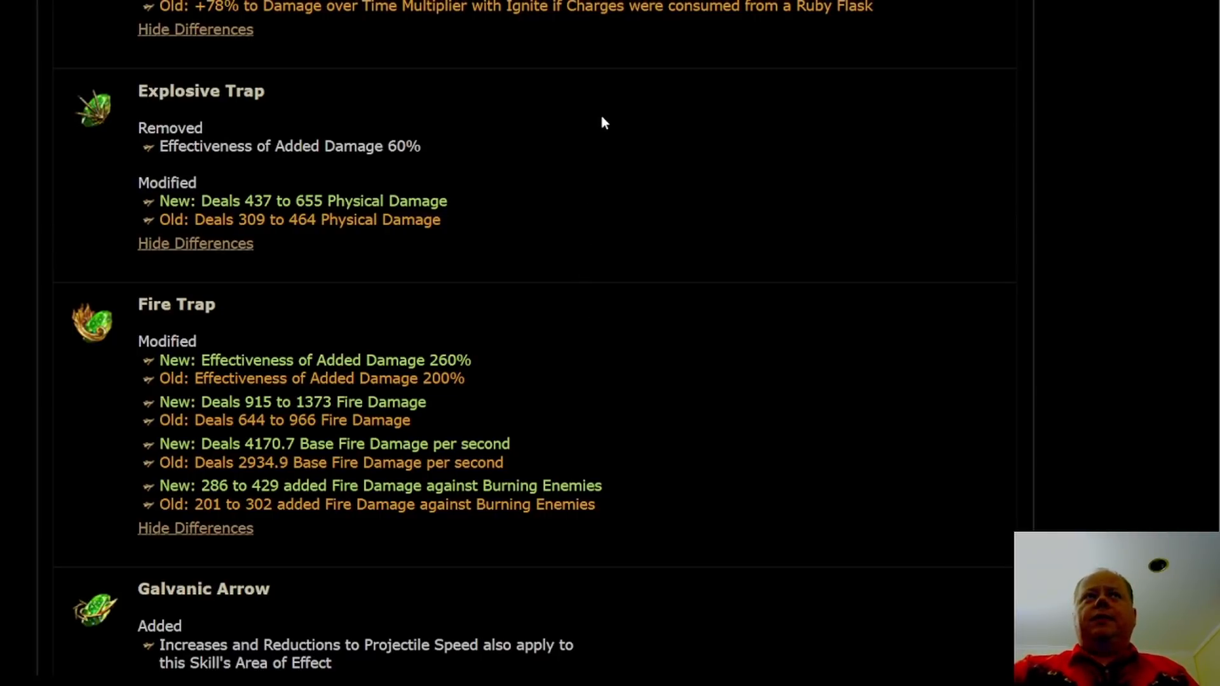
mouse_move(580, 271)
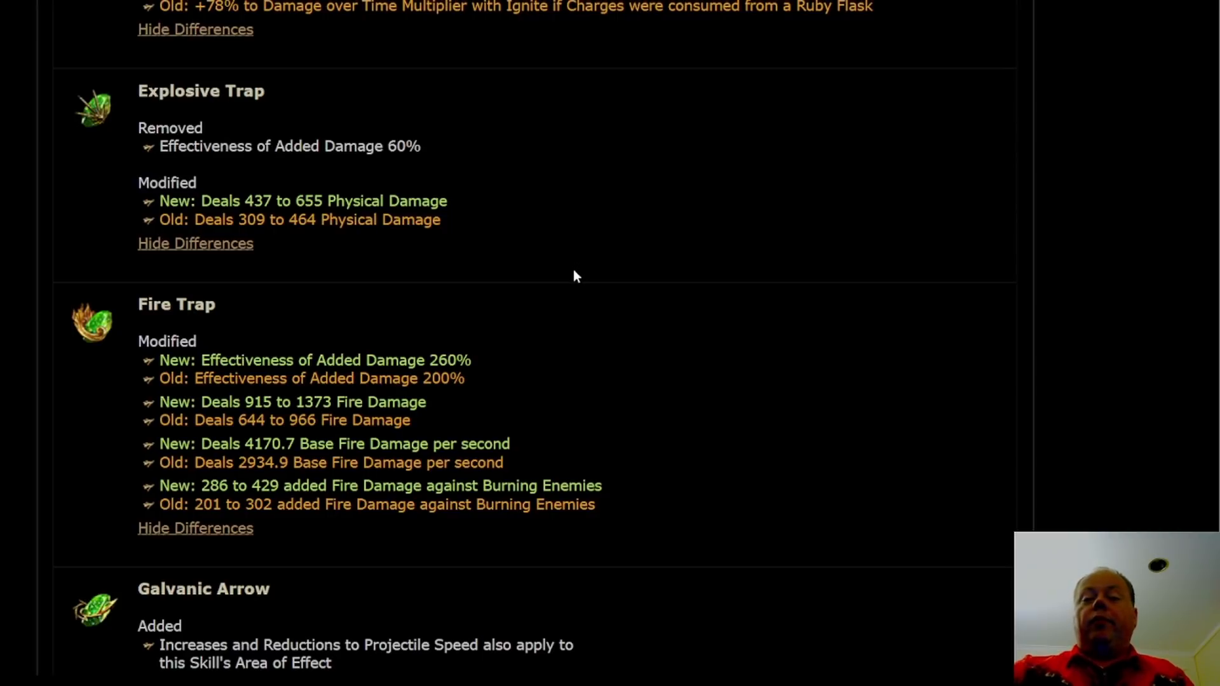
mouse_move(644, 241)
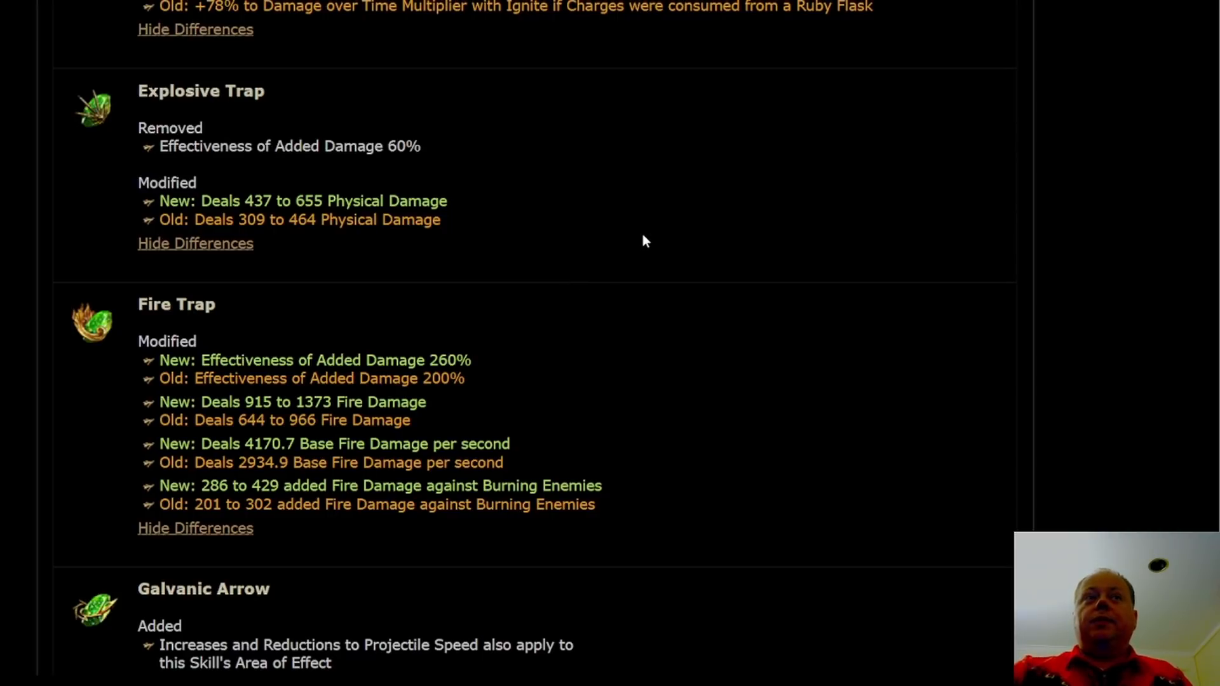
- Scroll to Galvanic Arrow's removed Arrow Speed stat and Ice Trap's 1275–1912 cold damage
scroll(down, 3)
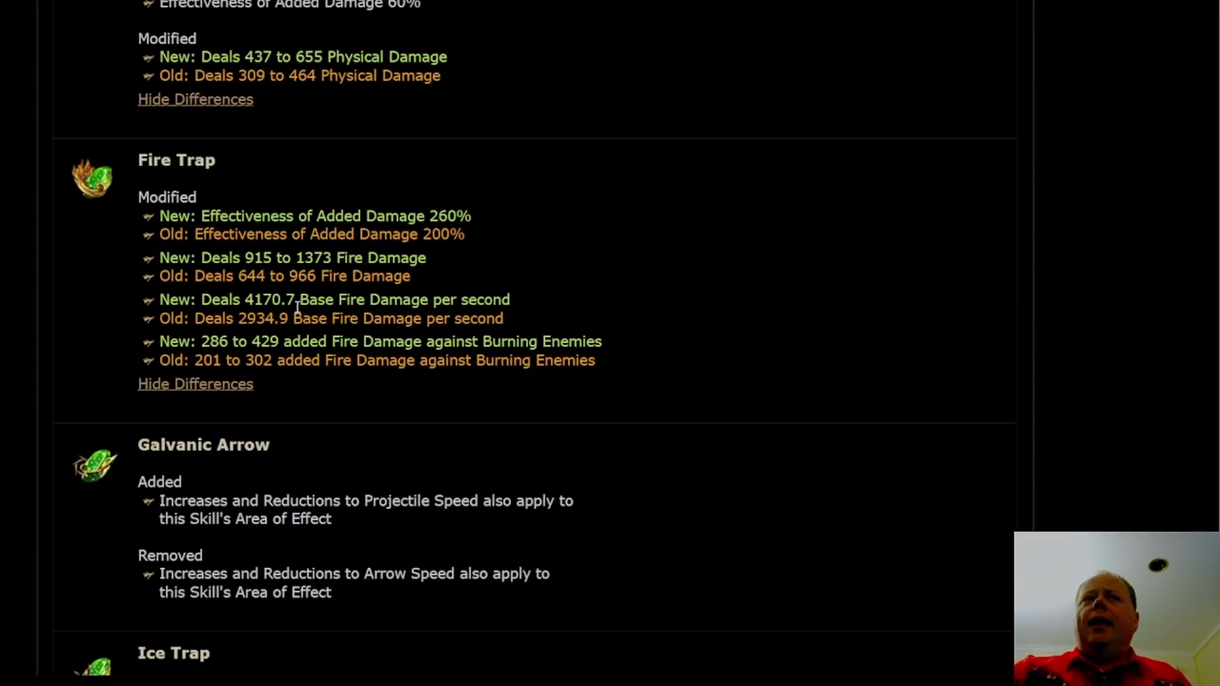
mouse_move(263, 333)
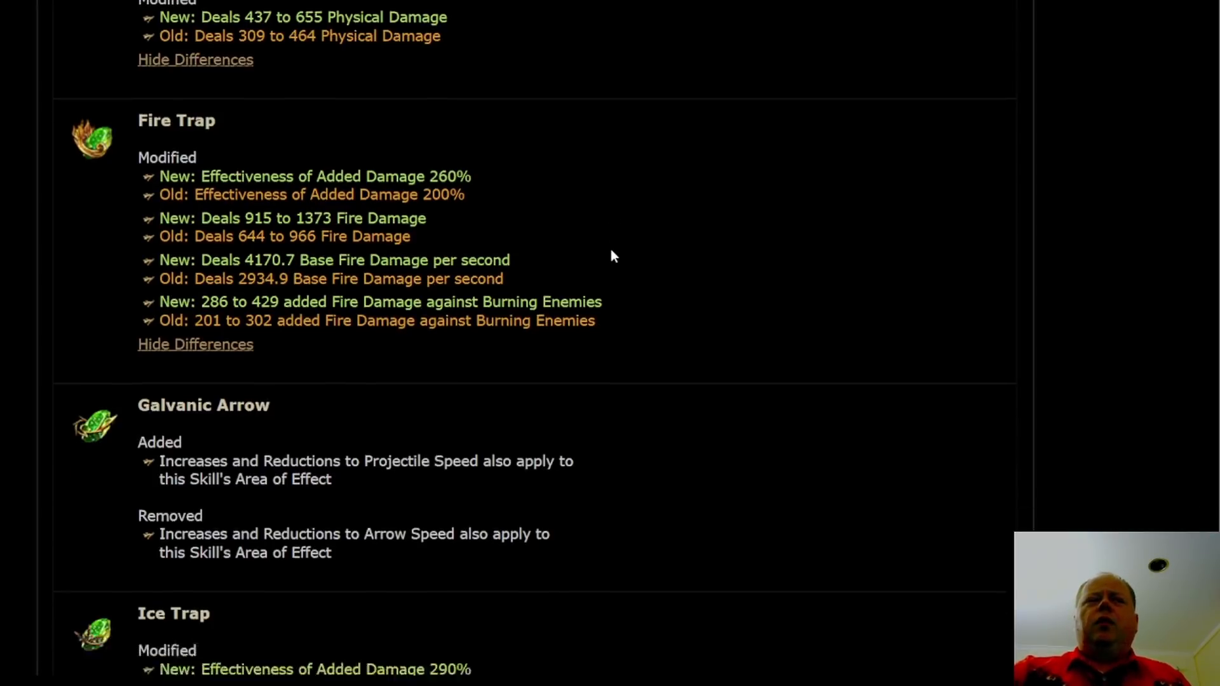
scroll(down, 3)
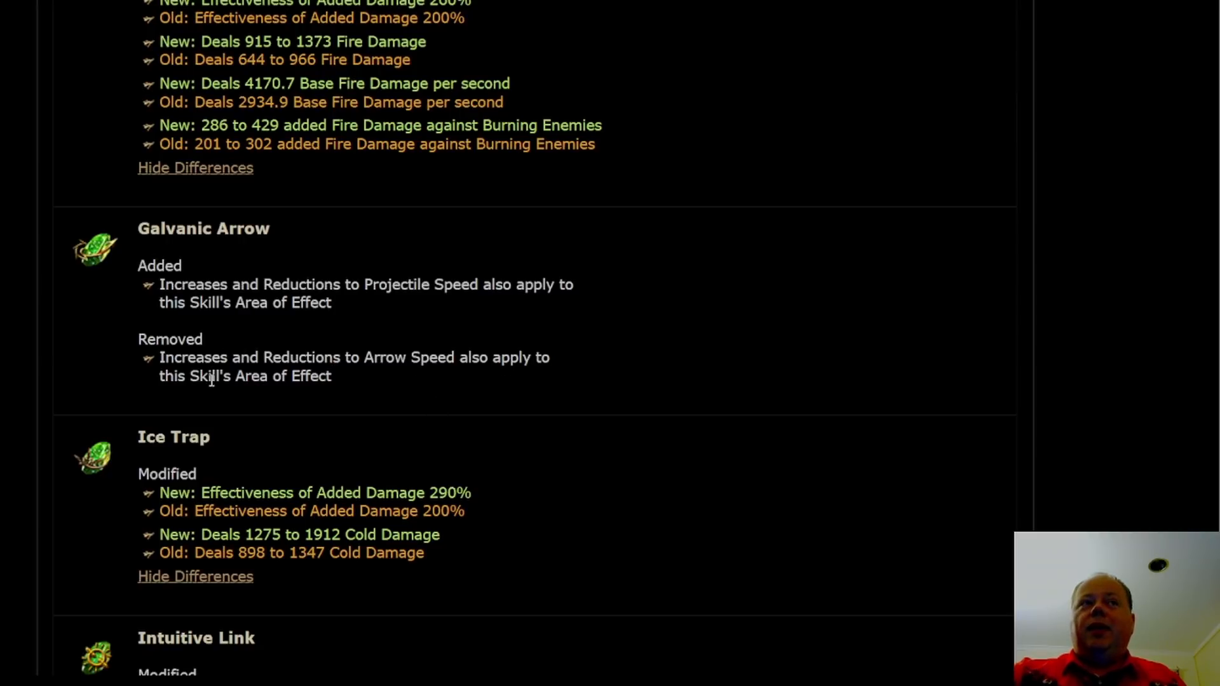
mouse_move(347, 398)
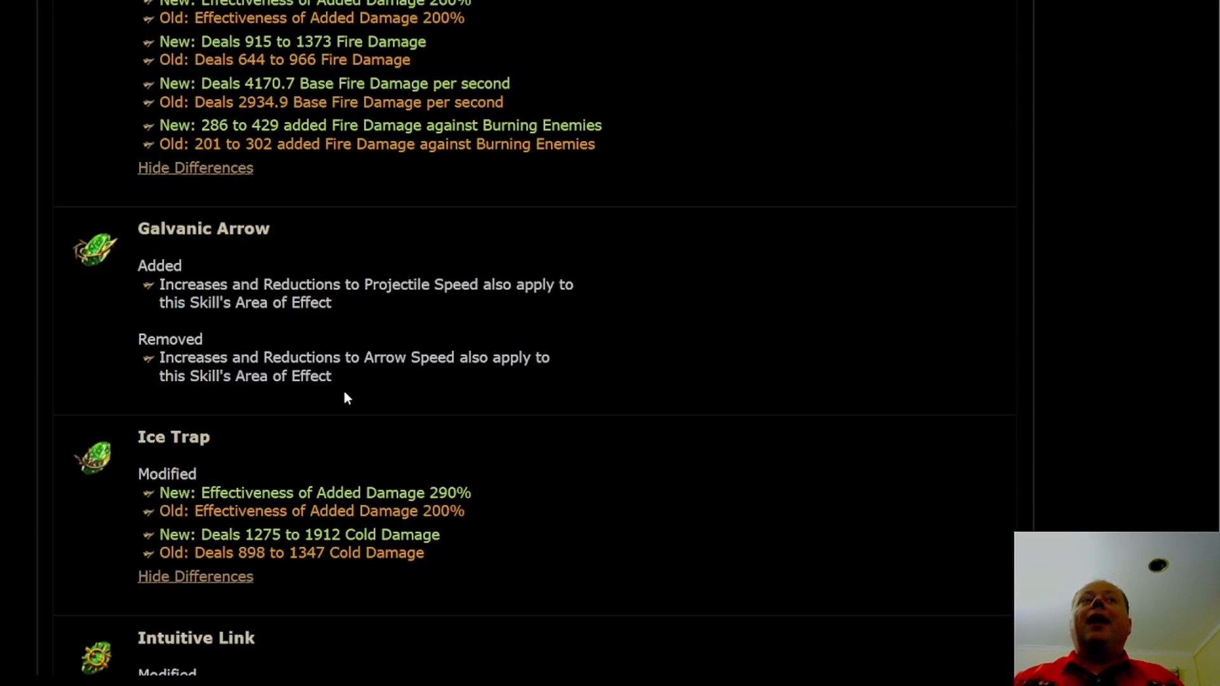
mouse_move(437, 328)
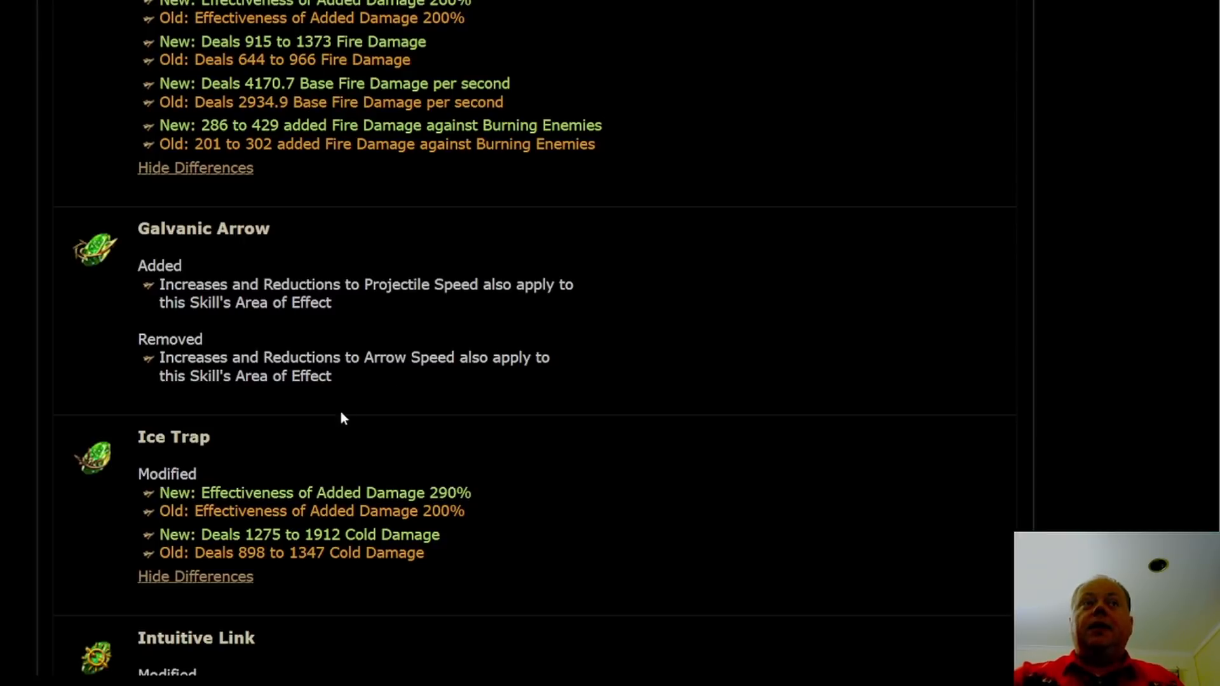
mouse_move(378, 381)
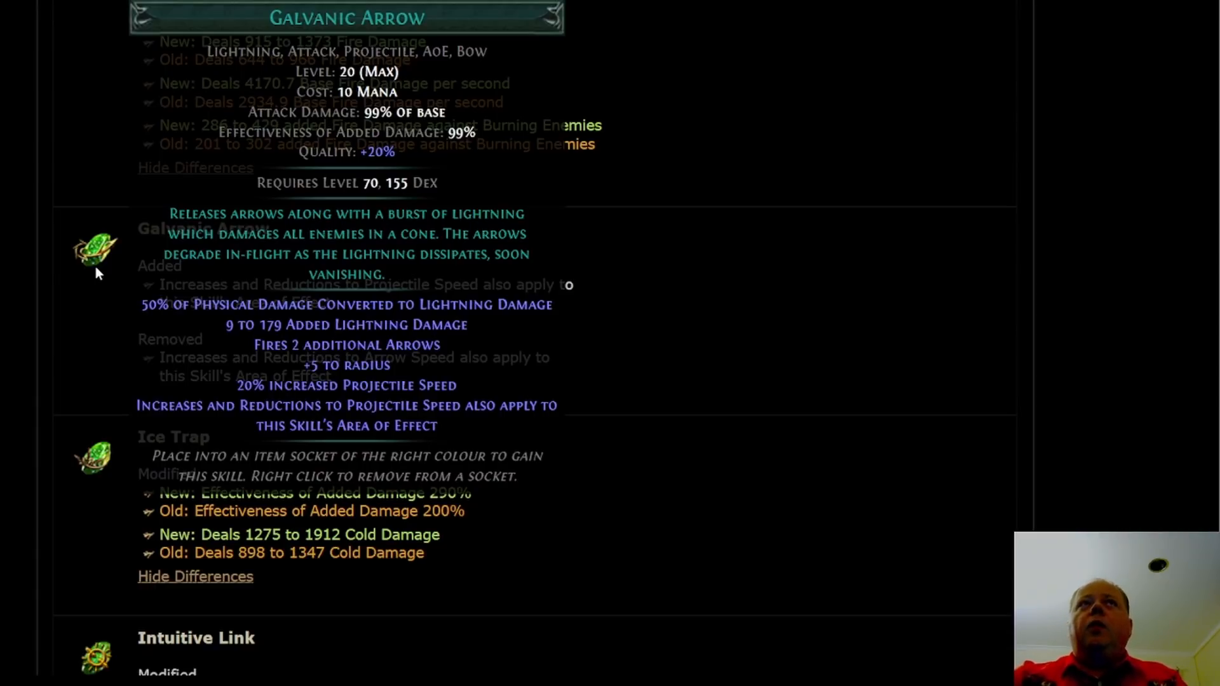
mouse_move(106, 267)
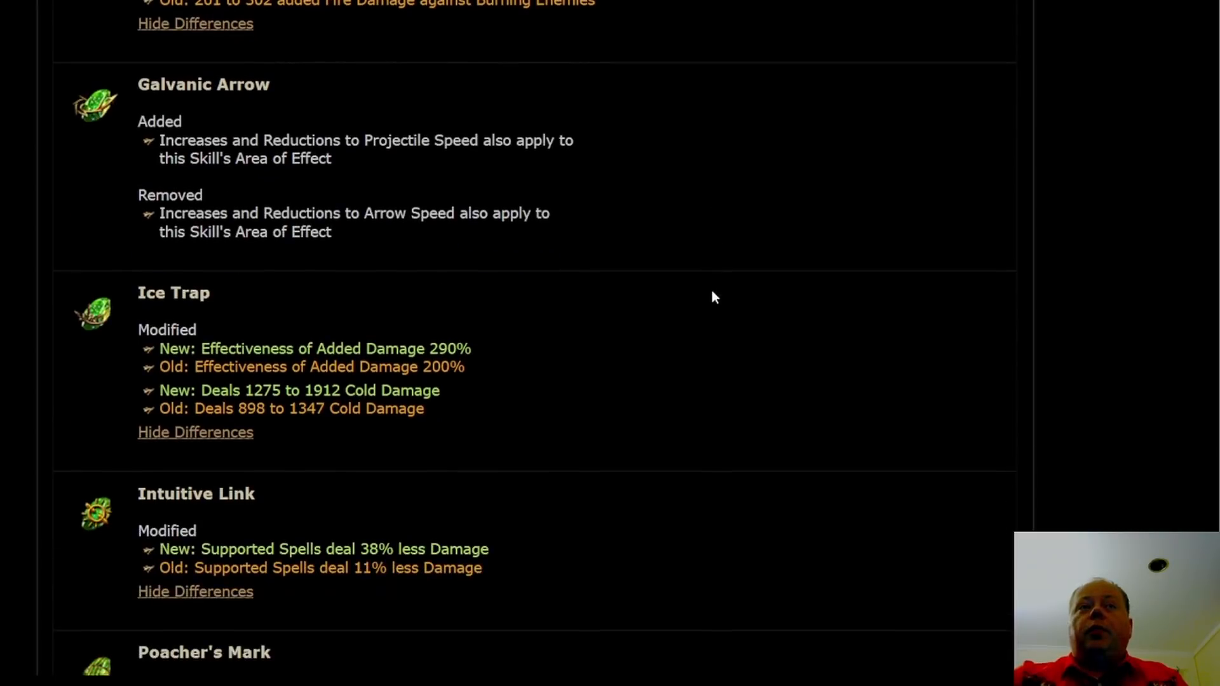
- Scroll past Poacher's Mark, Sniper's Mark and Tornado to Toxic Rain, Unearth and Viper Strike
scroll(down, 3)
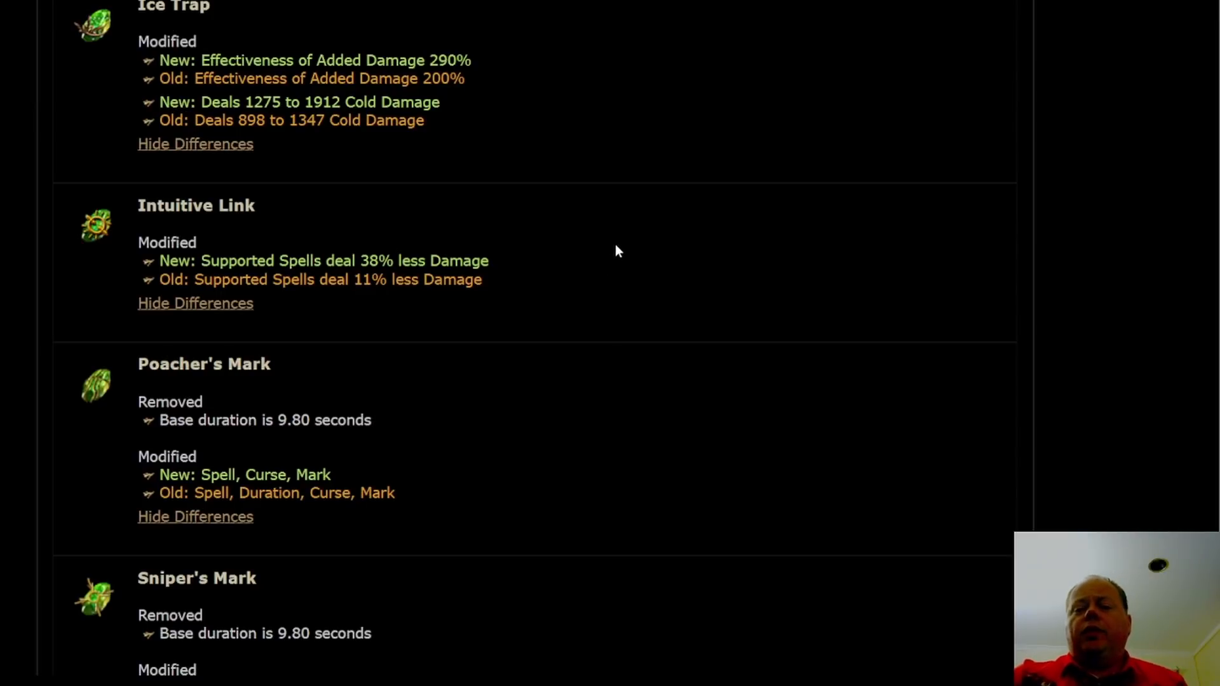
scroll(down, 3)
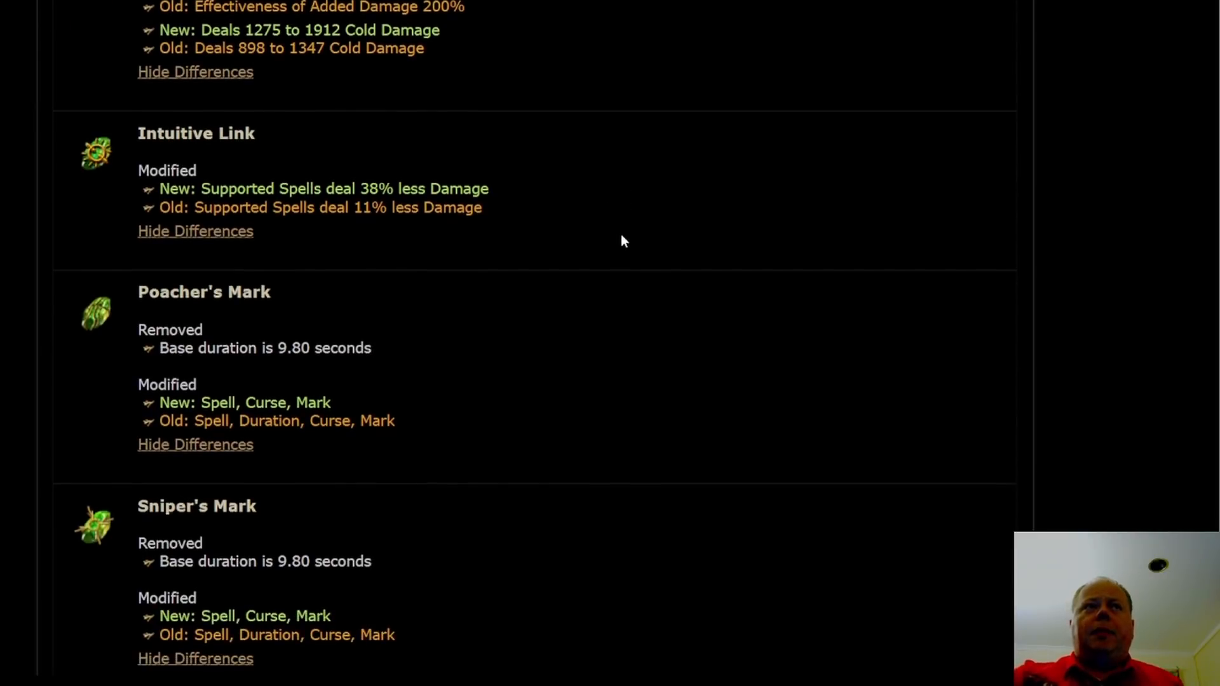
scroll(down, 3)
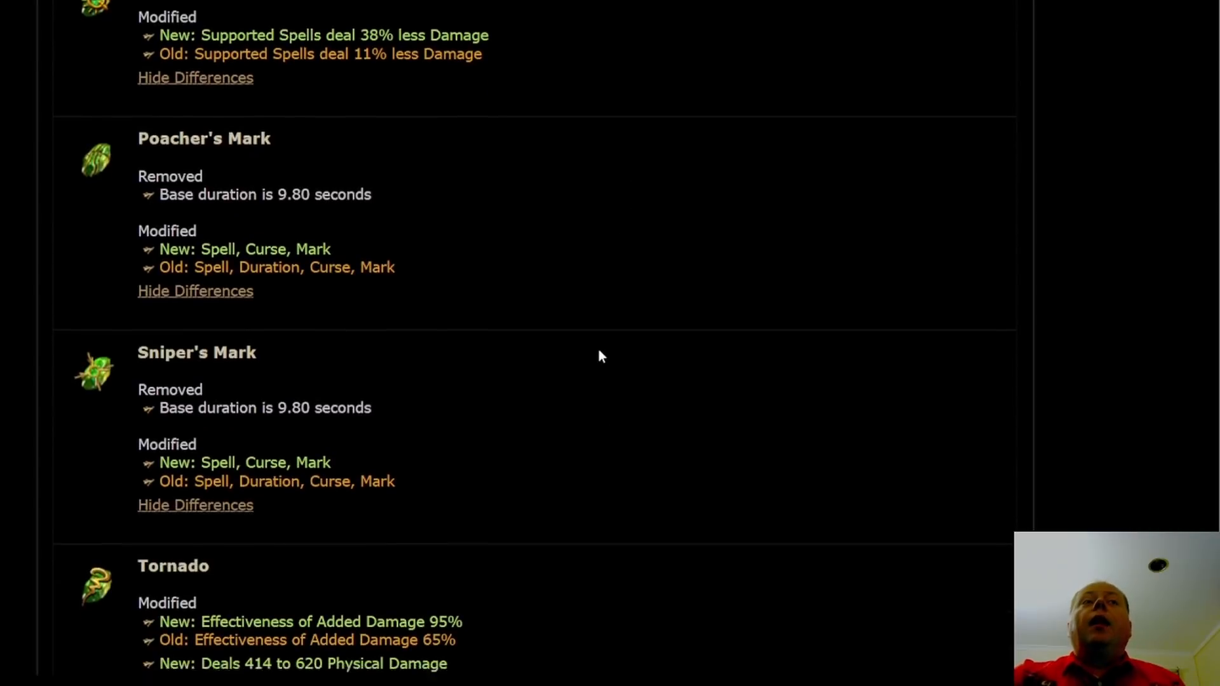
scroll(down, 3)
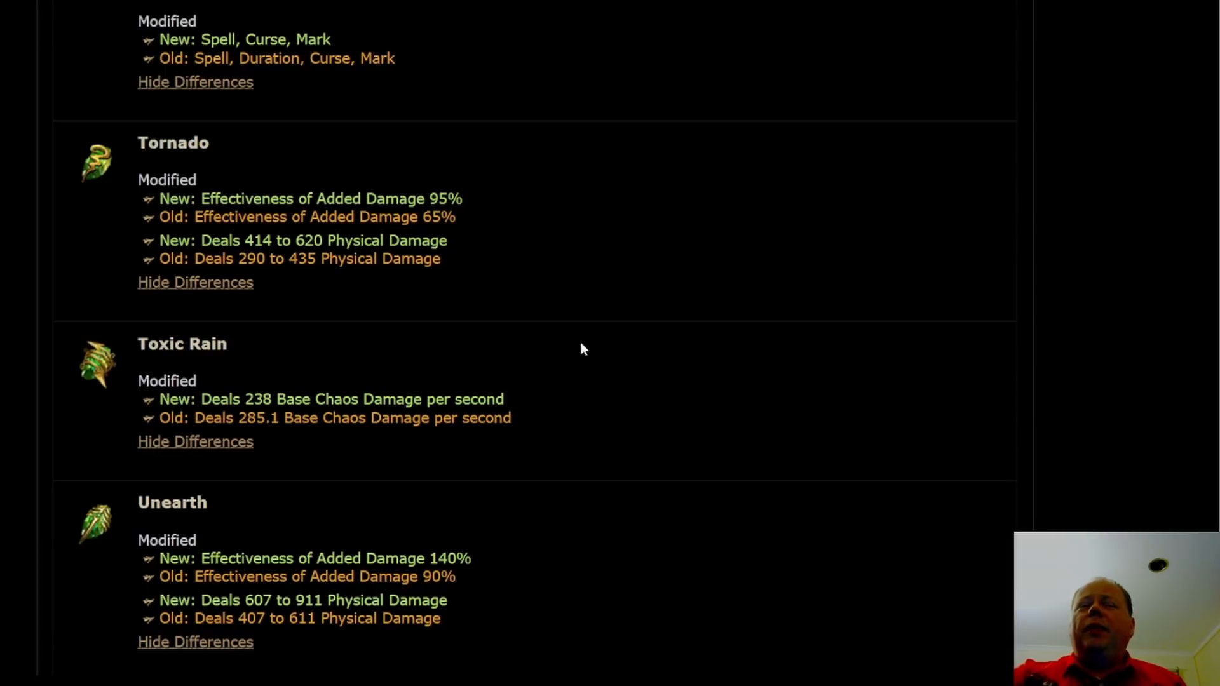
mouse_move(514, 257)
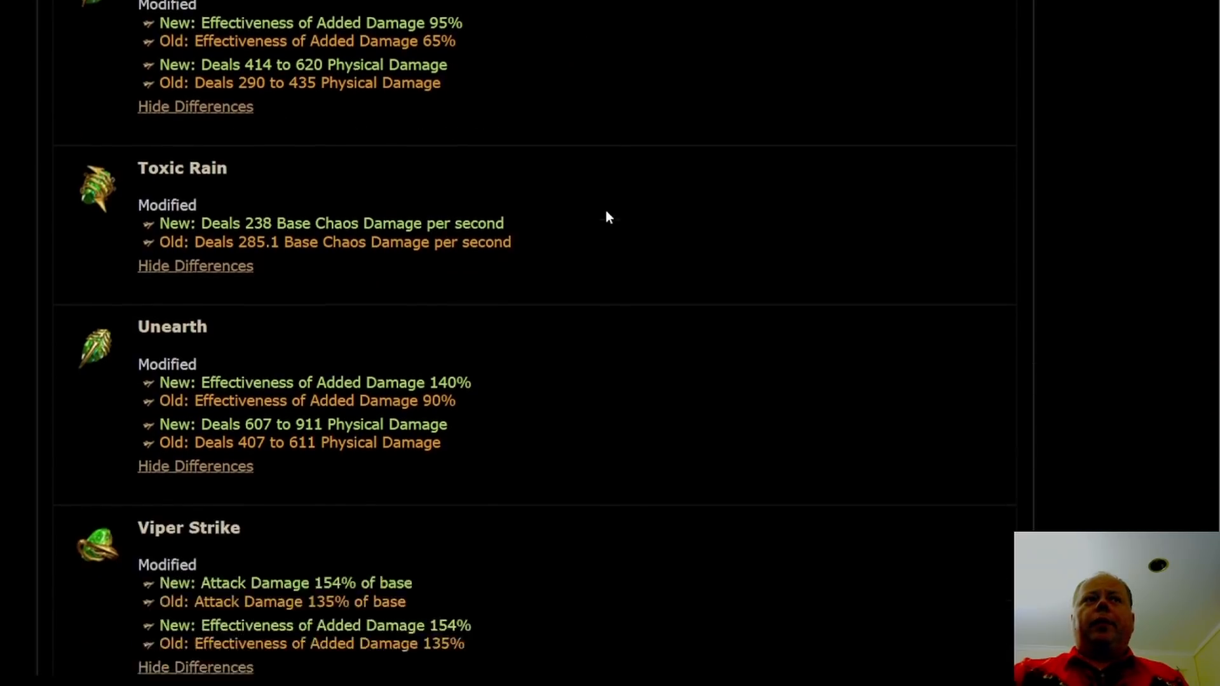
scroll(down, 3)
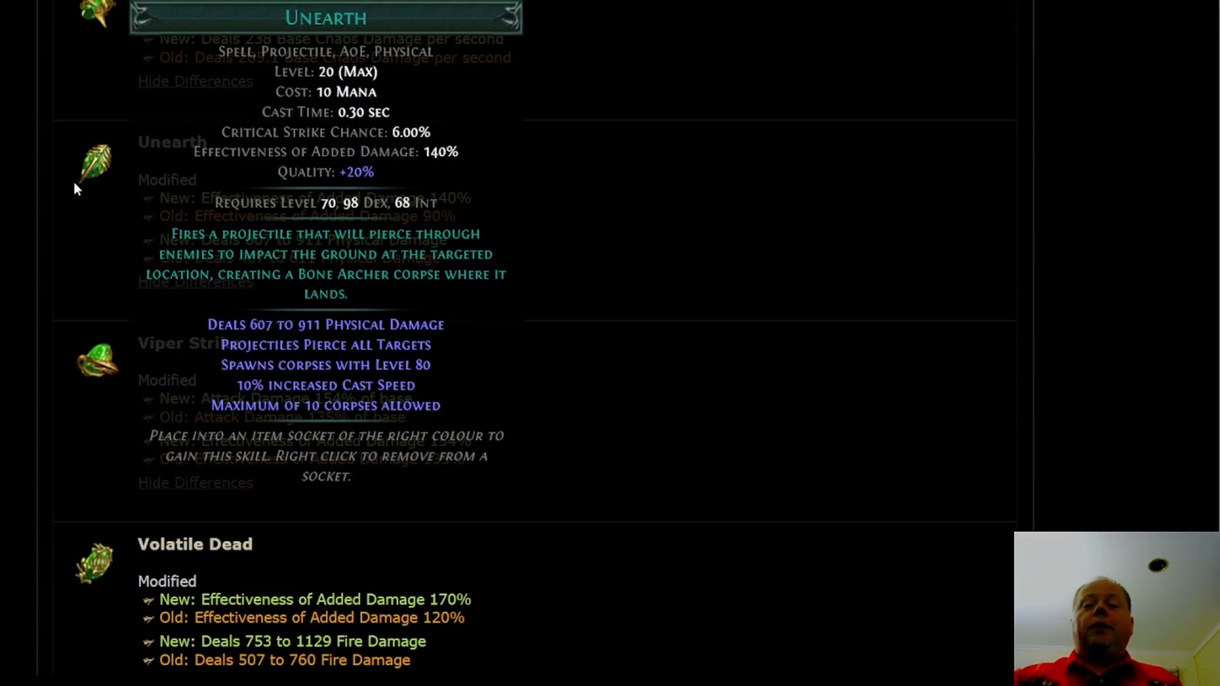
mouse_move(99, 166)
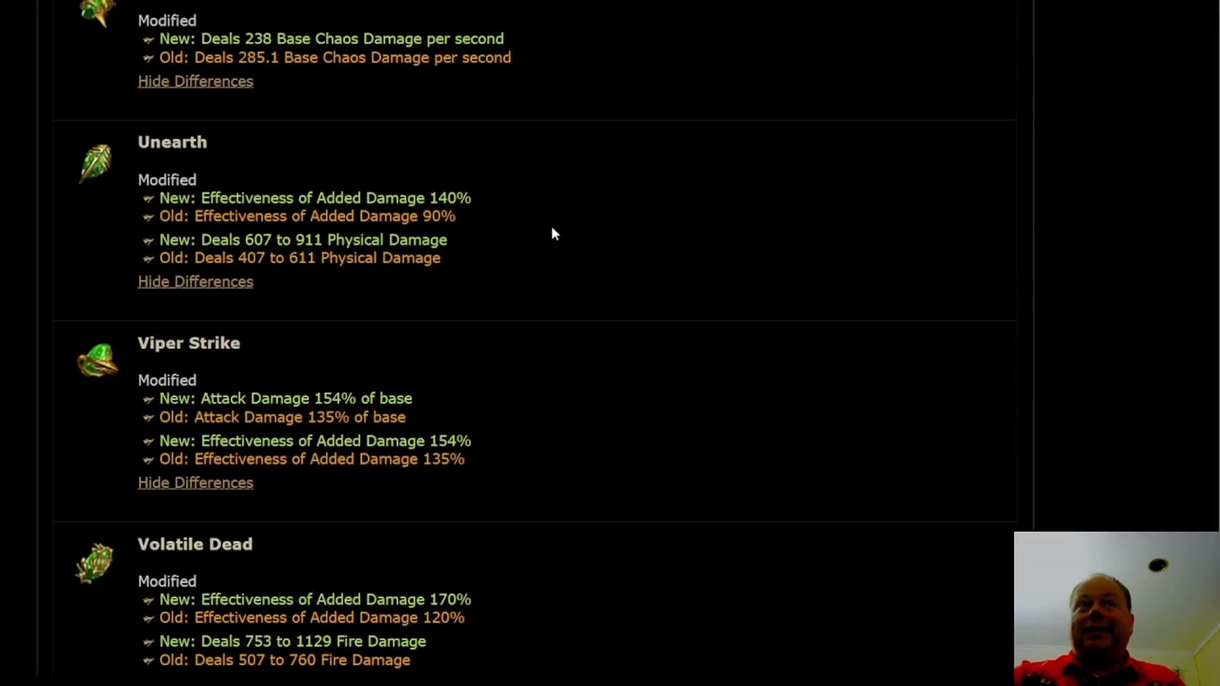
mouse_move(548, 307)
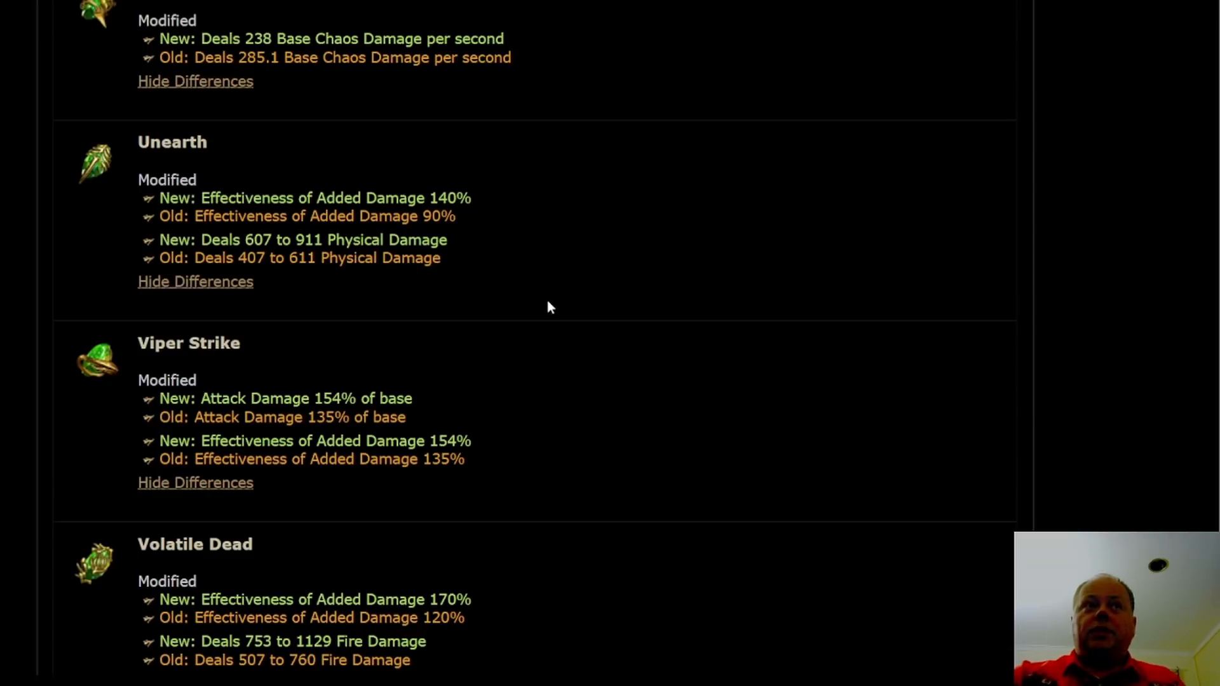
- Scroll past Arc's lightning damage rise and Arcanist Brand's penalty change to Armageddon Brand
scroll(down, 3)
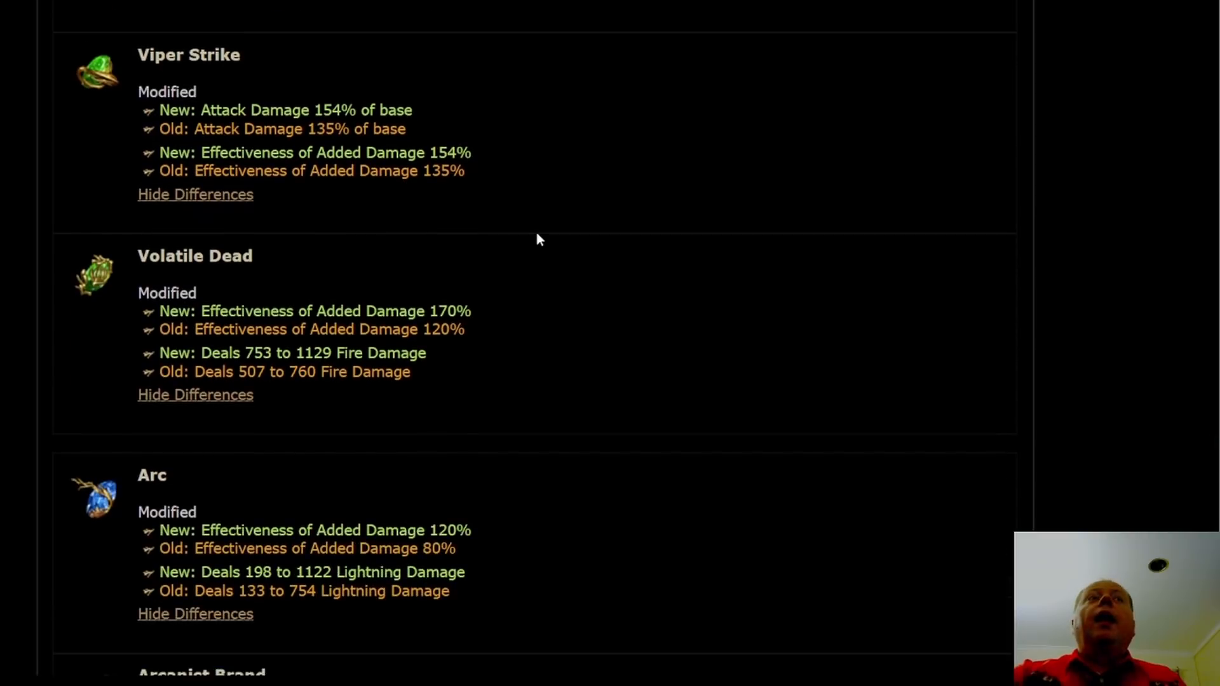
mouse_move(589, 216)
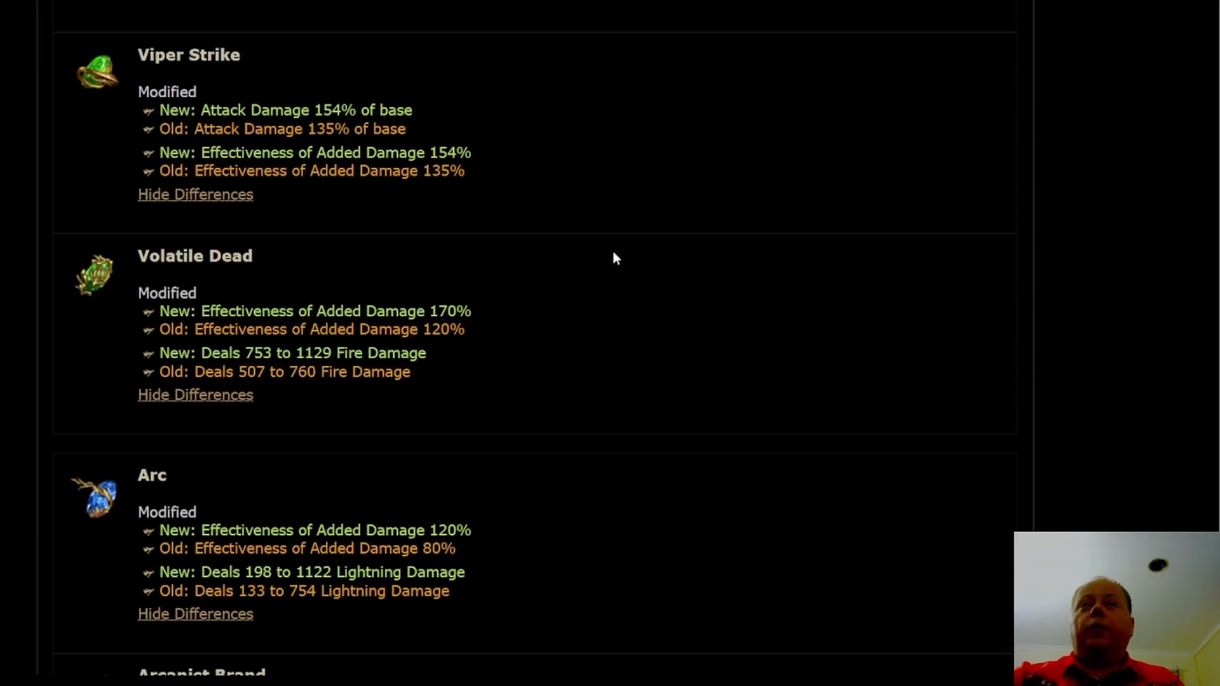
scroll(down, 3)
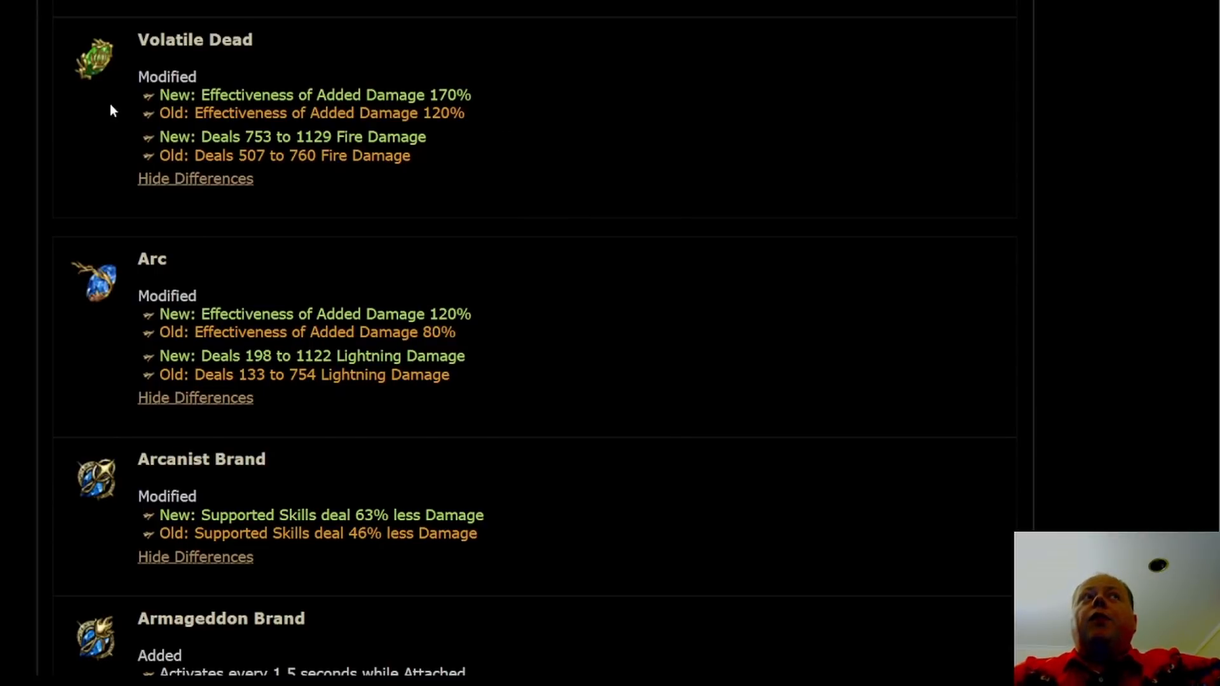
mouse_move(708, 117)
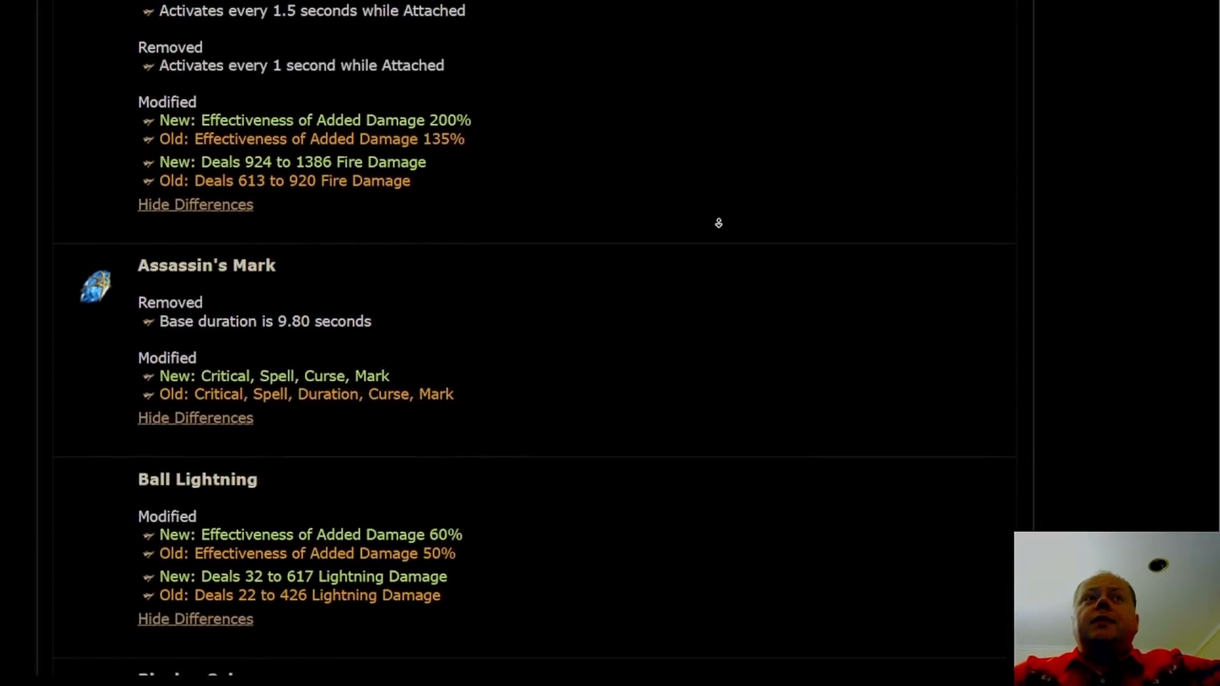
- Scroll slightly to read Ball Lightning, Blazing Salvo and Blight old-versus-new values
scroll(down, 3)
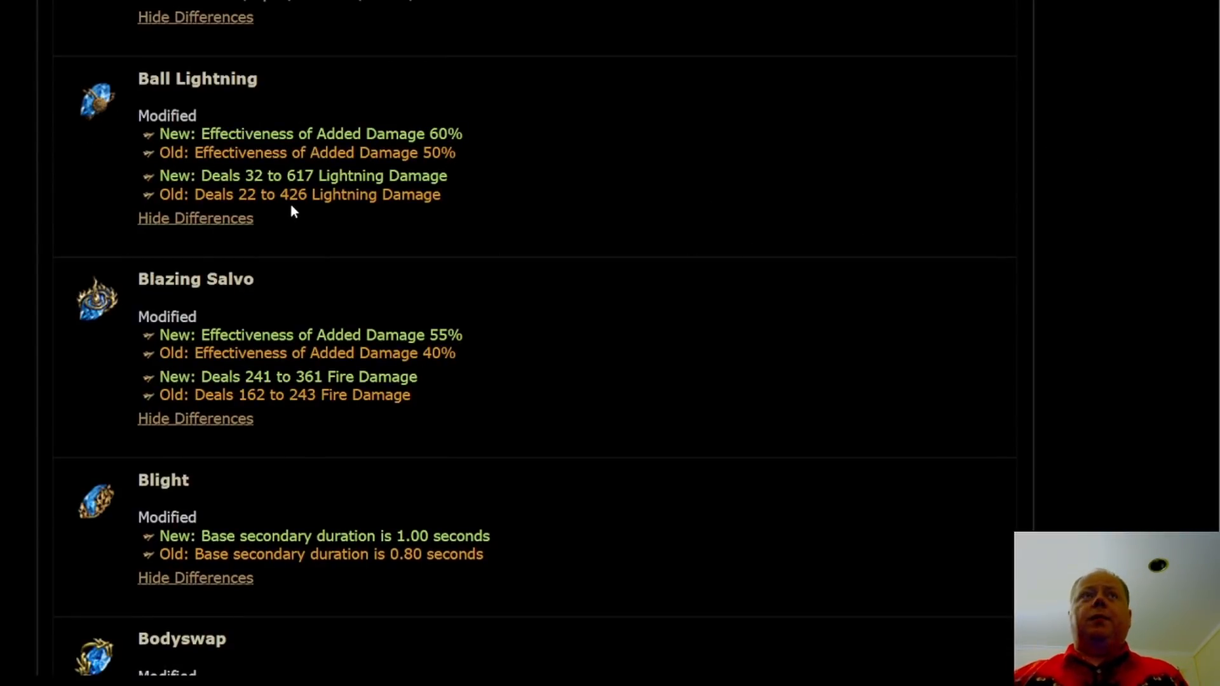
mouse_move(372, 189)
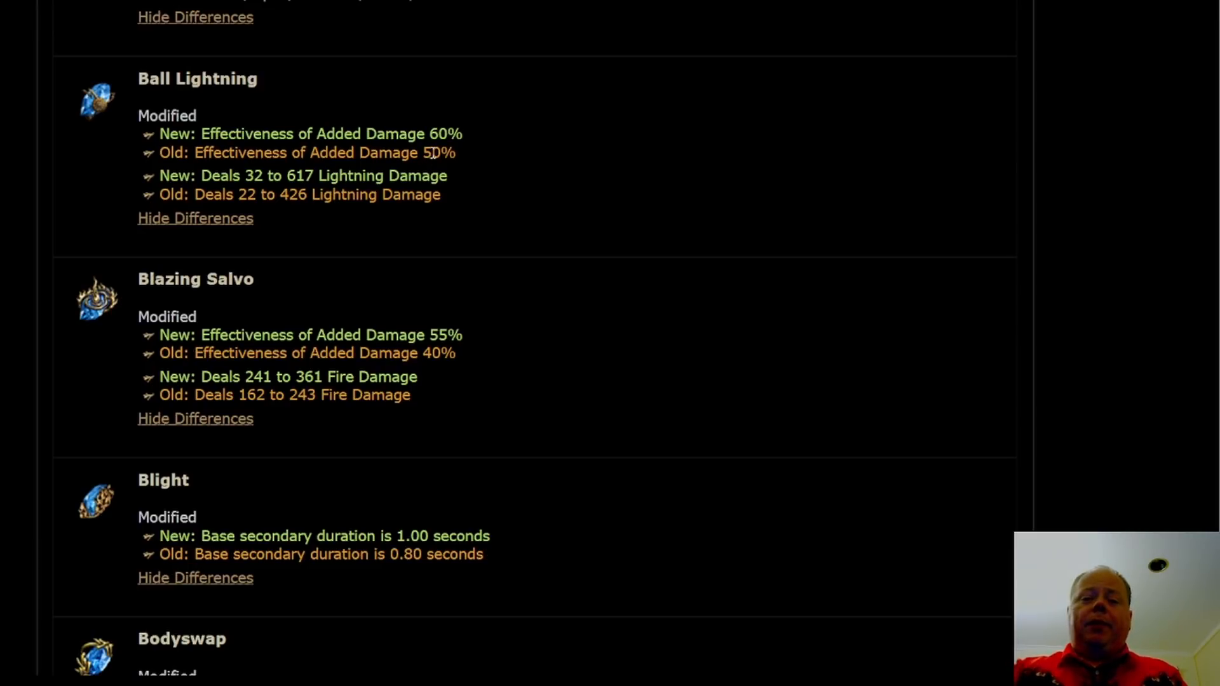
mouse_move(520, 196)
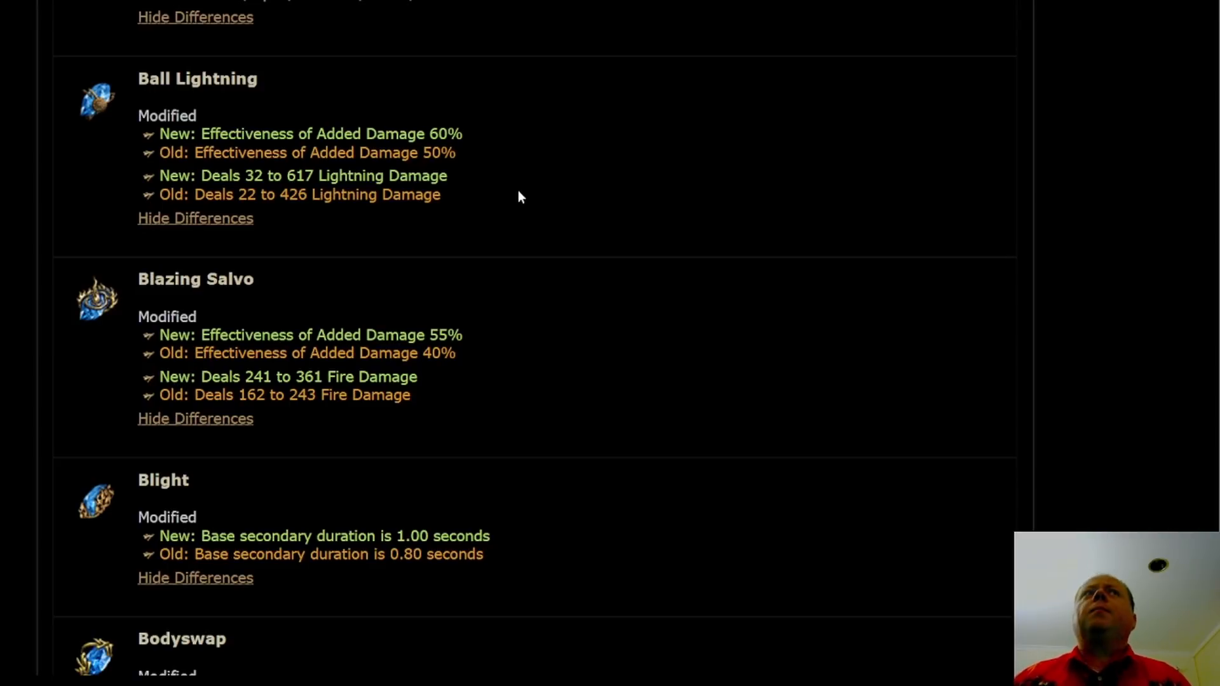
mouse_move(686, 199)
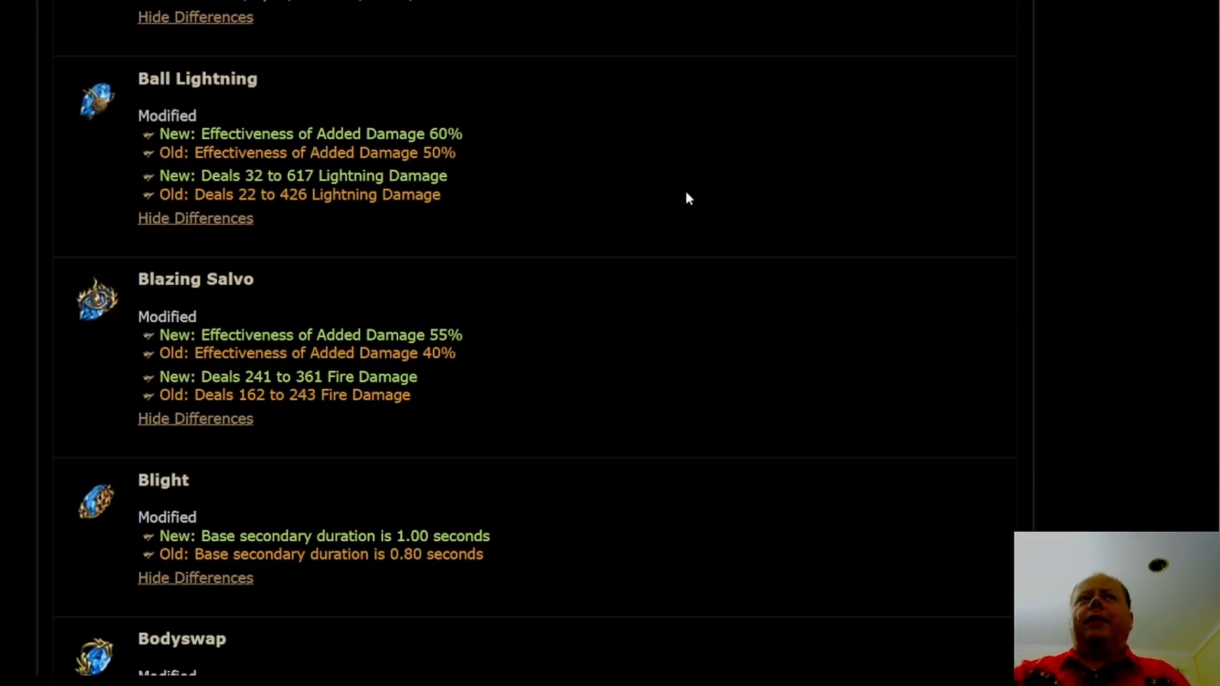
mouse_move(492, 146)
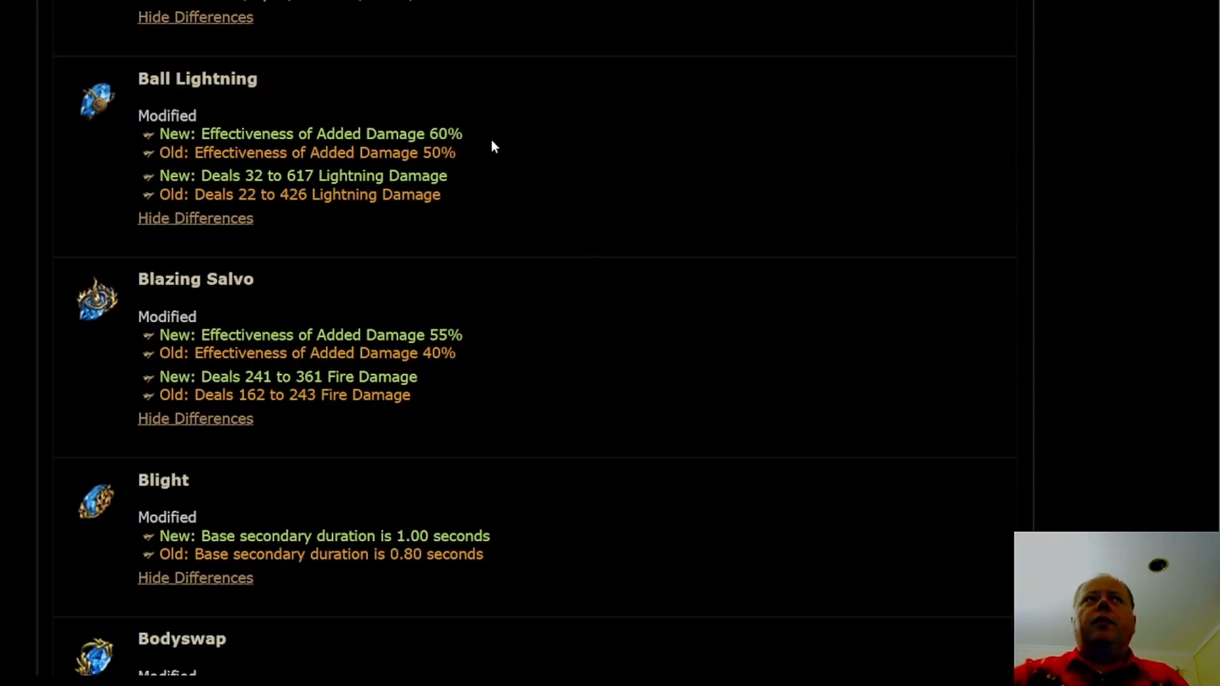
mouse_move(599, 183)
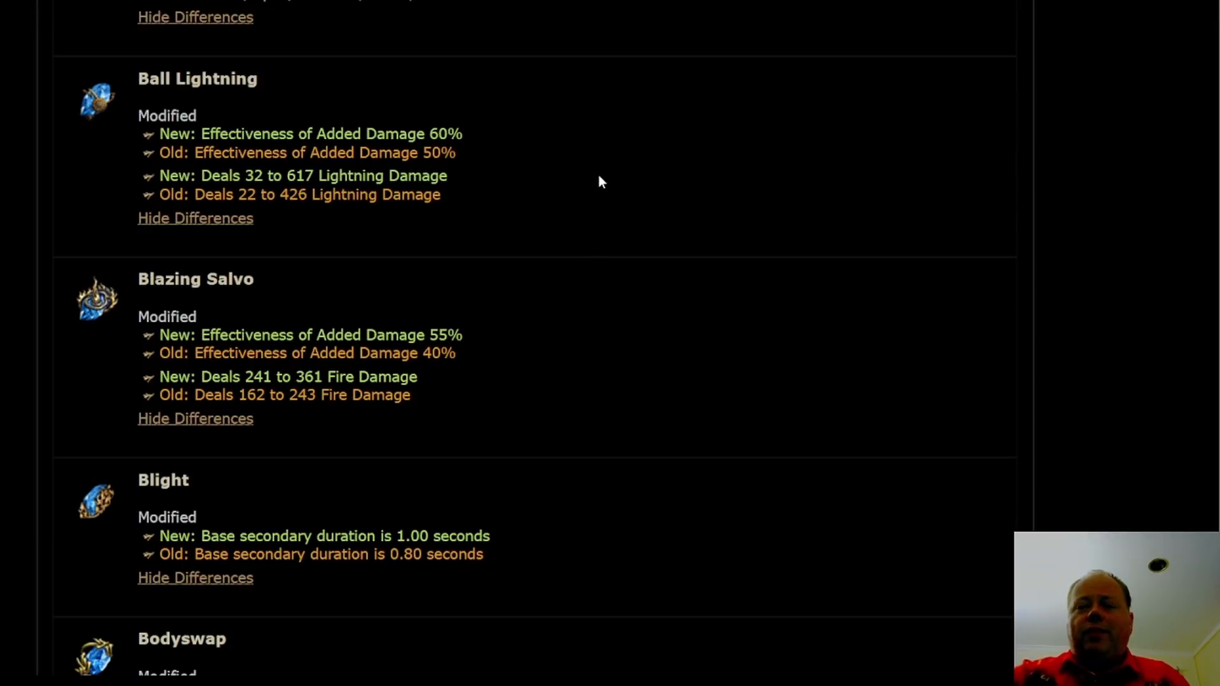
mouse_move(620, 235)
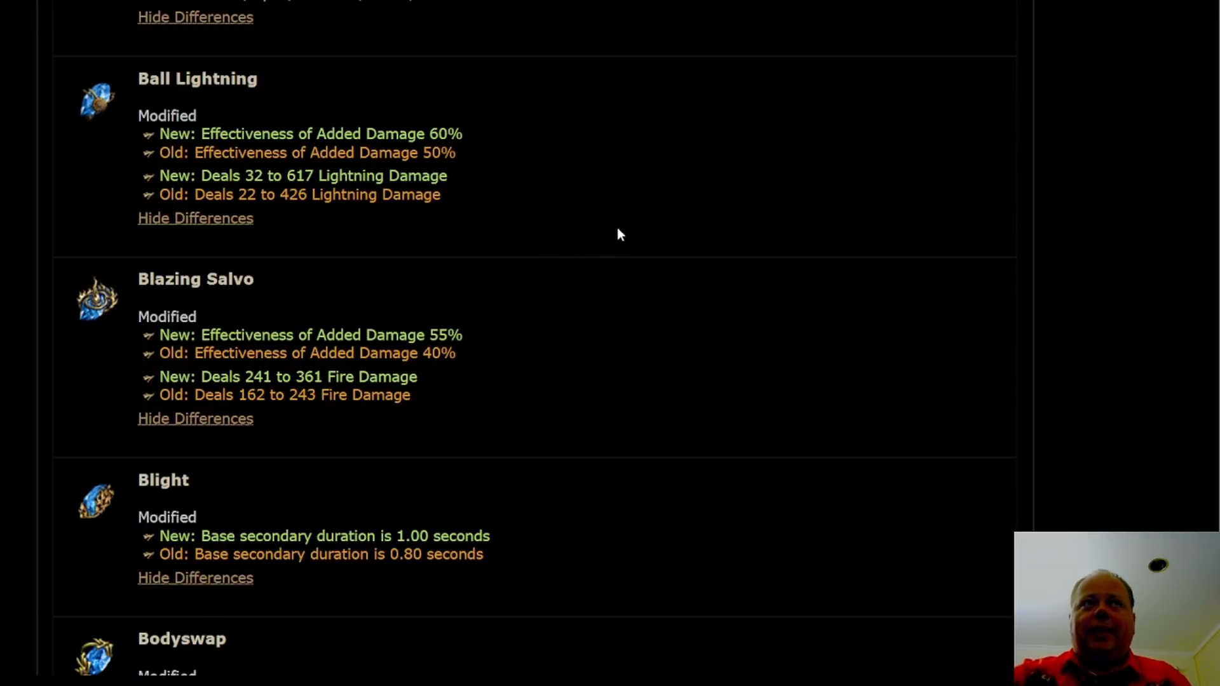
- Scroll past Bodyswap and Divine Ire to Essence Drain, Eye of Winter and Fireball changes
scroll(down, 3)
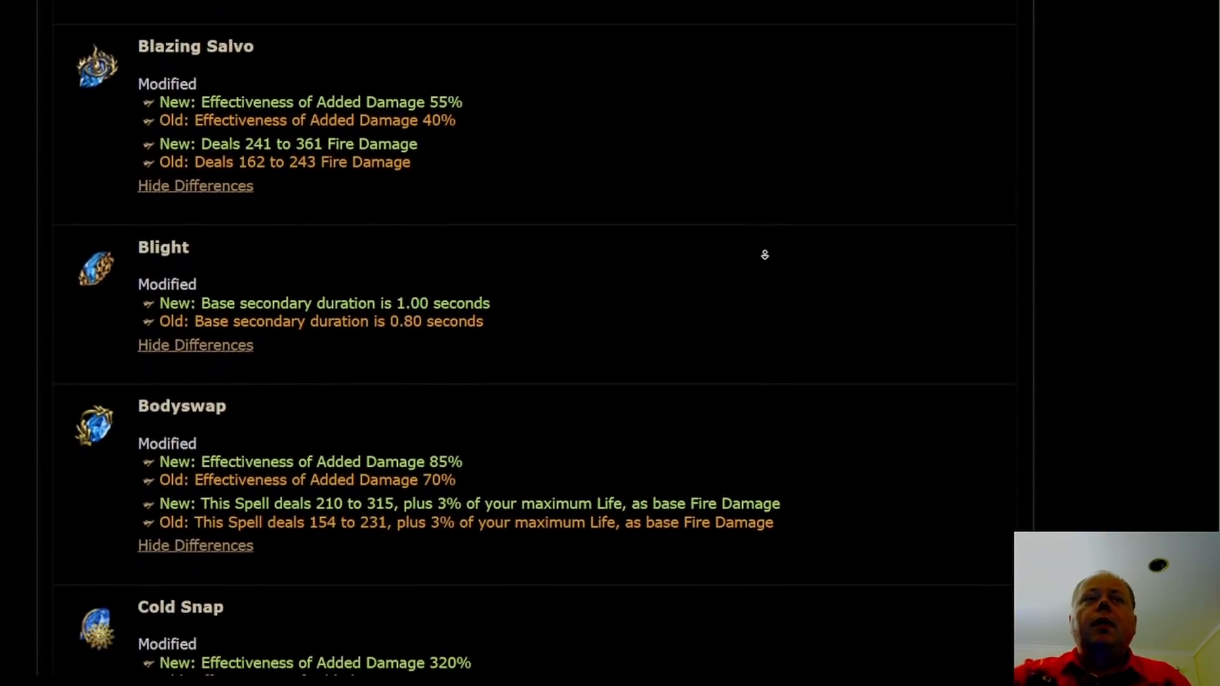
scroll(down, 3)
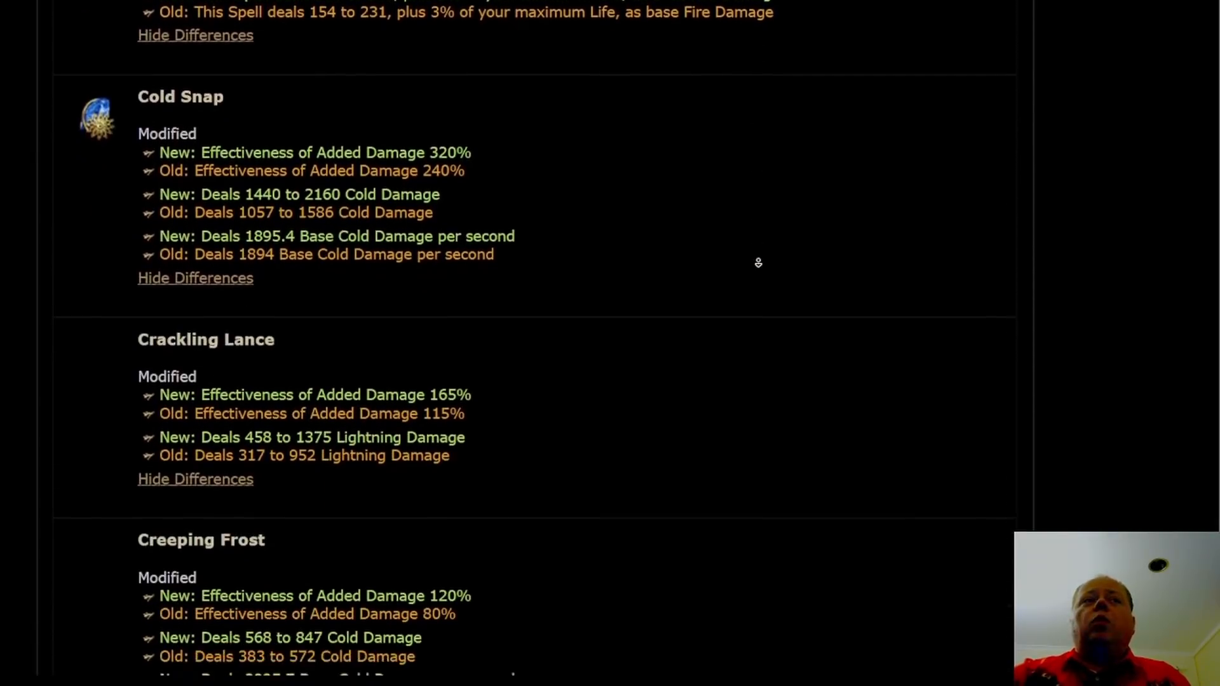
scroll(down, 3)
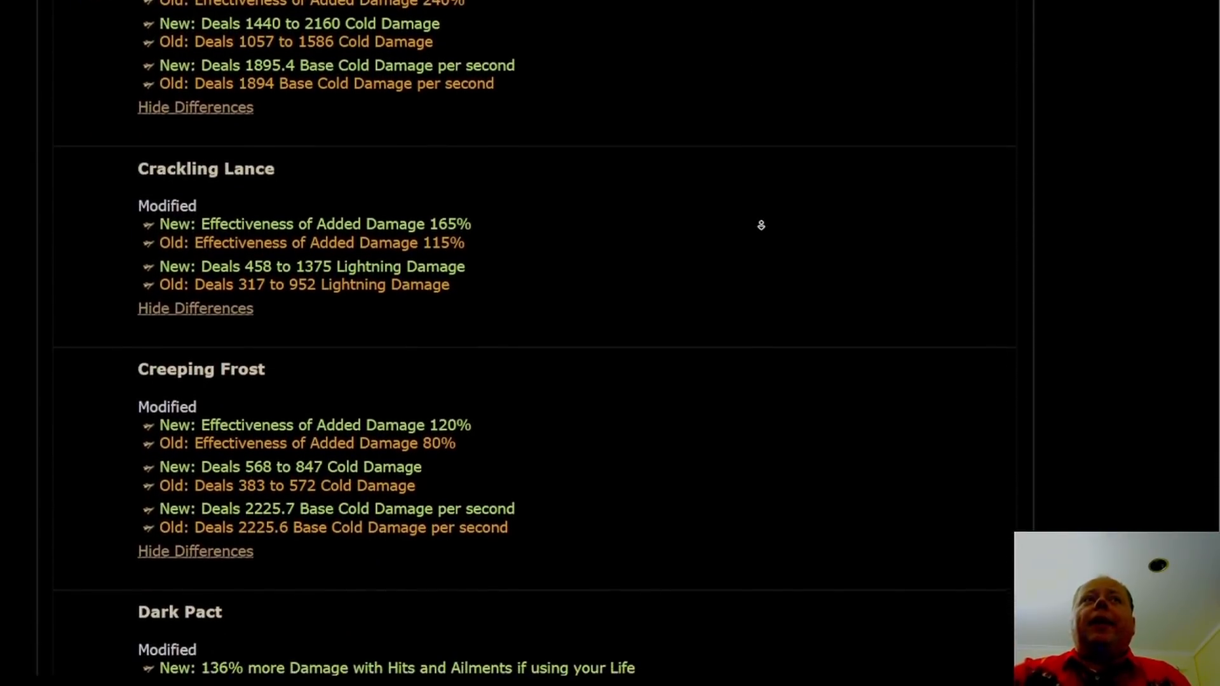
scroll(down, 3)
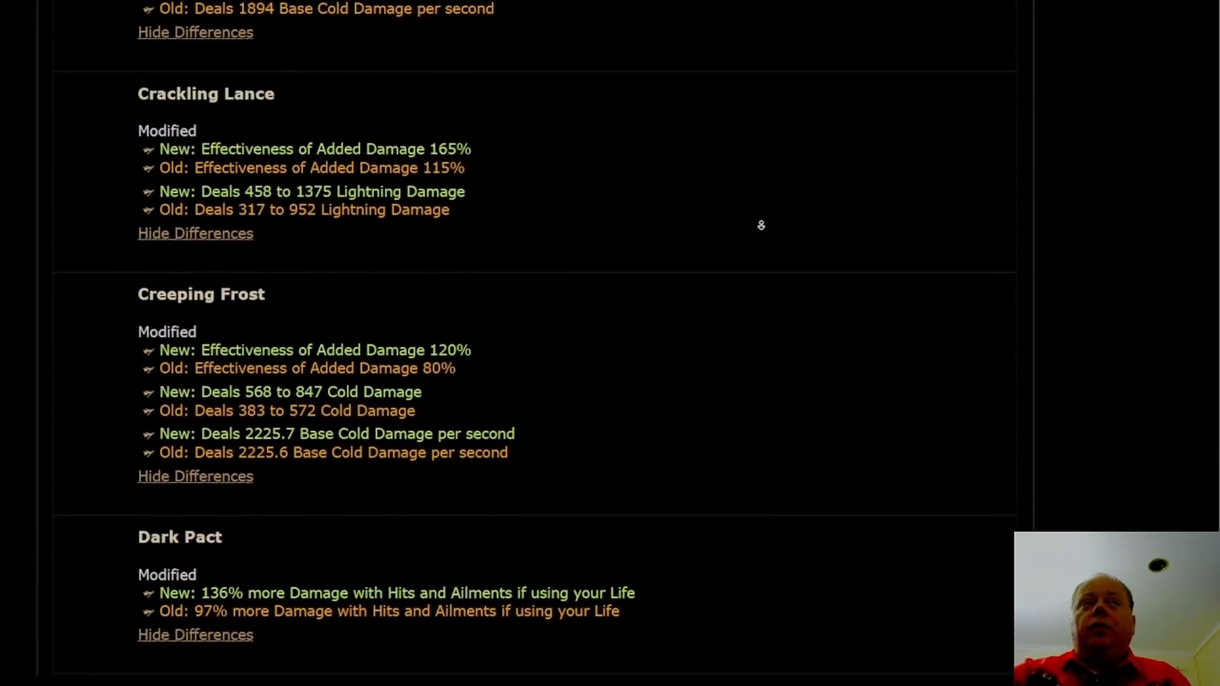
scroll(down, 3)
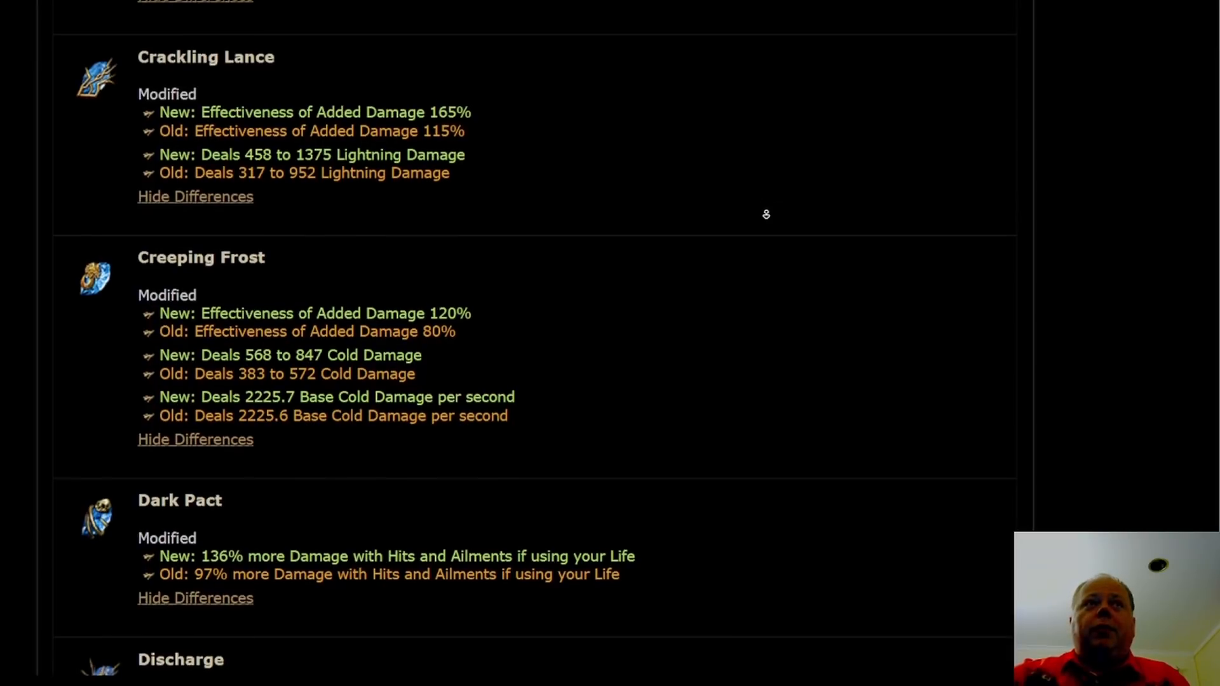
scroll(down, 3)
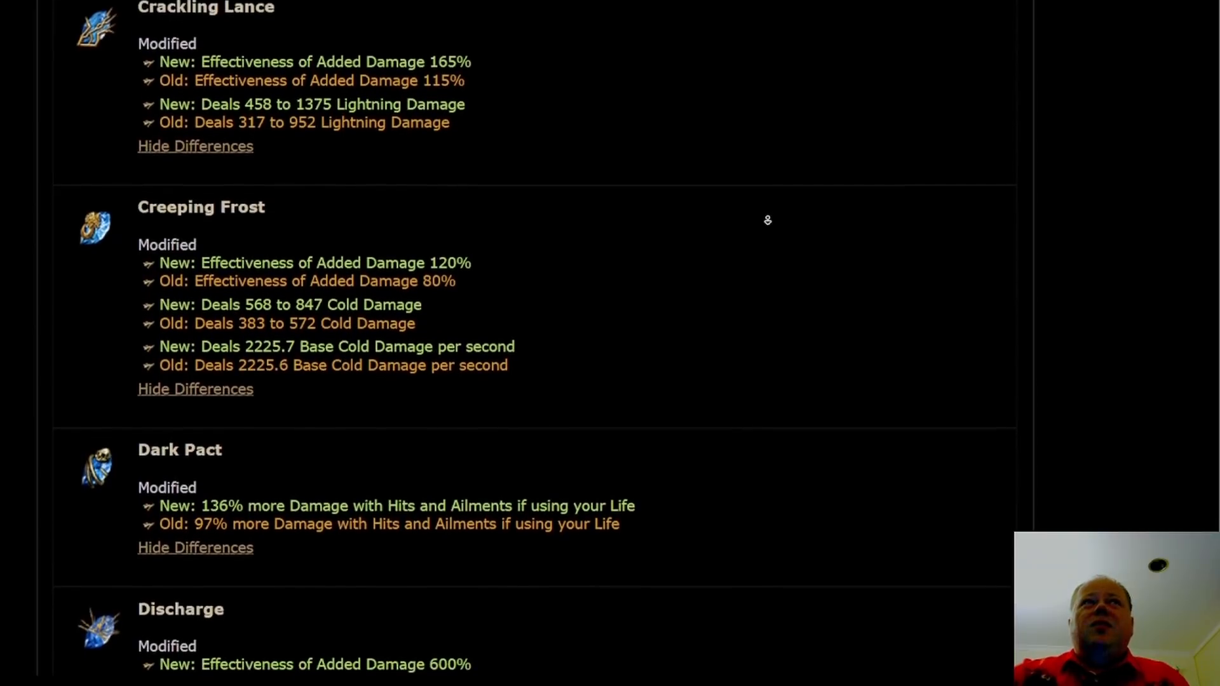
scroll(down, 3)
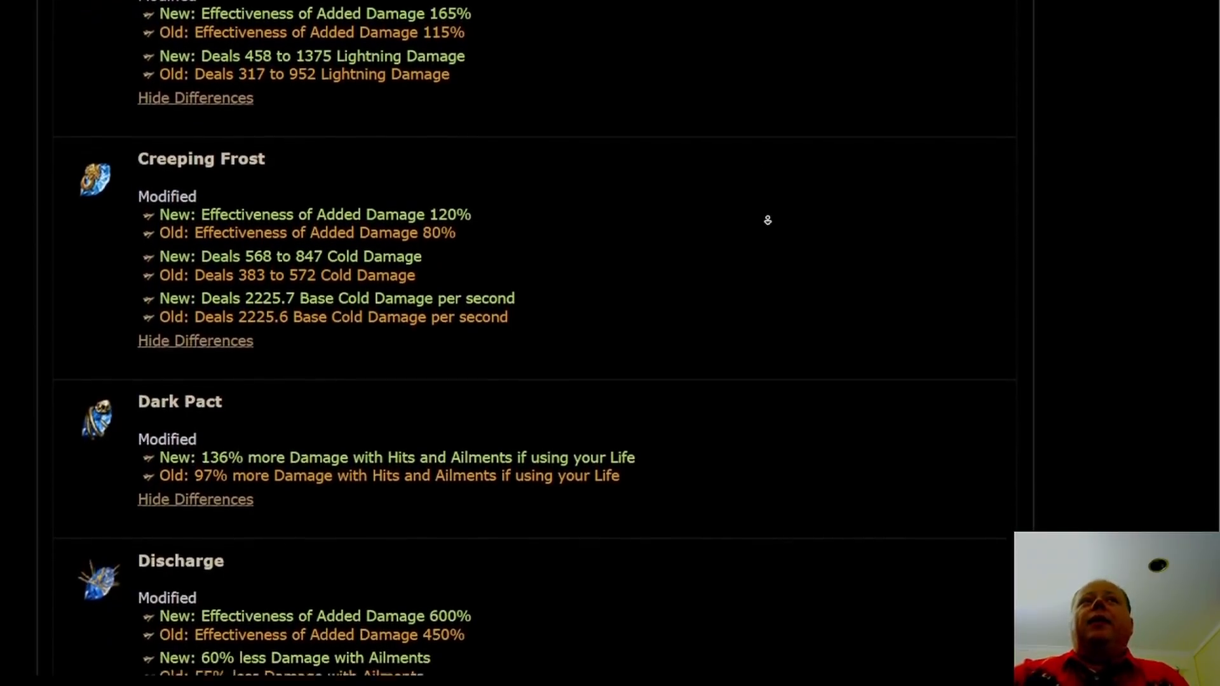
scroll(down, 3)
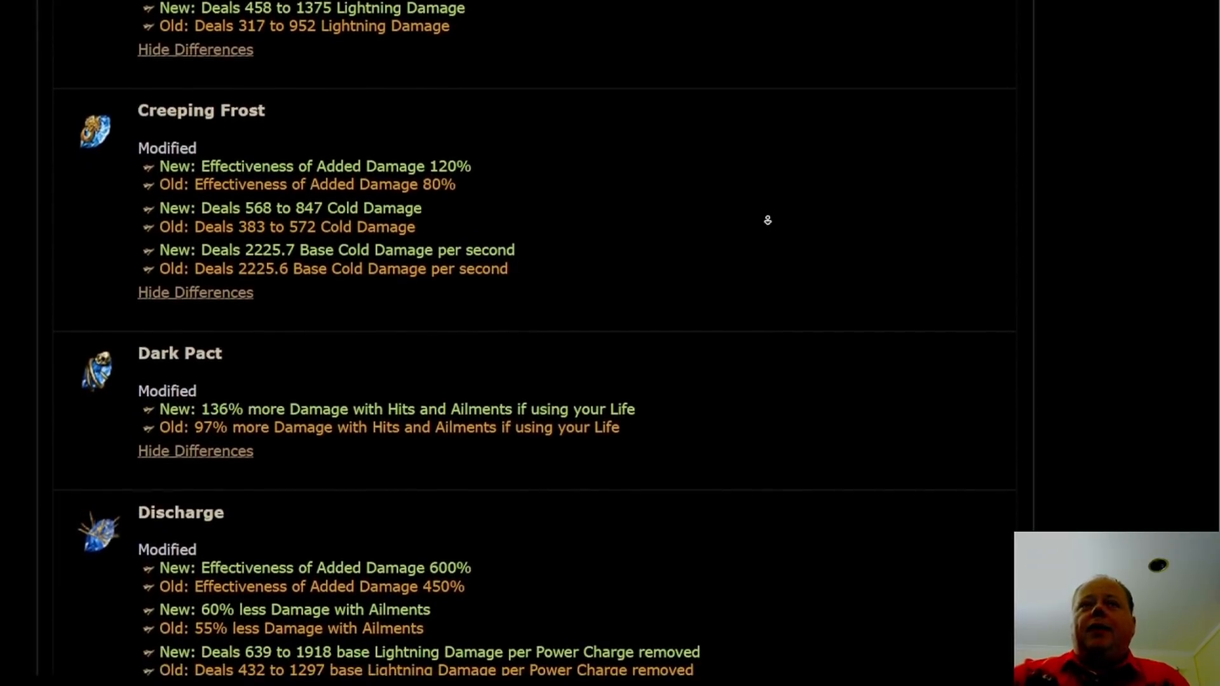
scroll(down, 3)
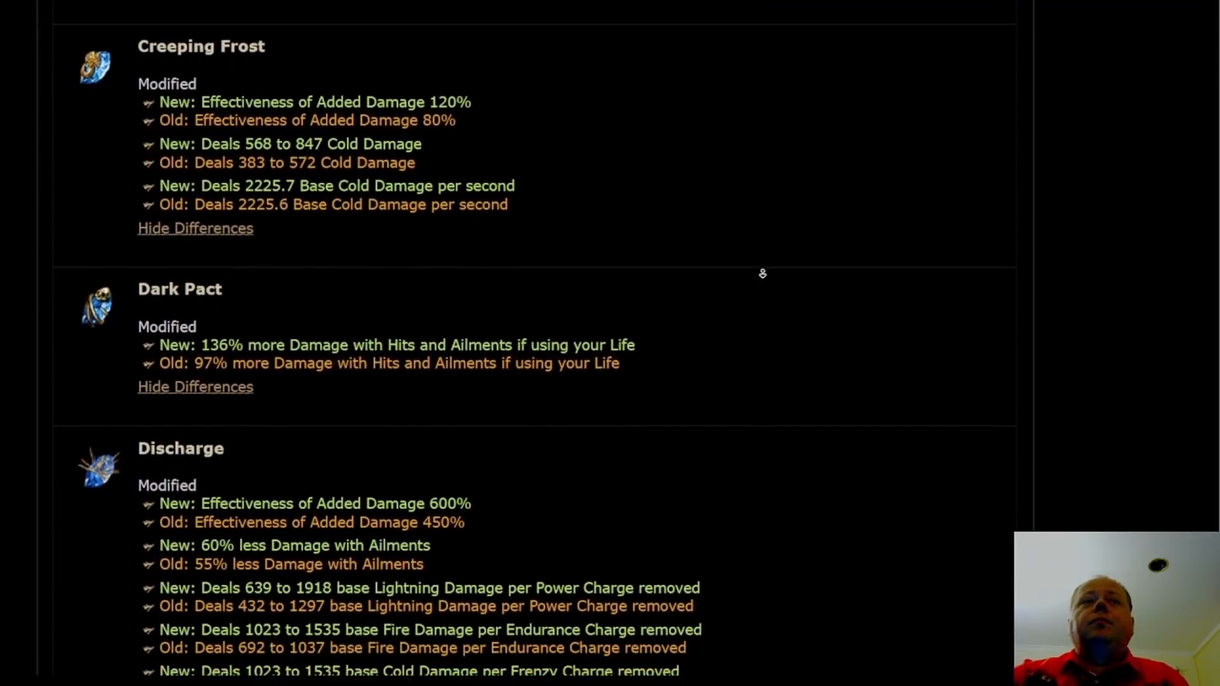
scroll(down, 3)
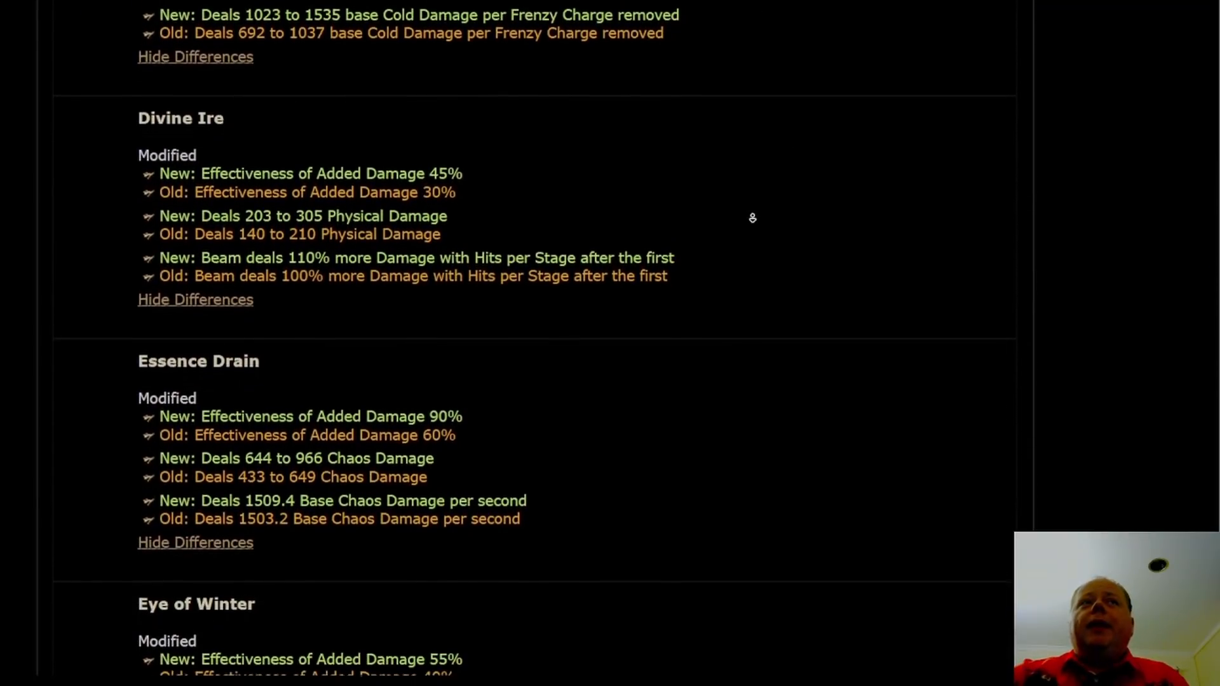
scroll(down, 3)
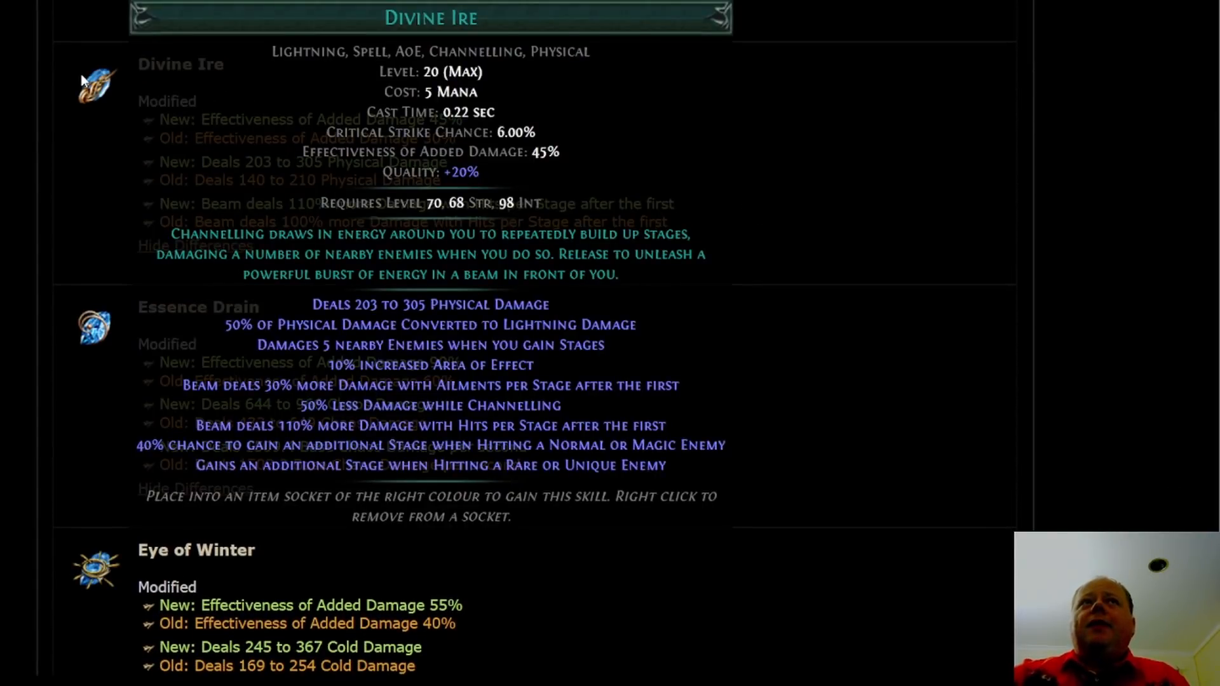
mouse_move(94, 101)
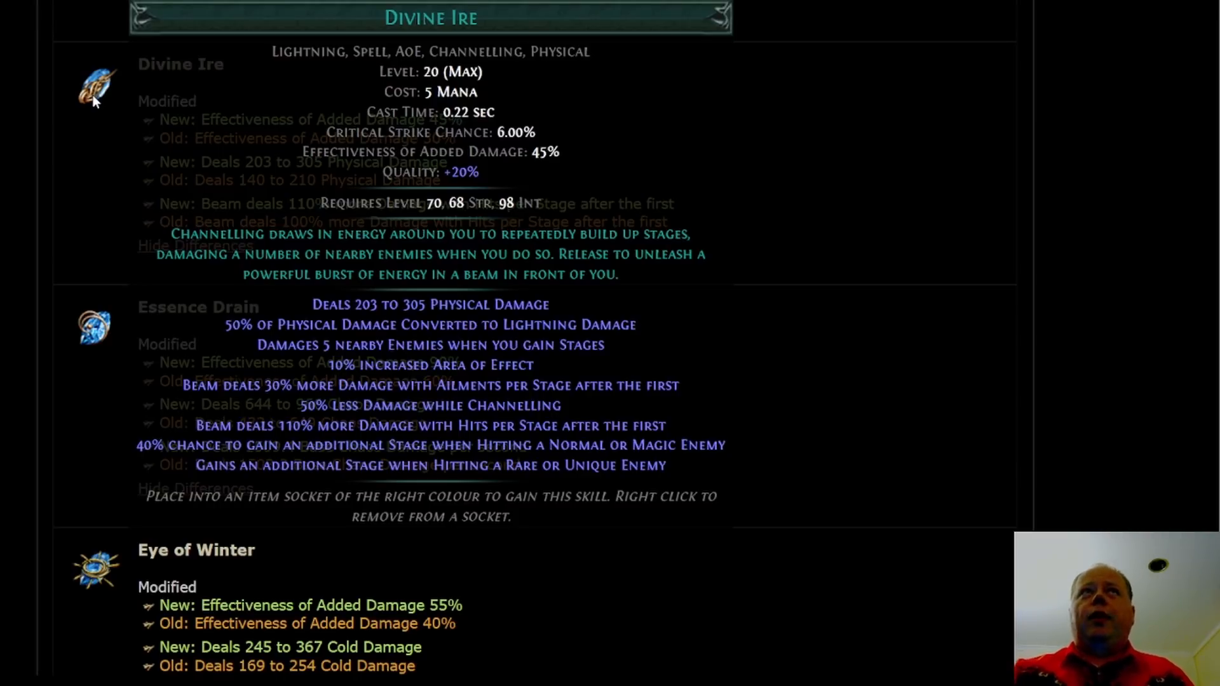
mouse_move(106, 139)
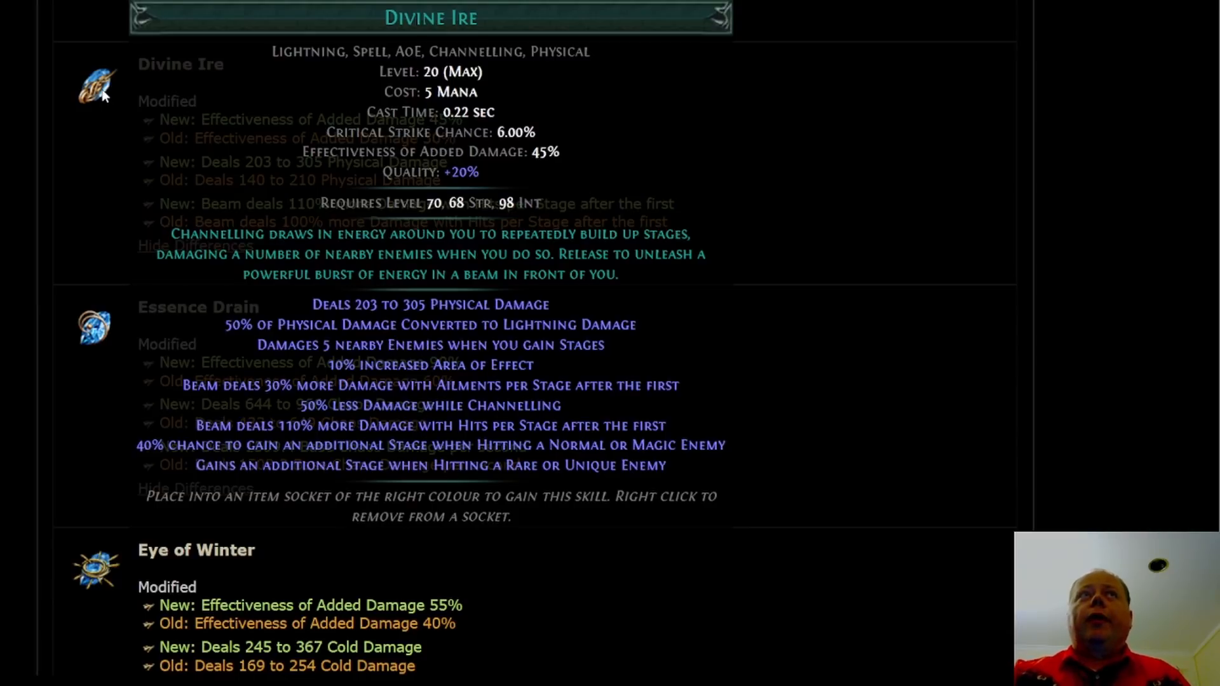
mouse_move(103, 107)
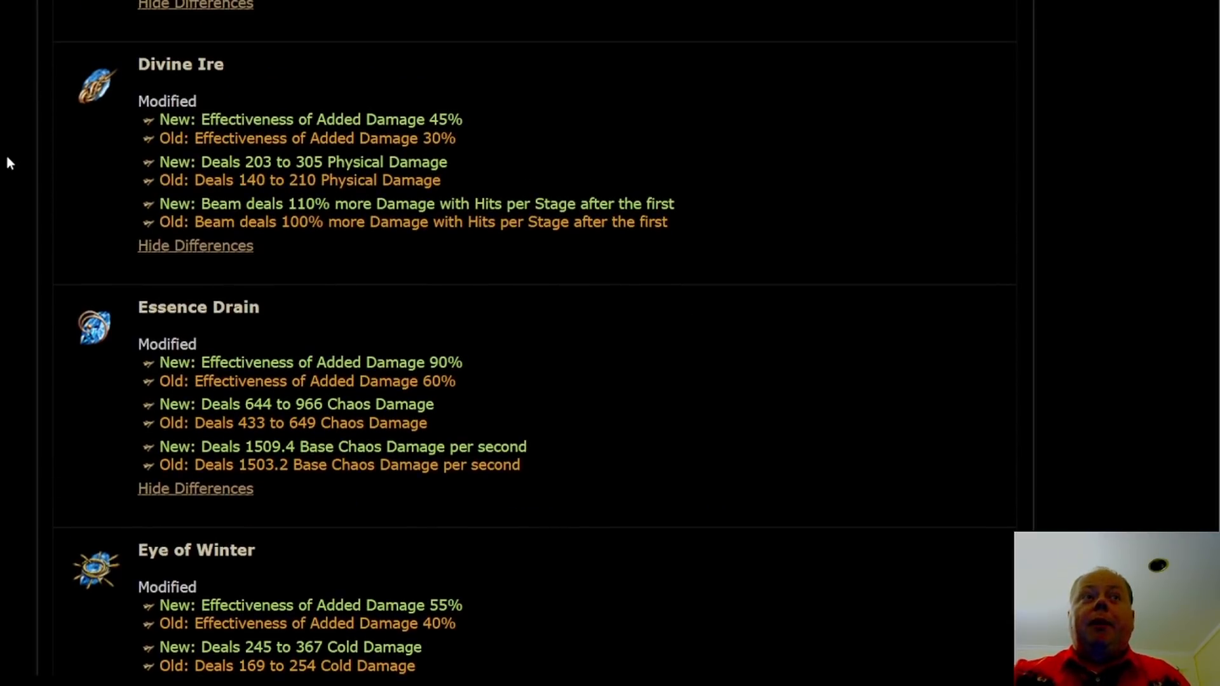
scroll(down, 3)
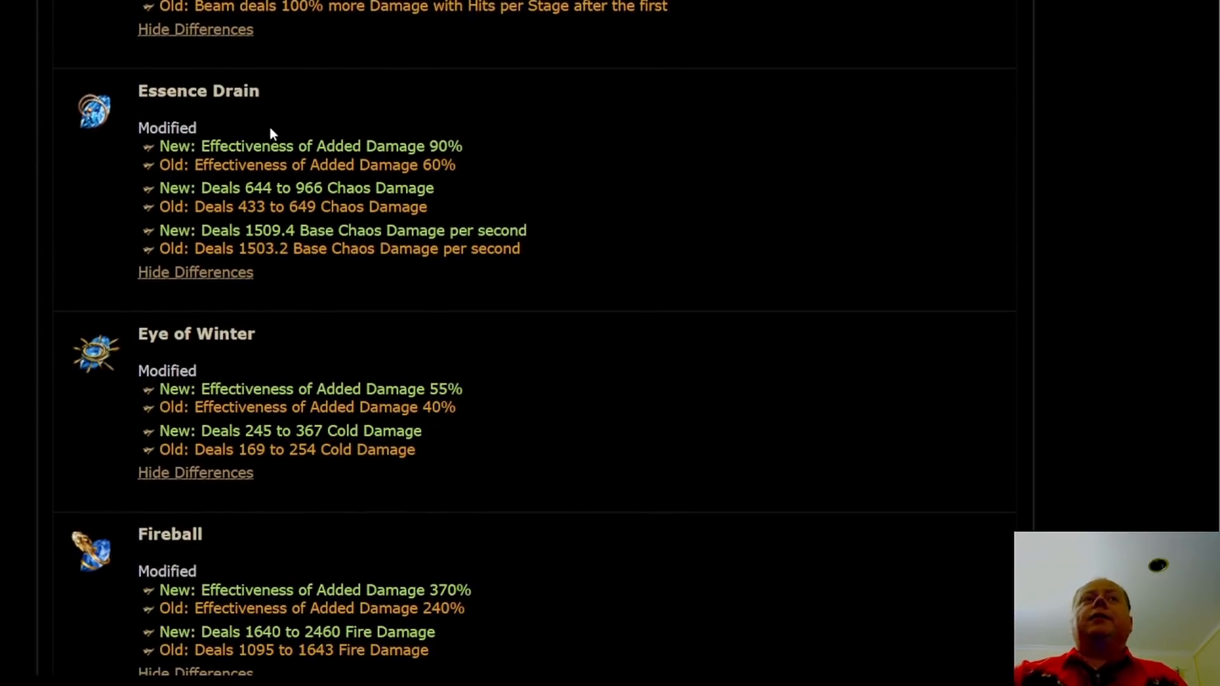
mouse_move(376, 222)
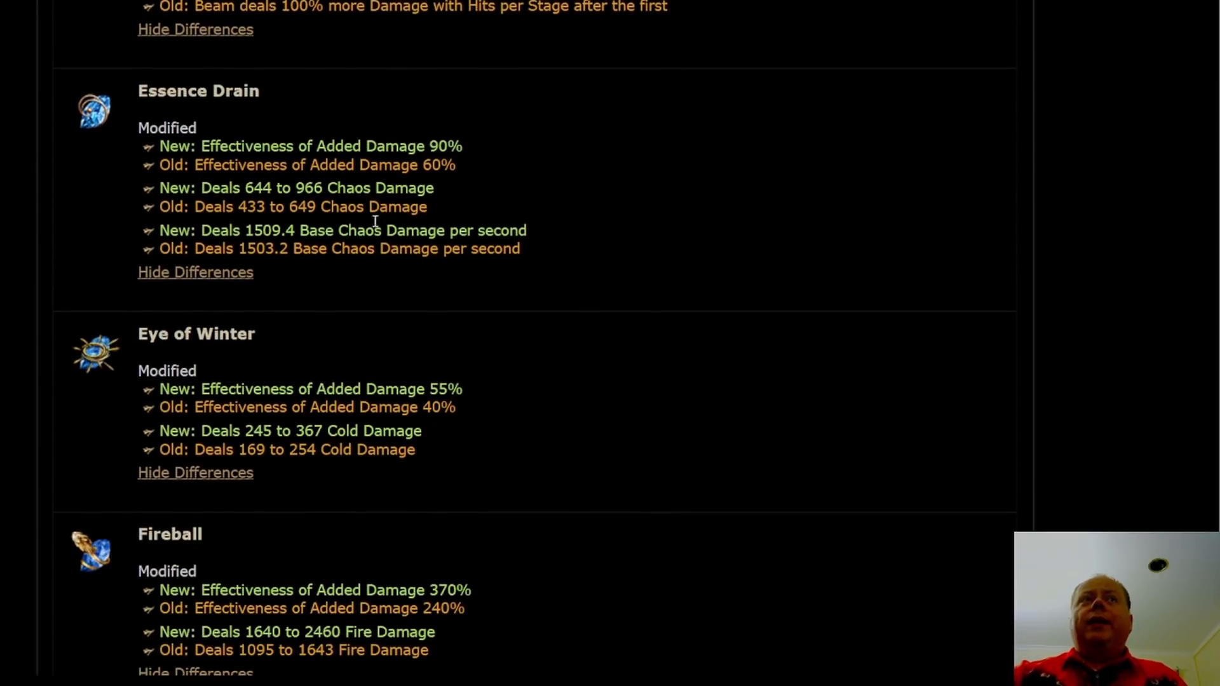
mouse_move(458, 172)
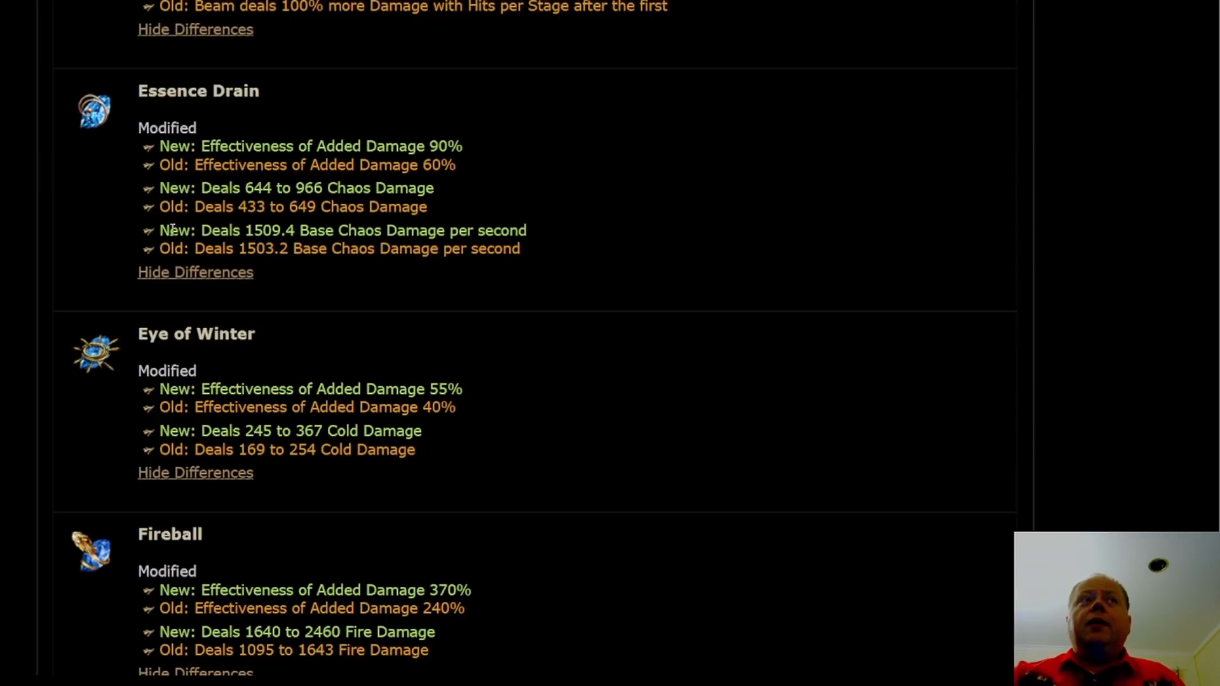
drag(159, 230, 520, 249)
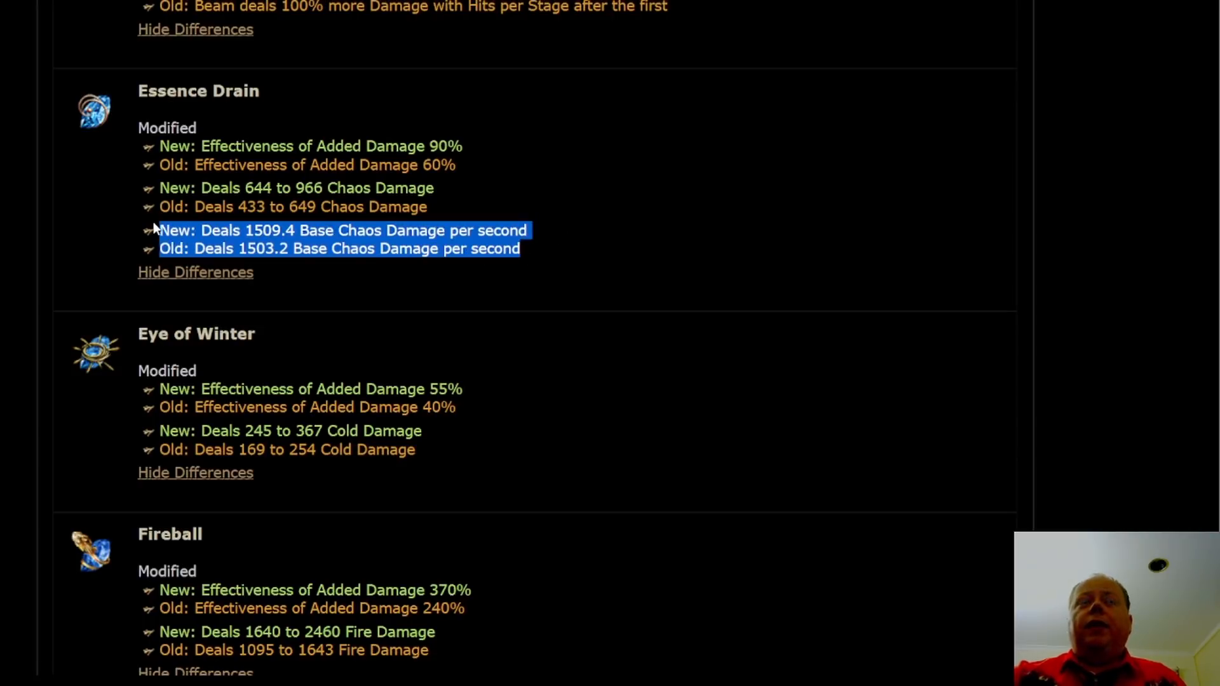
mouse_move(404, 264)
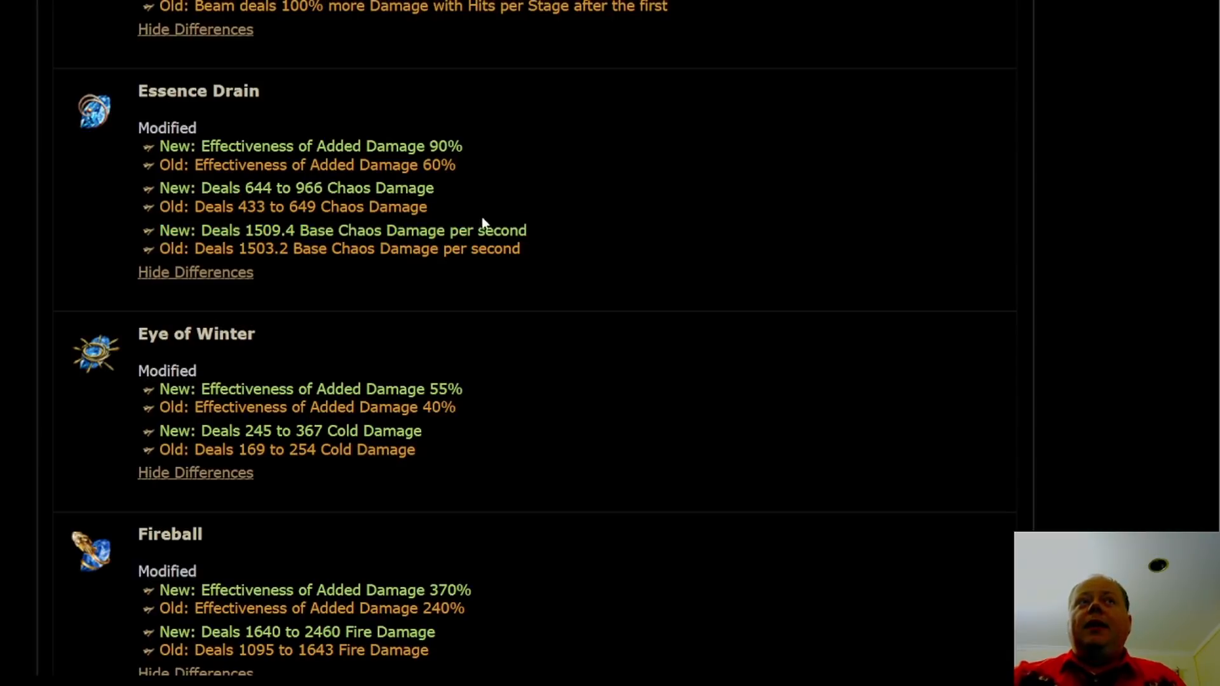
mouse_move(467, 181)
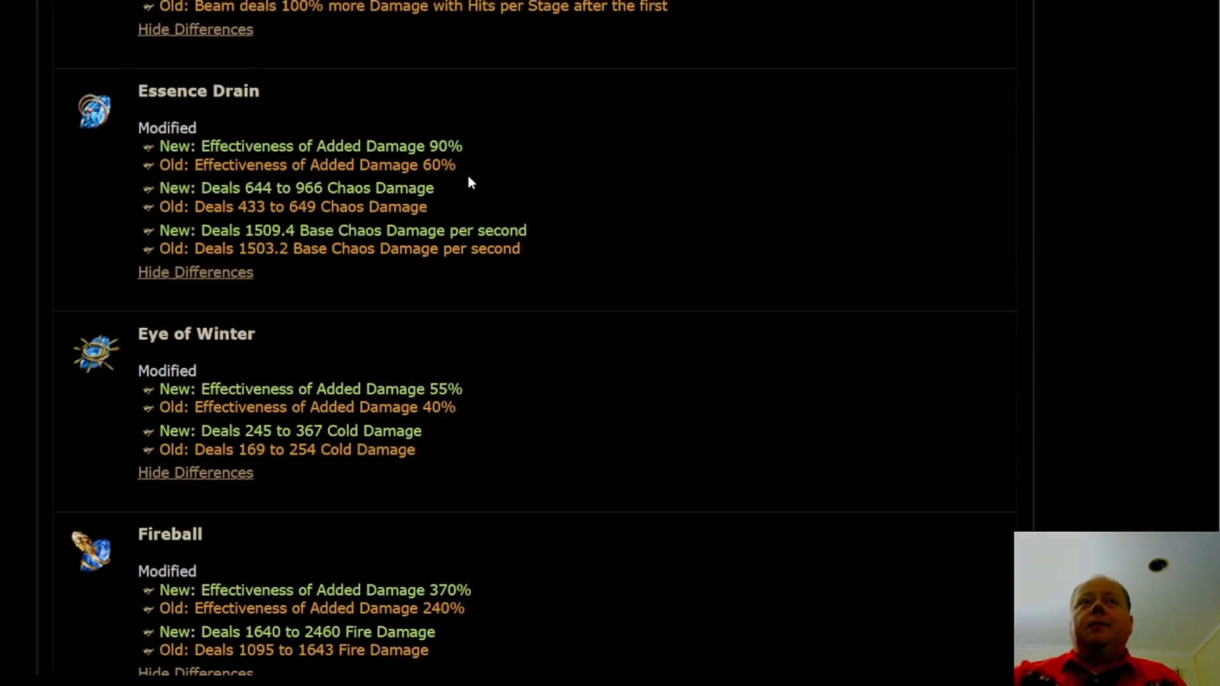
mouse_move(390, 226)
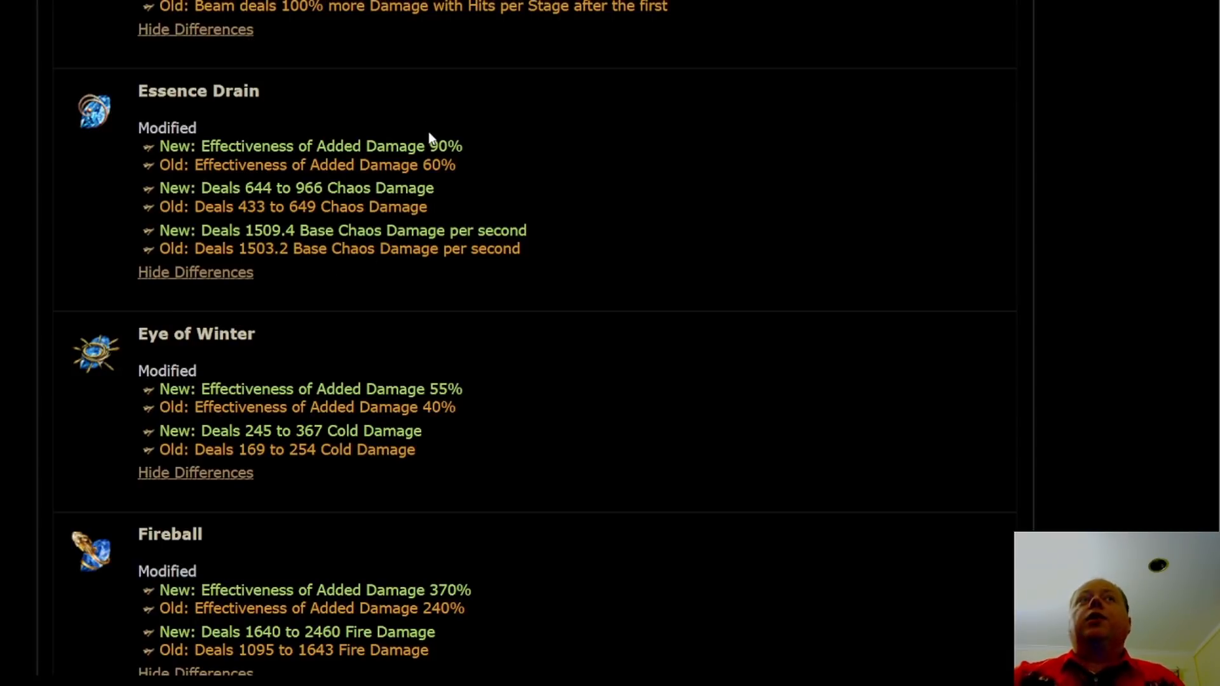
mouse_move(467, 180)
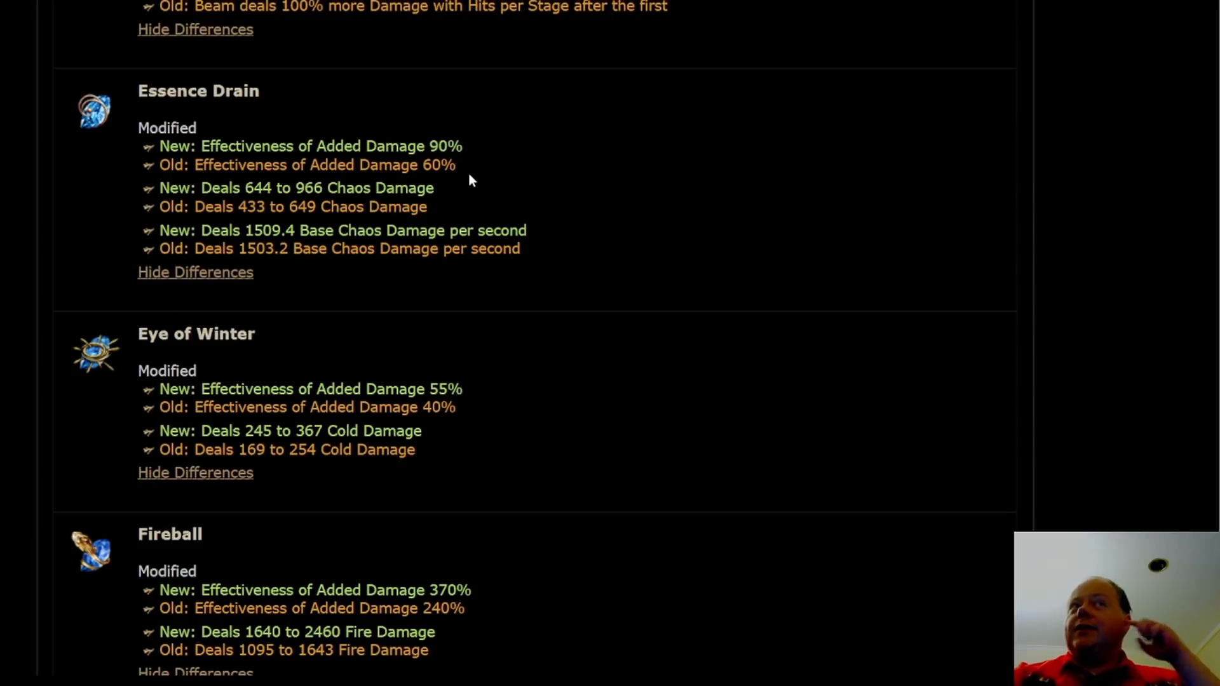
mouse_move(492, 193)
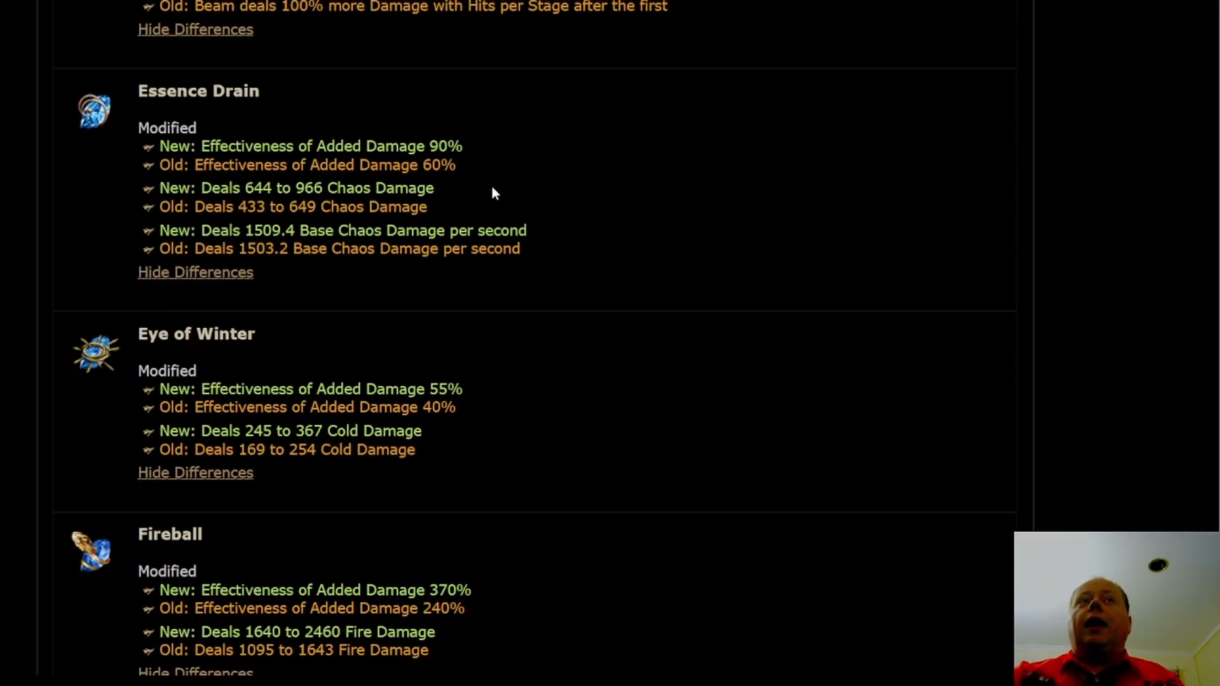
- Scroll past Eye of Winter to Fireball and Firestorm's 55% to 80% effectiveness change
scroll(down, 3)
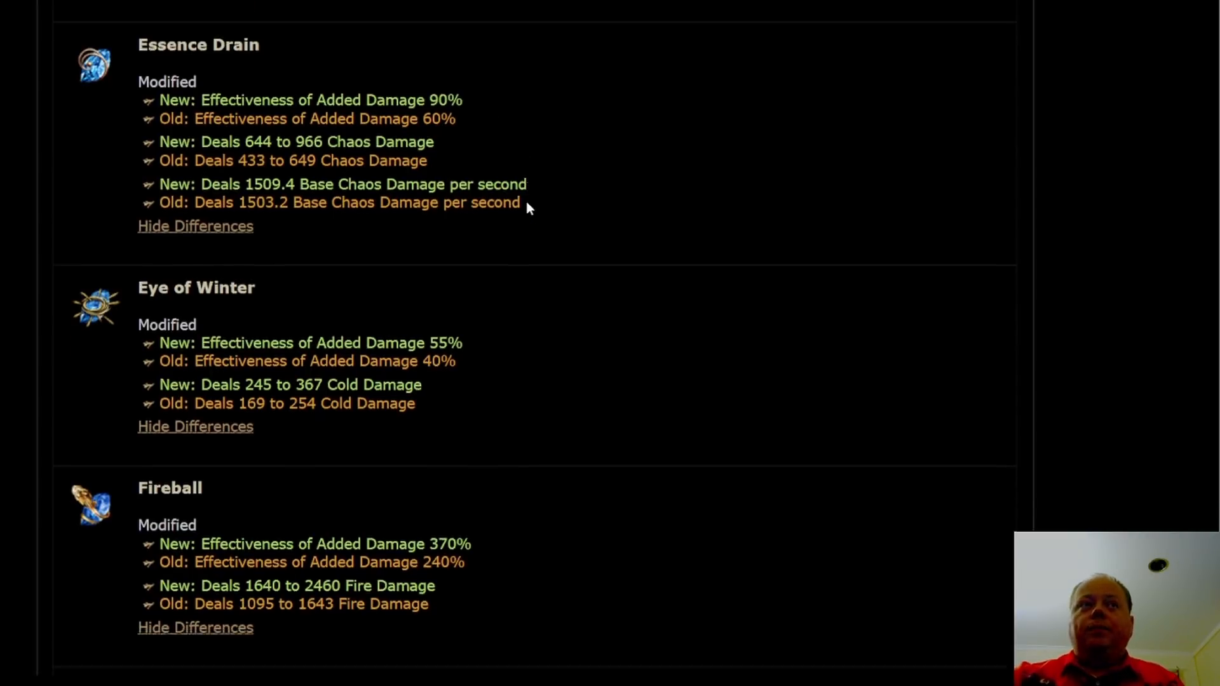
scroll(down, 3)
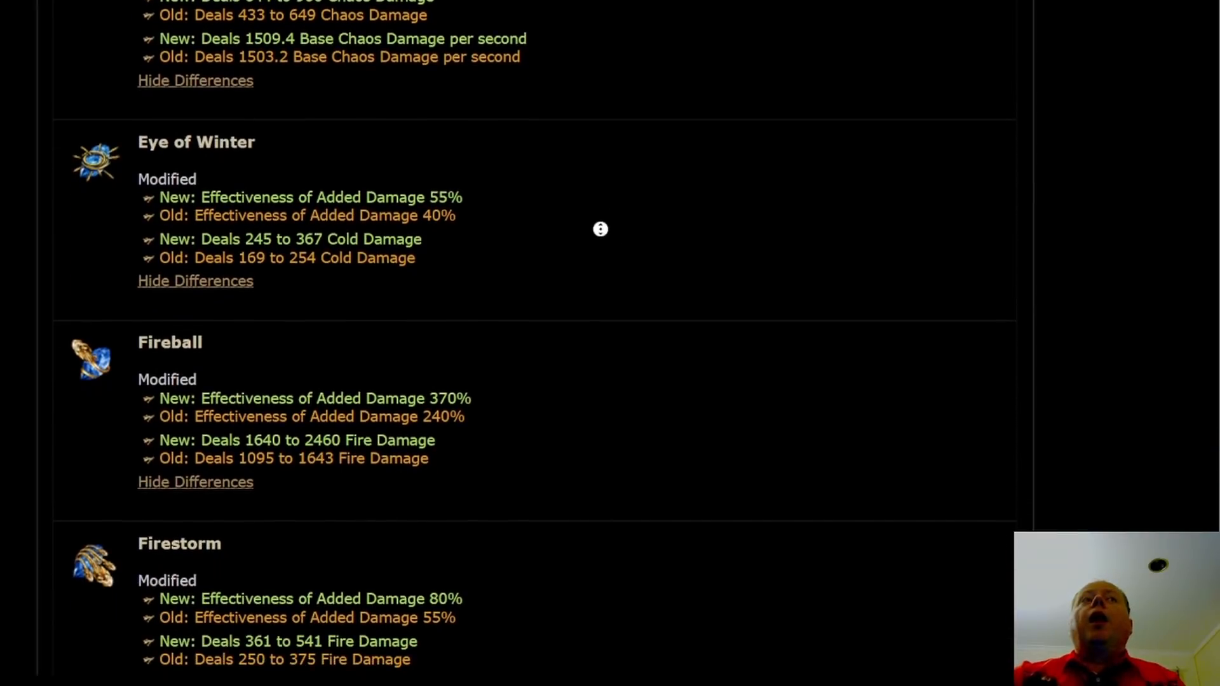
mouse_move(437, 236)
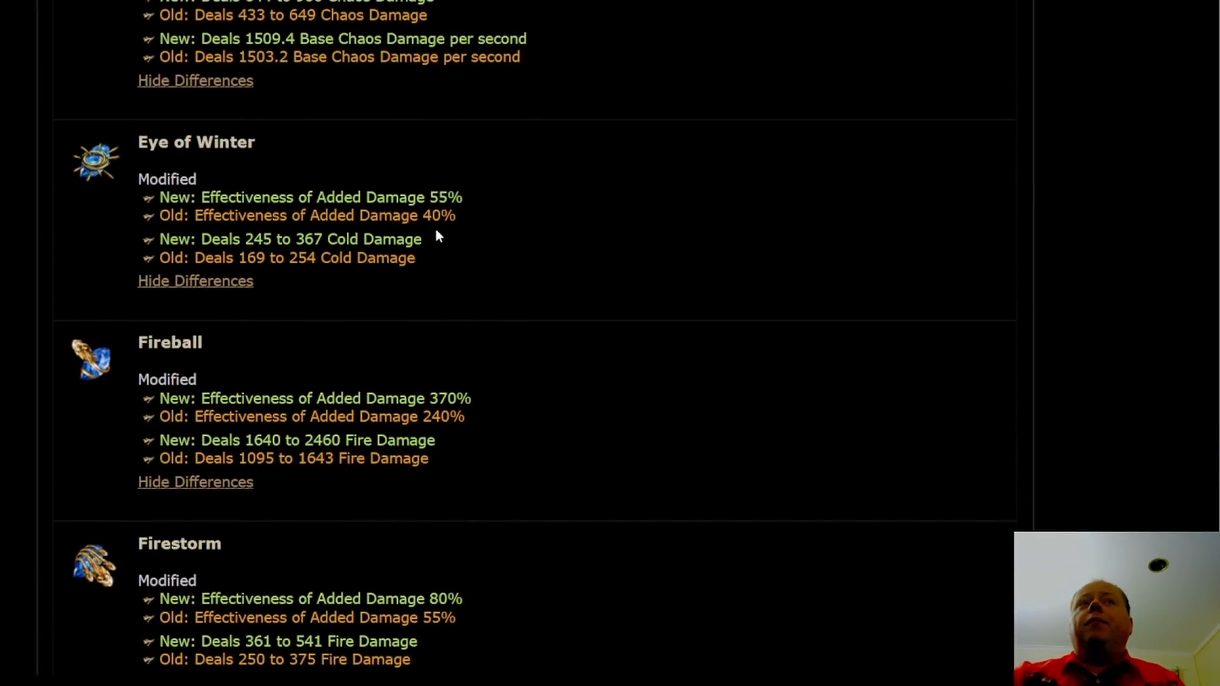
mouse_move(427, 255)
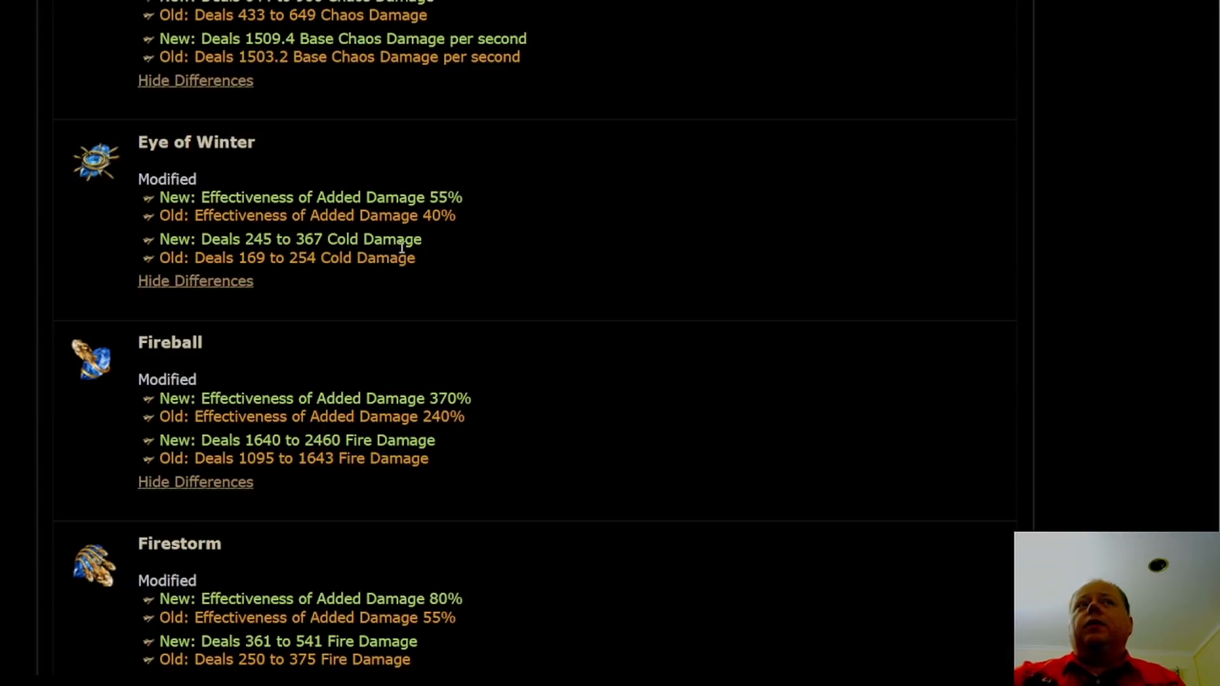
mouse_move(413, 302)
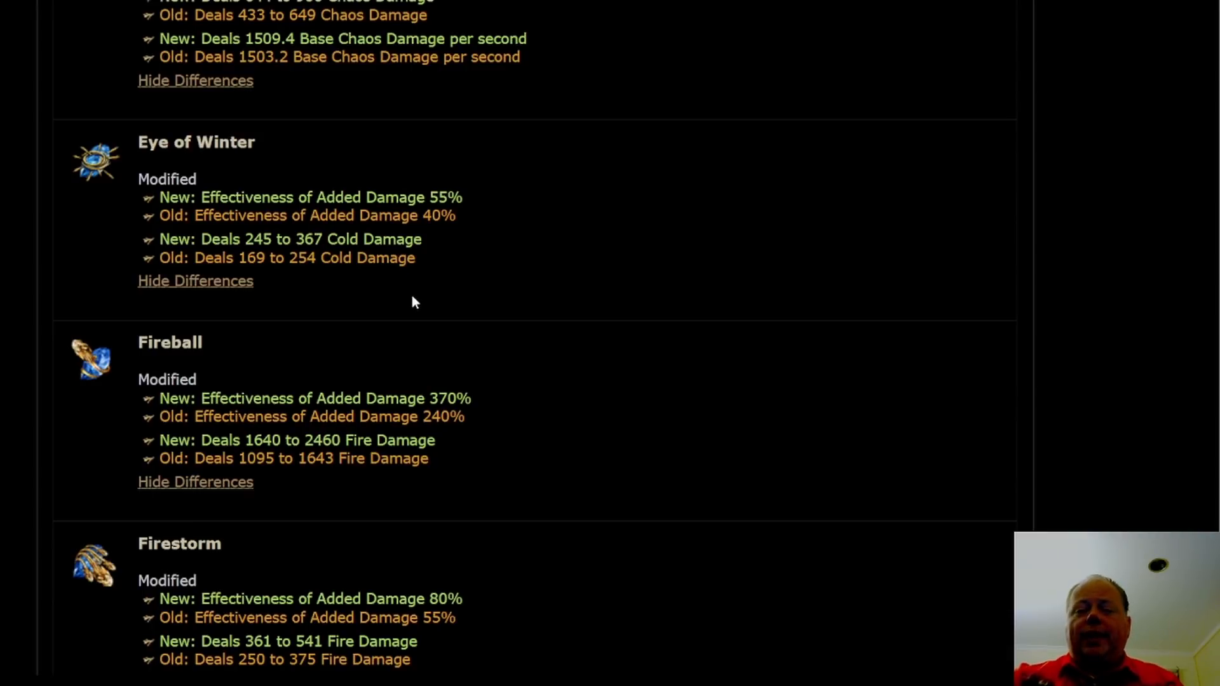
mouse_move(366, 304)
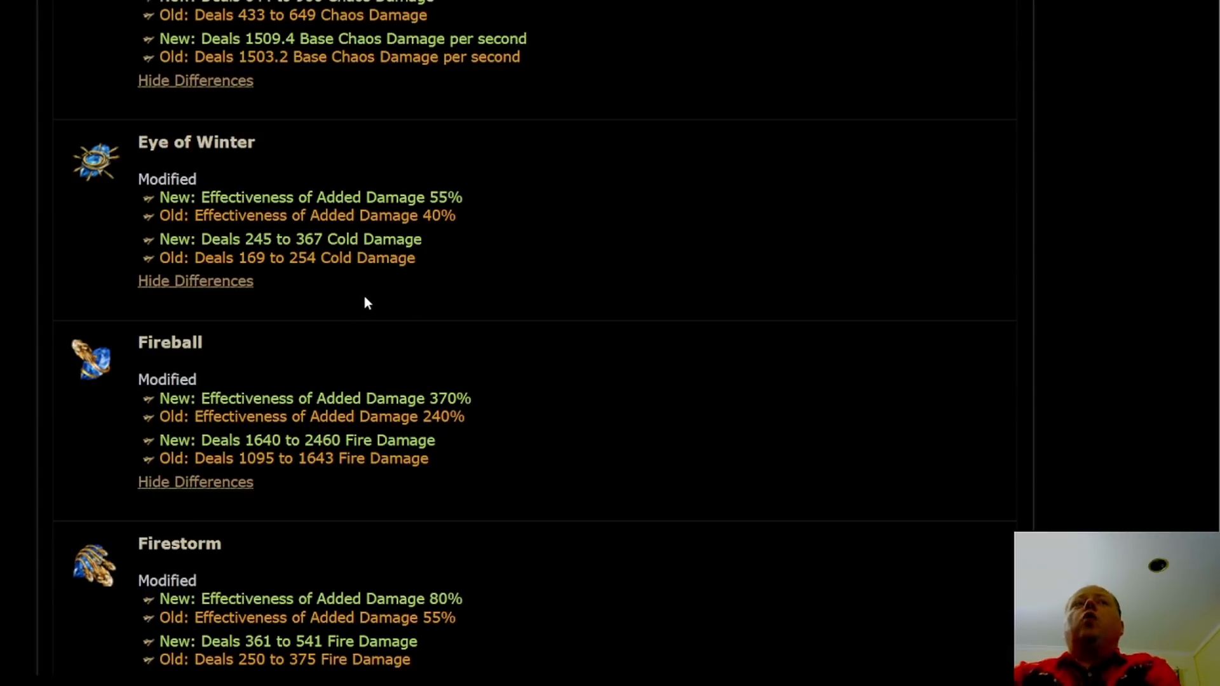
mouse_move(396, 281)
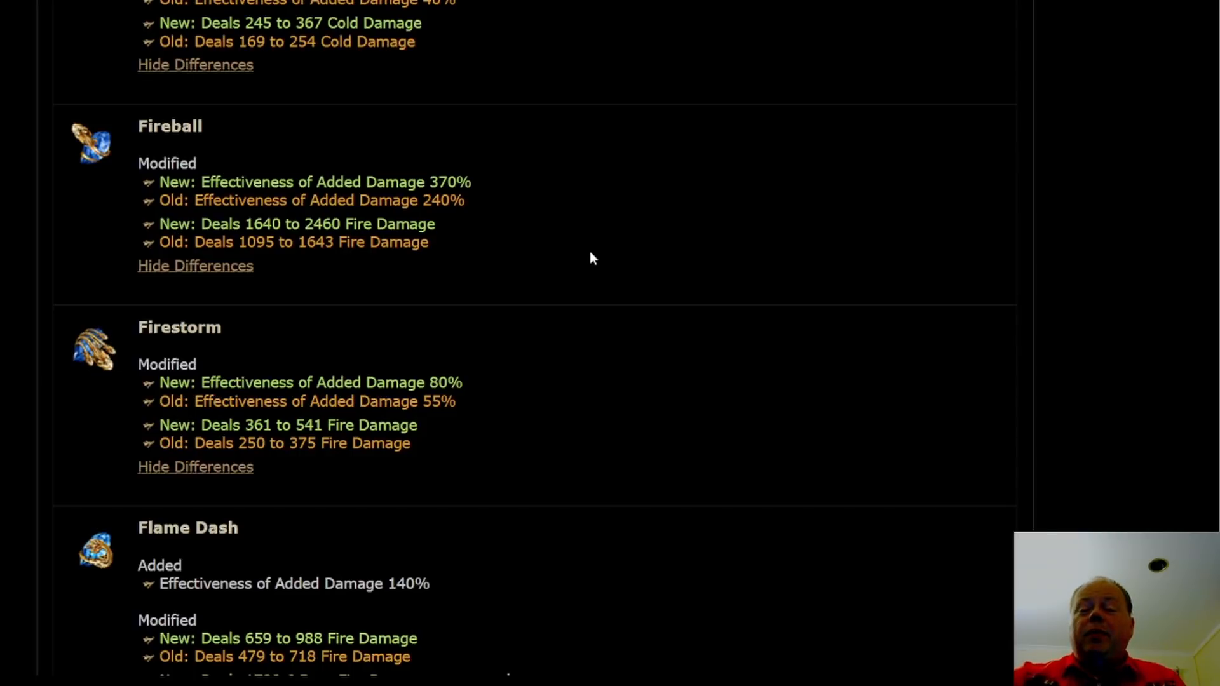
mouse_move(585, 309)
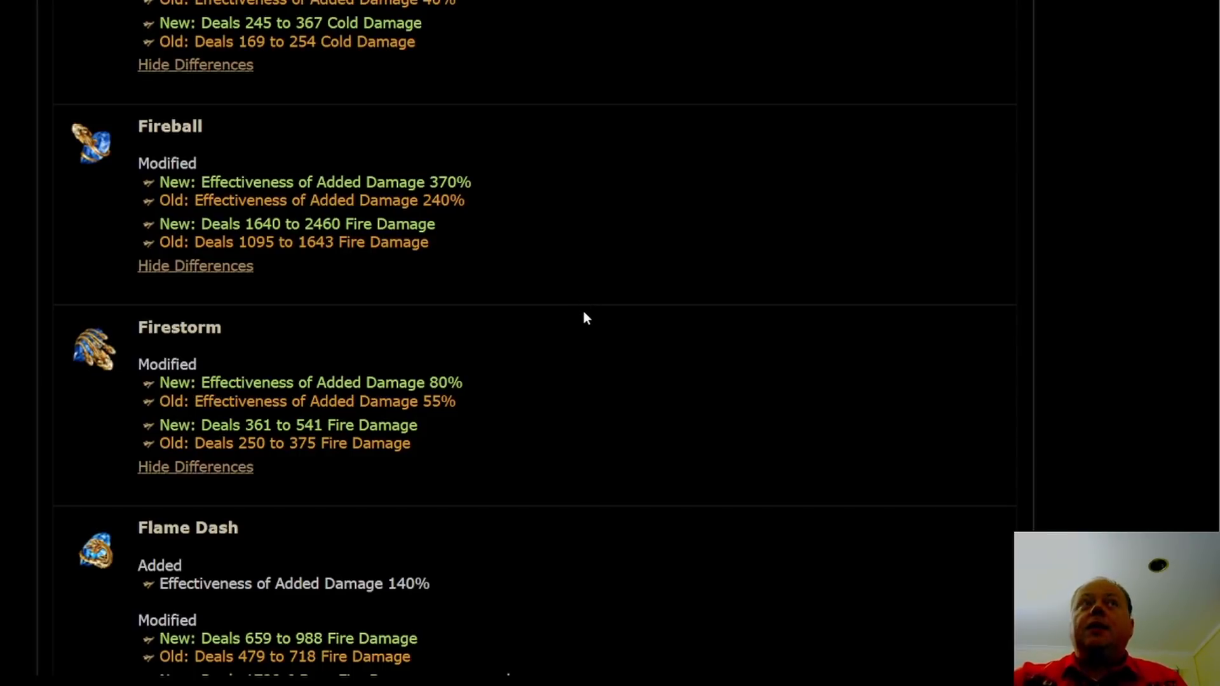
mouse_move(633, 253)
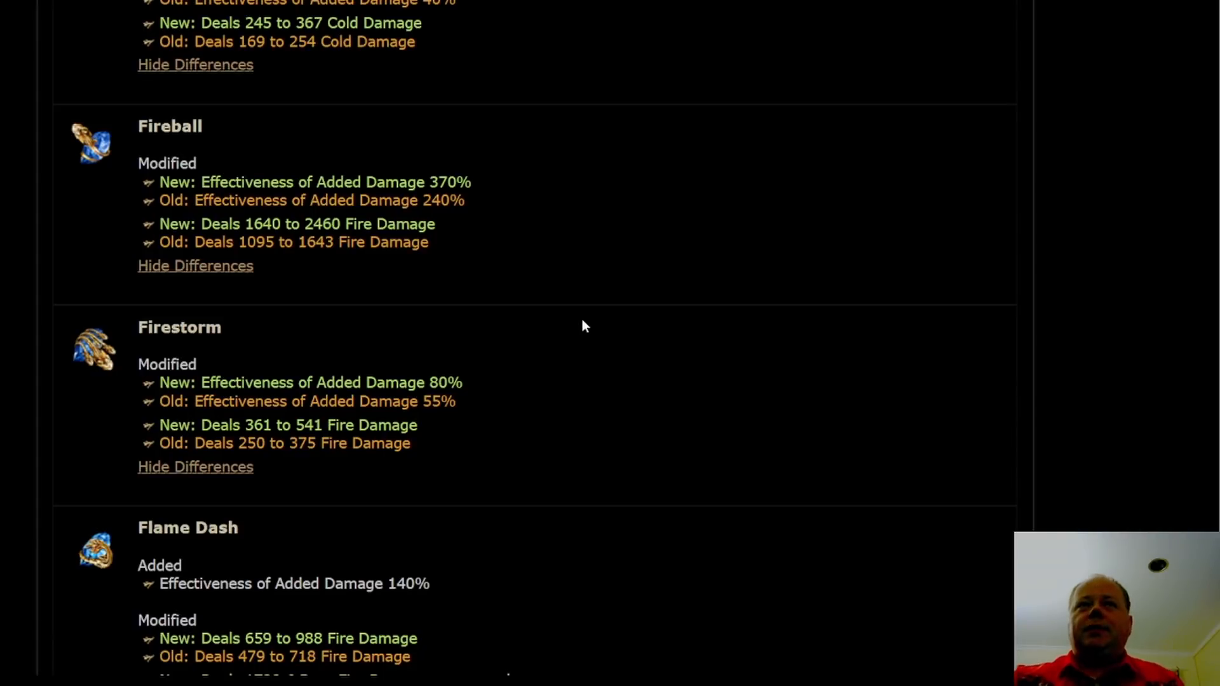
- Scroll to Flame Dash's 140% effectiveness, Flame Surge's 190%, and Flameblast below
scroll(down, 3)
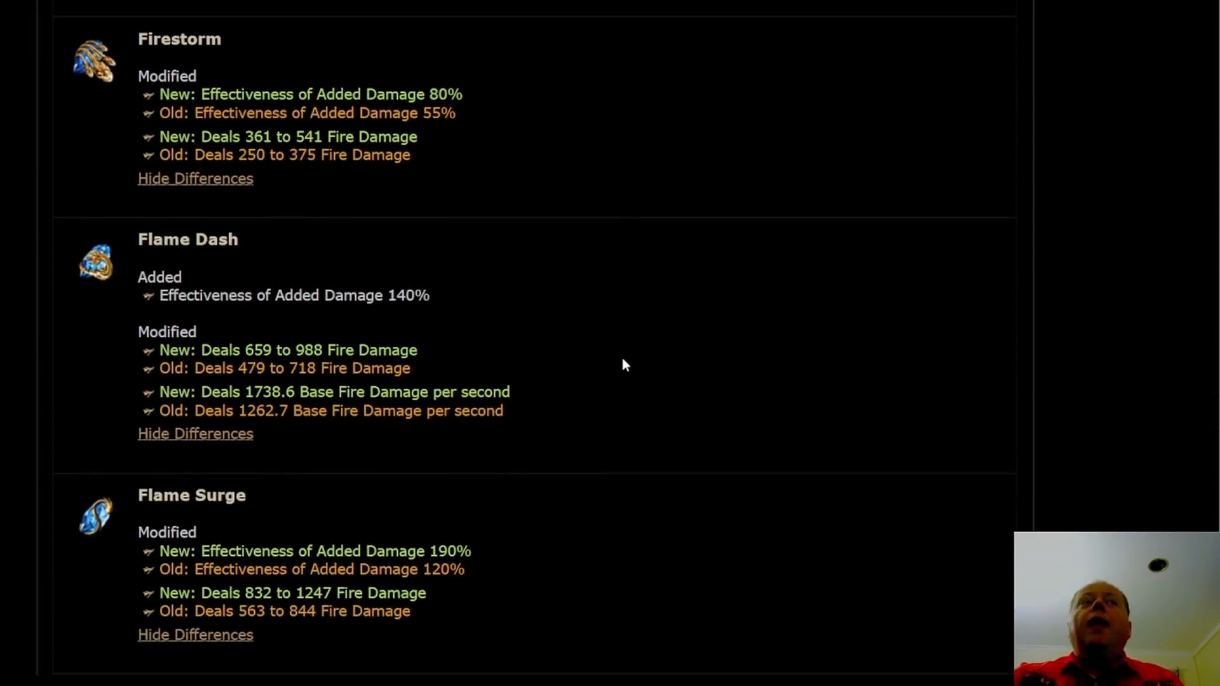
scroll(down, 3)
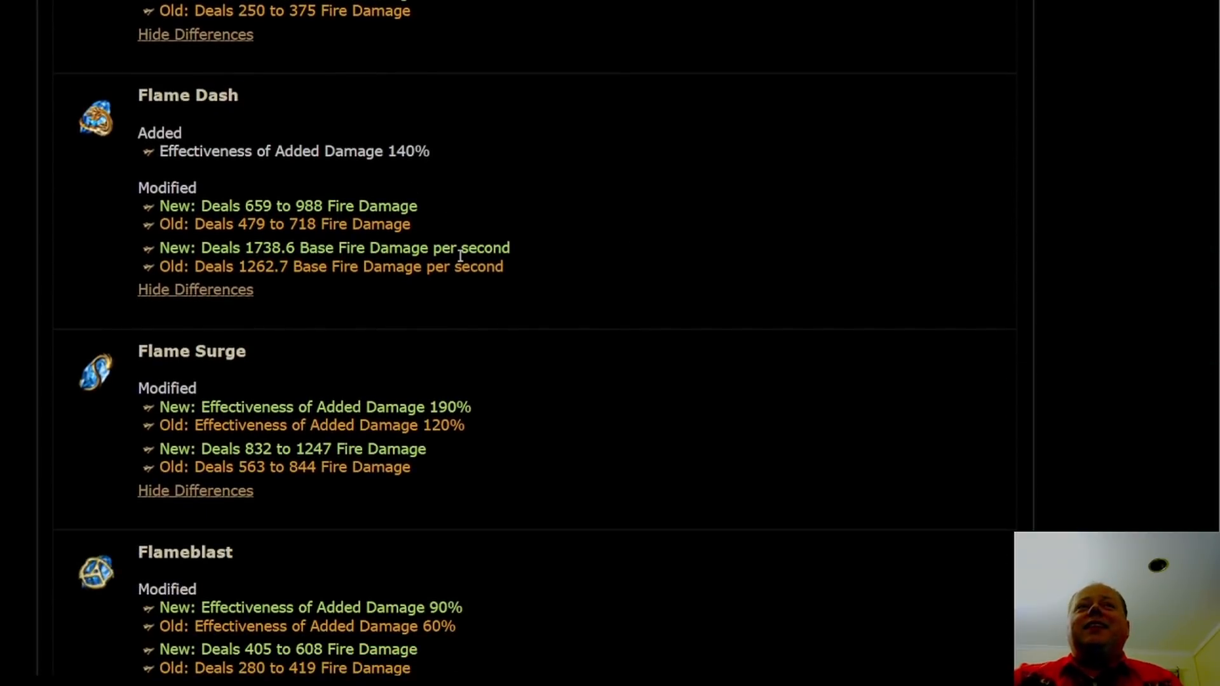
mouse_move(506, 294)
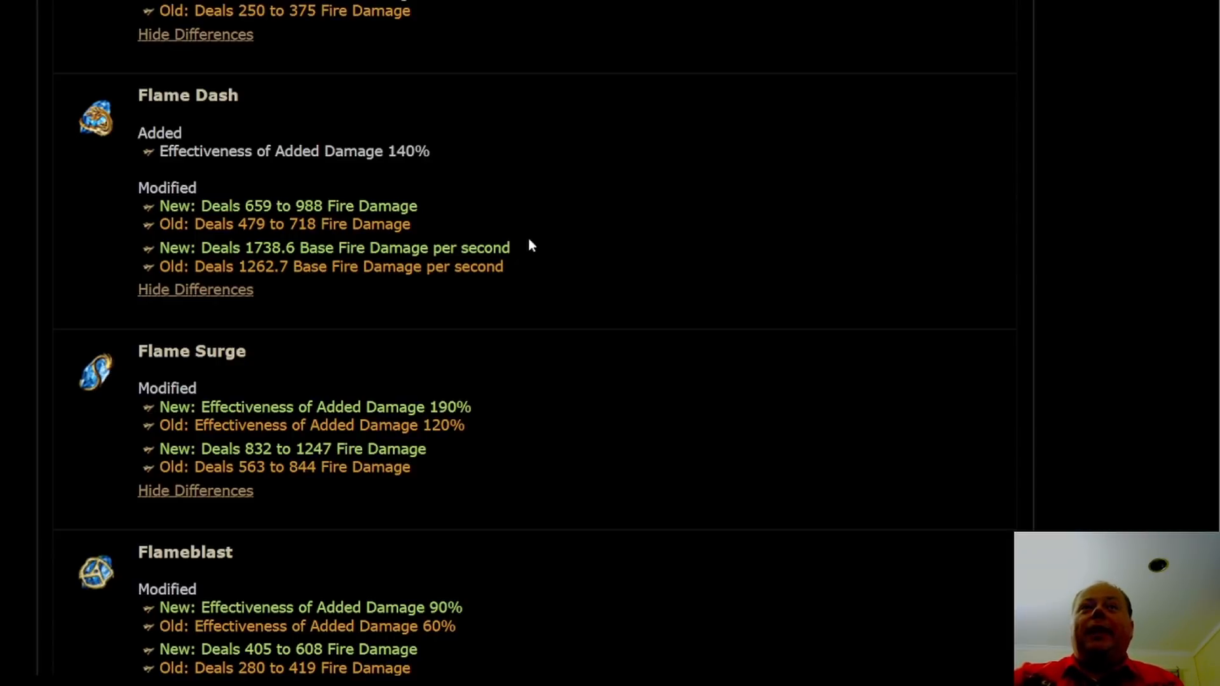
mouse_move(544, 270)
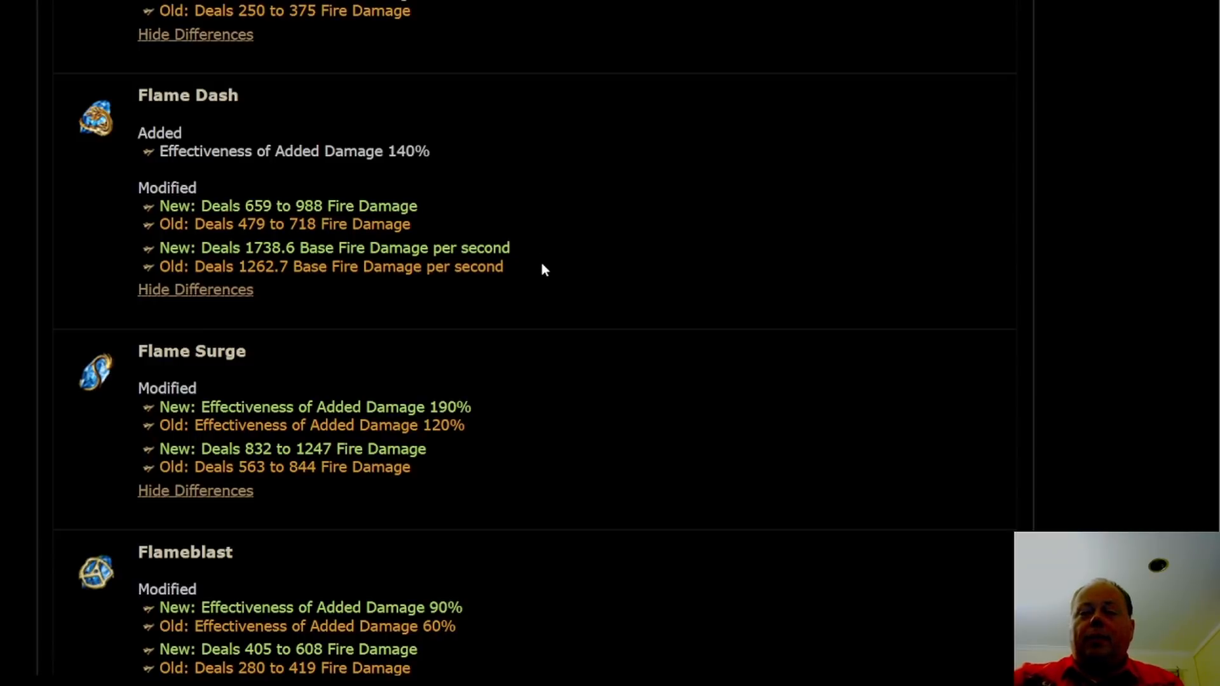
mouse_move(507, 277)
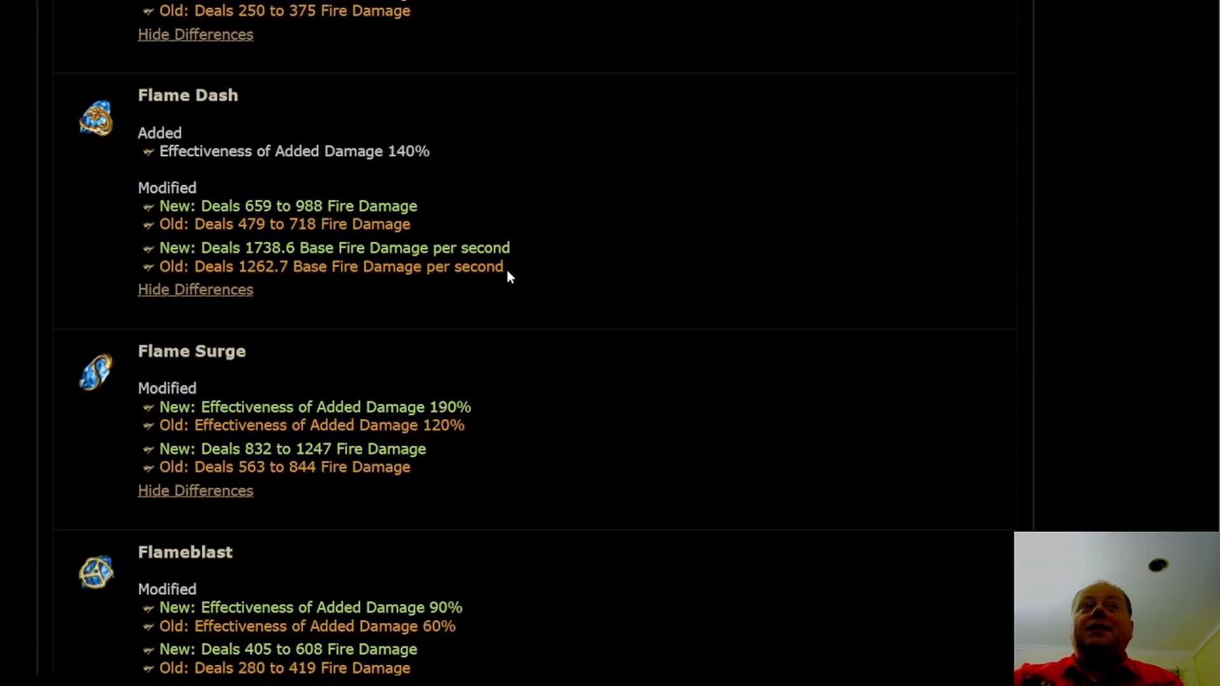
mouse_move(544, 285)
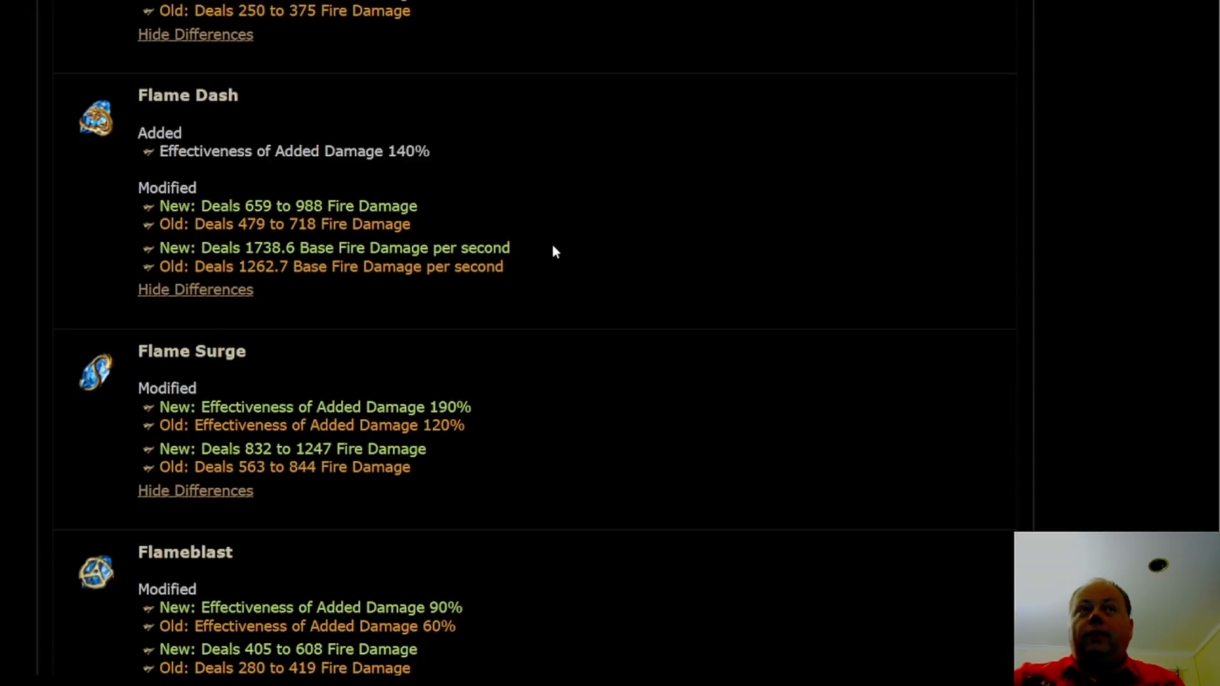
mouse_move(557, 274)
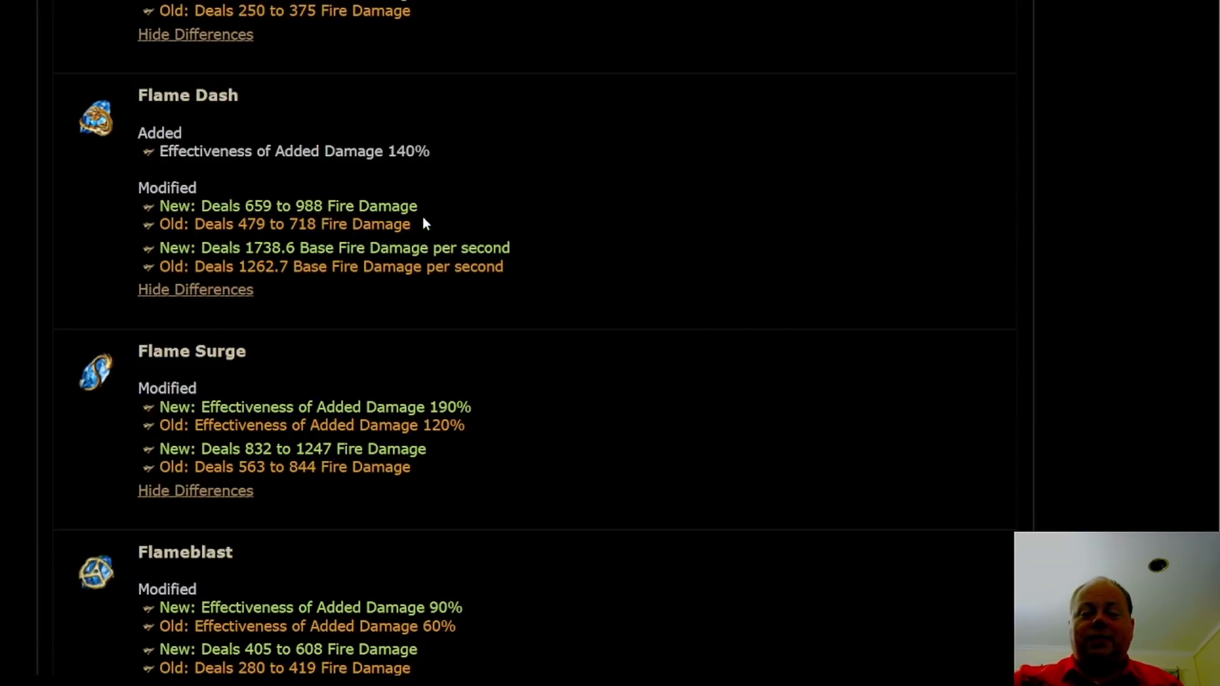
mouse_move(432, 239)
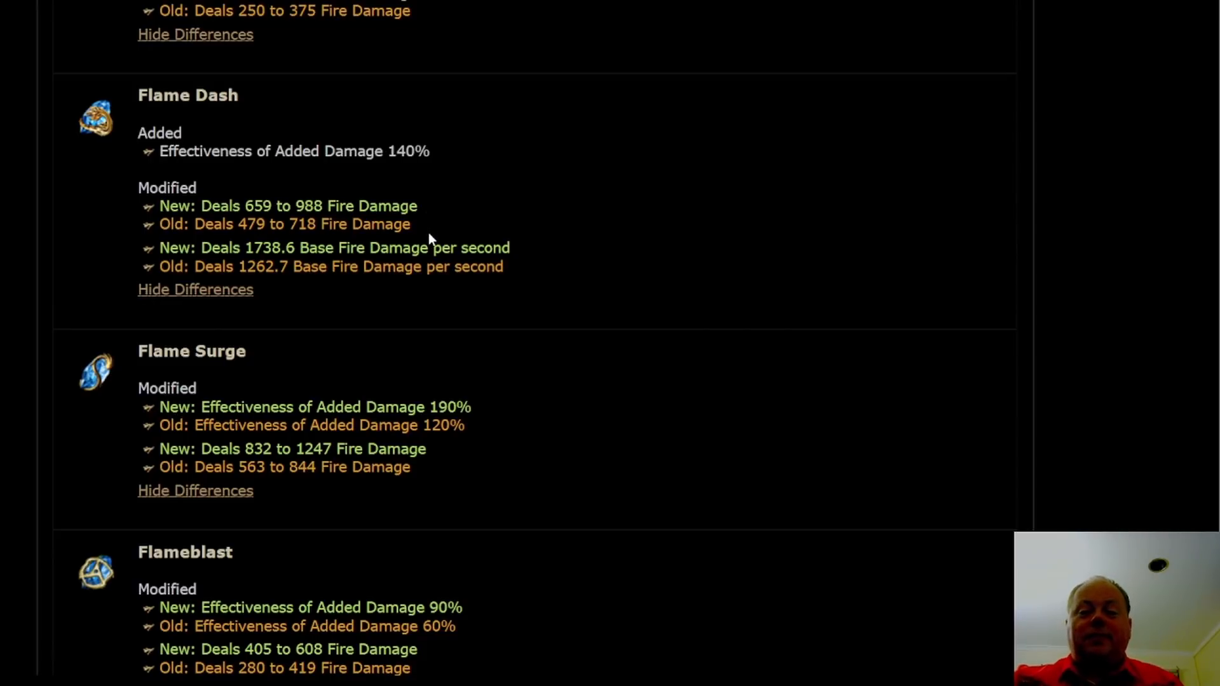
mouse_move(442, 241)
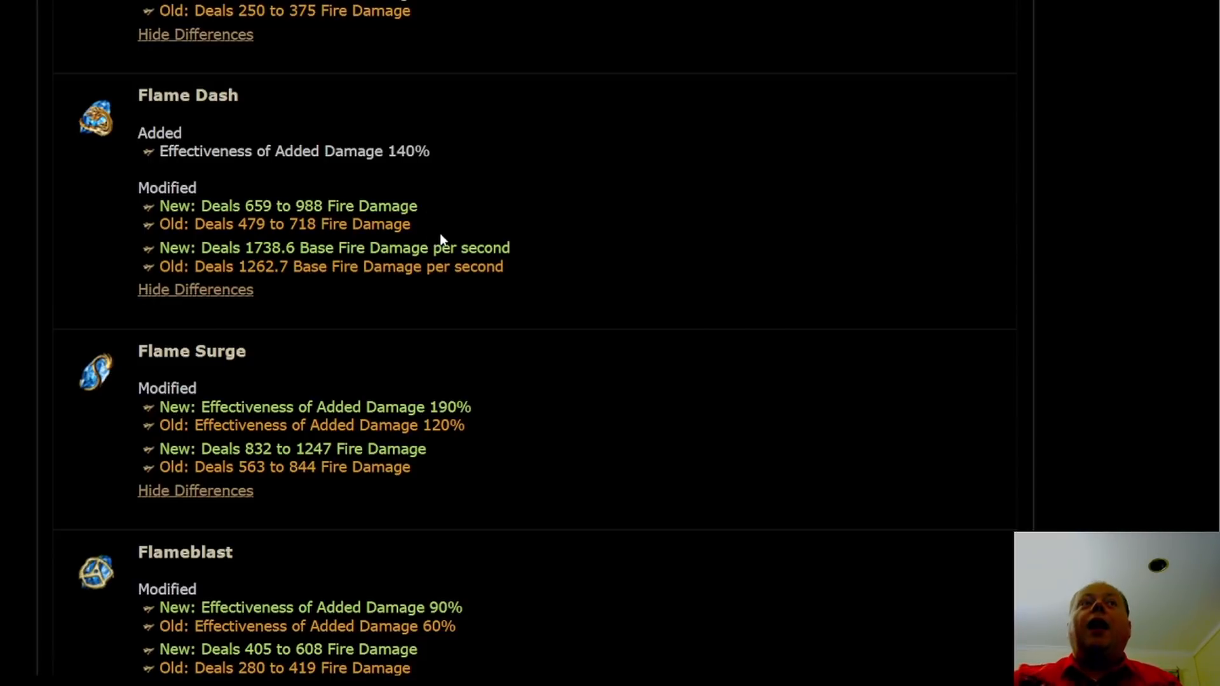
mouse_move(443, 225)
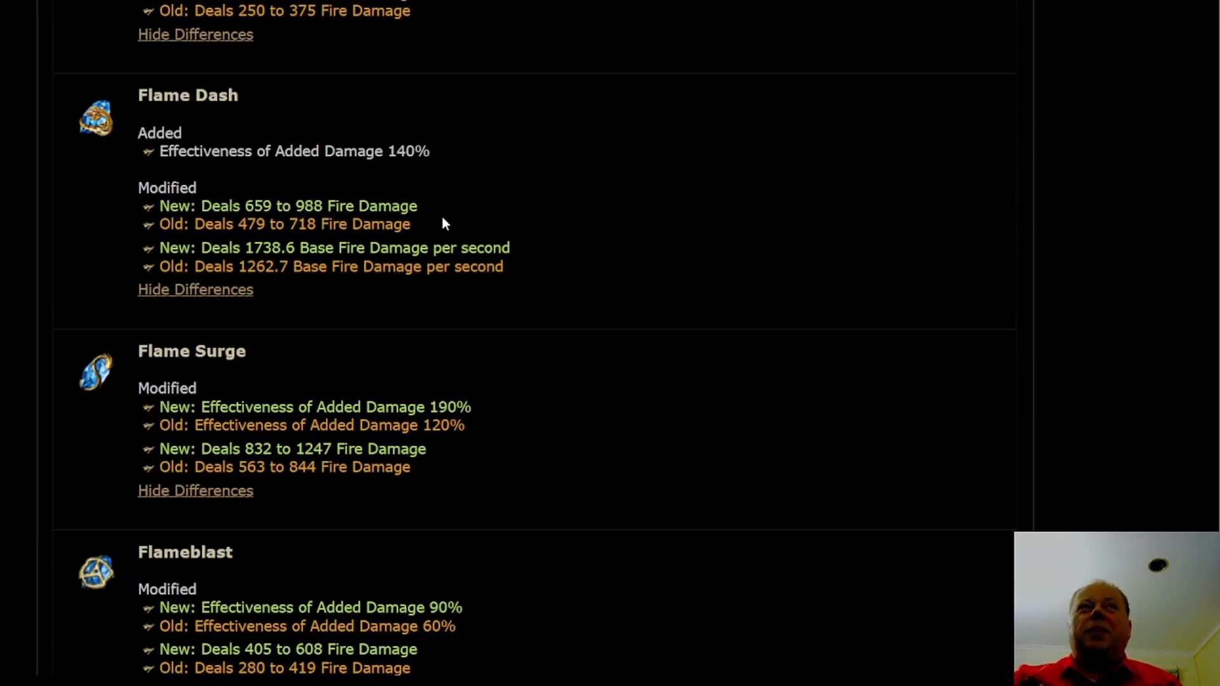
mouse_move(454, 240)
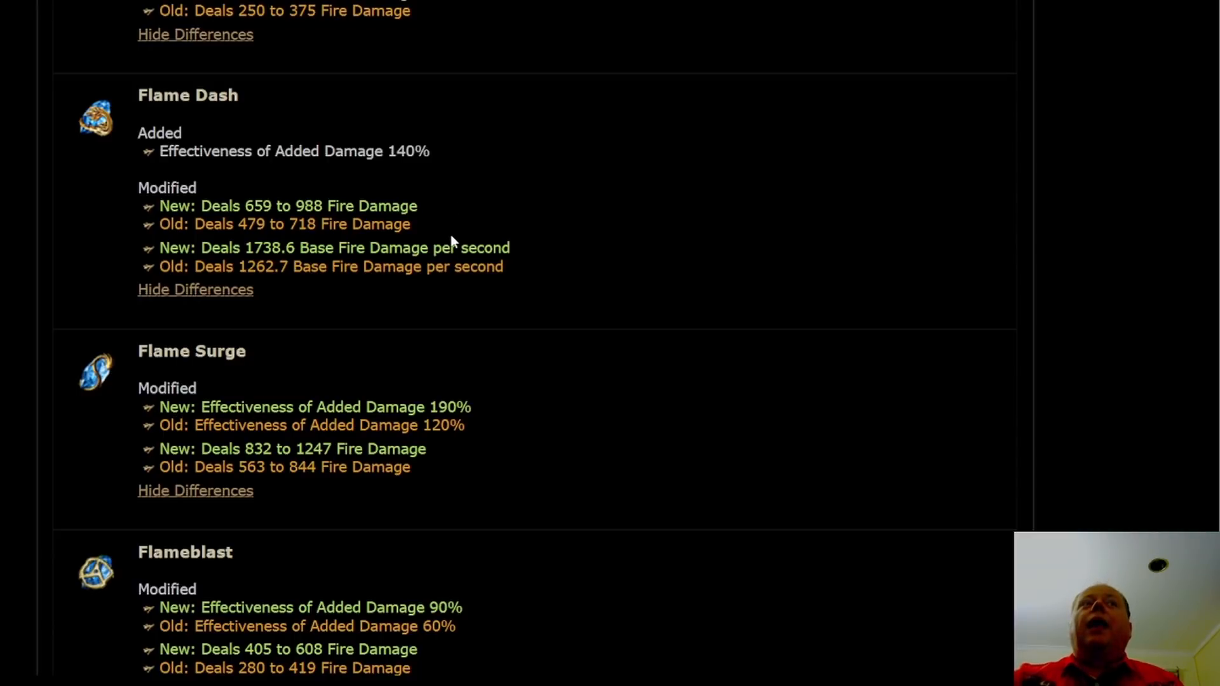
mouse_move(462, 206)
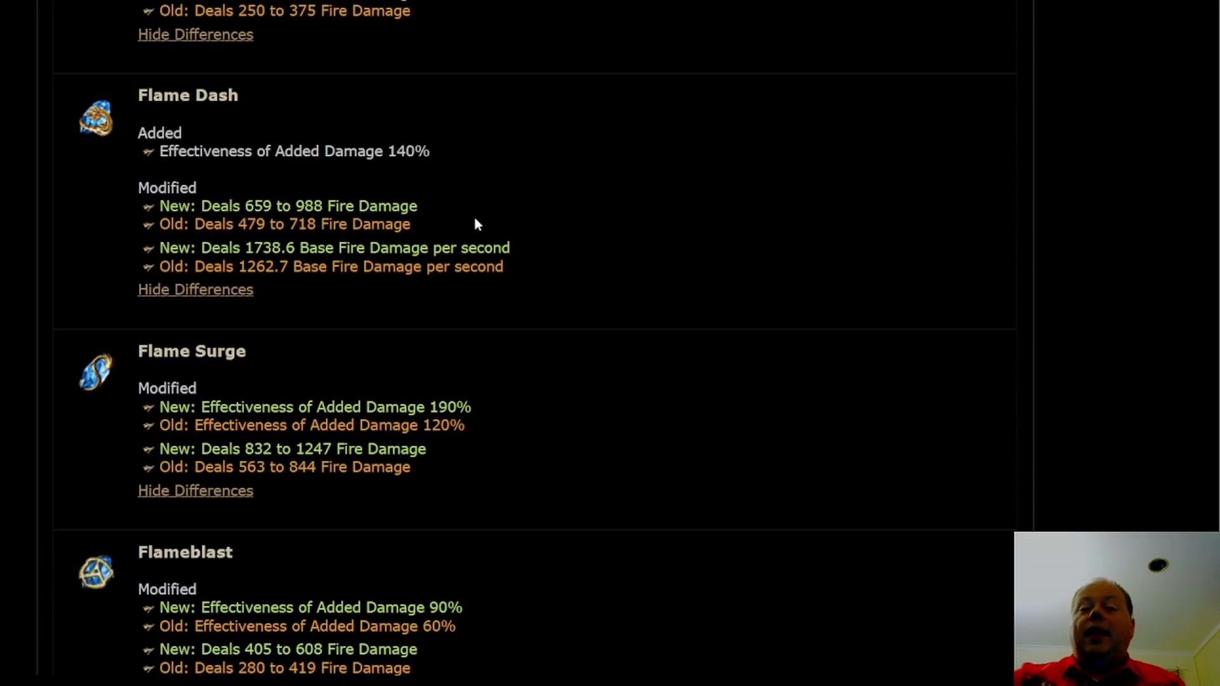
mouse_move(484, 237)
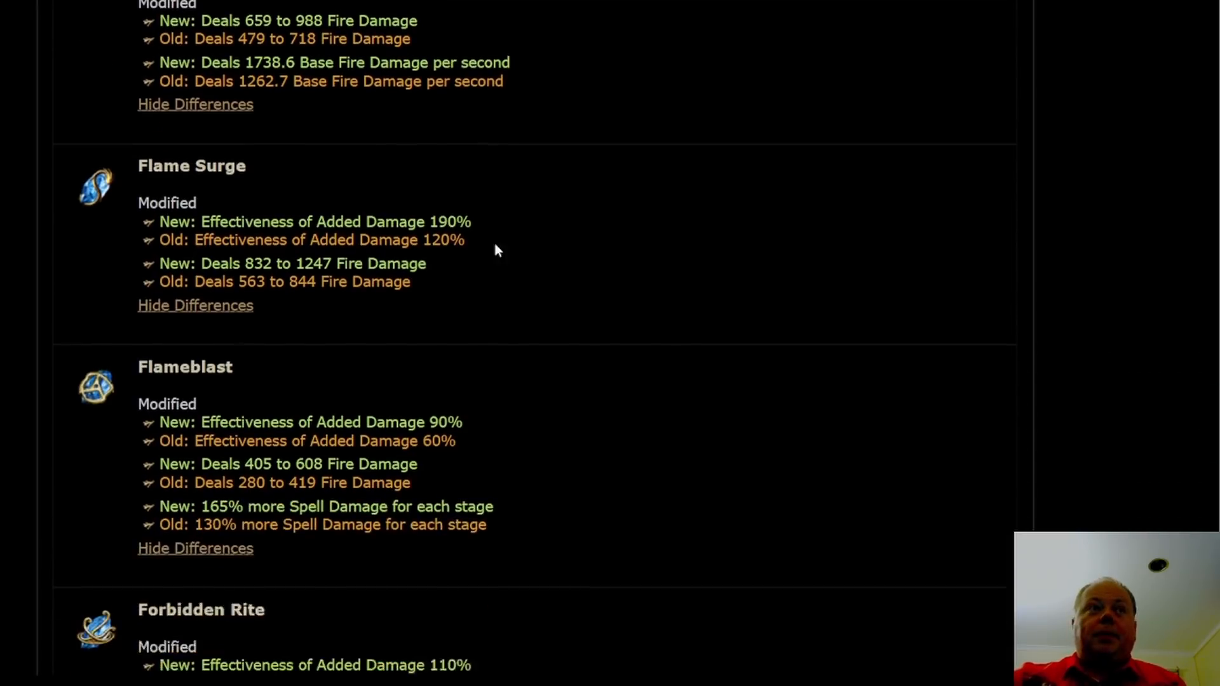
- Scroll to Forbidden Rite, Freezing Pulse's 200% to 330% effectiveness, and Frost Bomb
scroll(down, 3)
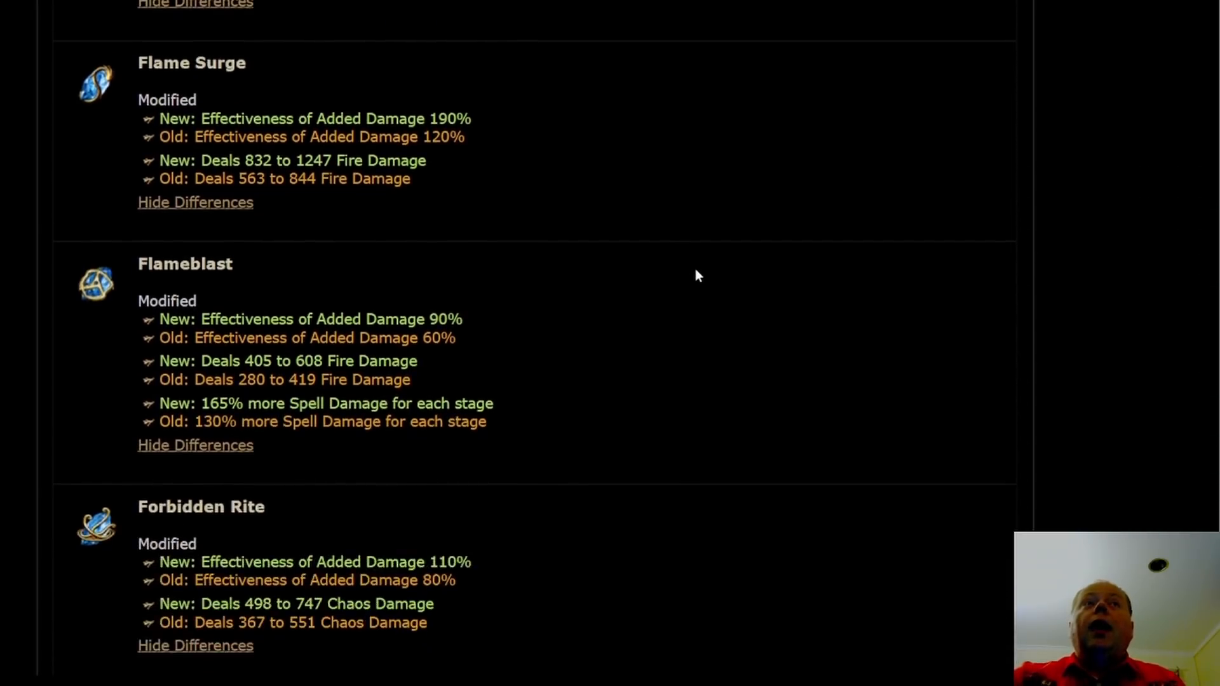
scroll(down, 3)
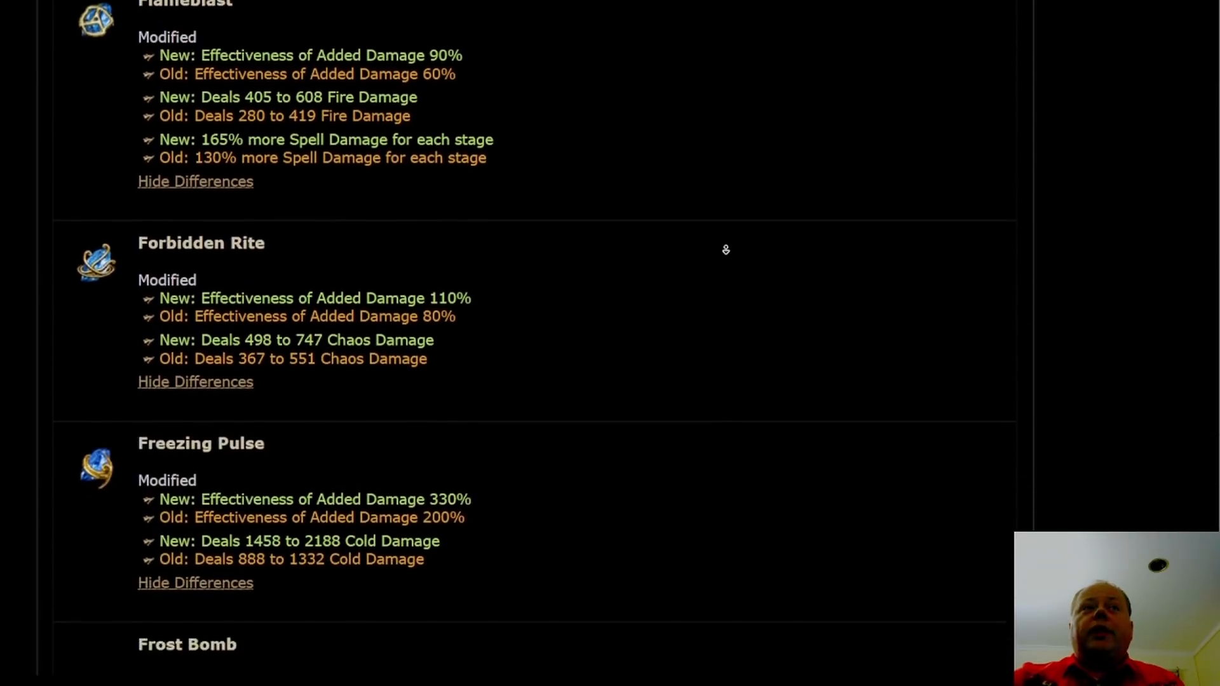
scroll(down, 3)
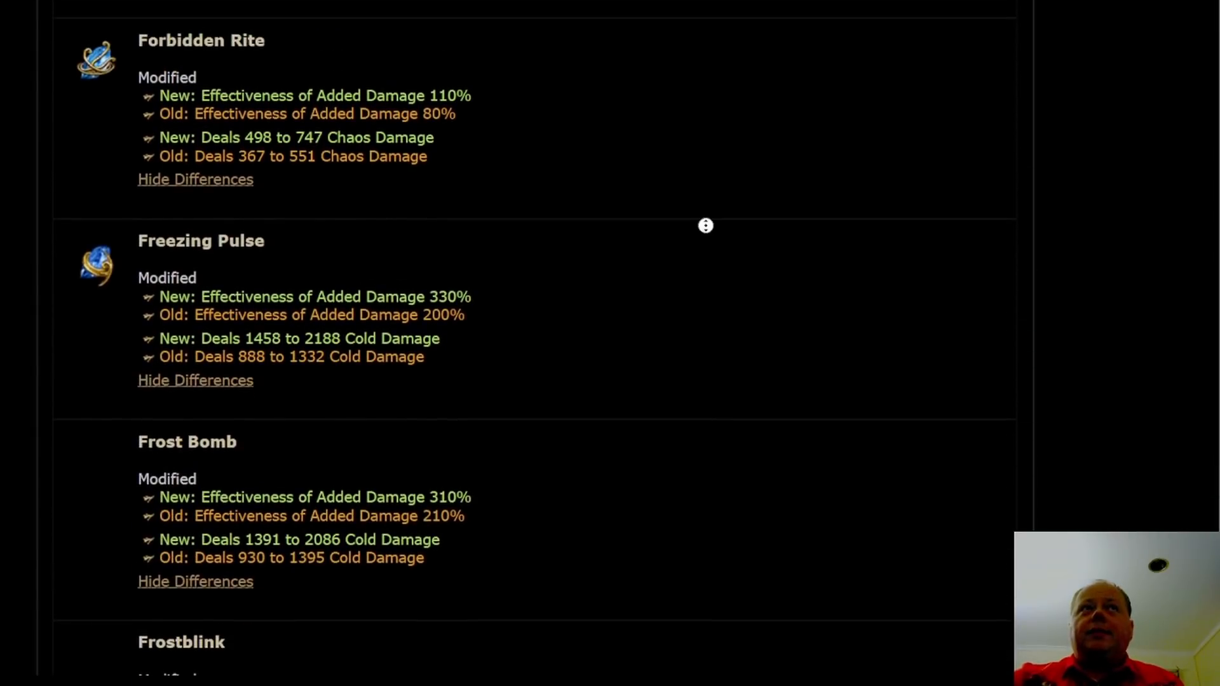
scroll(down, 3)
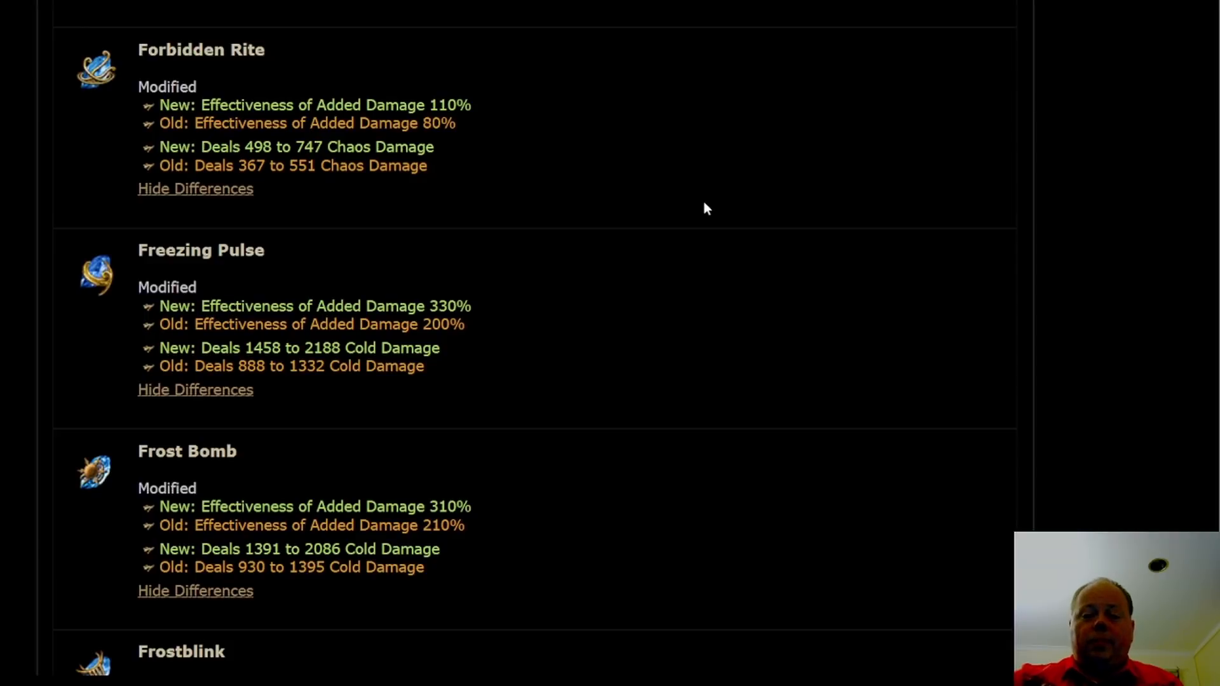
mouse_move(658, 211)
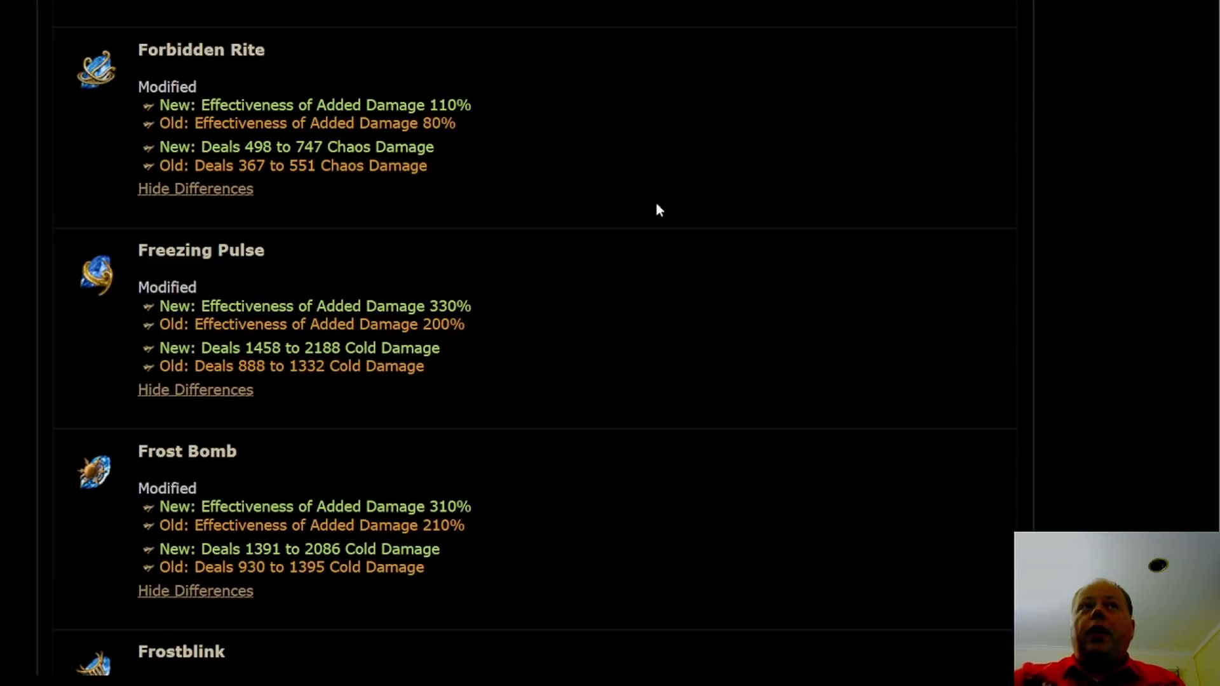
mouse_move(438, 115)
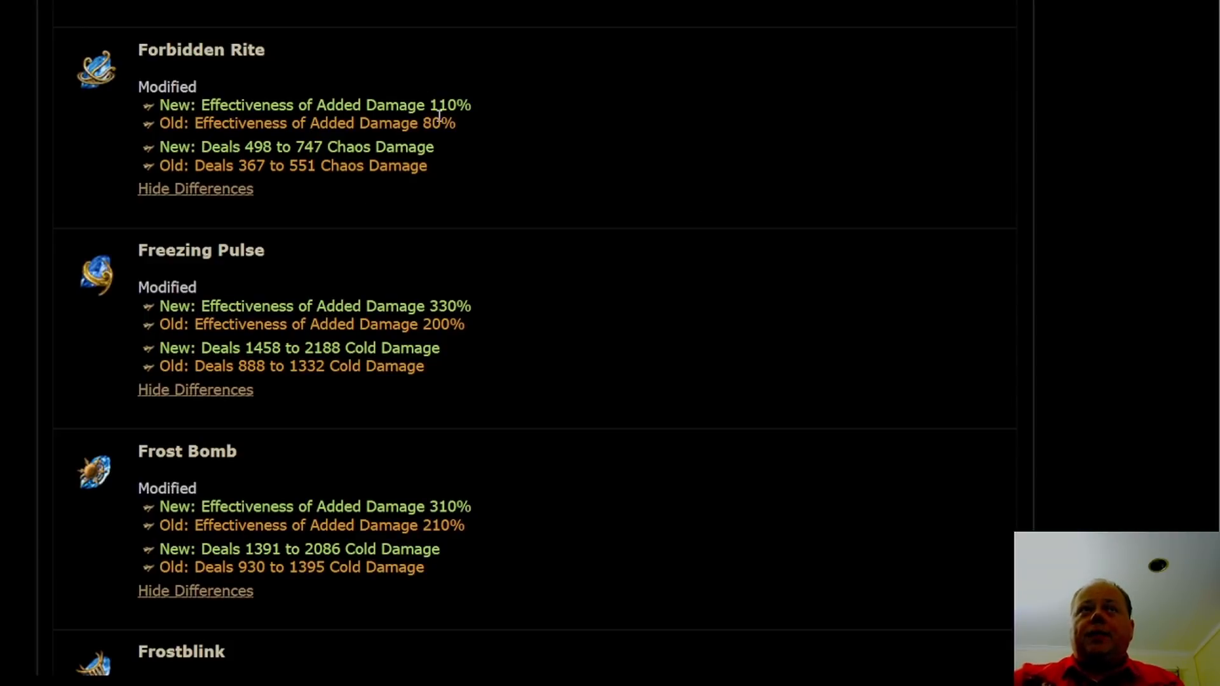
mouse_move(412, 204)
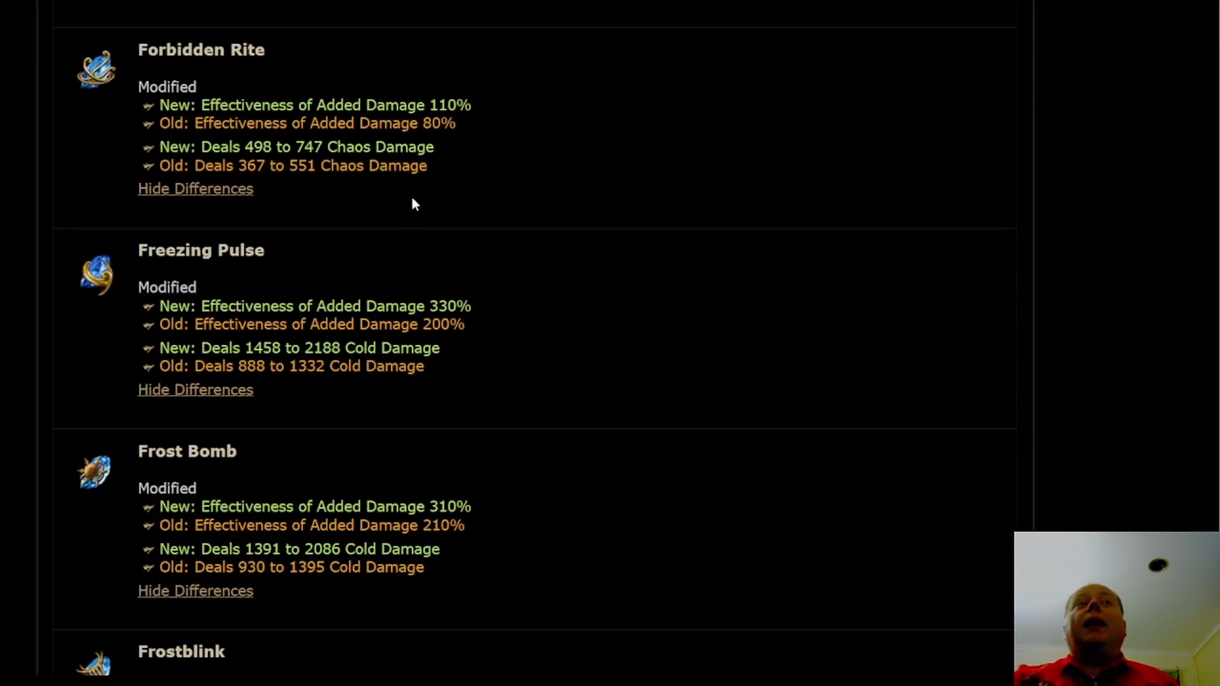
mouse_move(95, 68)
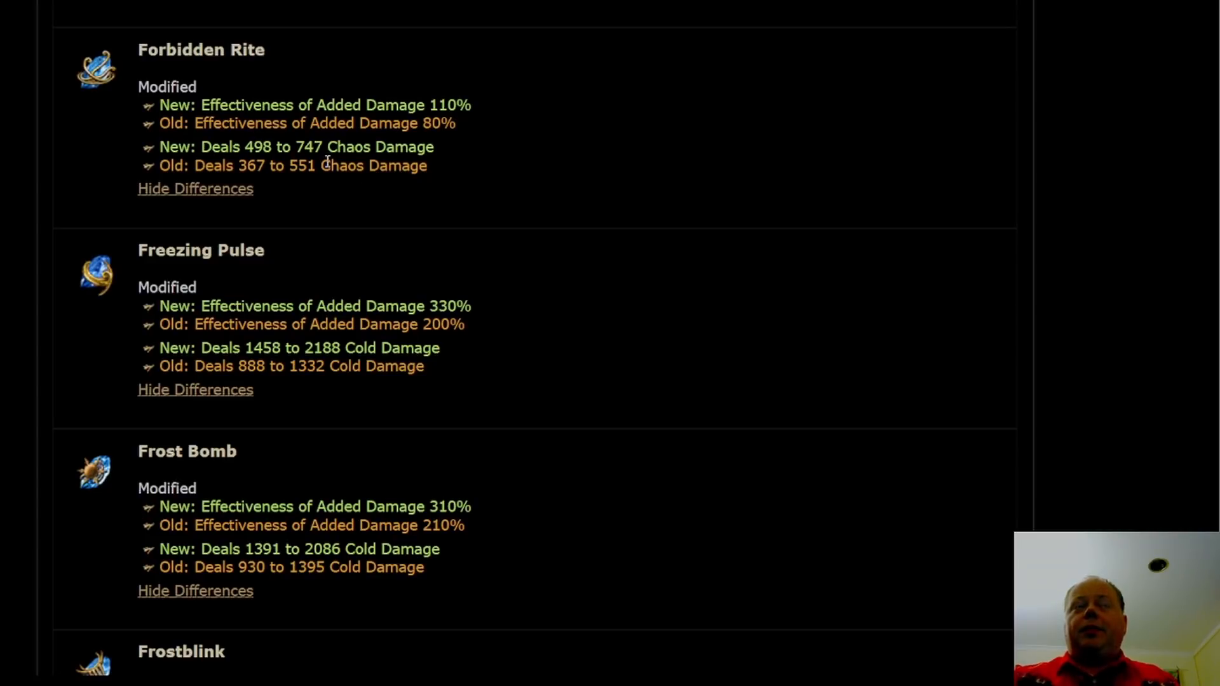
mouse_move(94, 69)
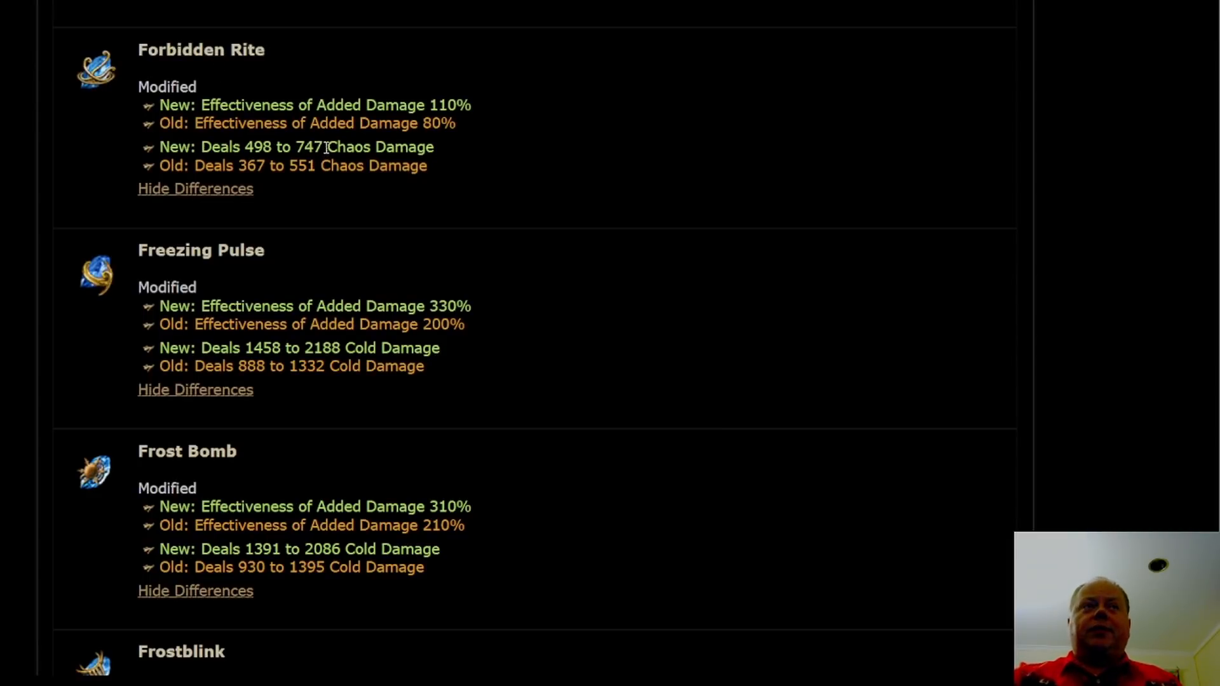
- Scroll past Frost Bomb to Frostblink's 180% and Frostbolt's 220% to 360% effectiveness
scroll(down, 3)
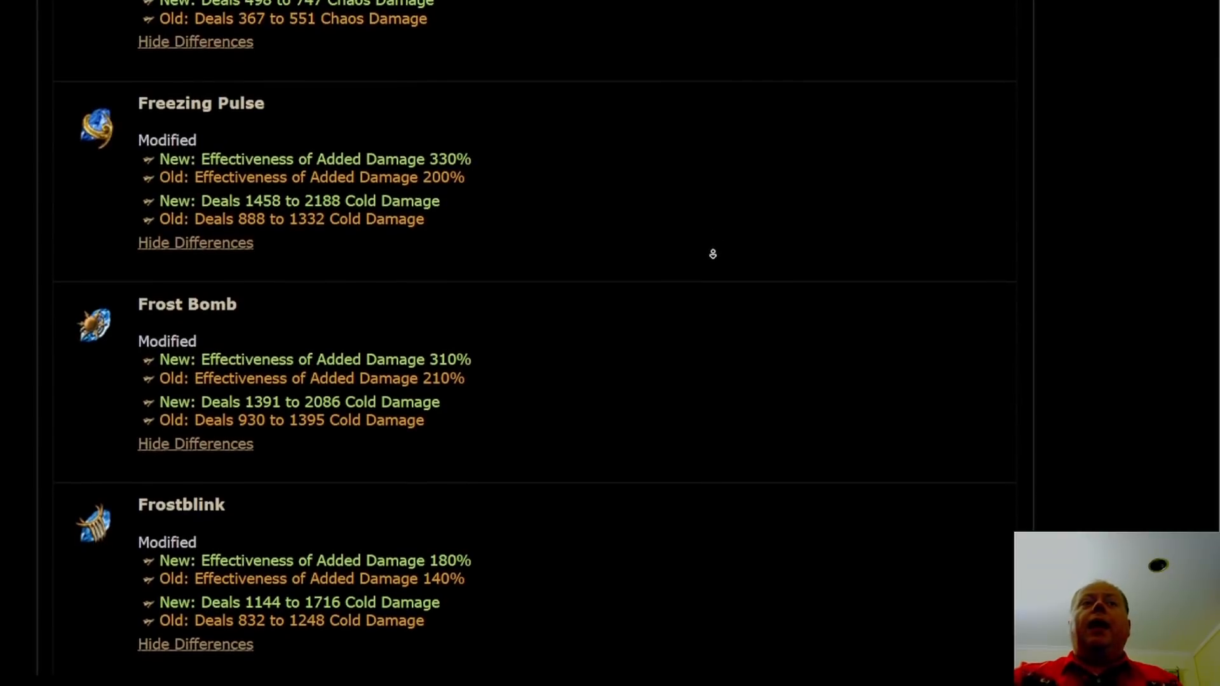
scroll(down, 3)
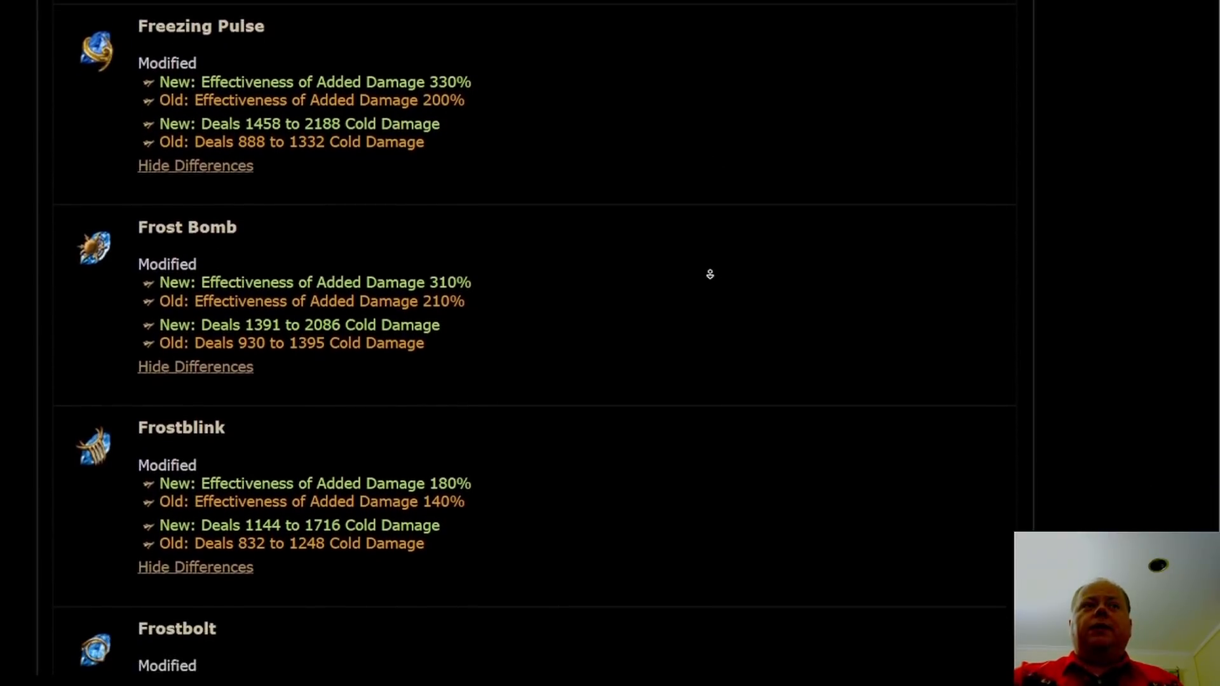
scroll(down, 3)
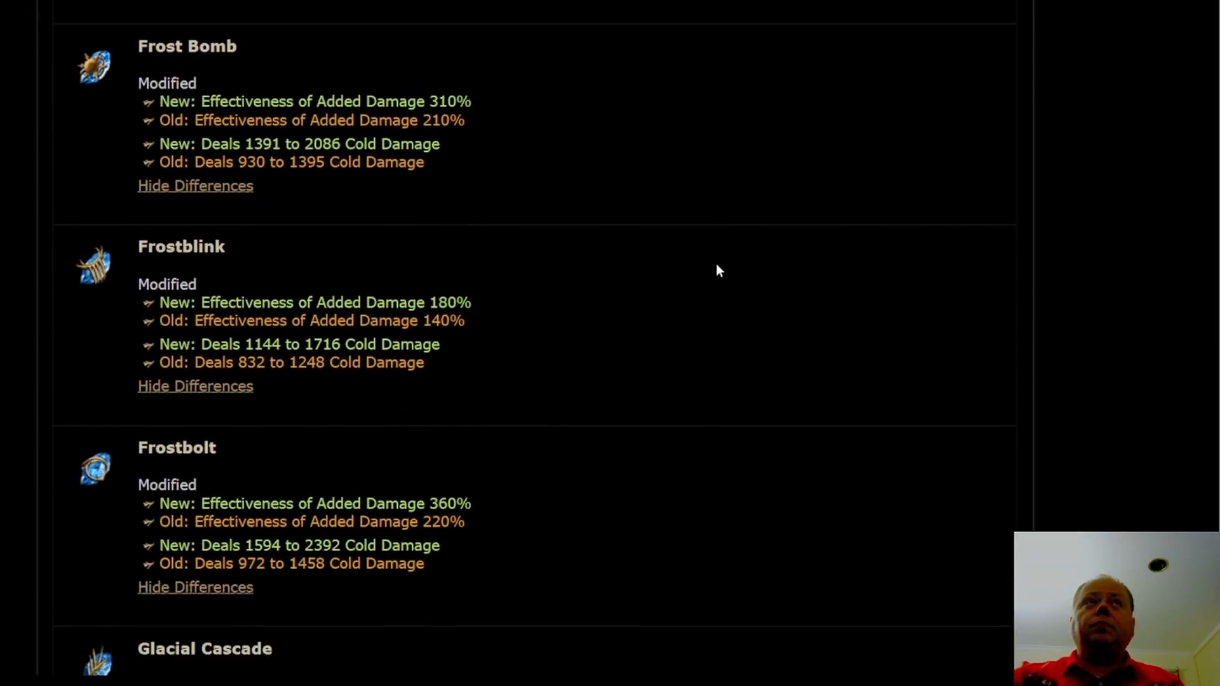
mouse_move(94, 66)
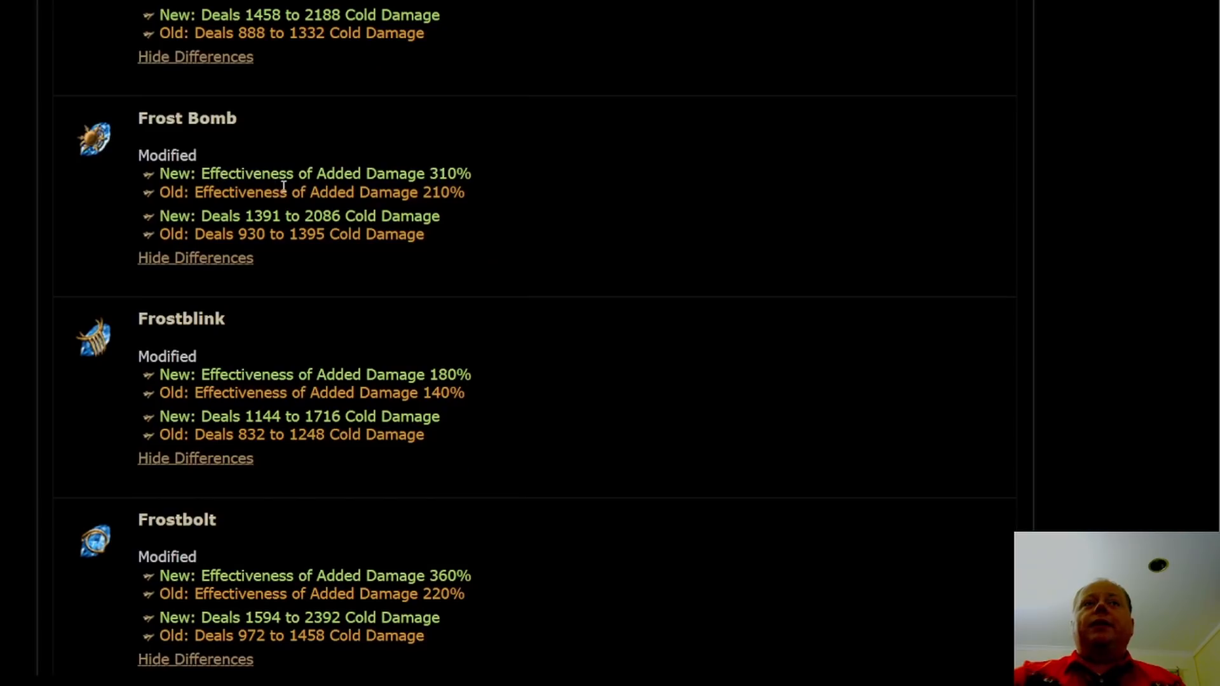
mouse_move(392, 232)
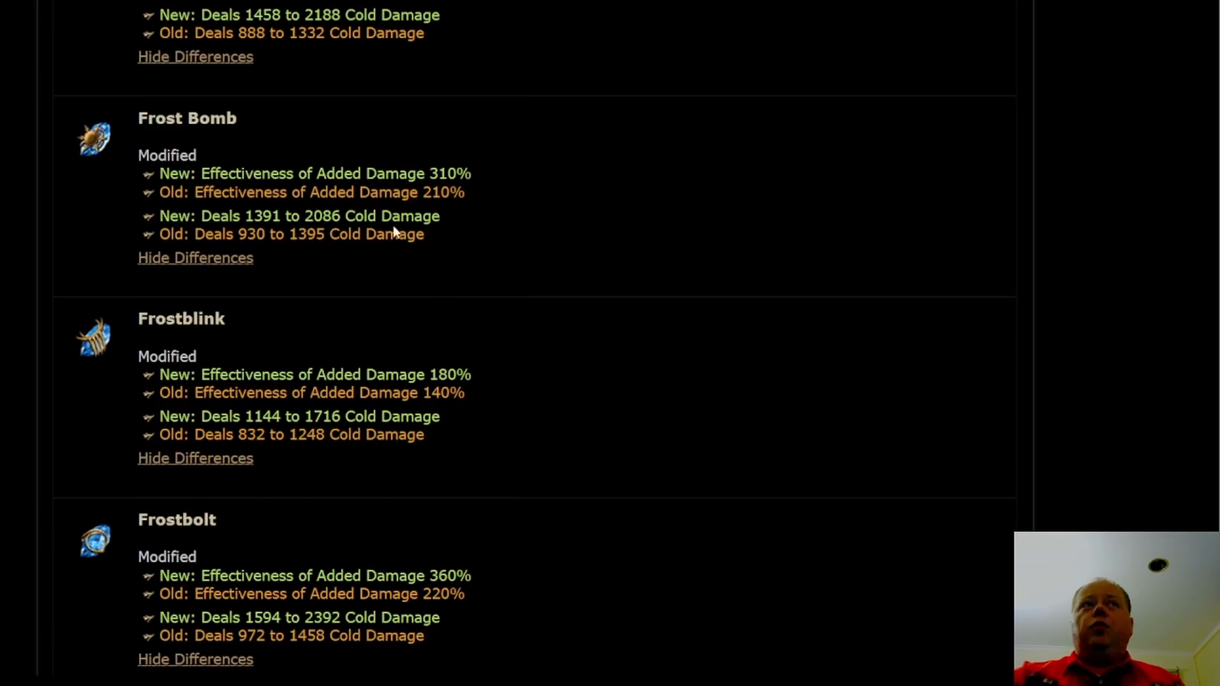
mouse_move(93, 140)
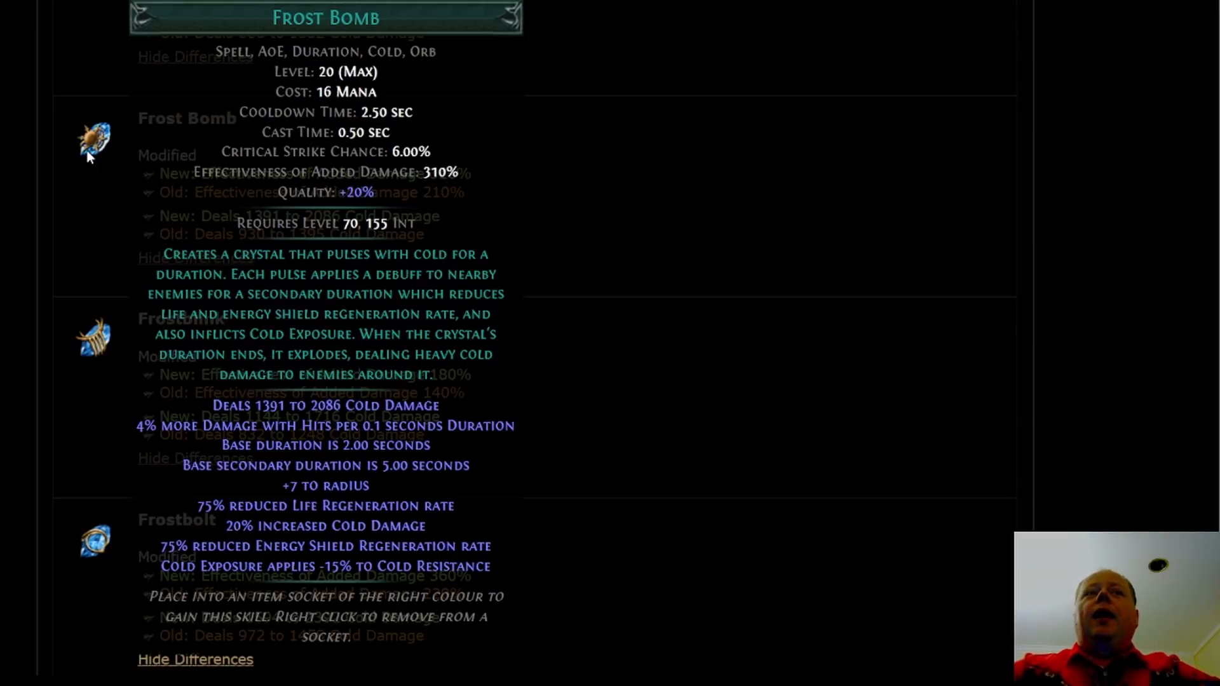
mouse_move(503, 78)
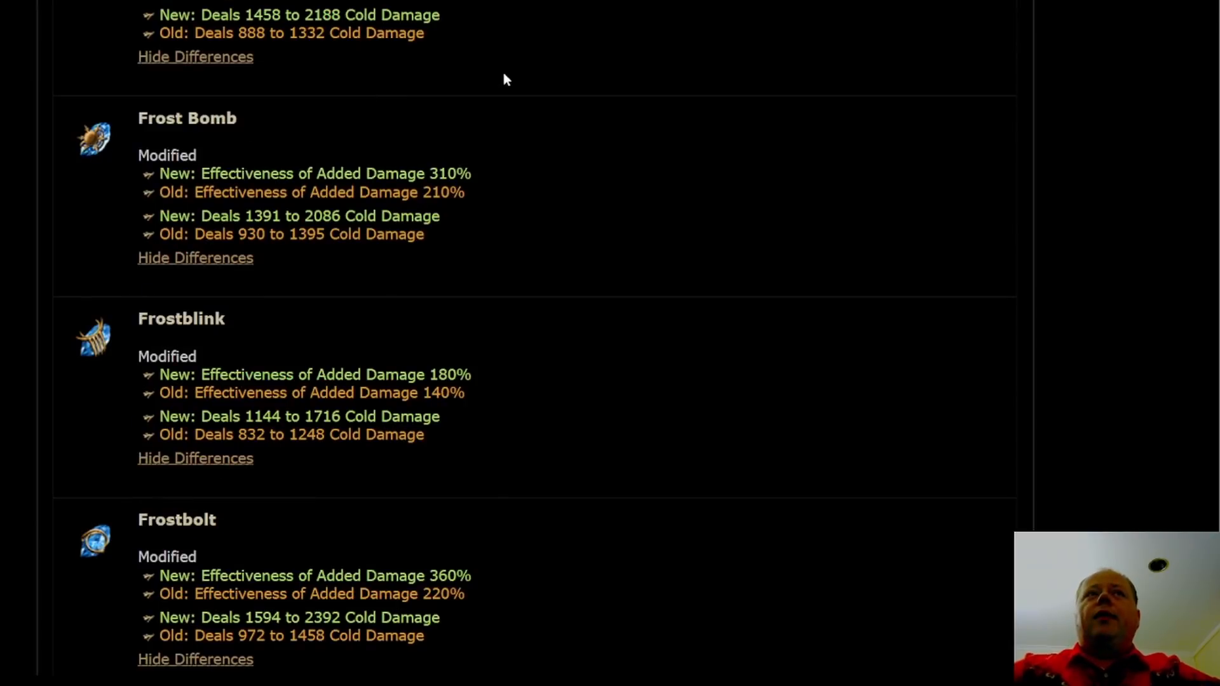
mouse_move(510, 236)
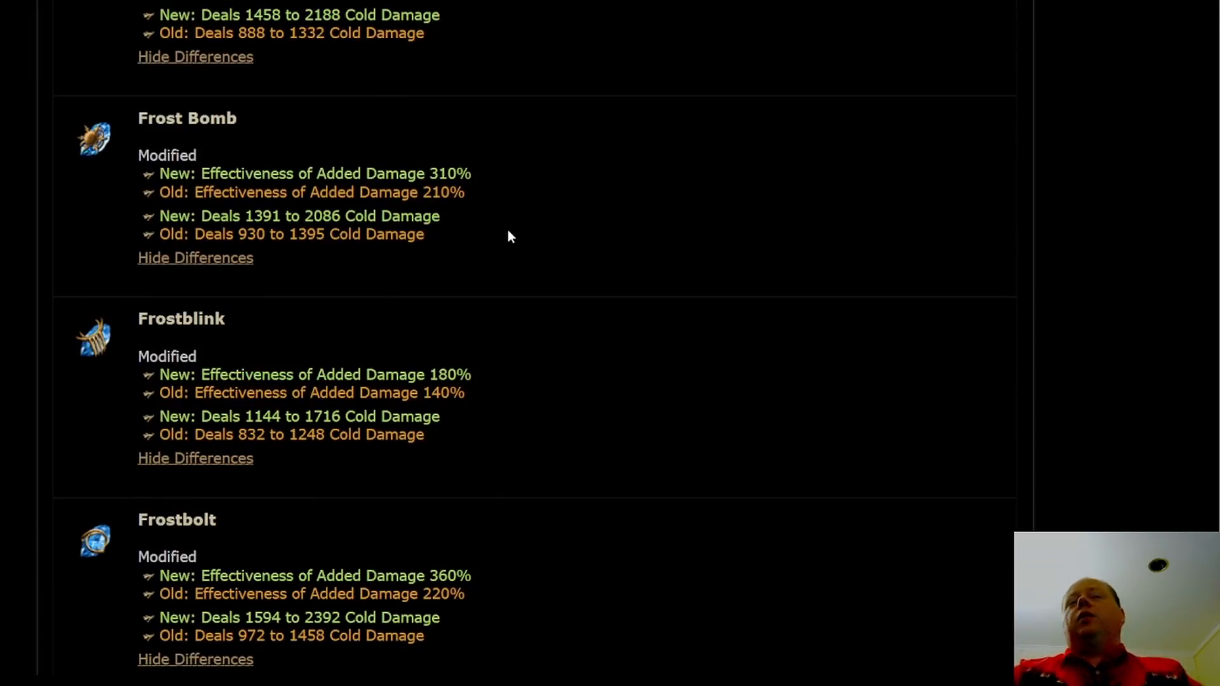
mouse_move(420, 250)
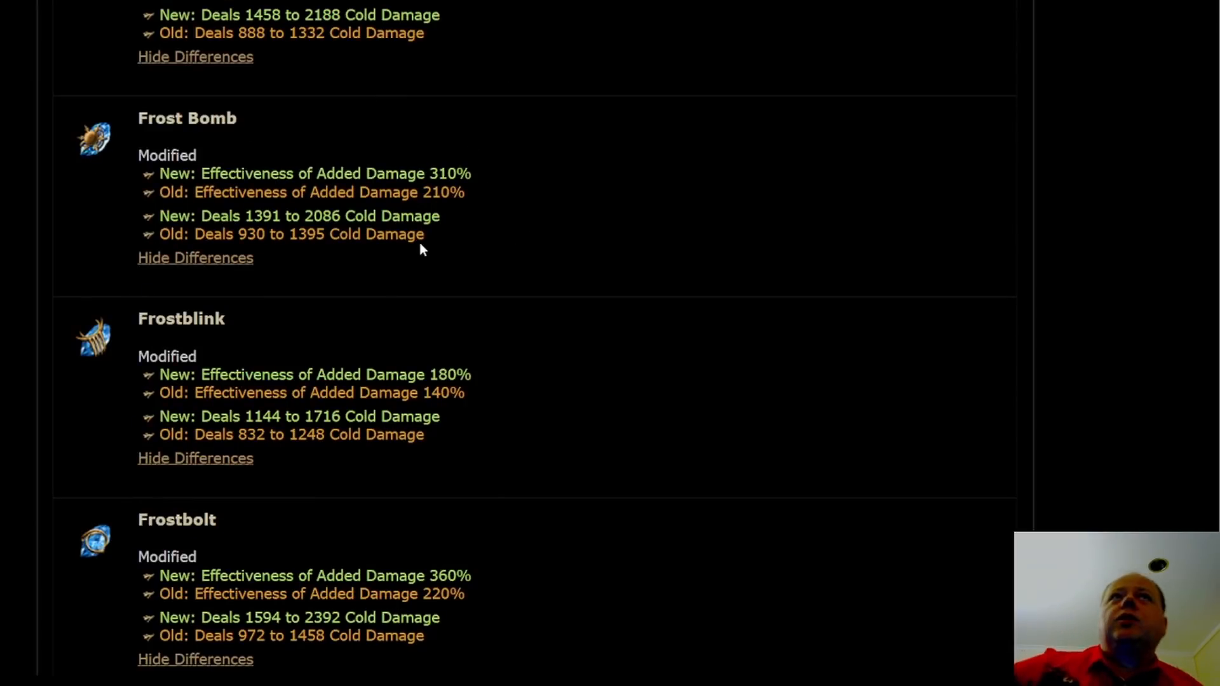
mouse_move(446, 258)
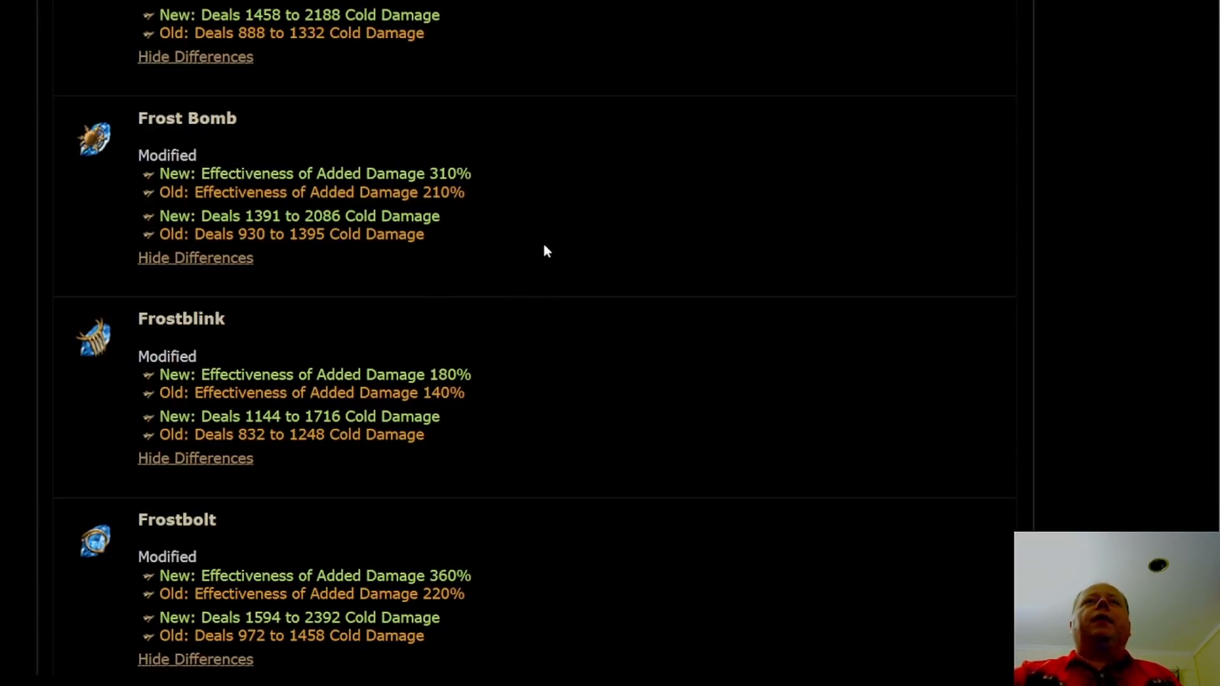
mouse_move(532, 280)
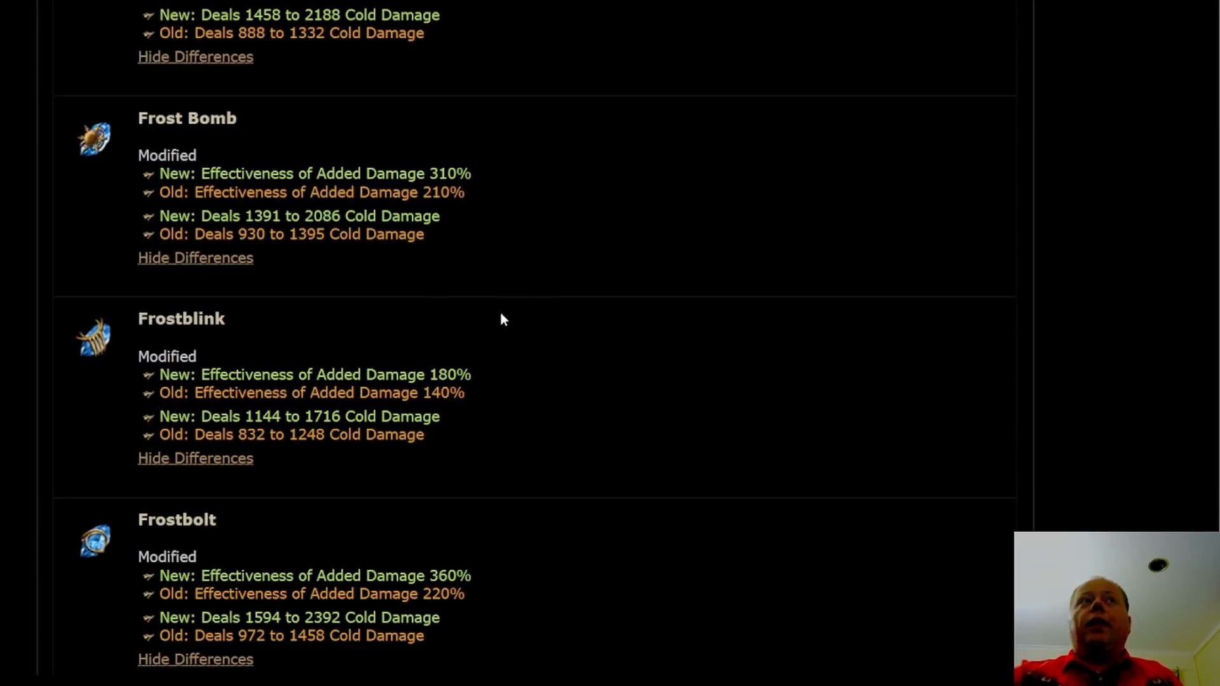
mouse_move(93, 139)
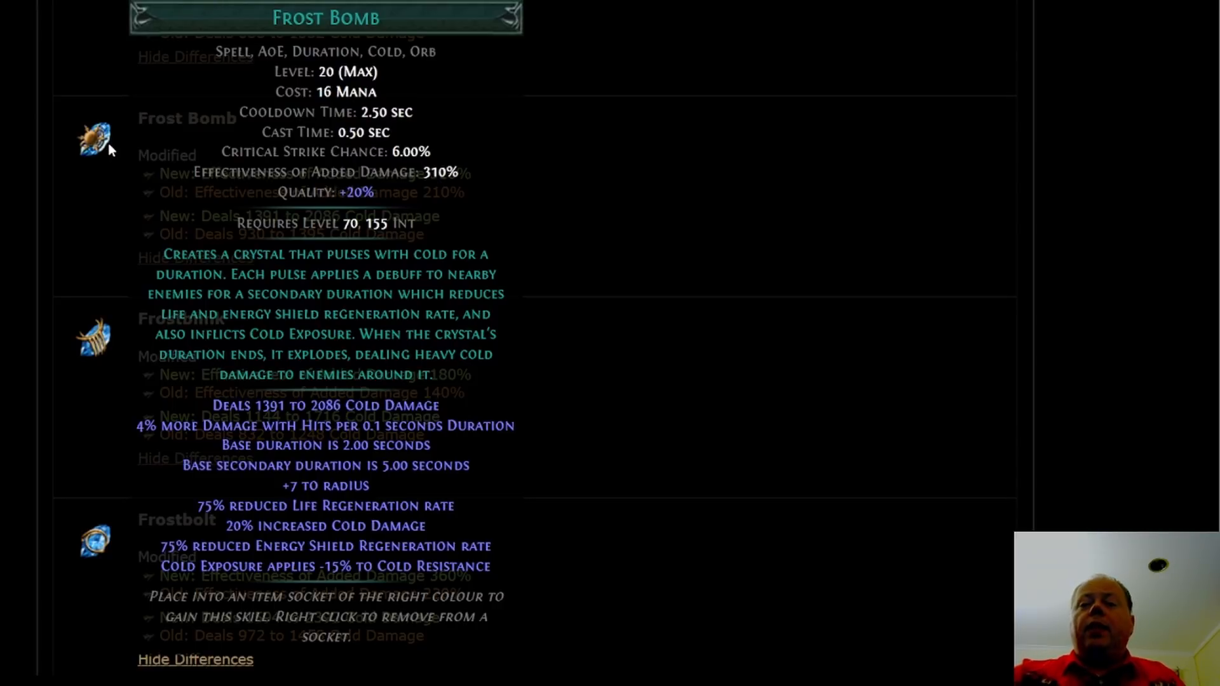
mouse_move(84, 159)
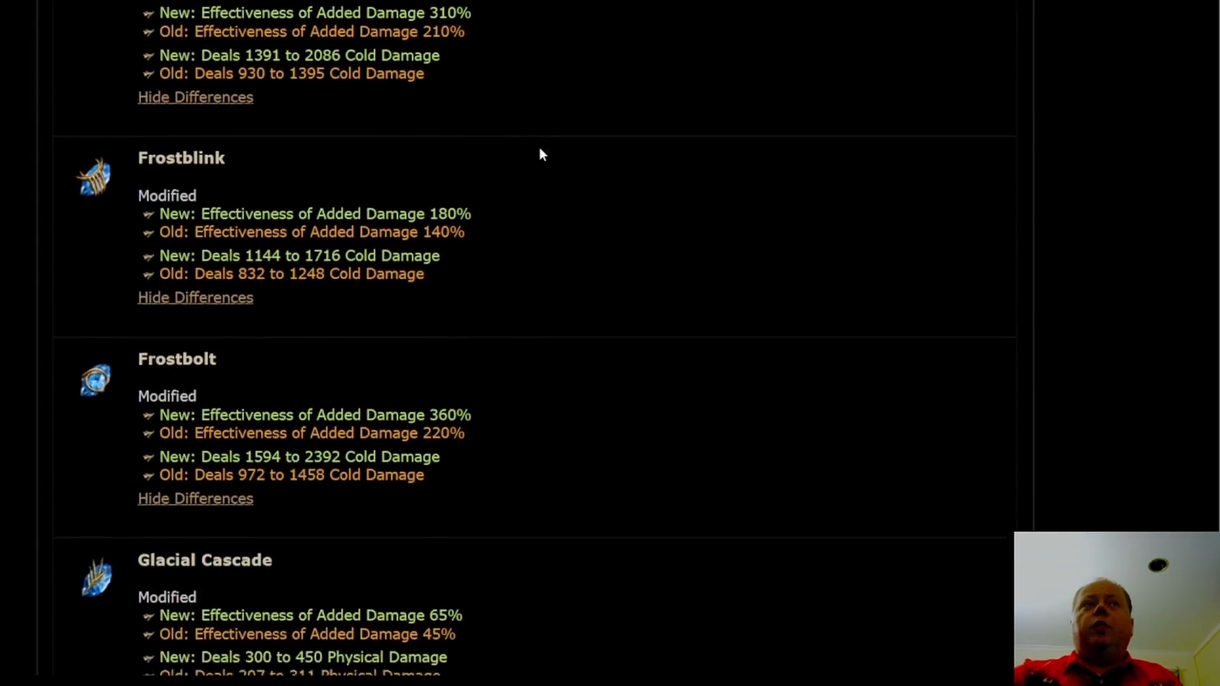
- Scroll to Glacial Cascade's 45% to 65% effectiveness rise, with Hexblast below
scroll(down, 3)
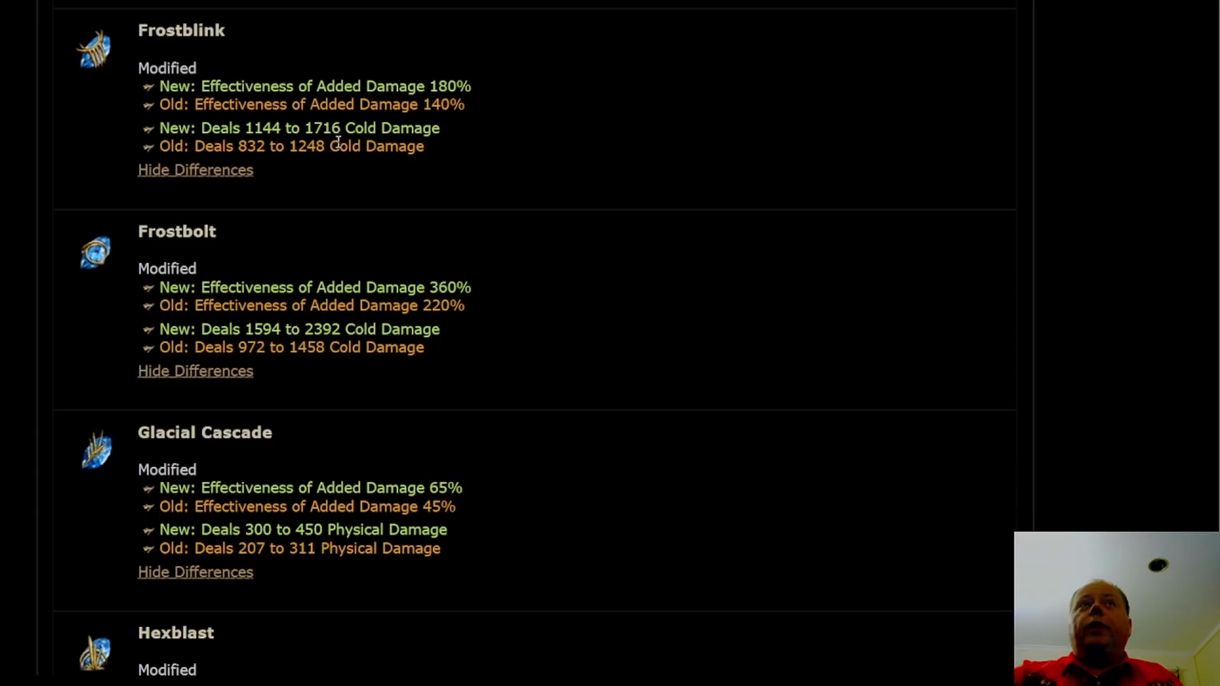
mouse_move(93, 43)
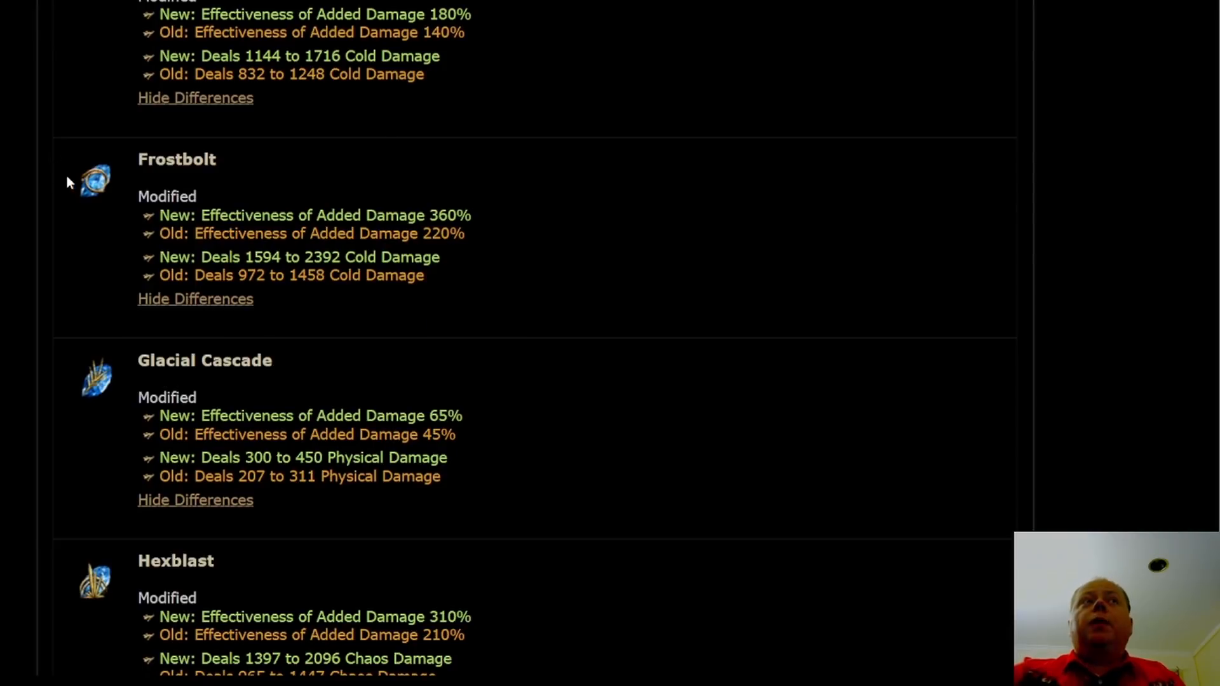
mouse_move(94, 179)
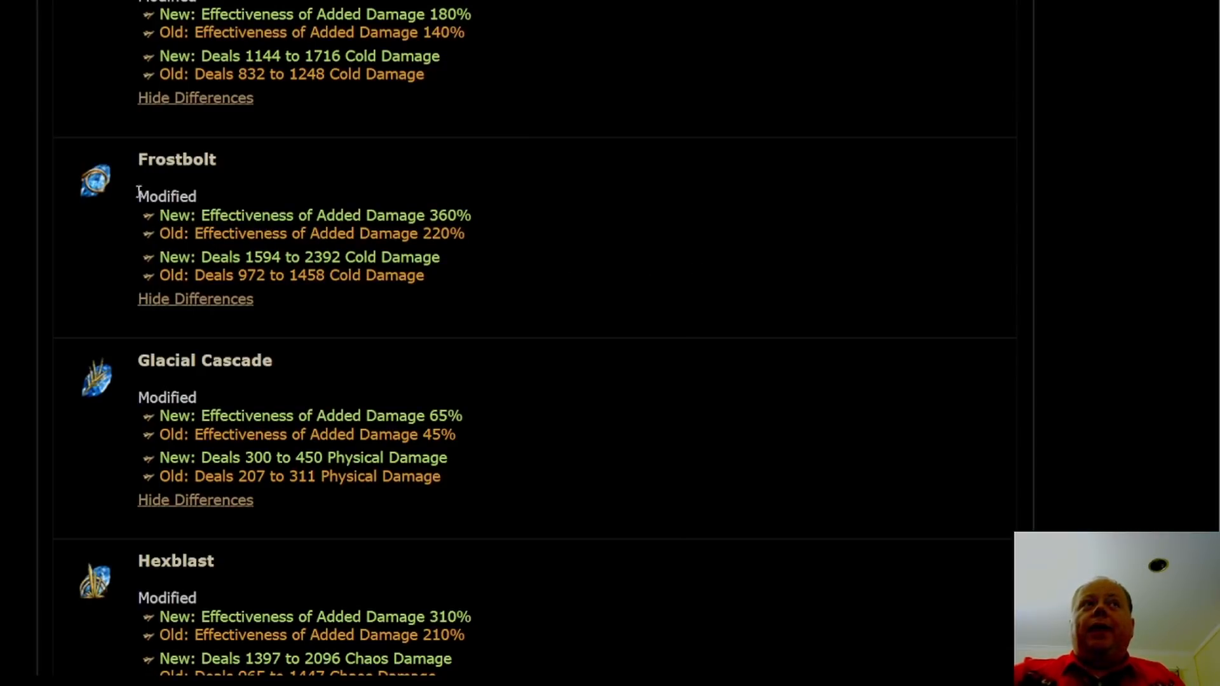
mouse_move(95, 177)
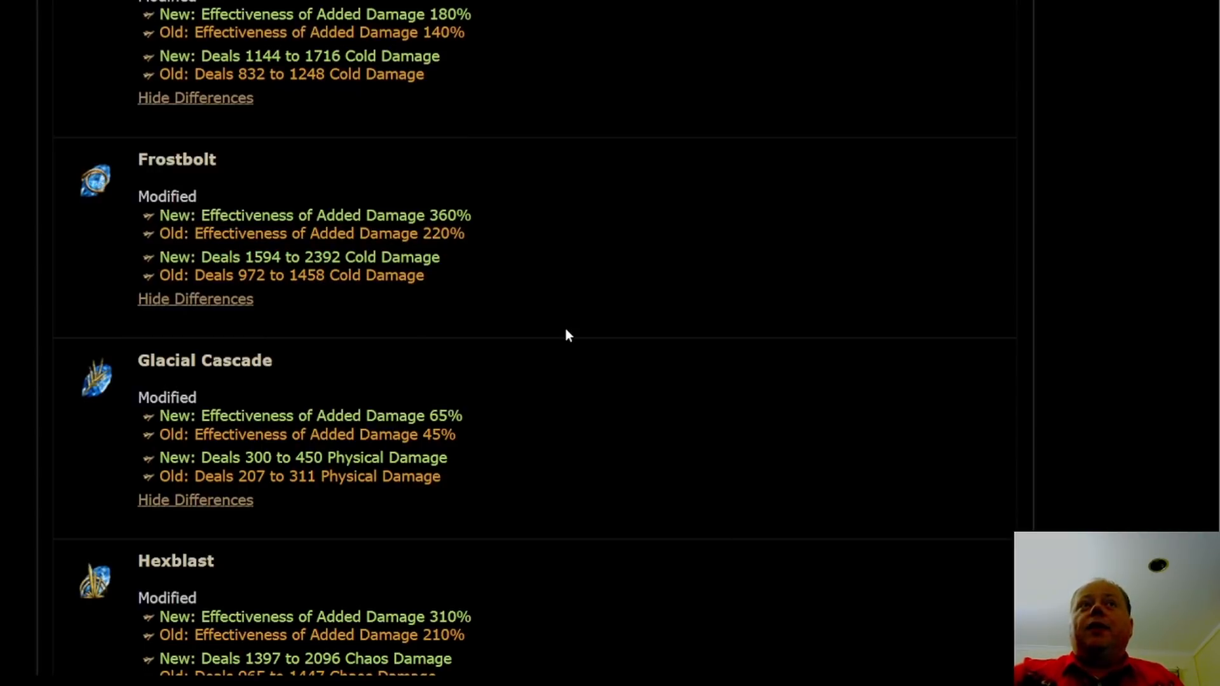
mouse_move(432, 253)
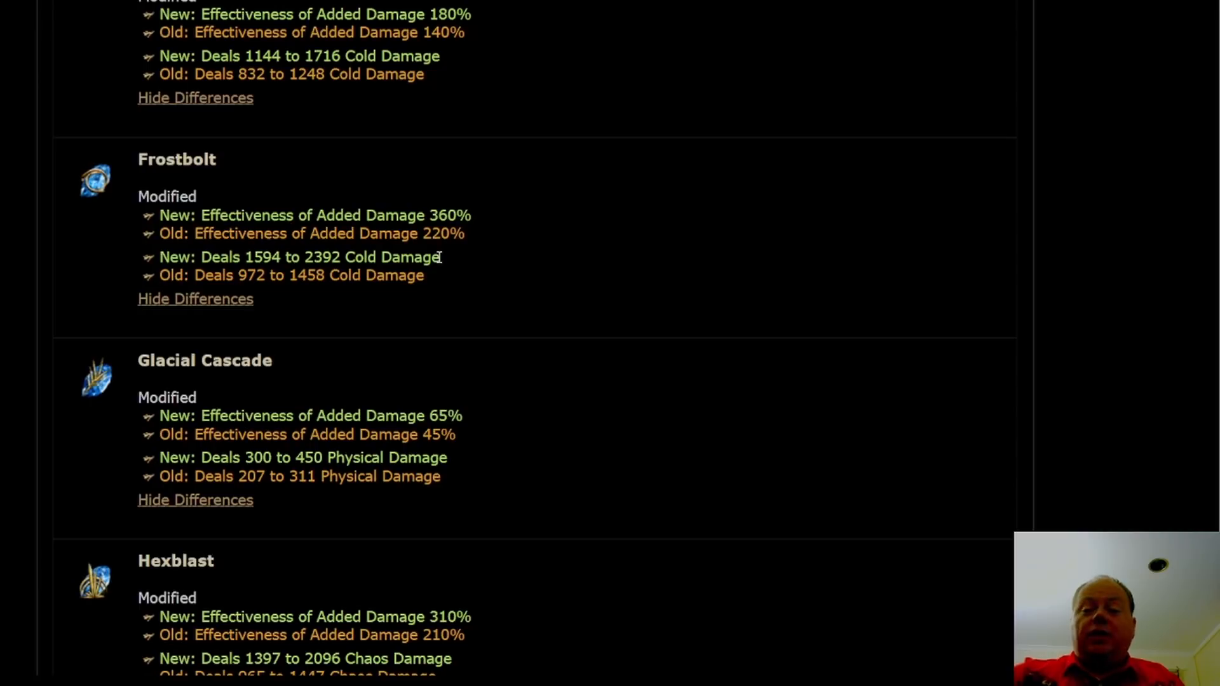
mouse_move(440, 277)
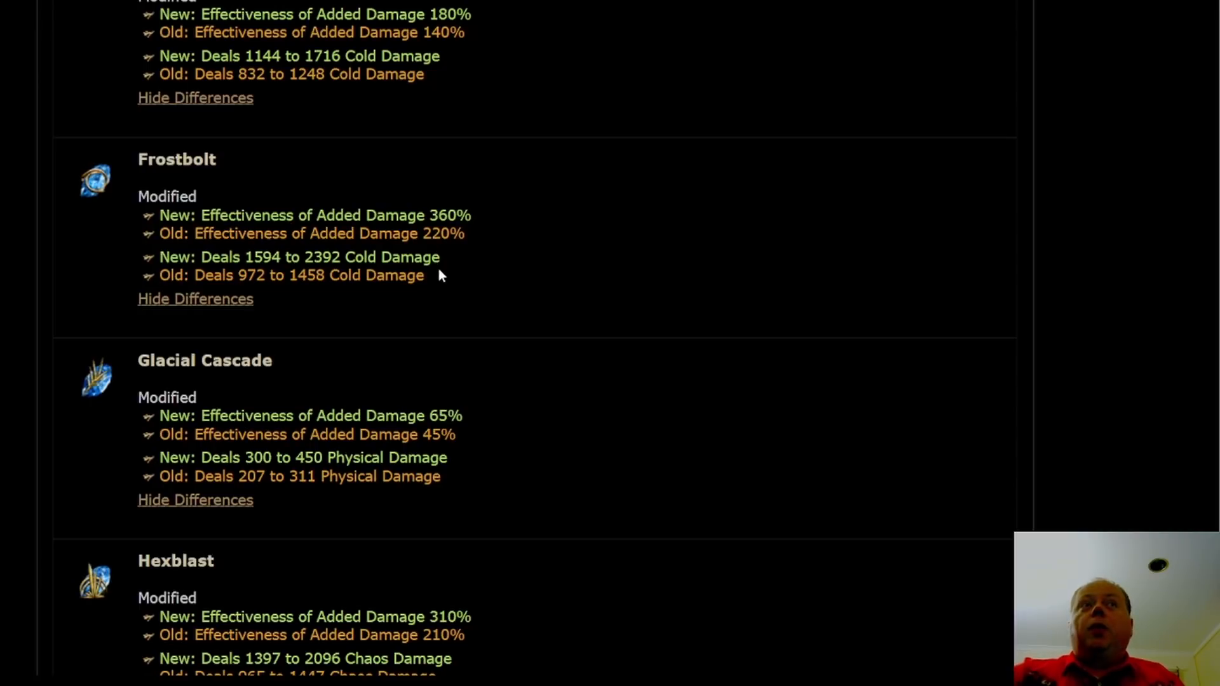
mouse_move(488, 267)
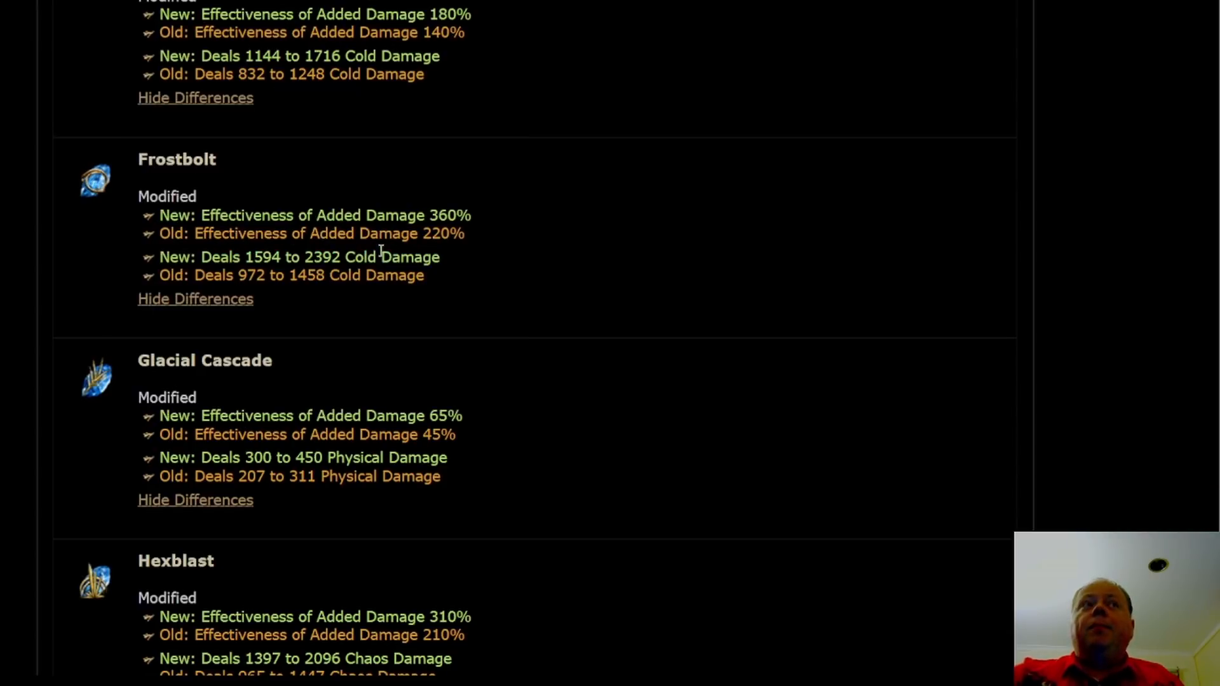
mouse_move(490, 258)
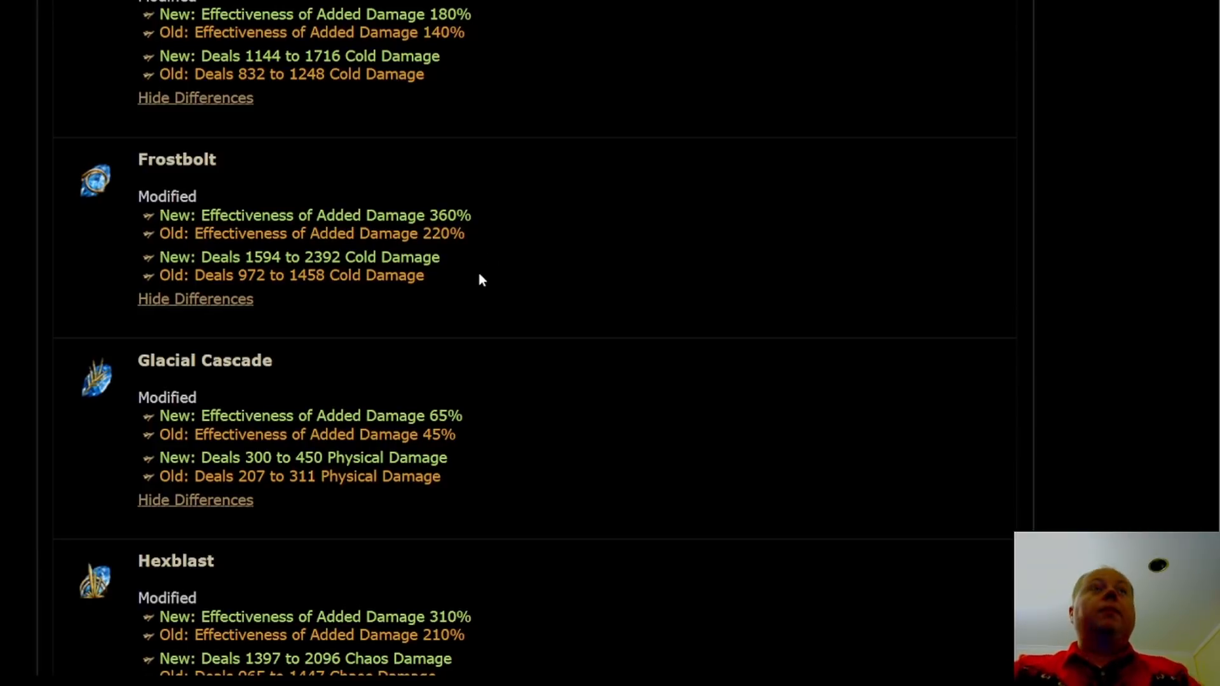
mouse_move(87, 171)
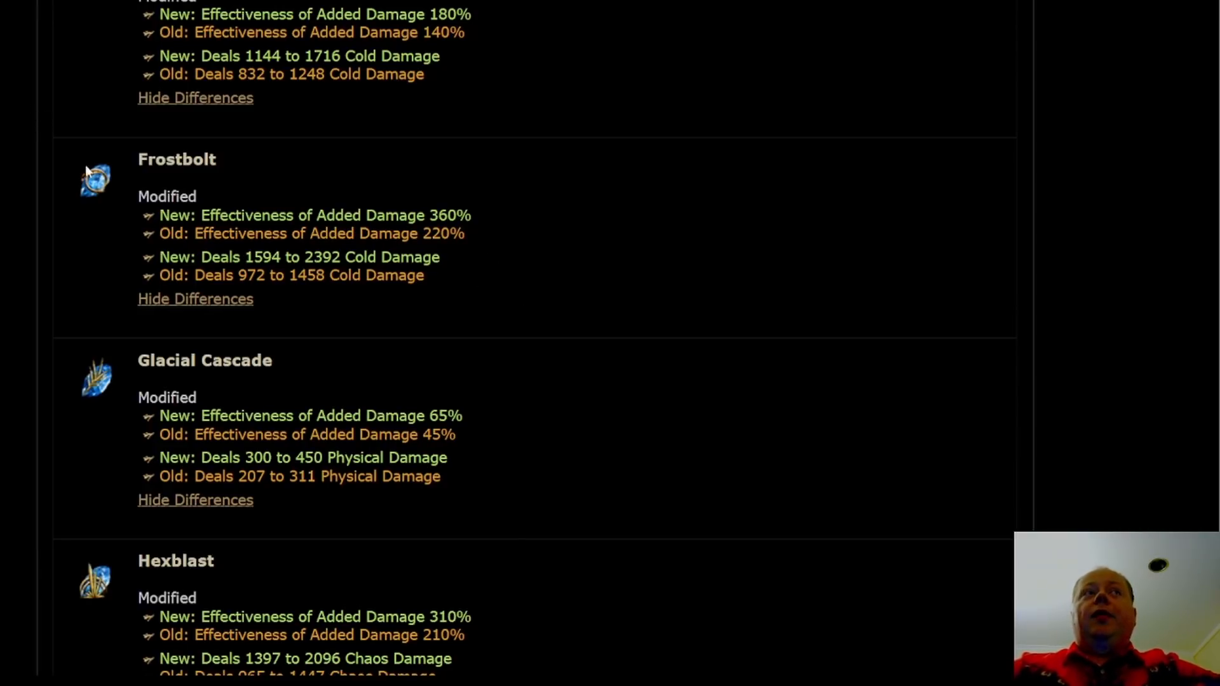
- Scroll past Frostbolt, Hydrosphere, Ice Nova, Lightning Tendrils and Lightning Trap to Lightning Warp
scroll(down, 3)
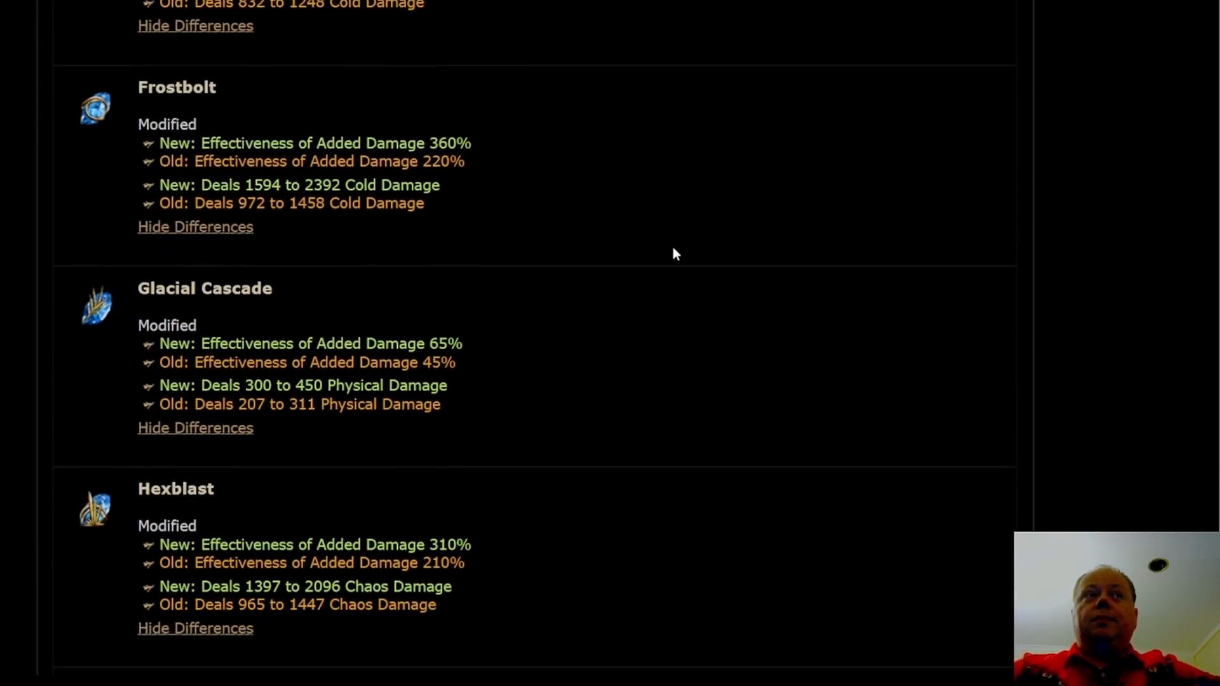
scroll(down, 3)
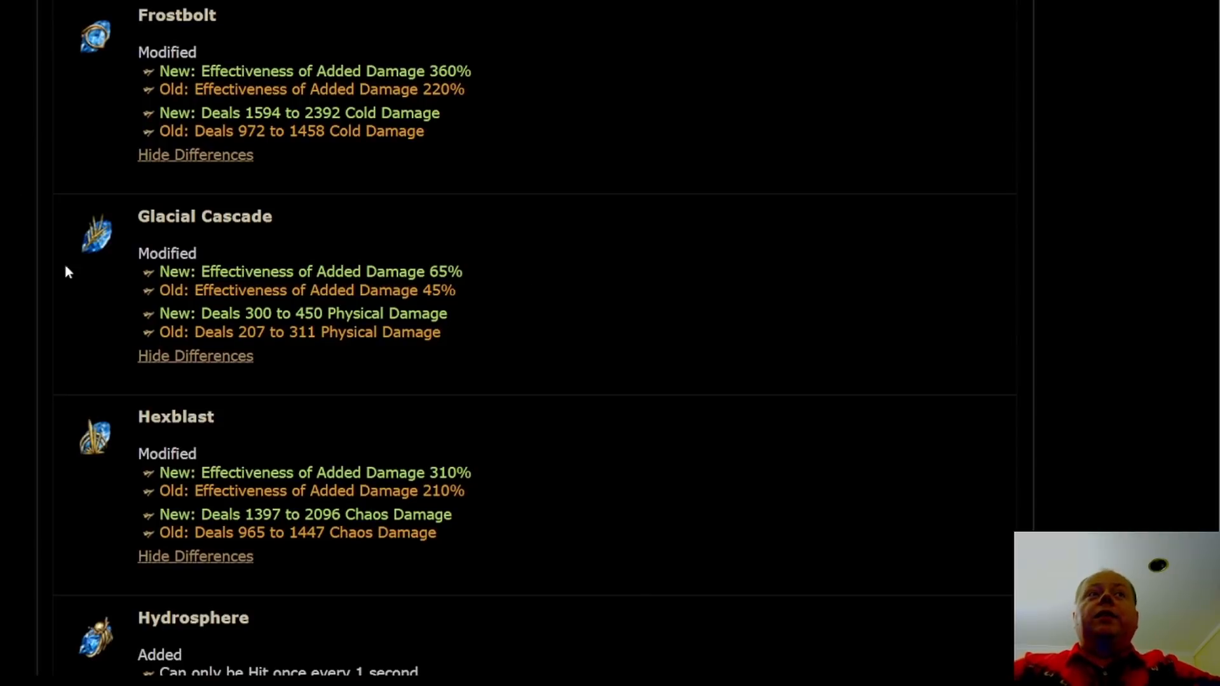
scroll(down, 3)
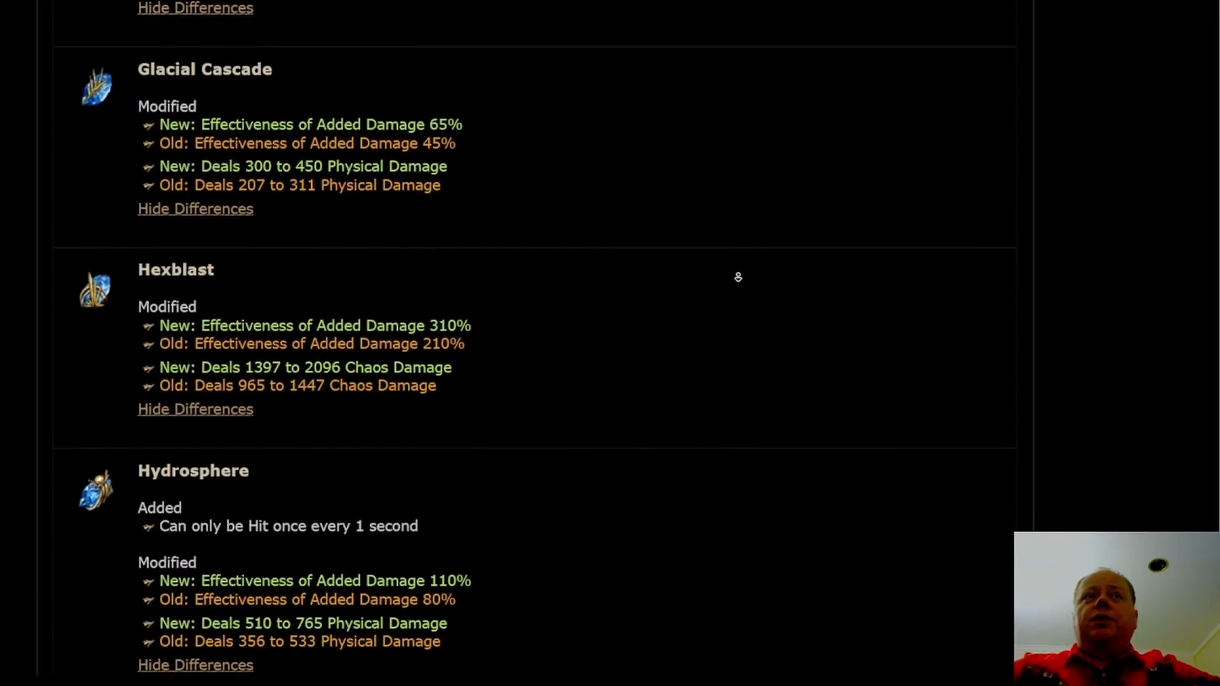
scroll(down, 3)
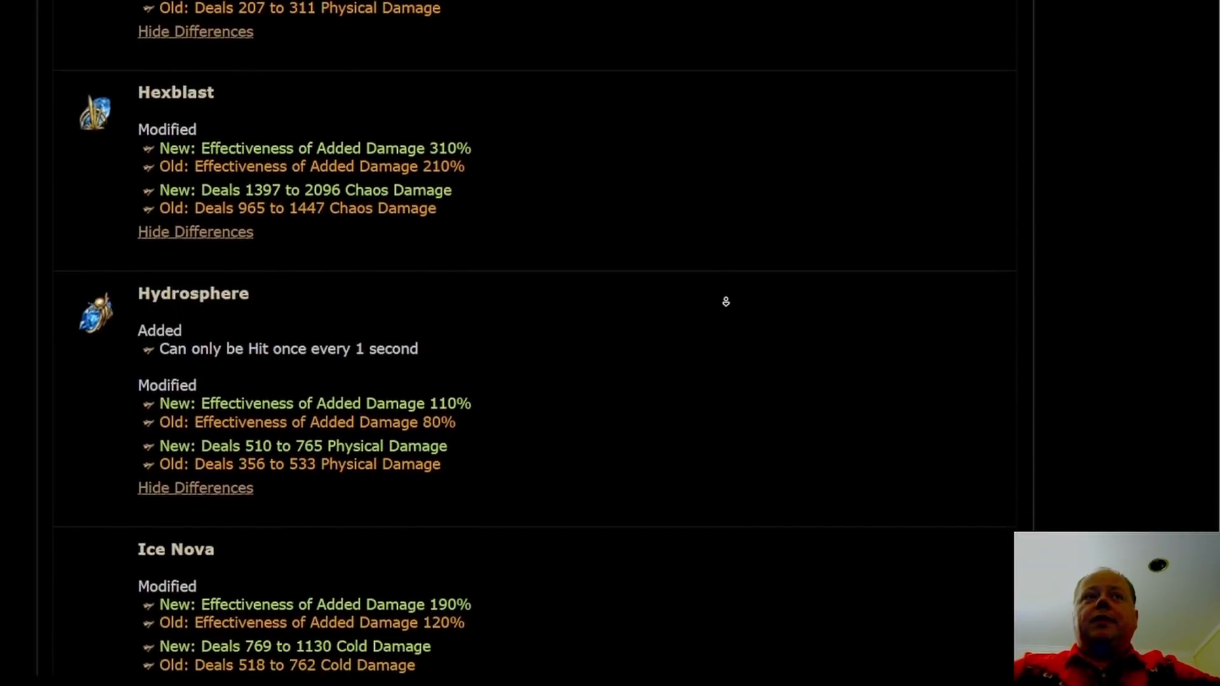
scroll(down, 3)
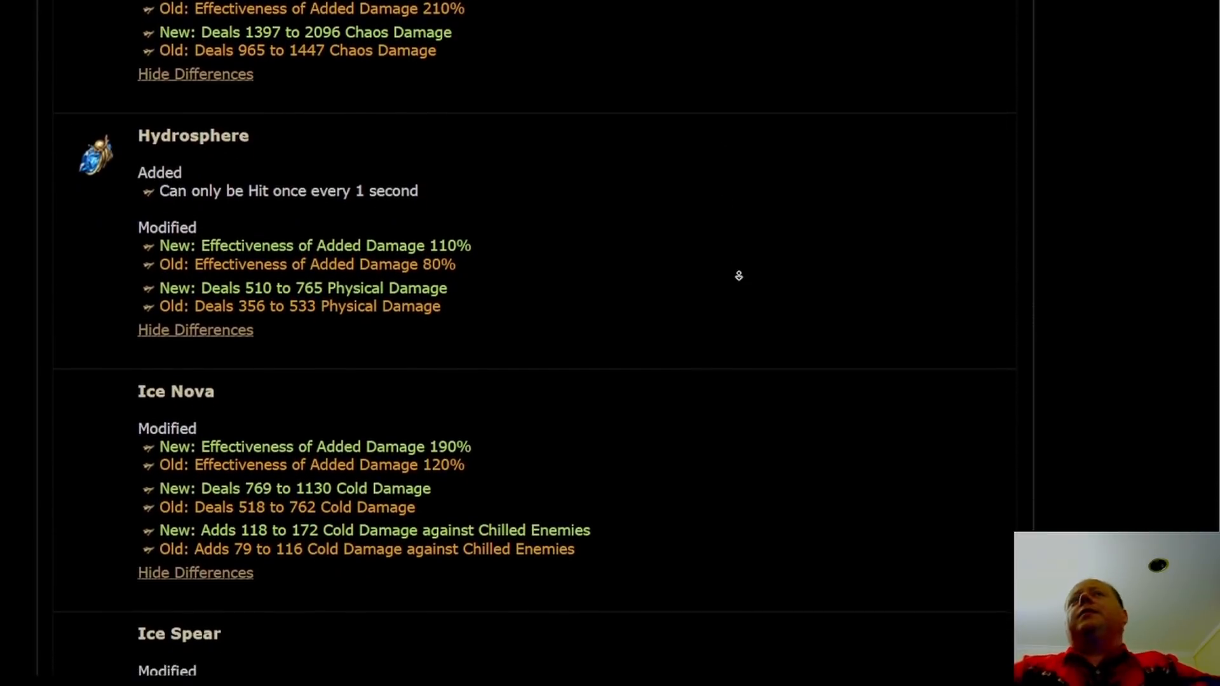
scroll(down, 3)
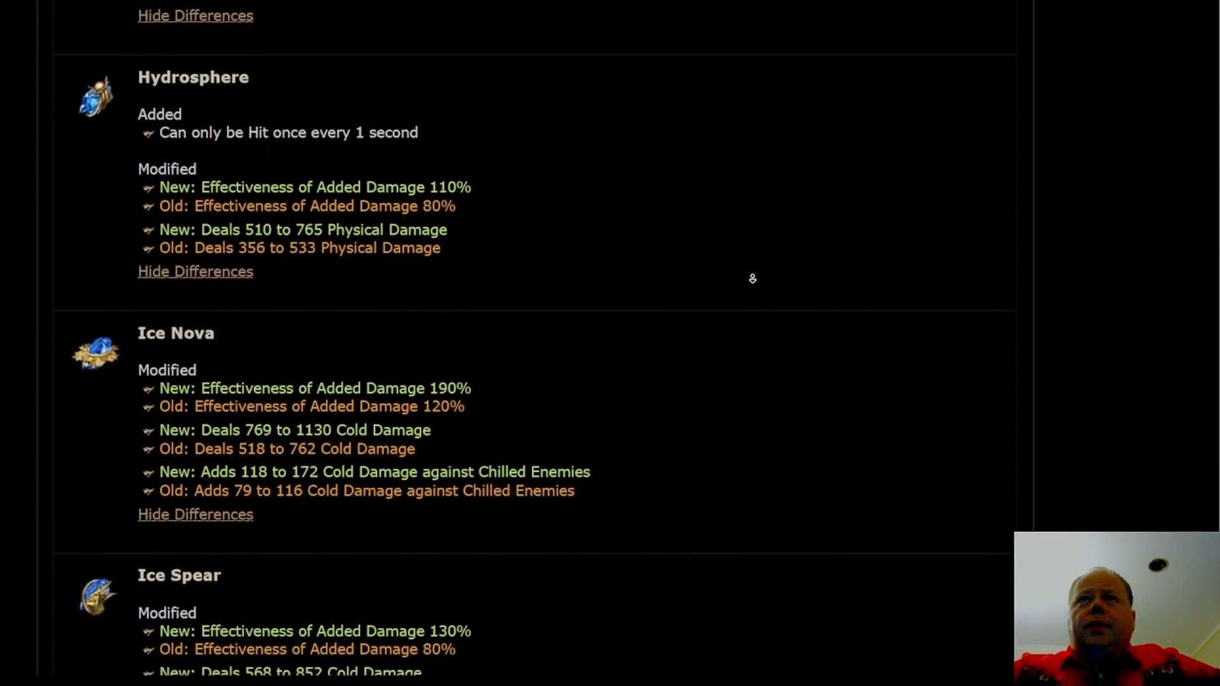
scroll(down, 3)
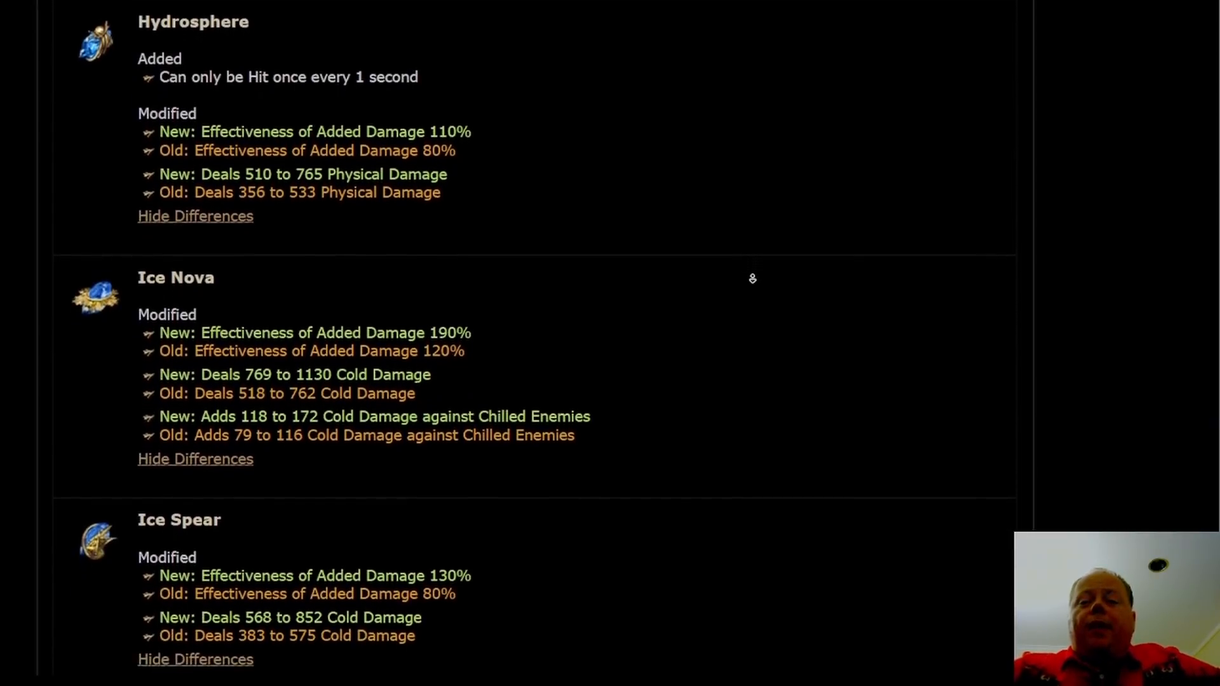
scroll(down, 3)
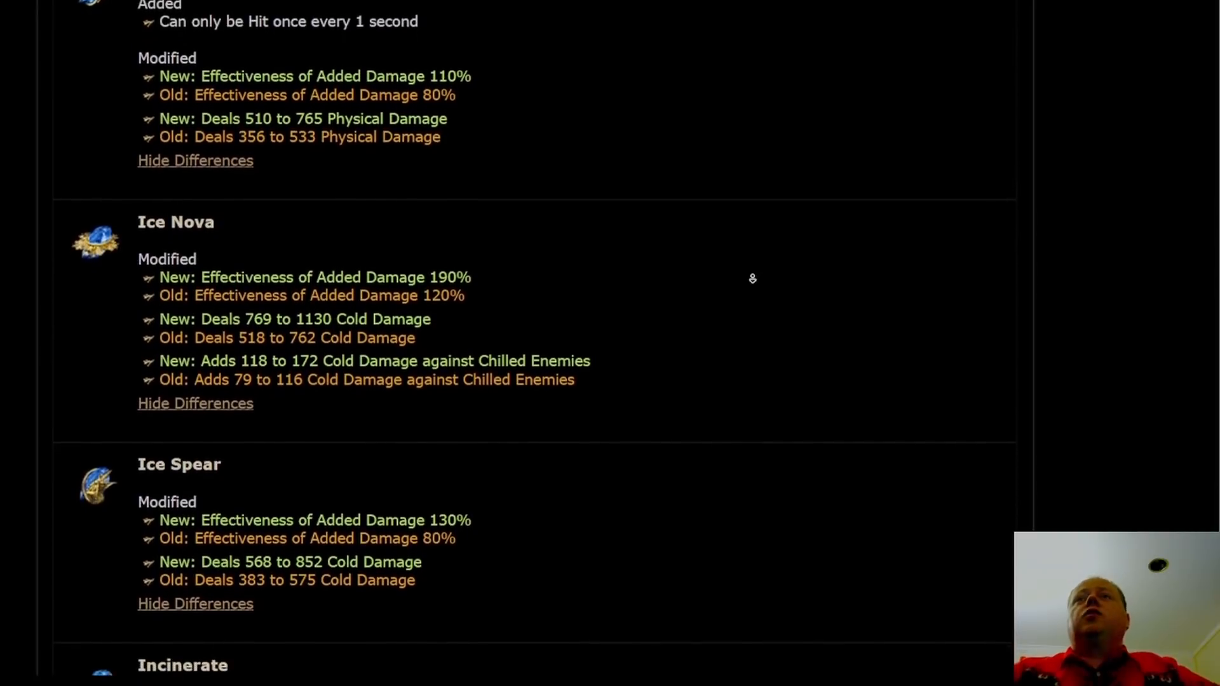
scroll(down, 3)
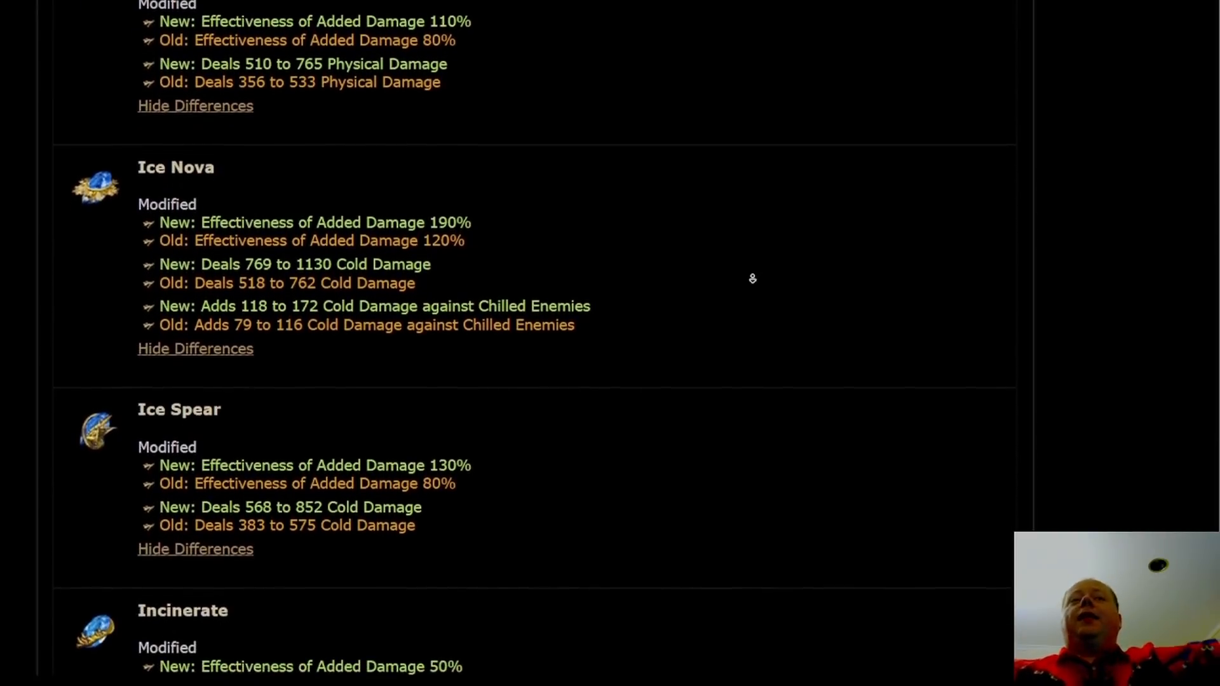
scroll(down, 3)
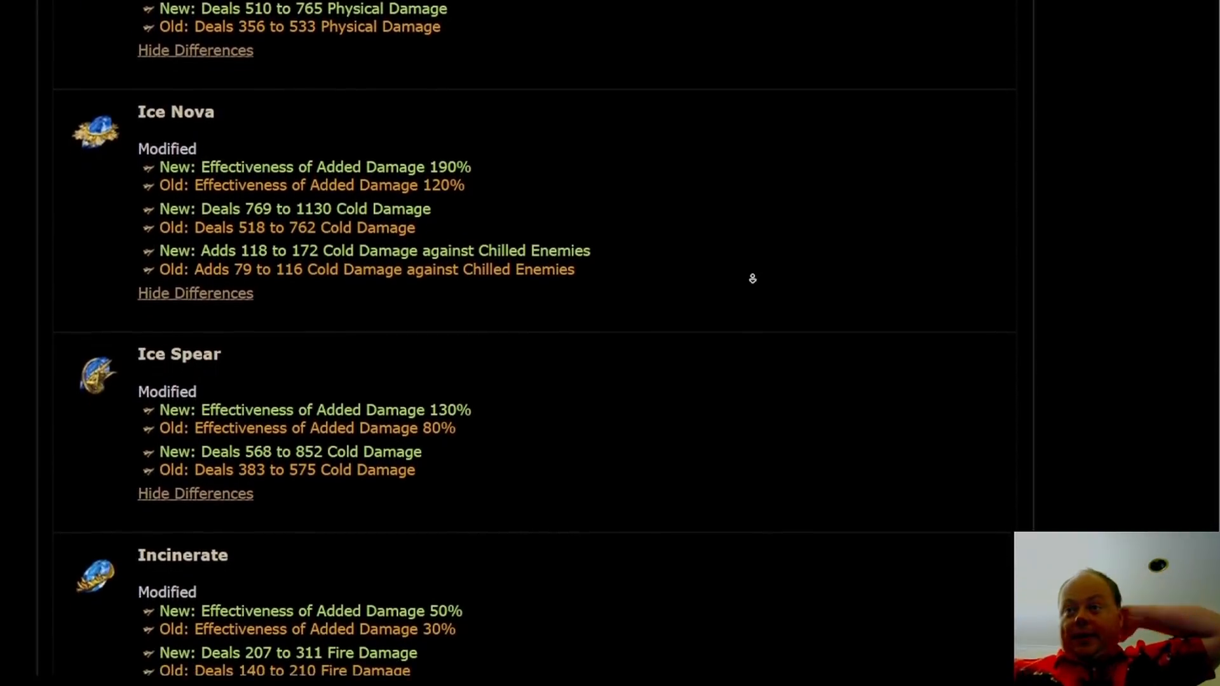
scroll(down, 3)
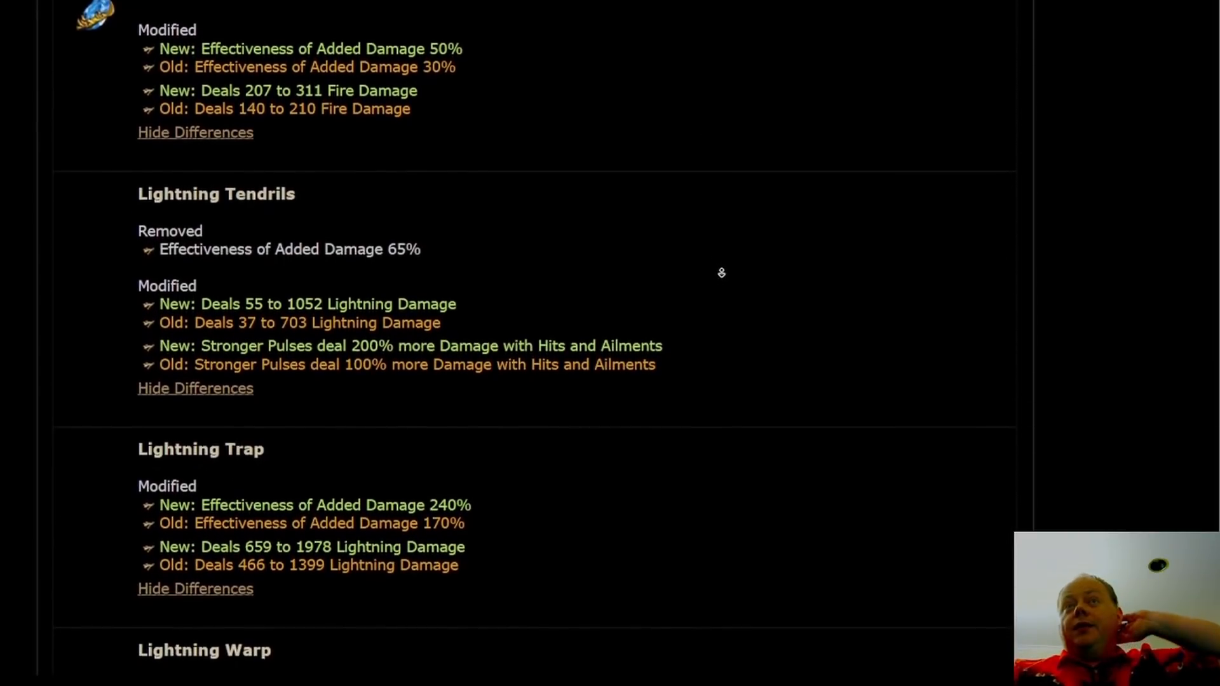
scroll(down, 3)
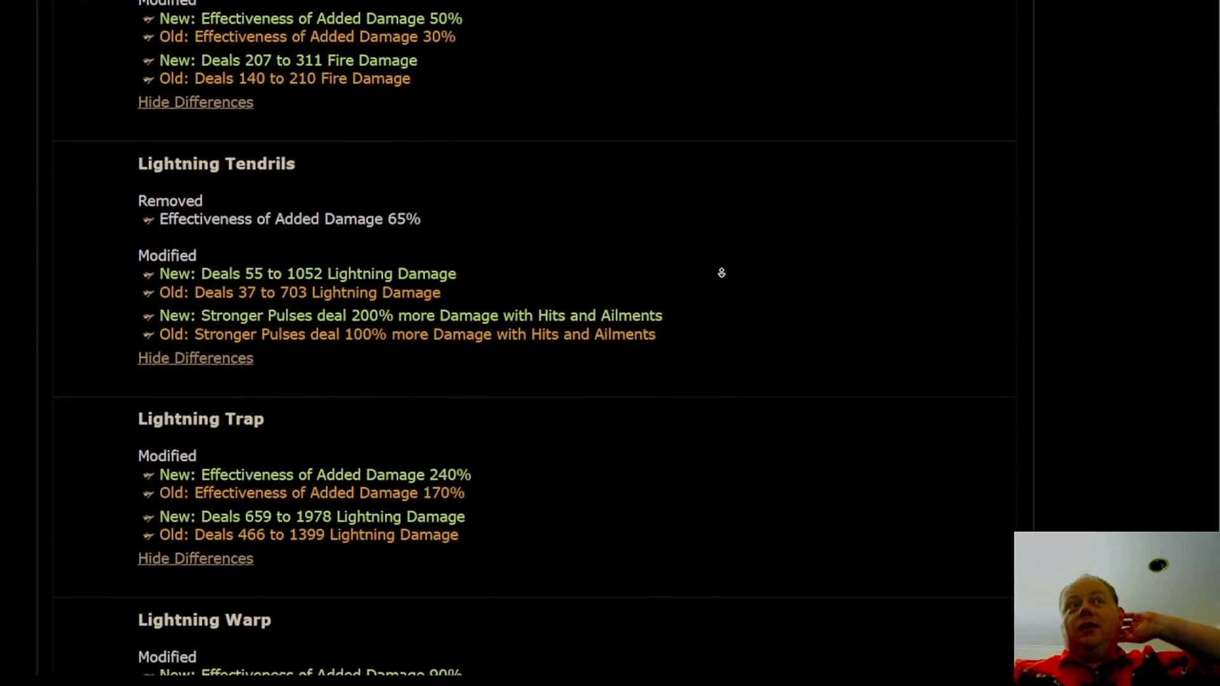
scroll(down, 3)
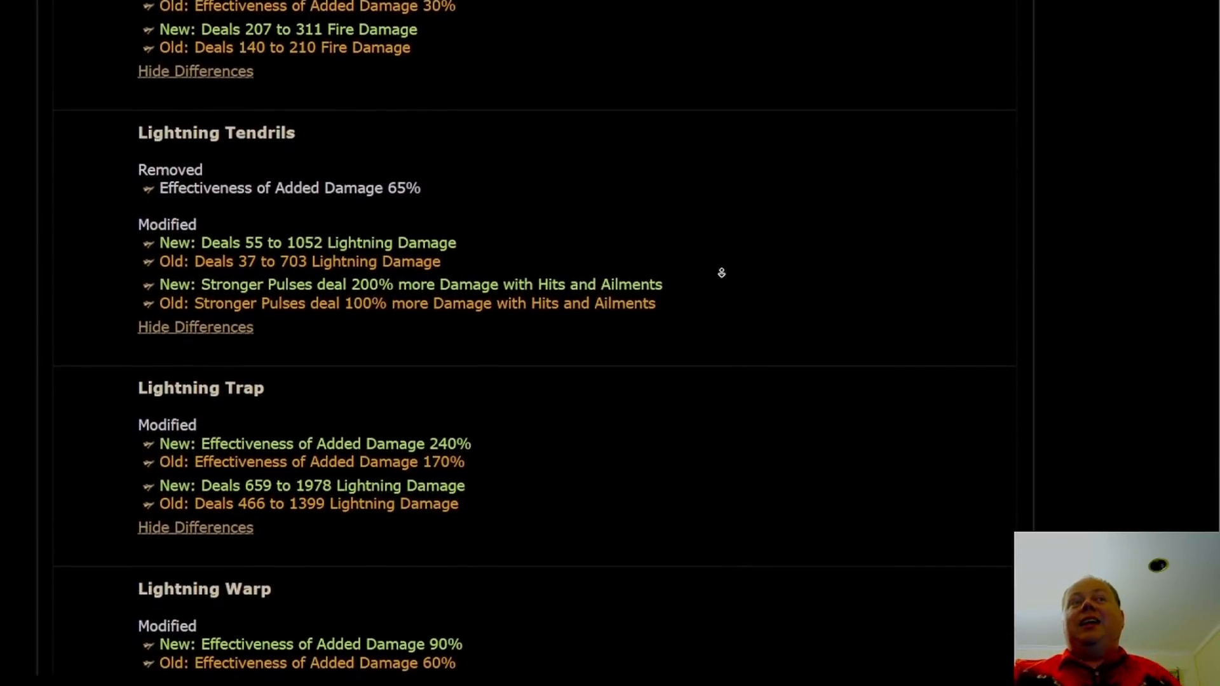
scroll(down, 3)
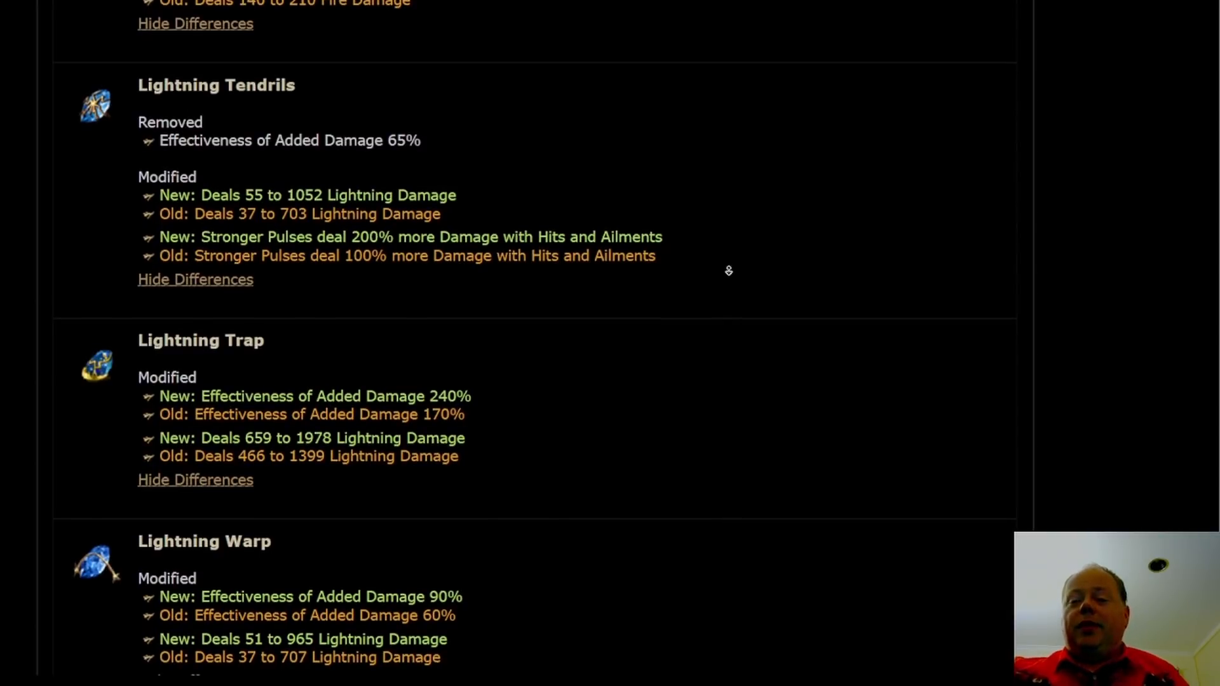
scroll(down, 3)
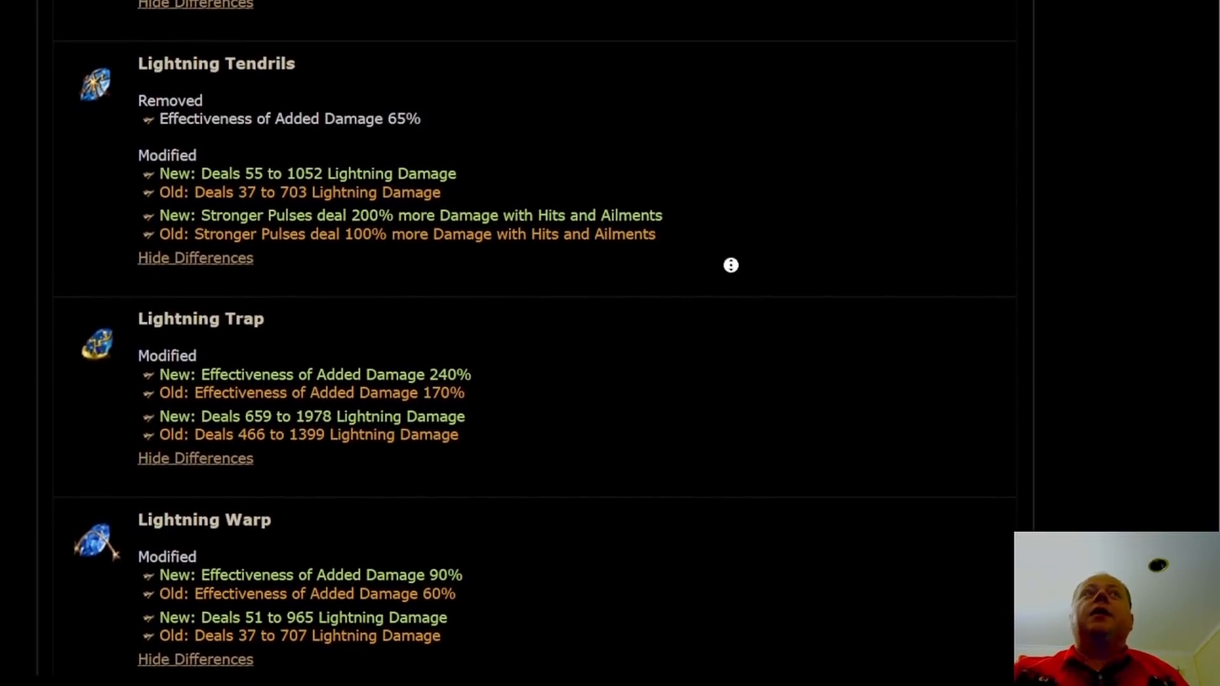
scroll(down, 3)
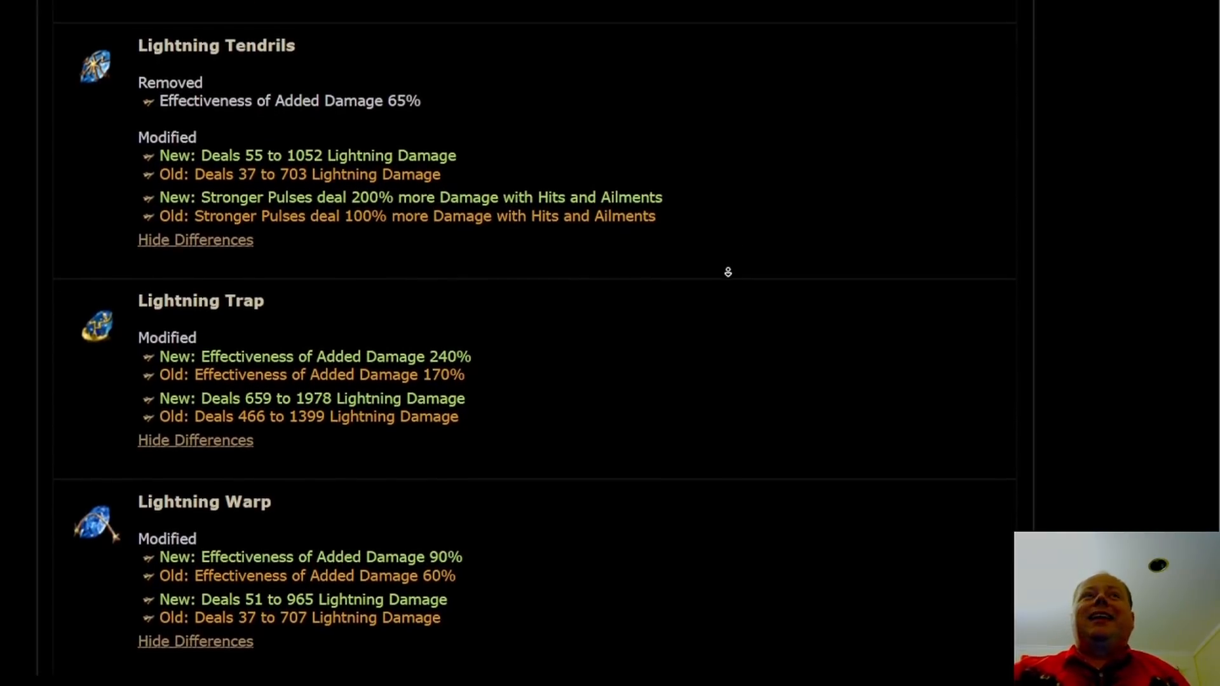
scroll(down, 3)
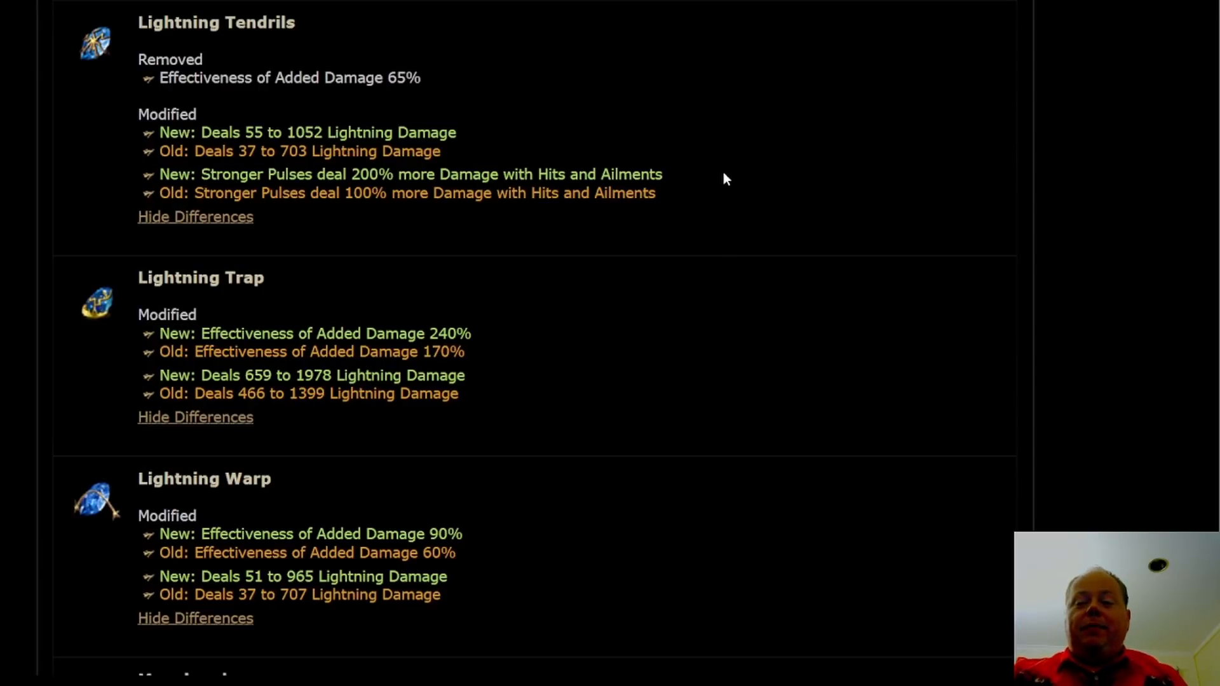
scroll(down, 3)
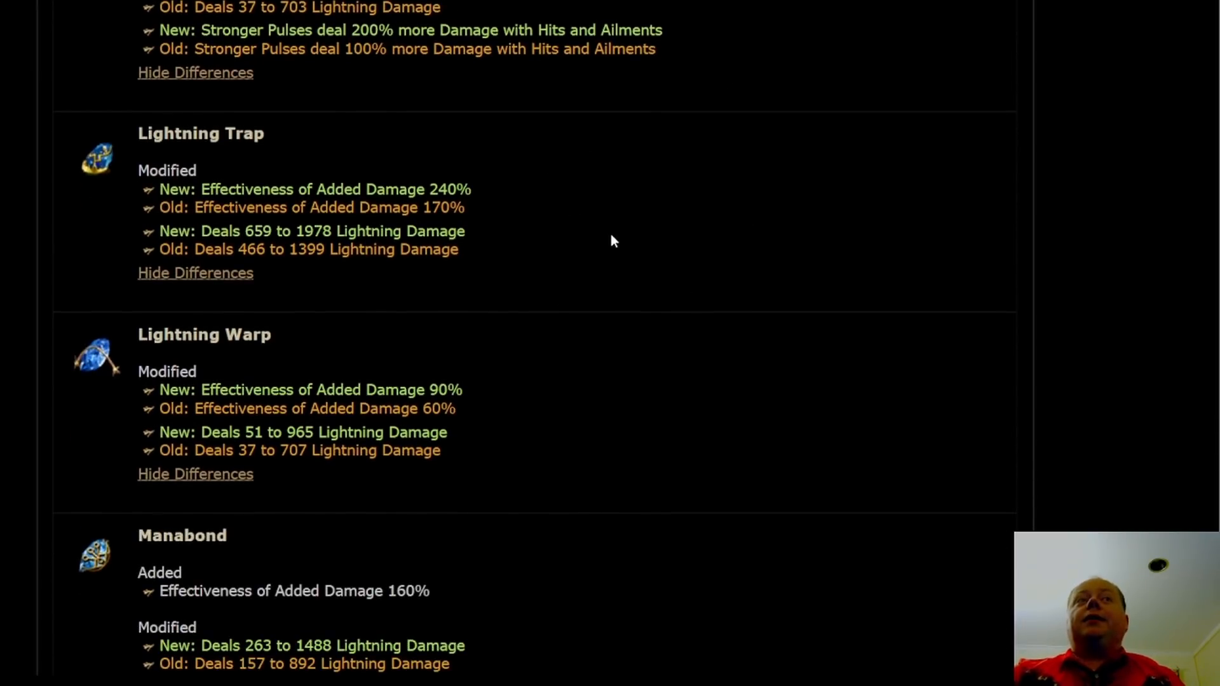
mouse_move(566, 276)
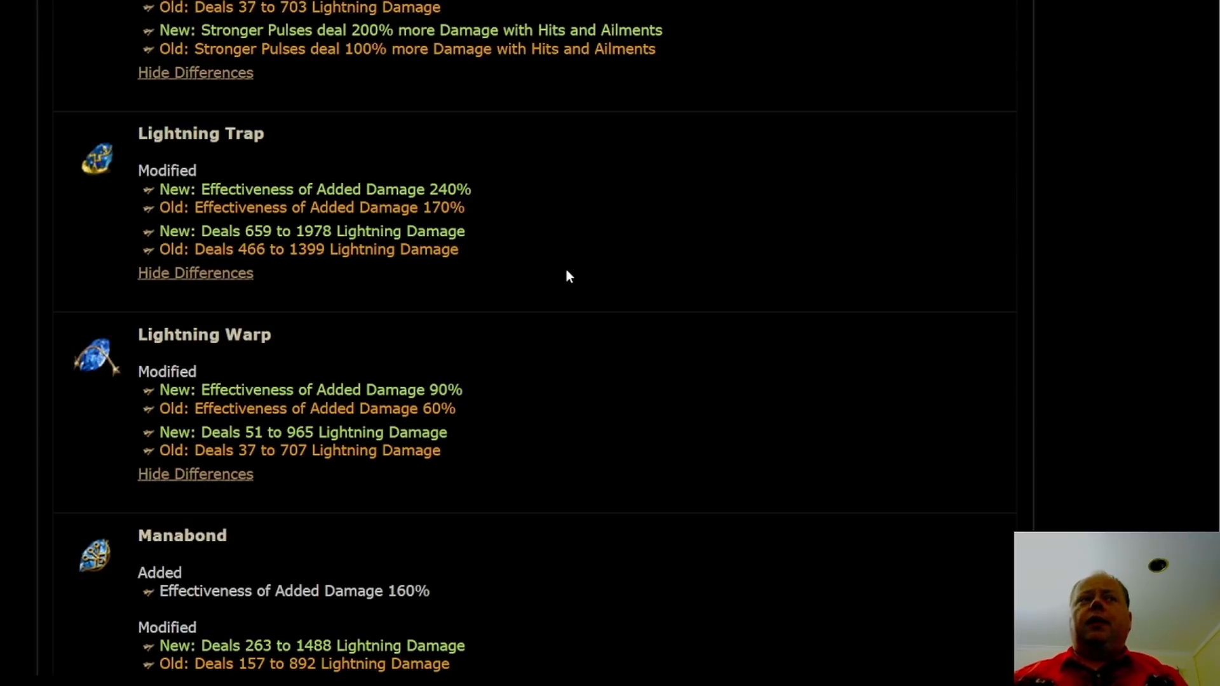
mouse_move(616, 247)
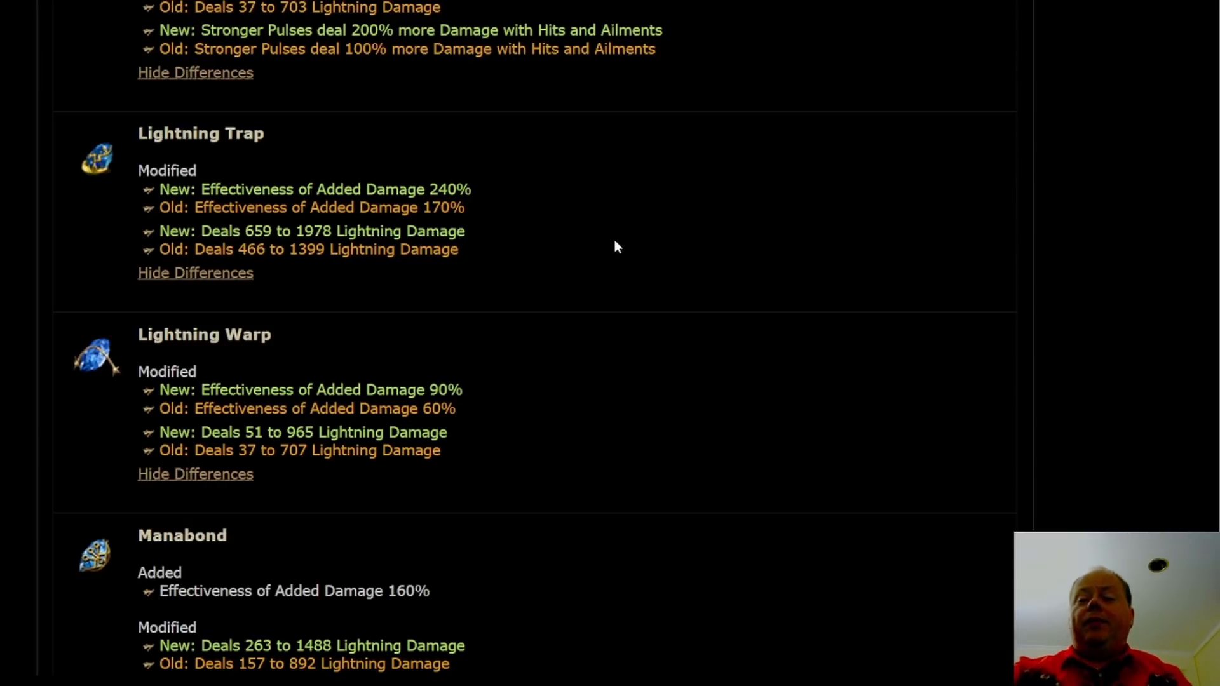
mouse_move(636, 220)
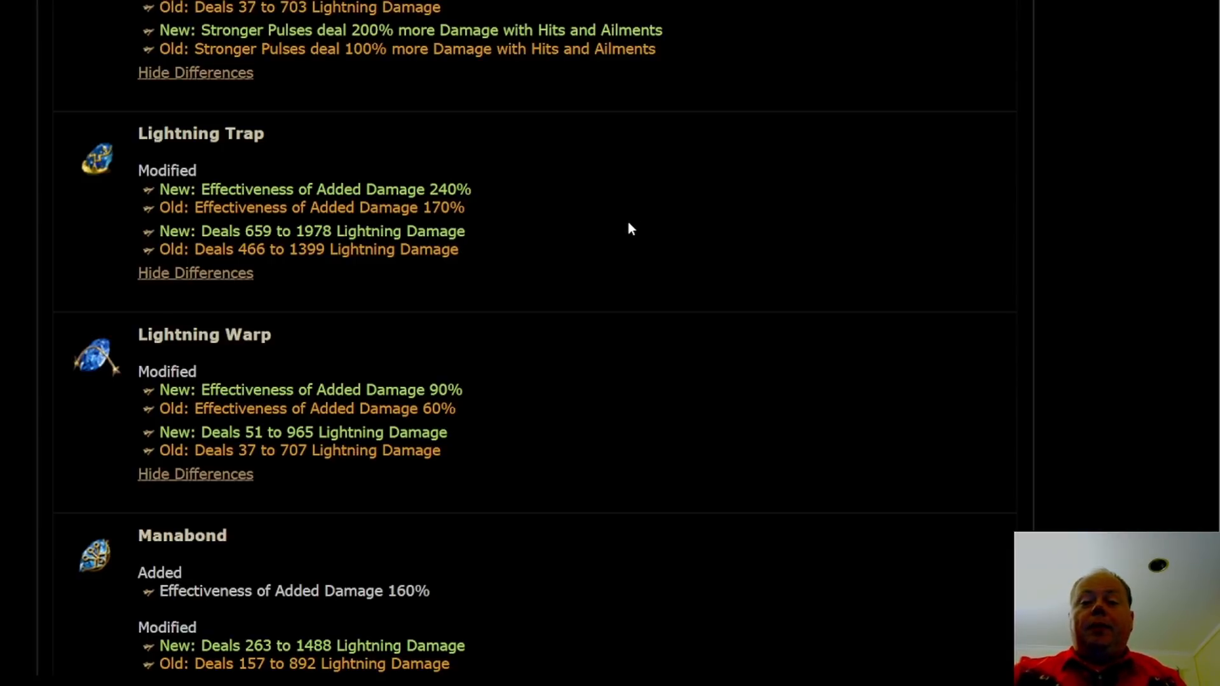
- Scroll past Manabond to Orb of Storms' rework, effectiveness 65% to 110%
scroll(down, 3)
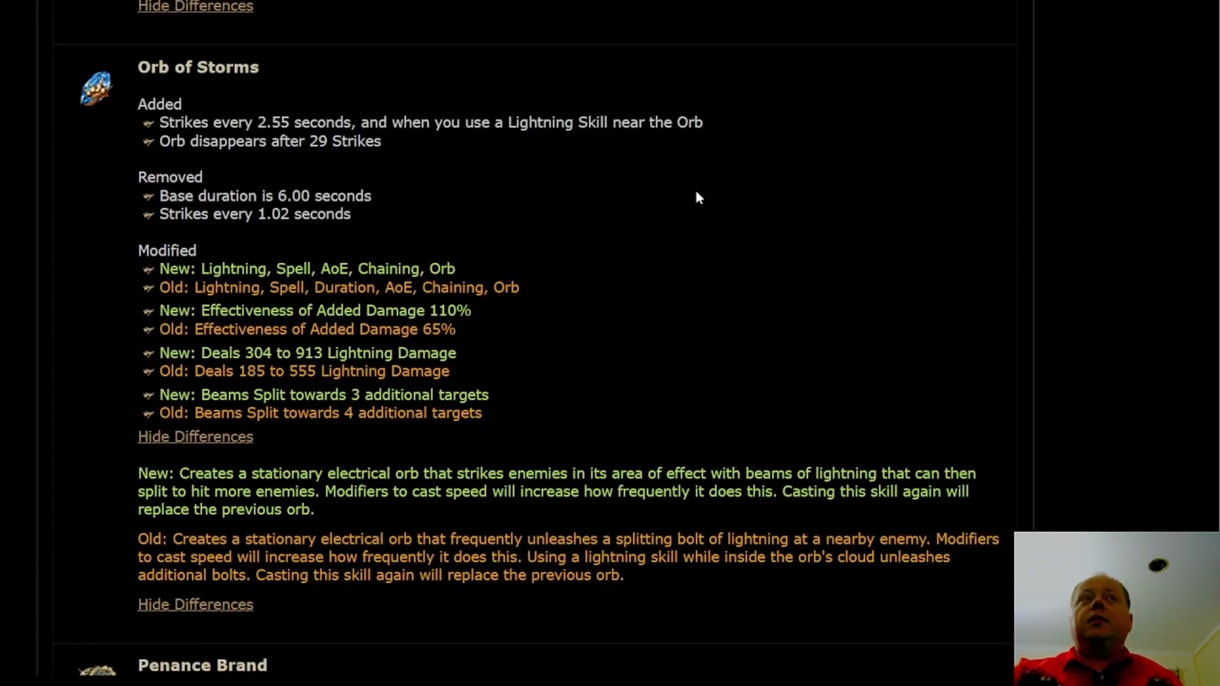
mouse_move(687, 211)
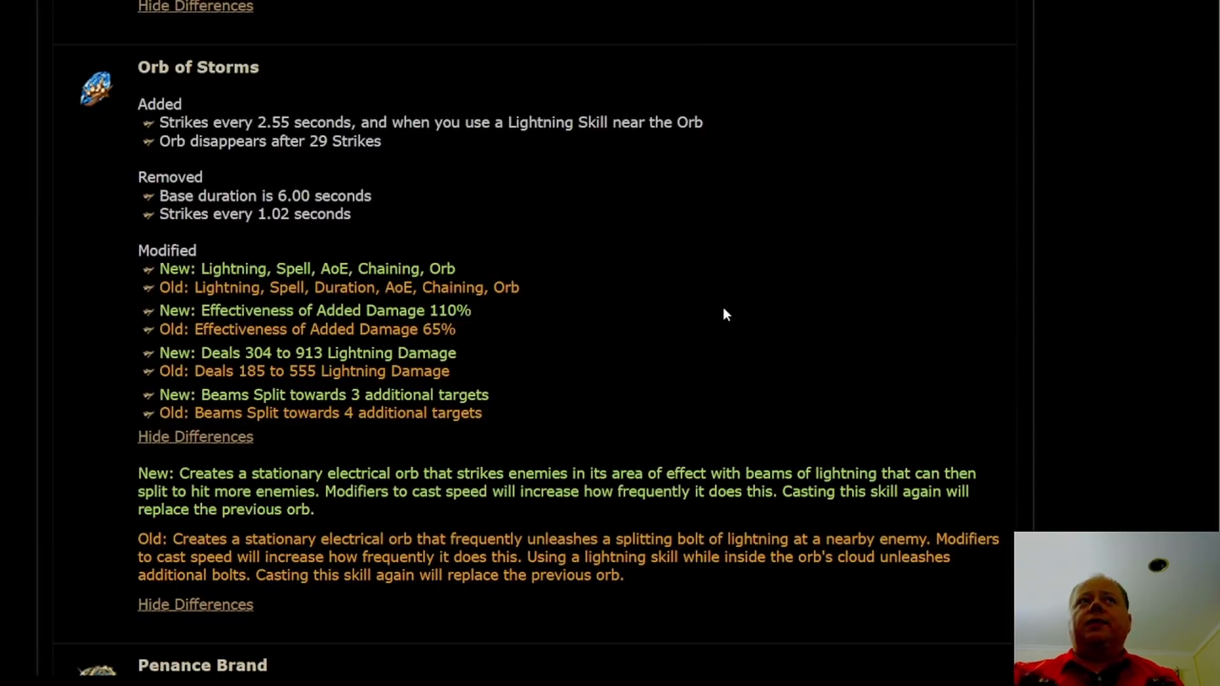
scroll(down, 3)
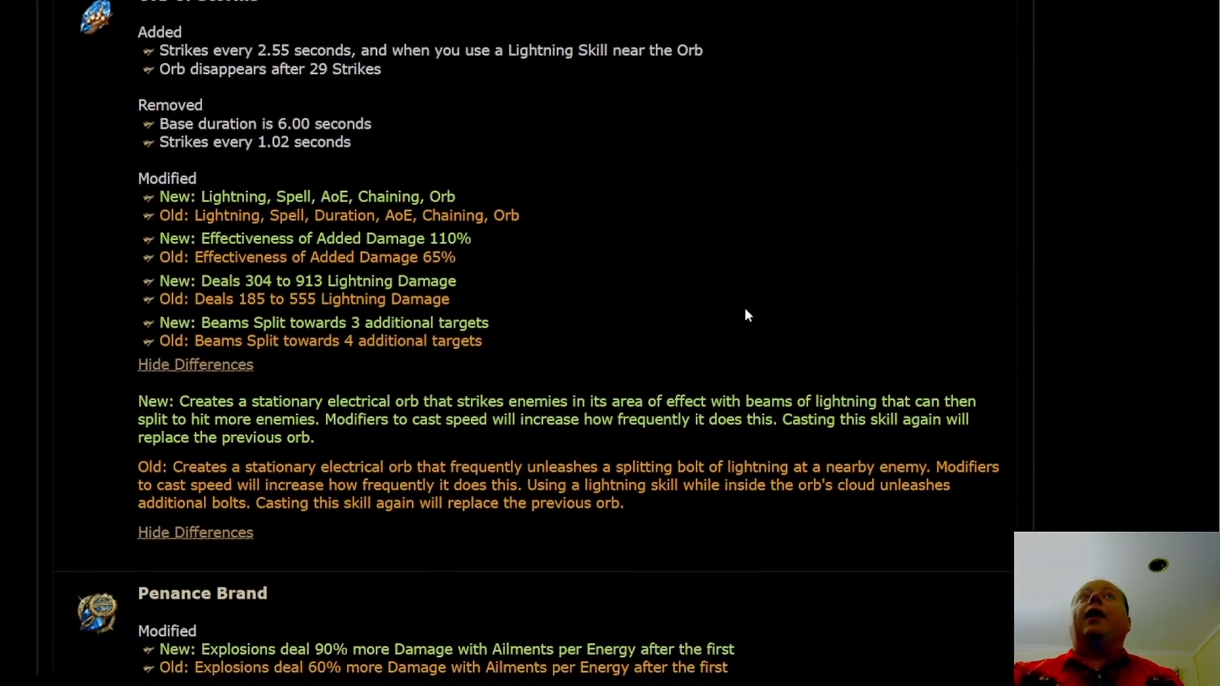
mouse_move(714, 332)
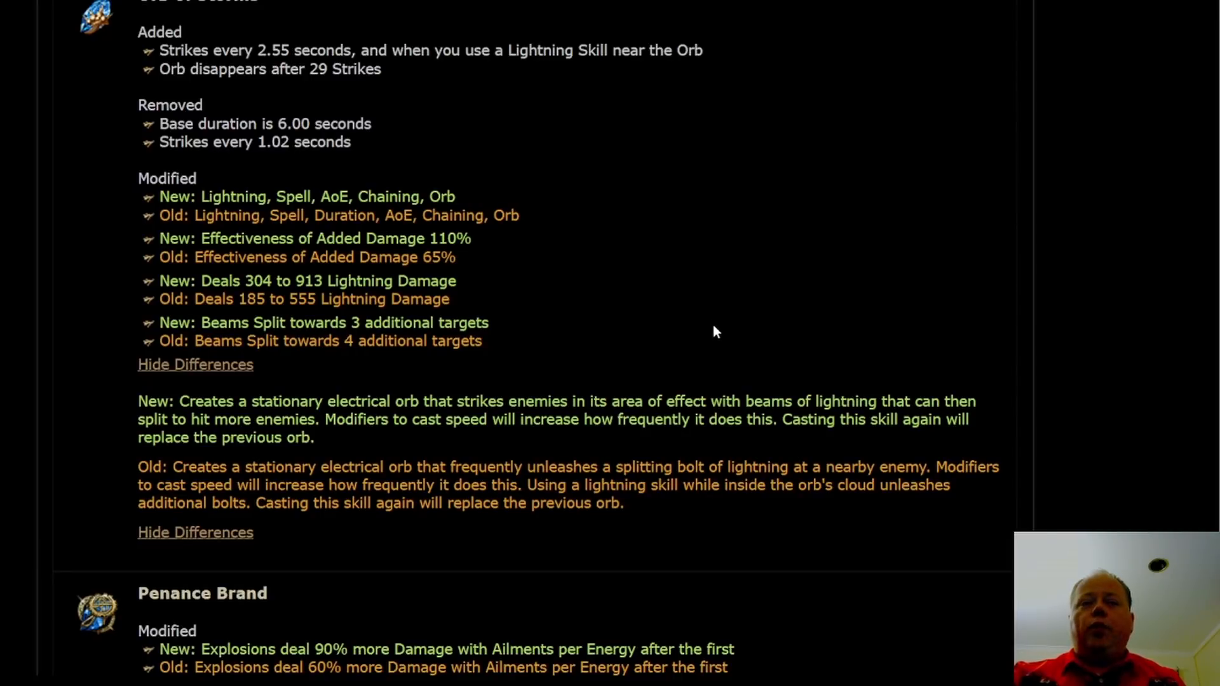
- Scroll to Shock Nova and Soulrend, highlighting Soulrend's old 2143.1 chaos damage per second line
scroll(down, 3)
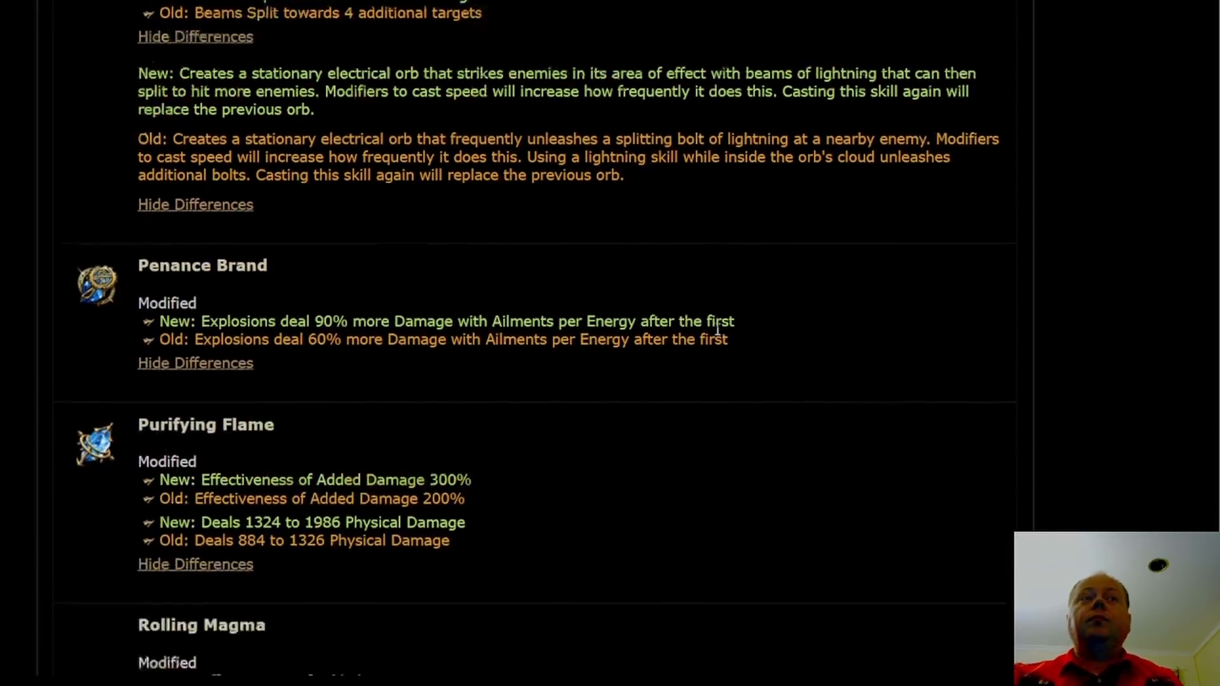
scroll(down, 3)
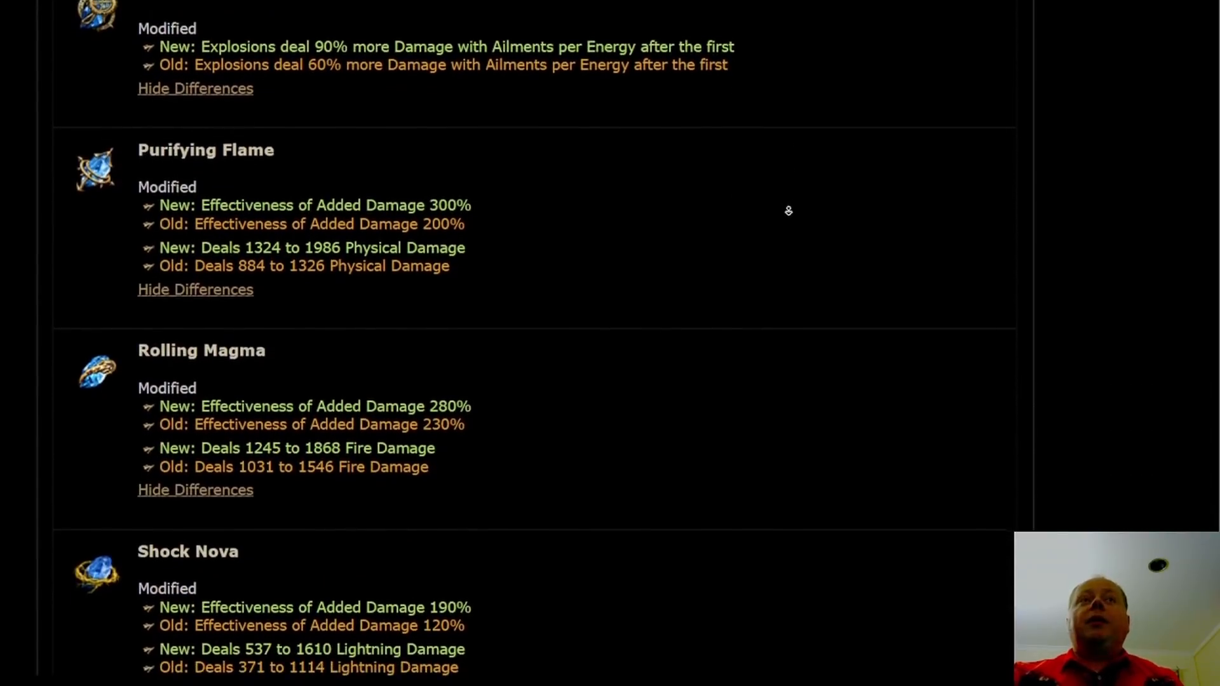
scroll(down, 3)
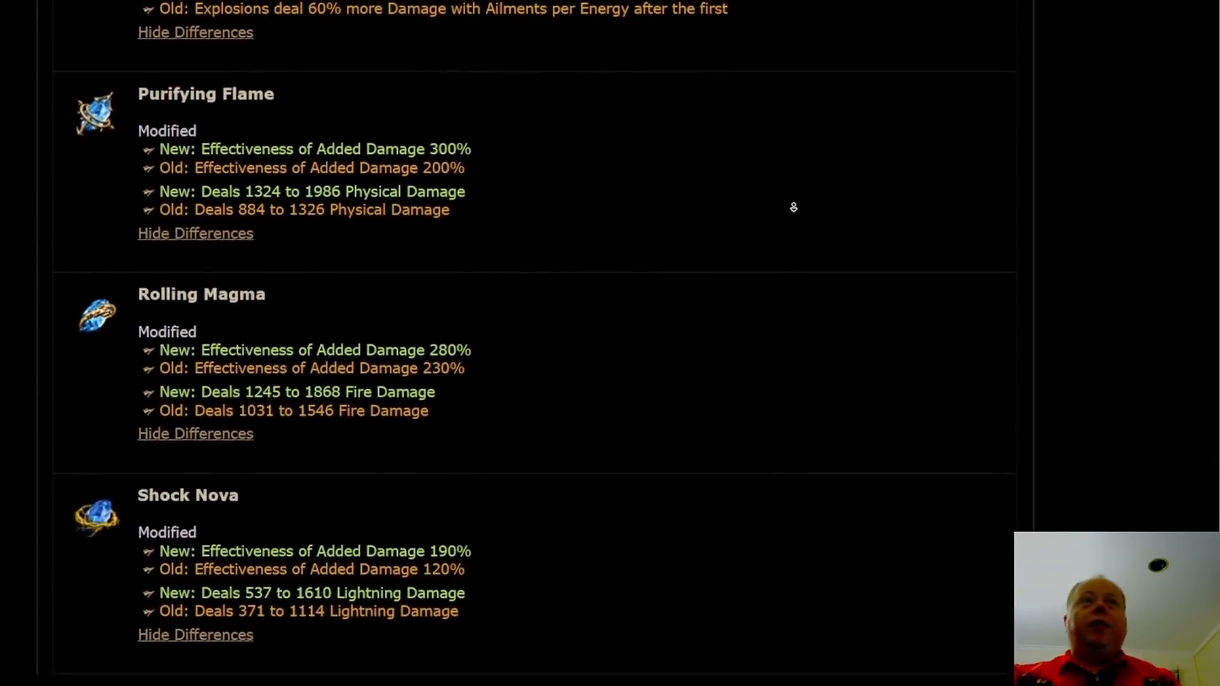
scroll(down, 3)
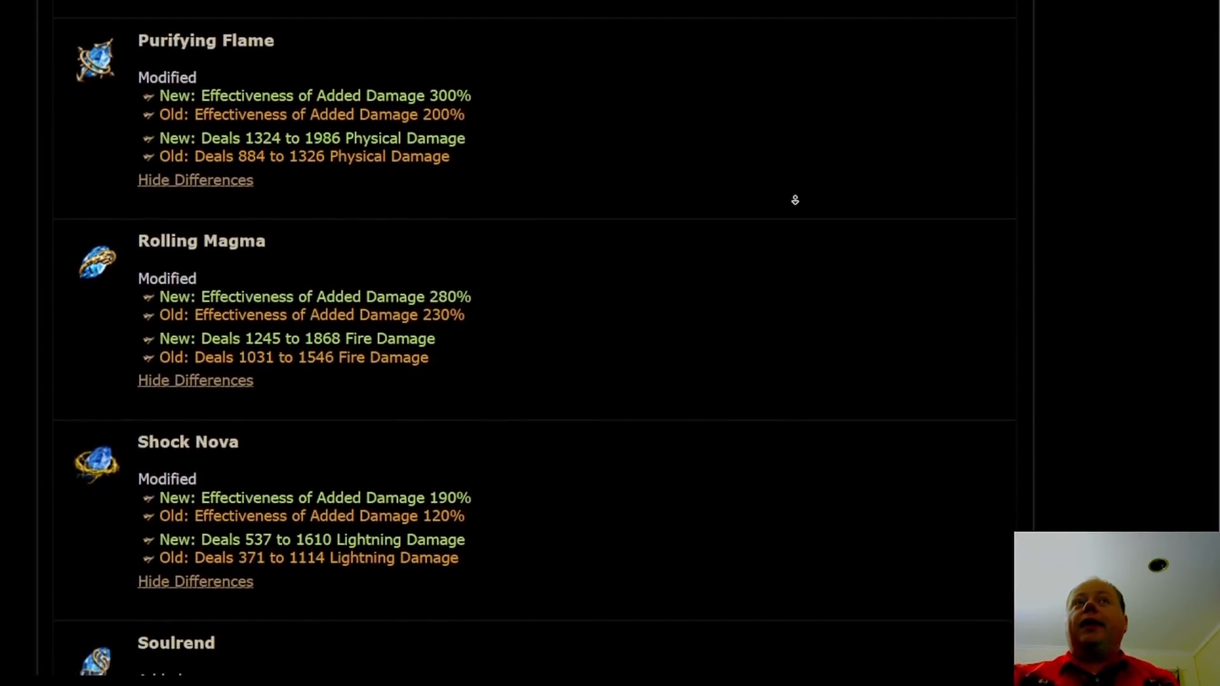
scroll(down, 3)
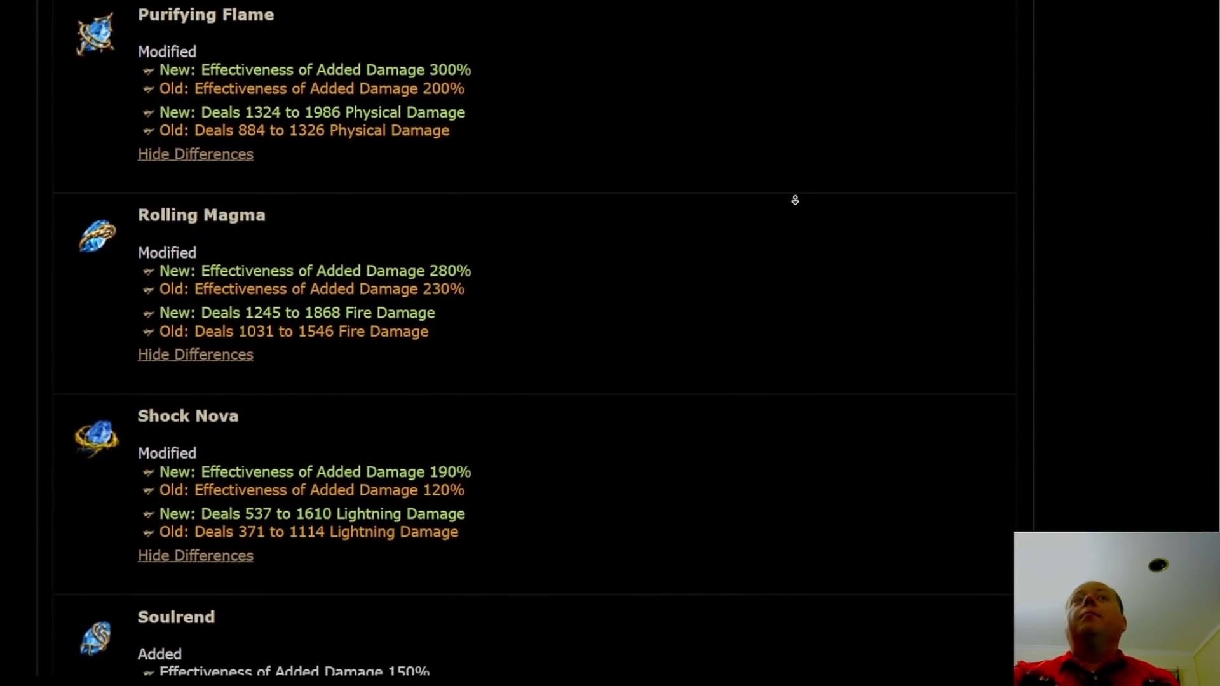
scroll(down, 3)
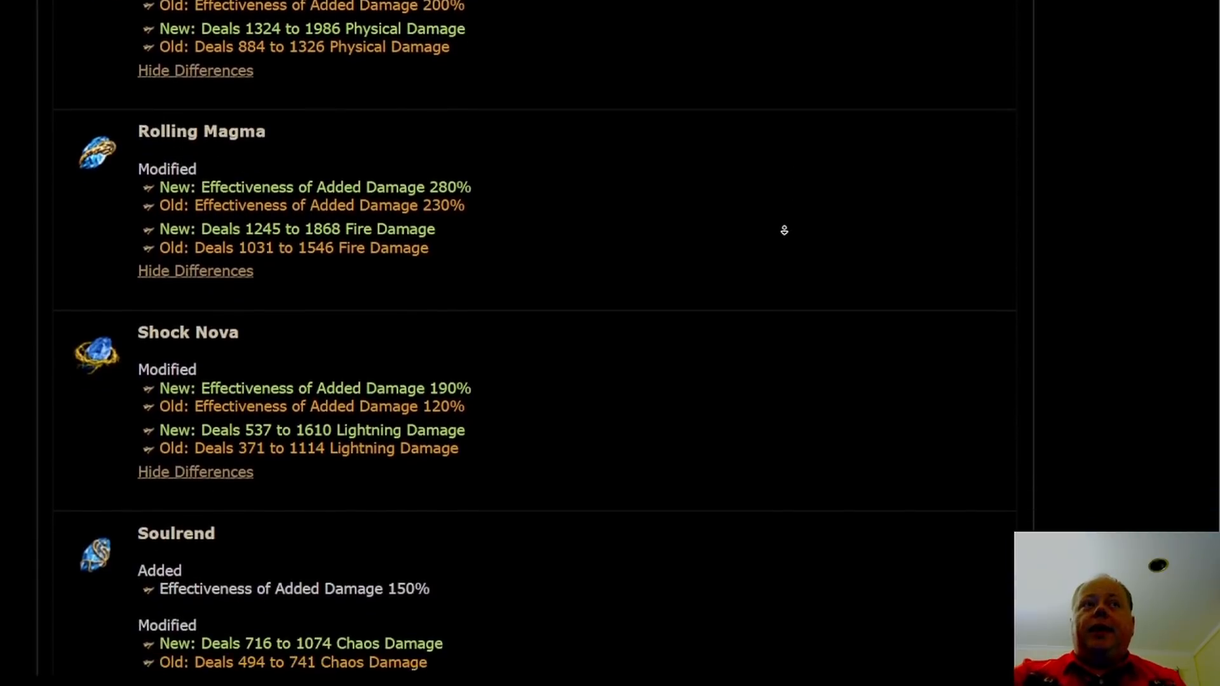
scroll(down, 3)
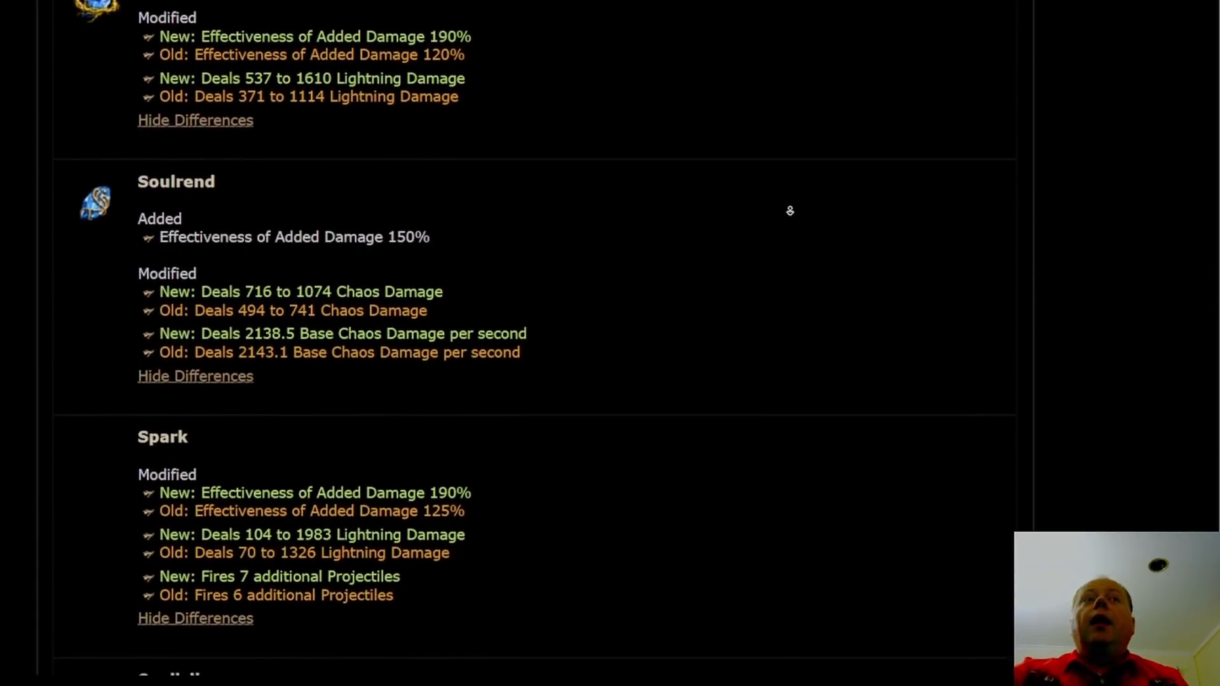
scroll(down, 3)
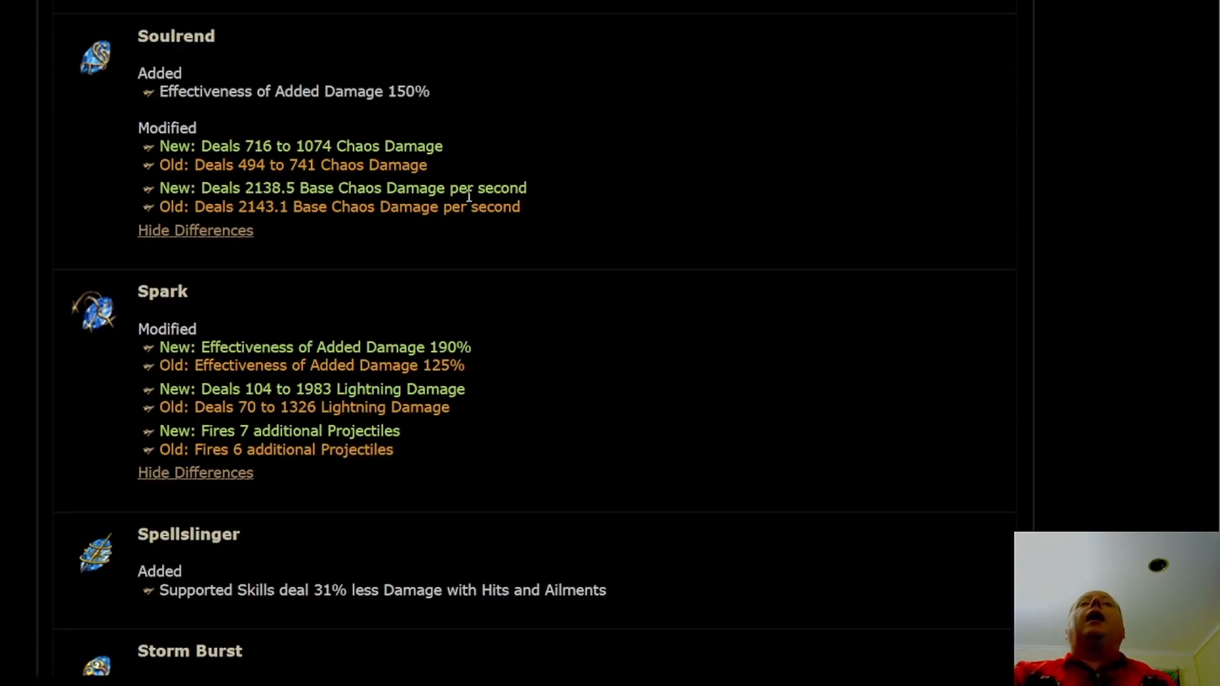
mouse_move(579, 164)
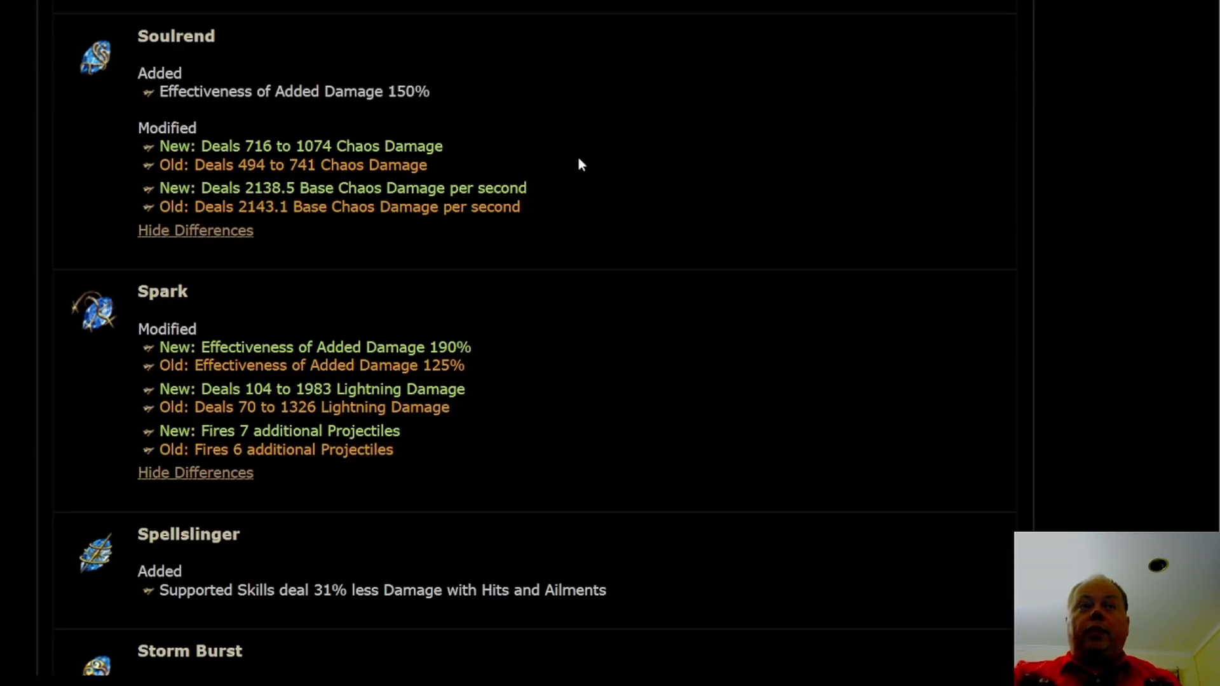
mouse_move(416, 259)
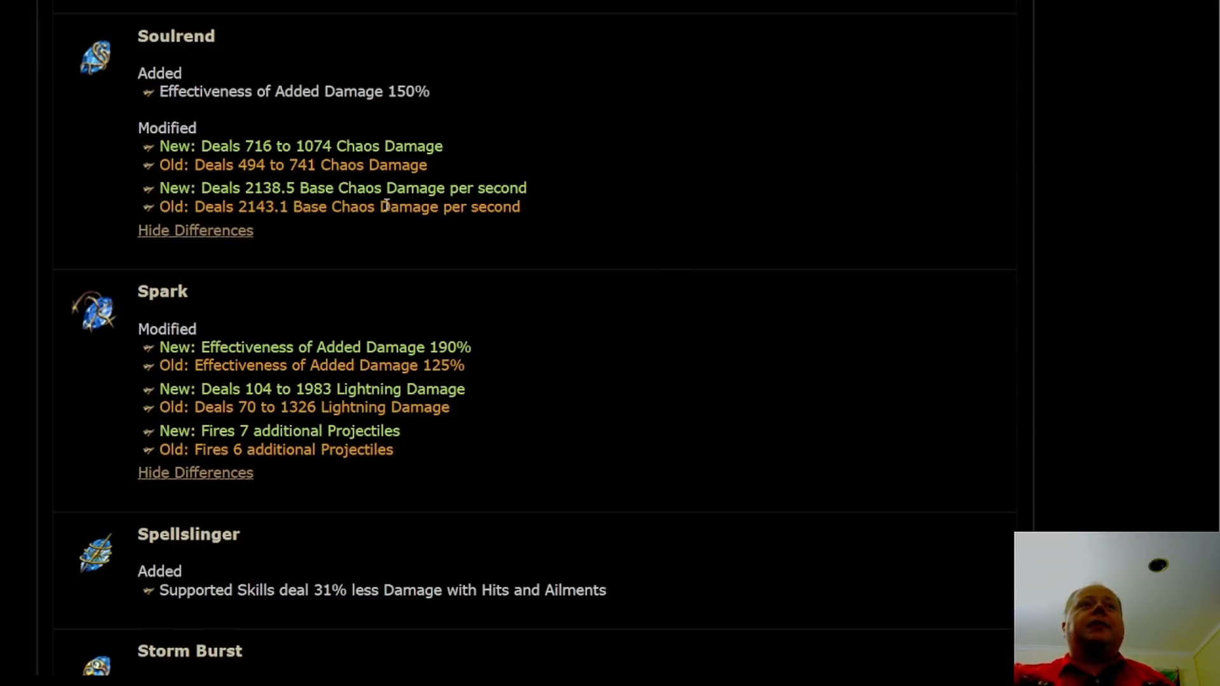
triple_click(339, 206)
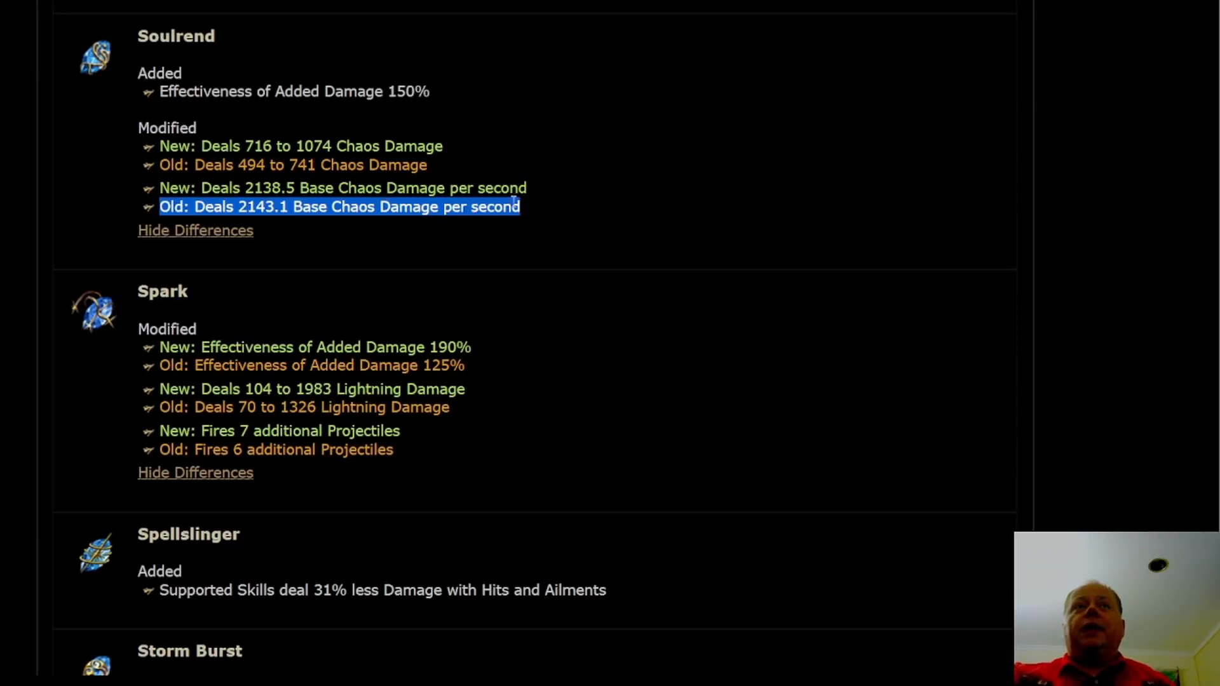
- Scroll through Storm Burst, Stormbind, Vortex and Winter Orb until Divergent Orb of Storms fully shows
scroll(down, 3)
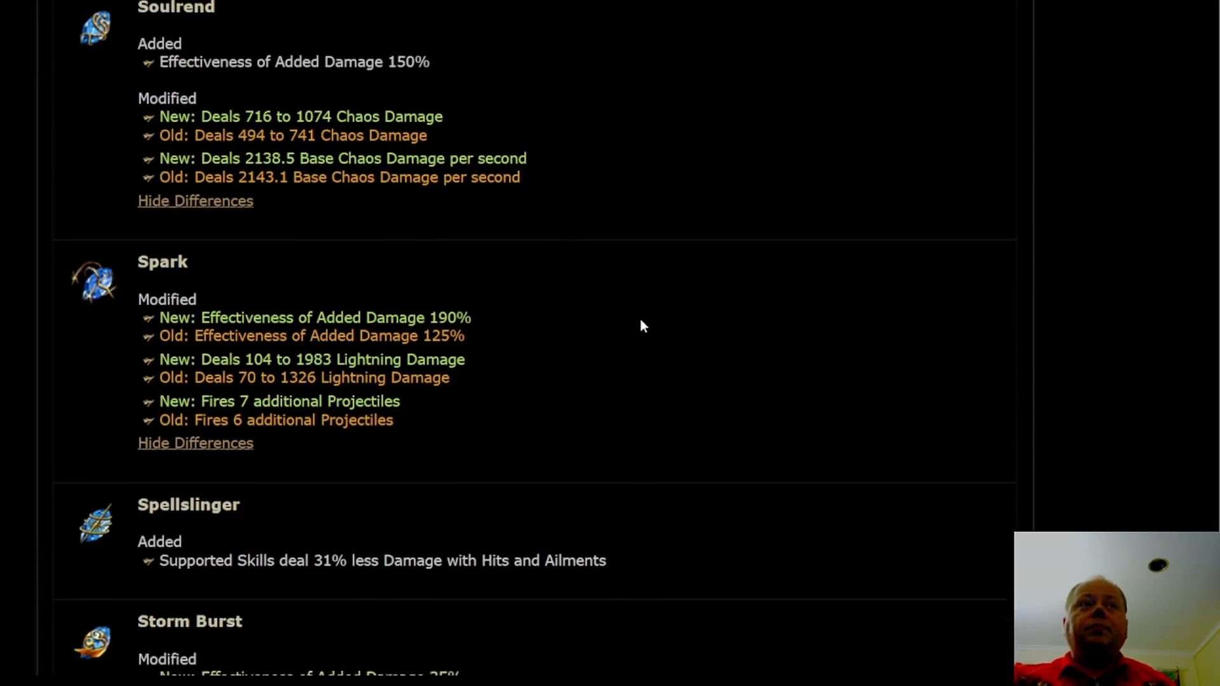
scroll(down, 3)
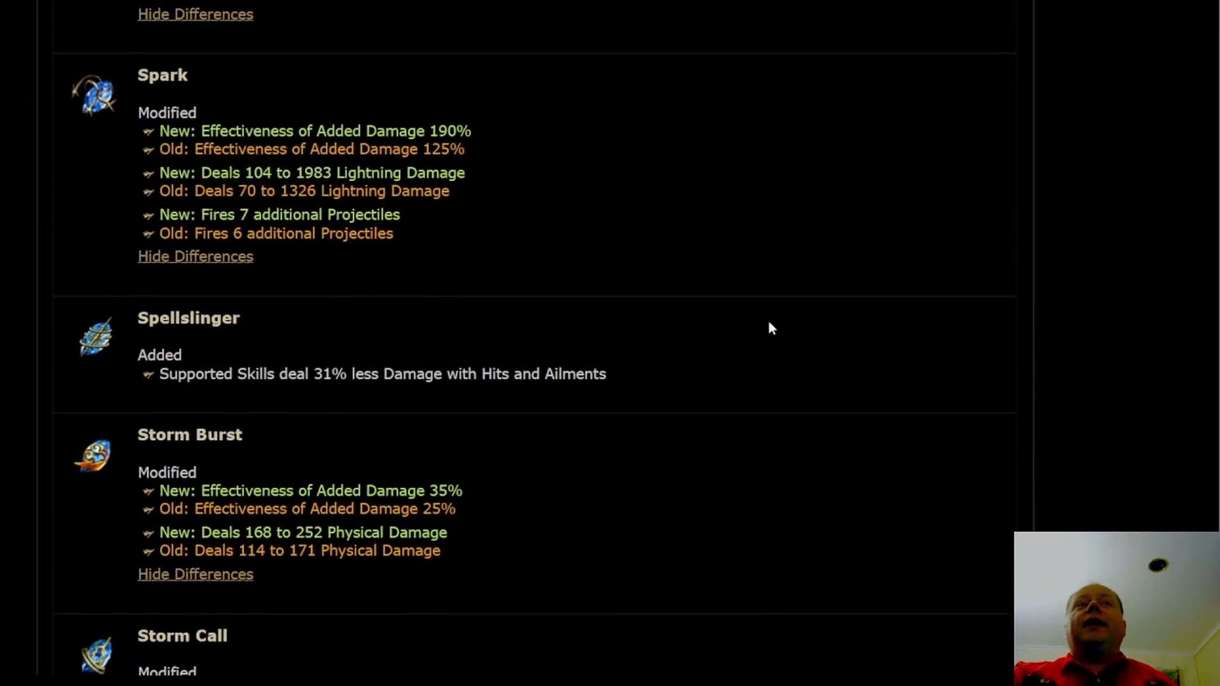
mouse_move(766, 312)
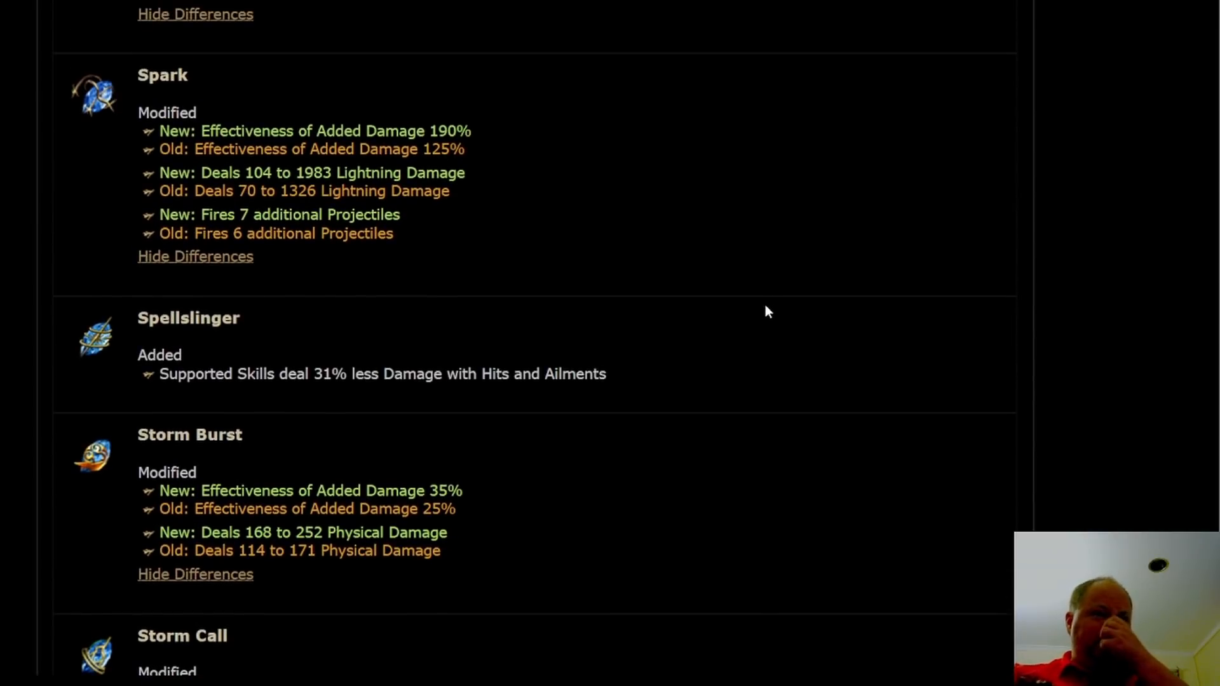
scroll(down, 3)
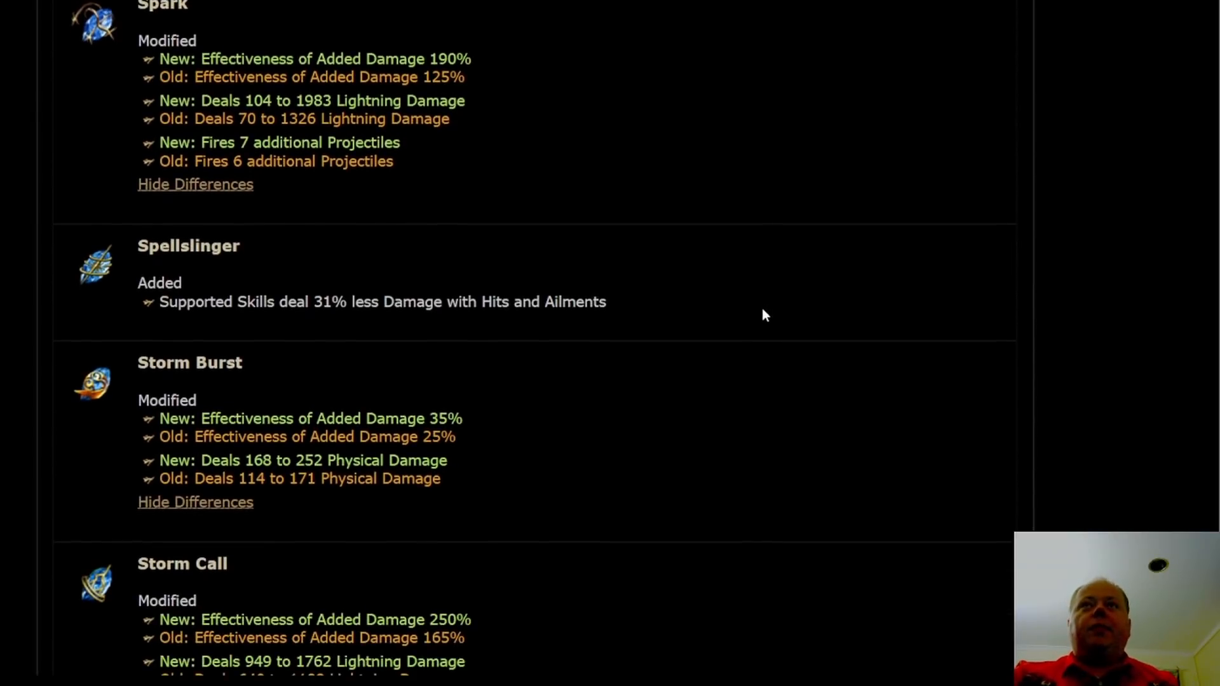
mouse_move(761, 327)
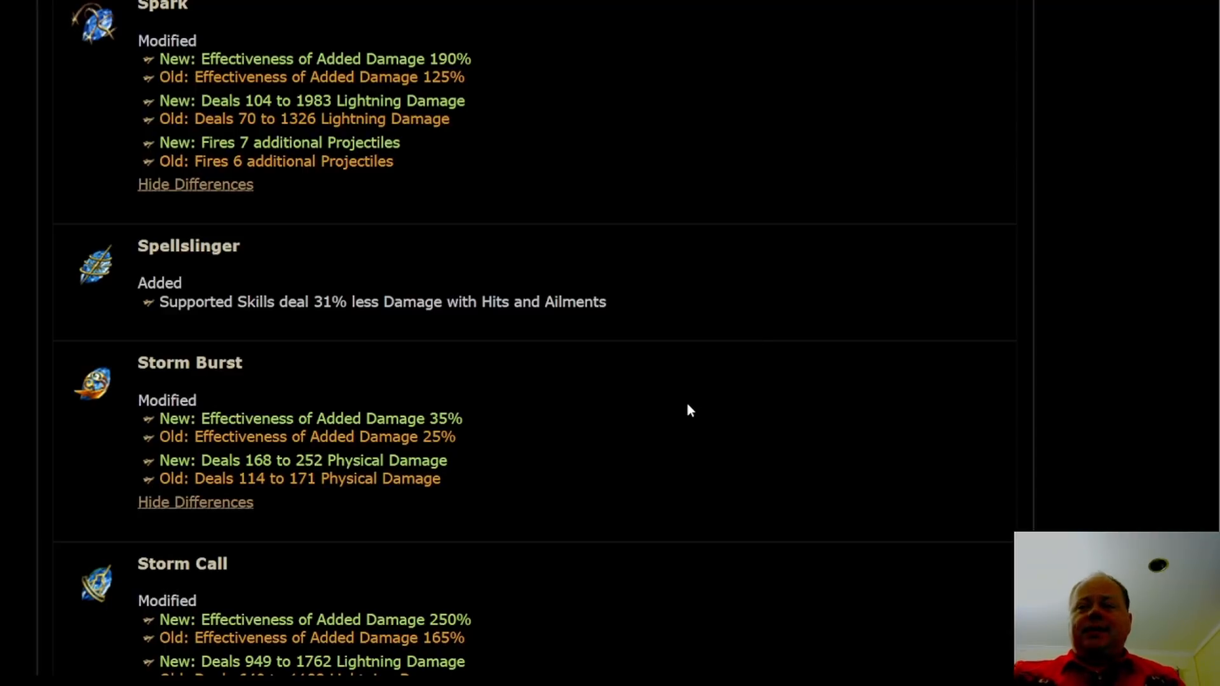
mouse_move(710, 346)
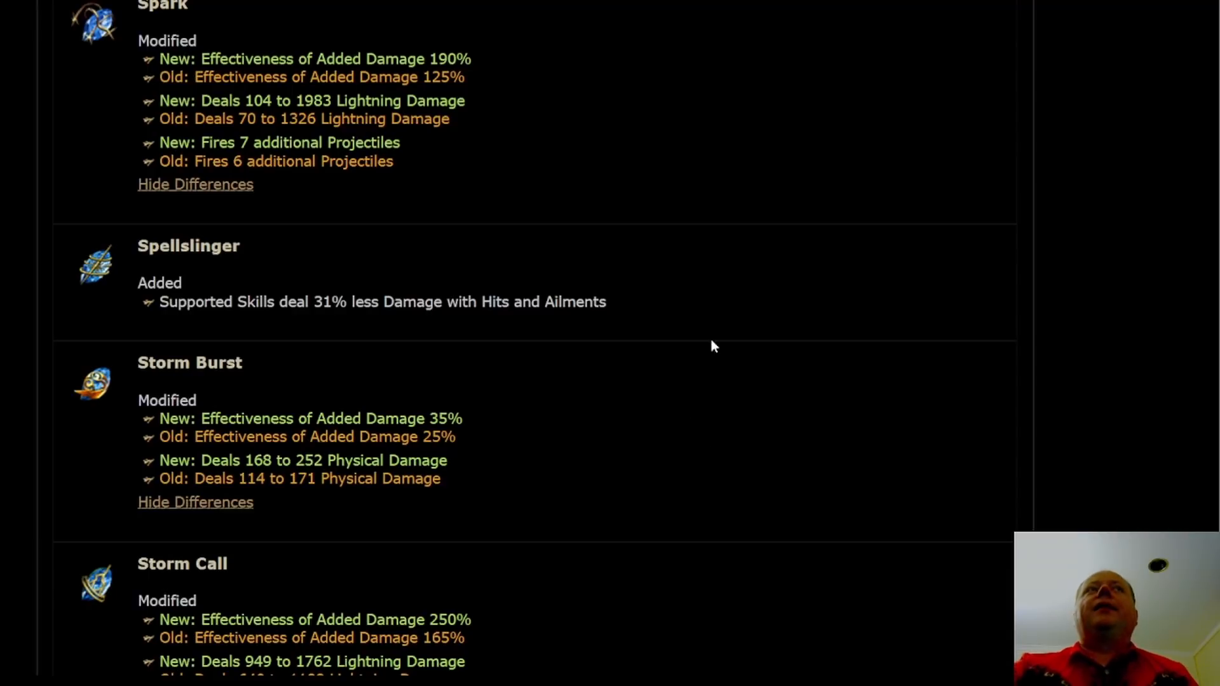
mouse_move(686, 222)
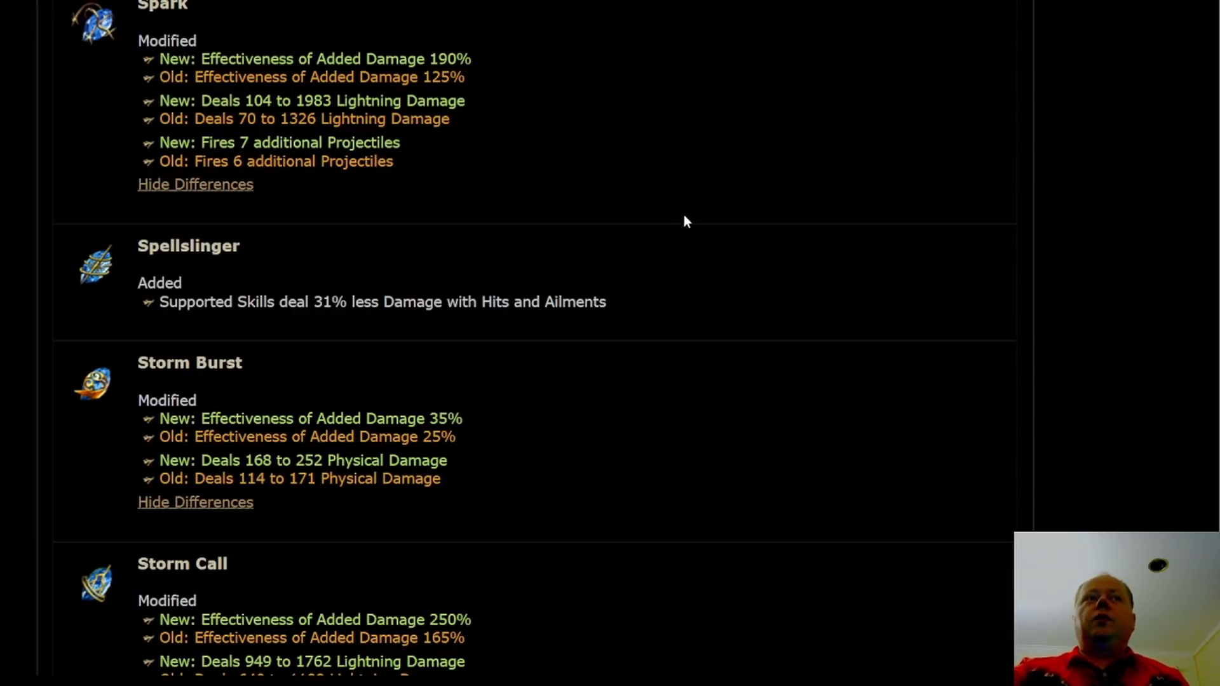
scroll(down, 3)
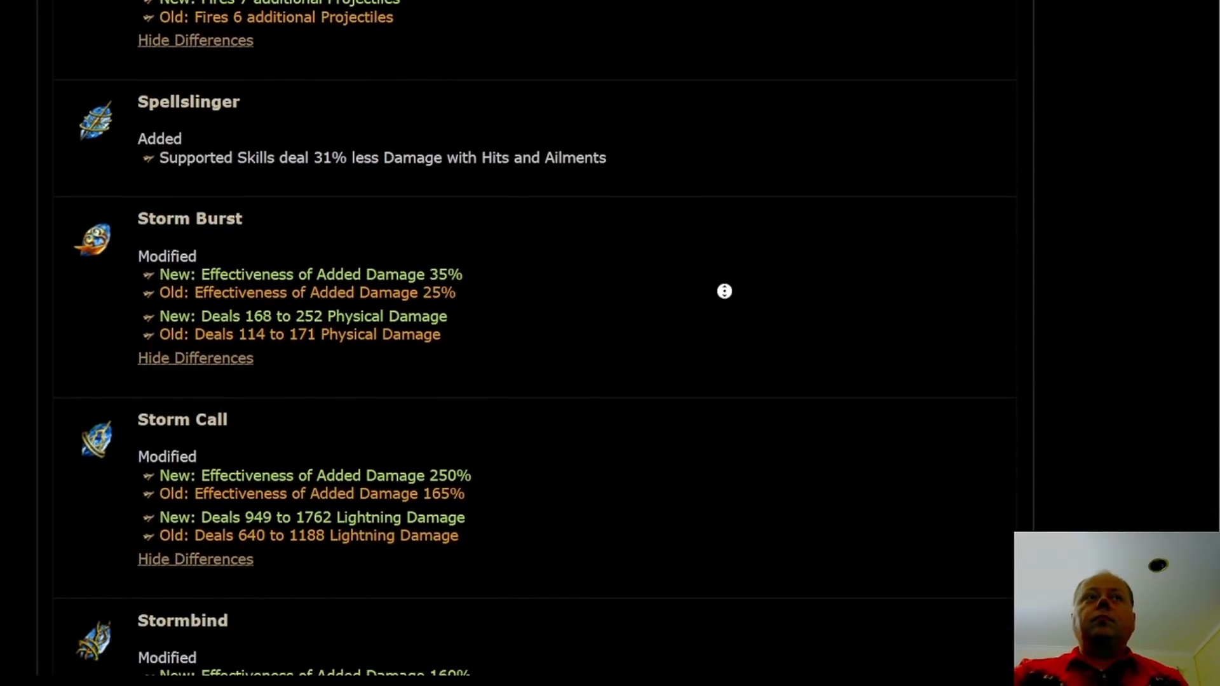
scroll(down, 3)
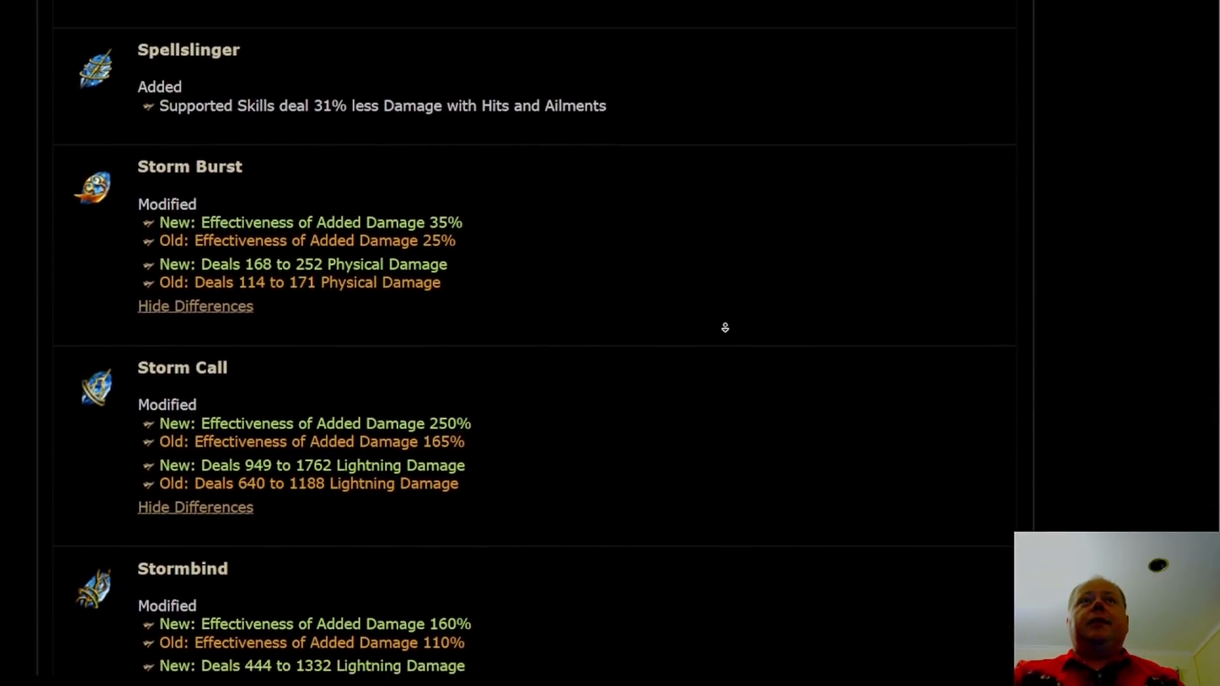
scroll(down, 3)
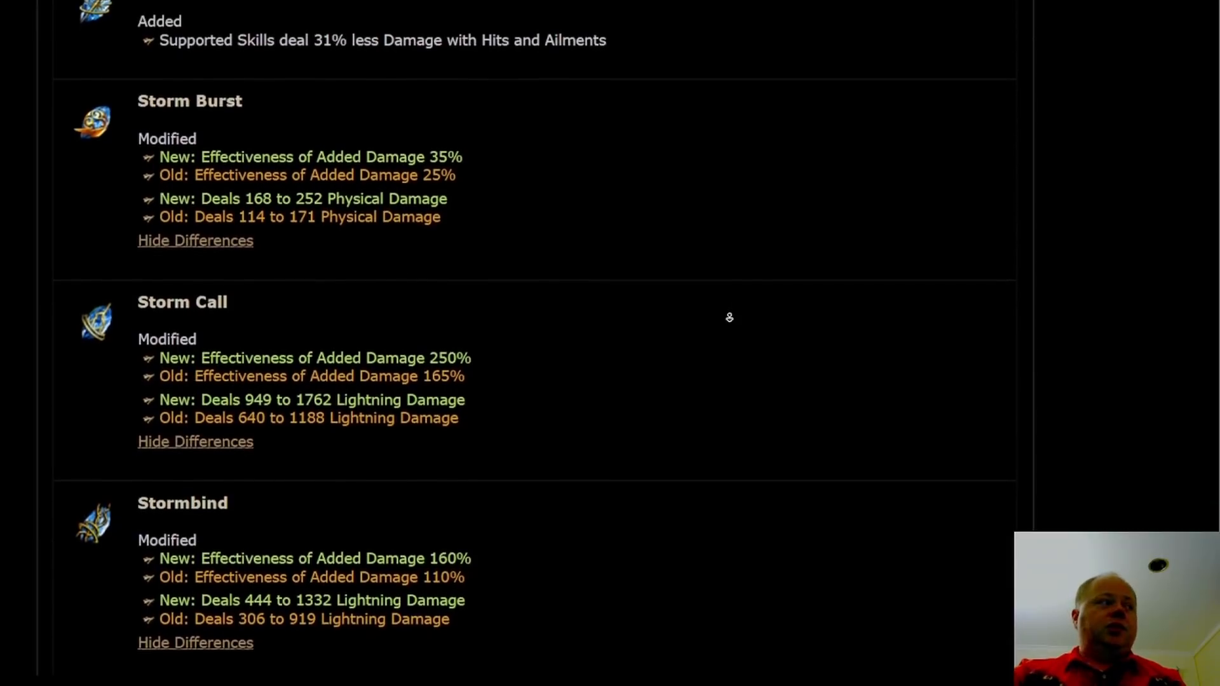
scroll(down, 3)
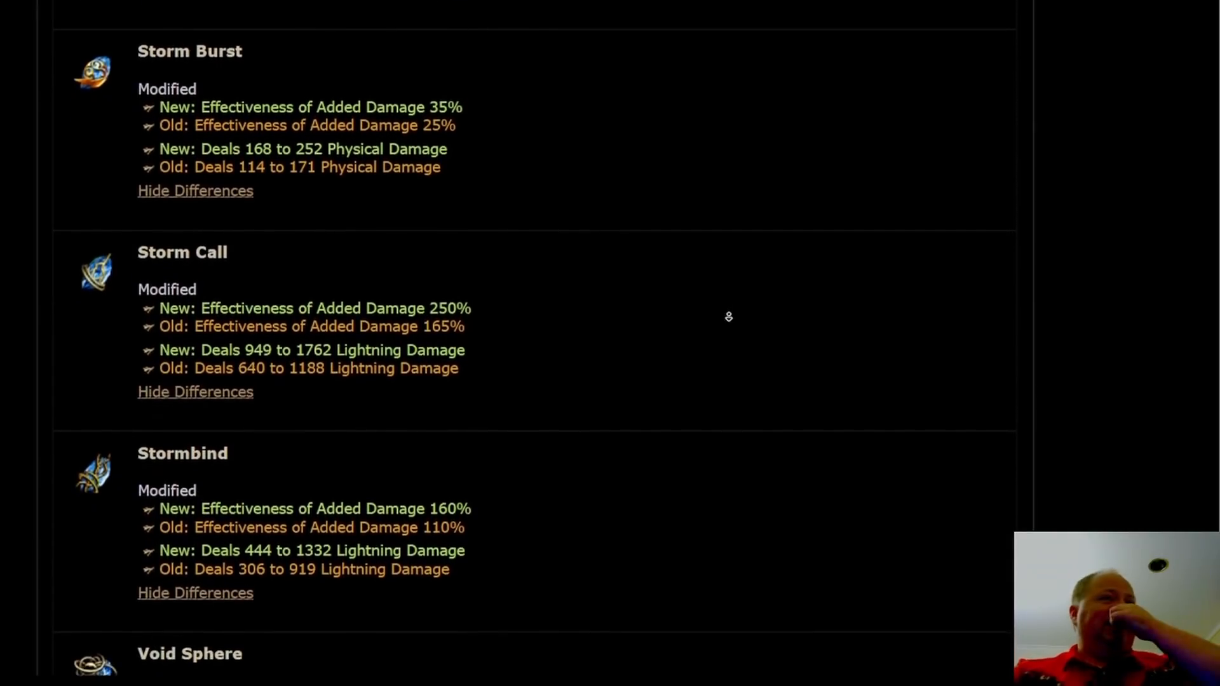
scroll(down, 3)
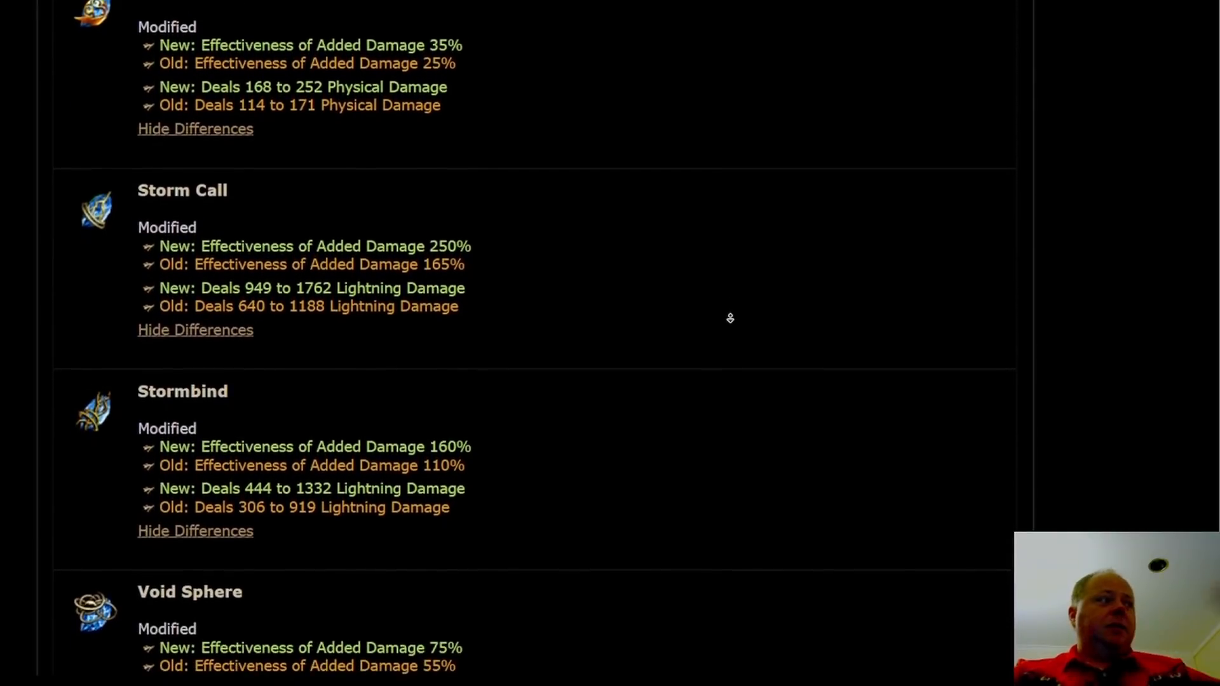
scroll(down, 3)
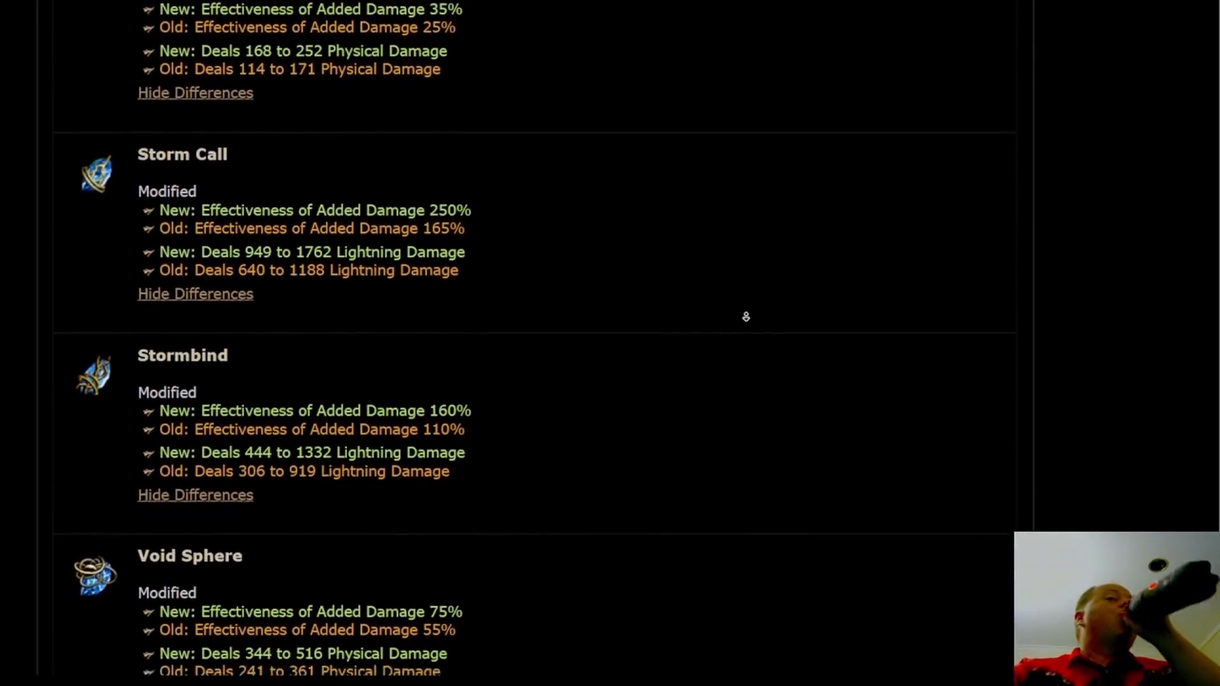
scroll(down, 3)
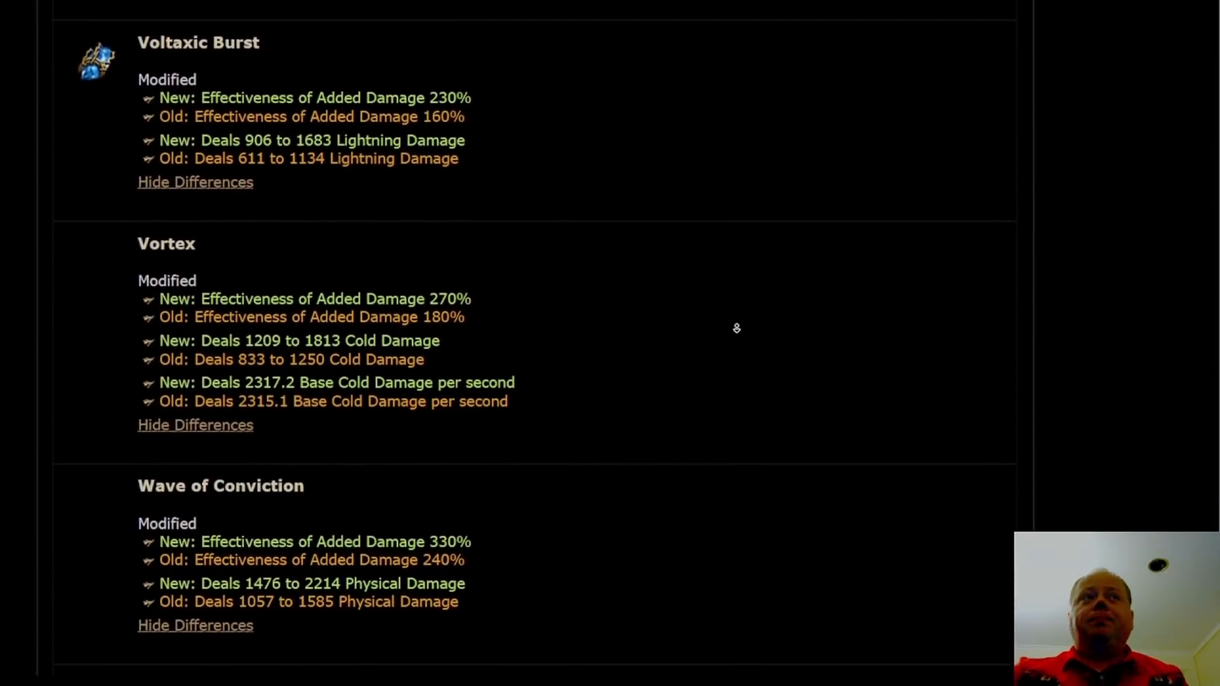
scroll(down, 3)
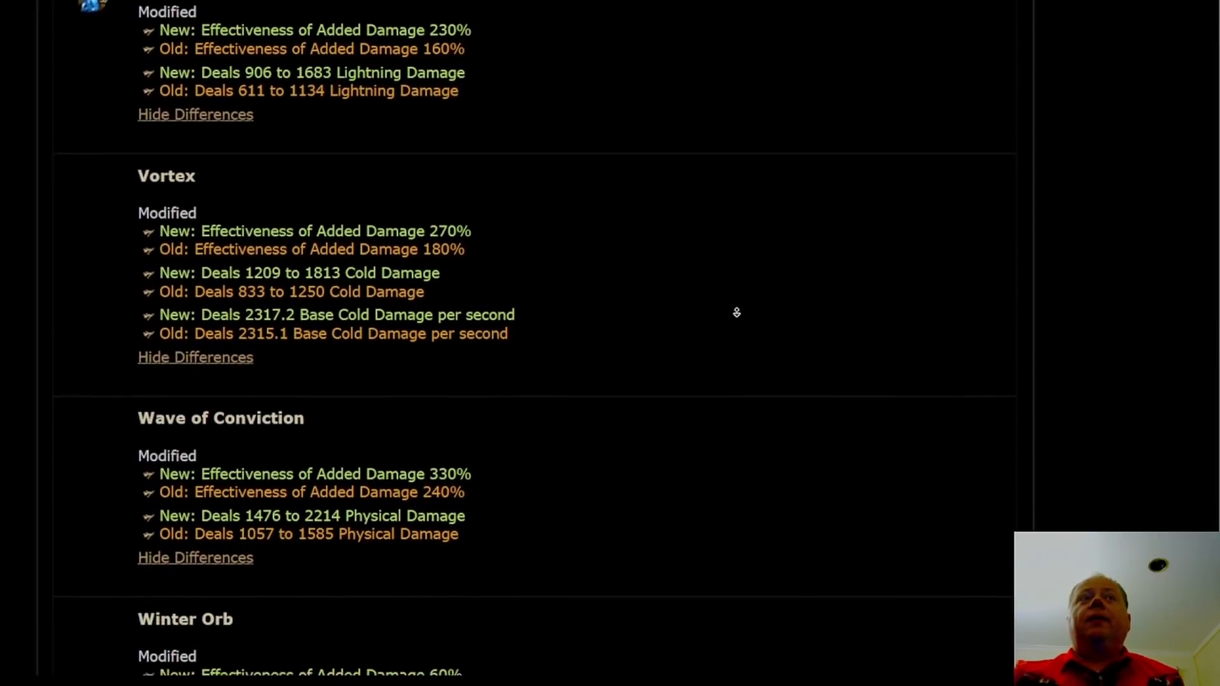
scroll(down, 3)
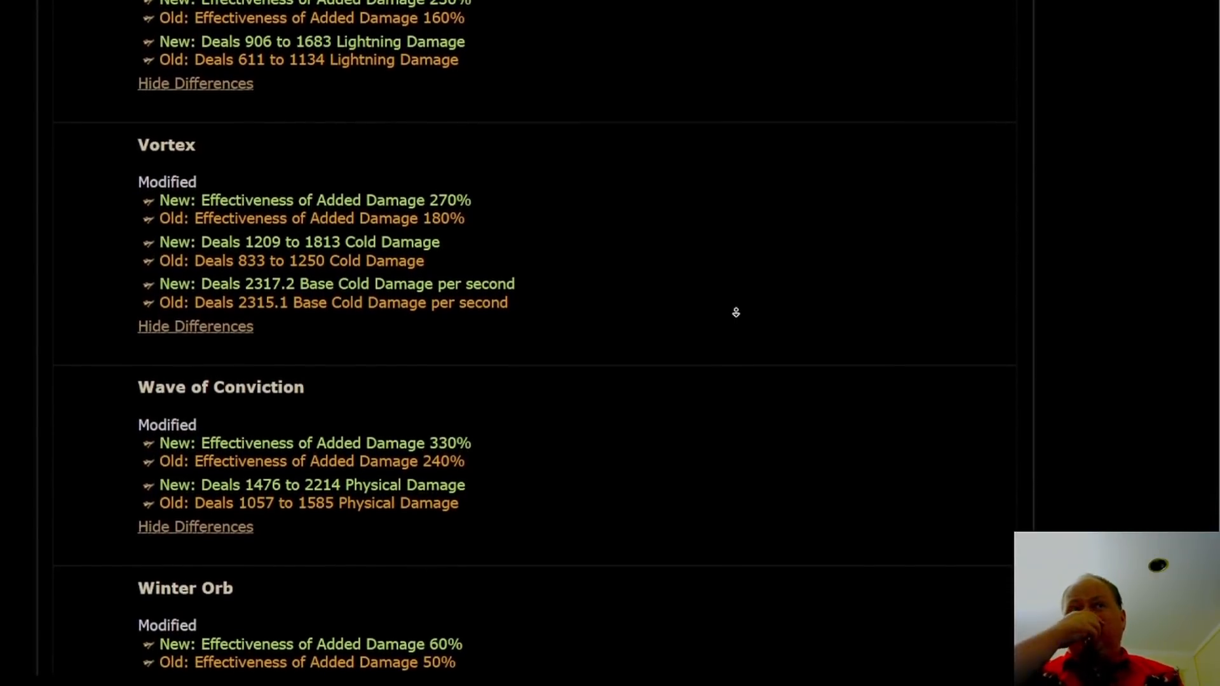
scroll(down, 3)
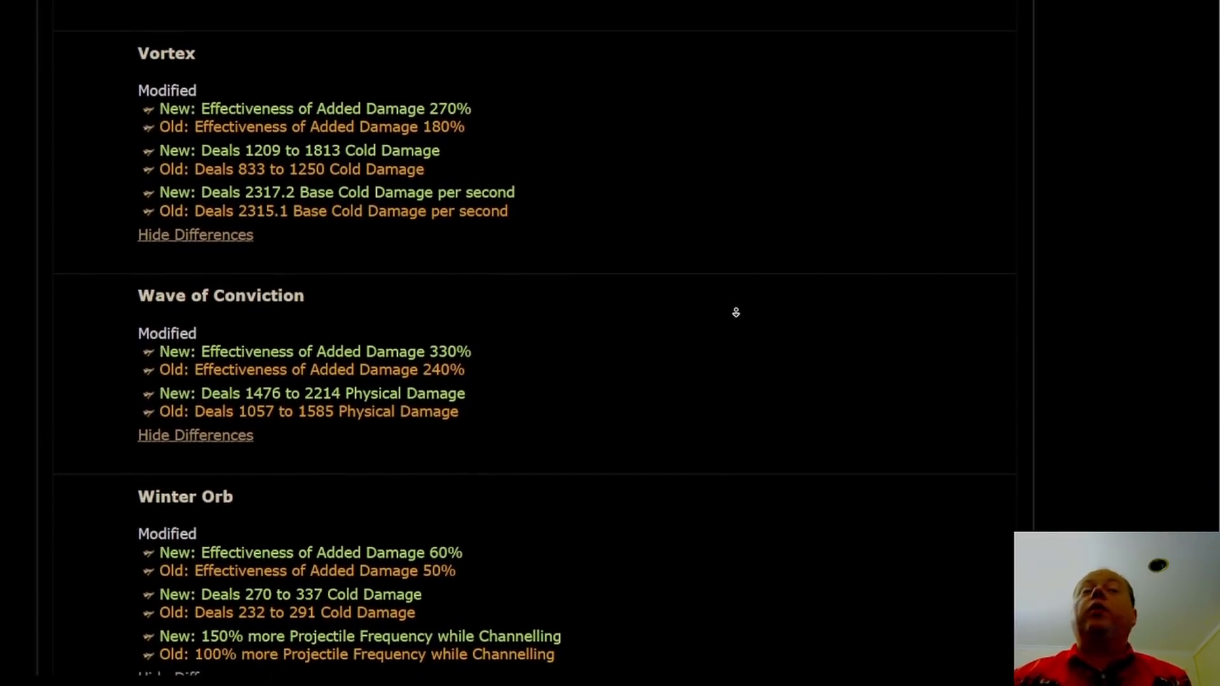
scroll(down, 3)
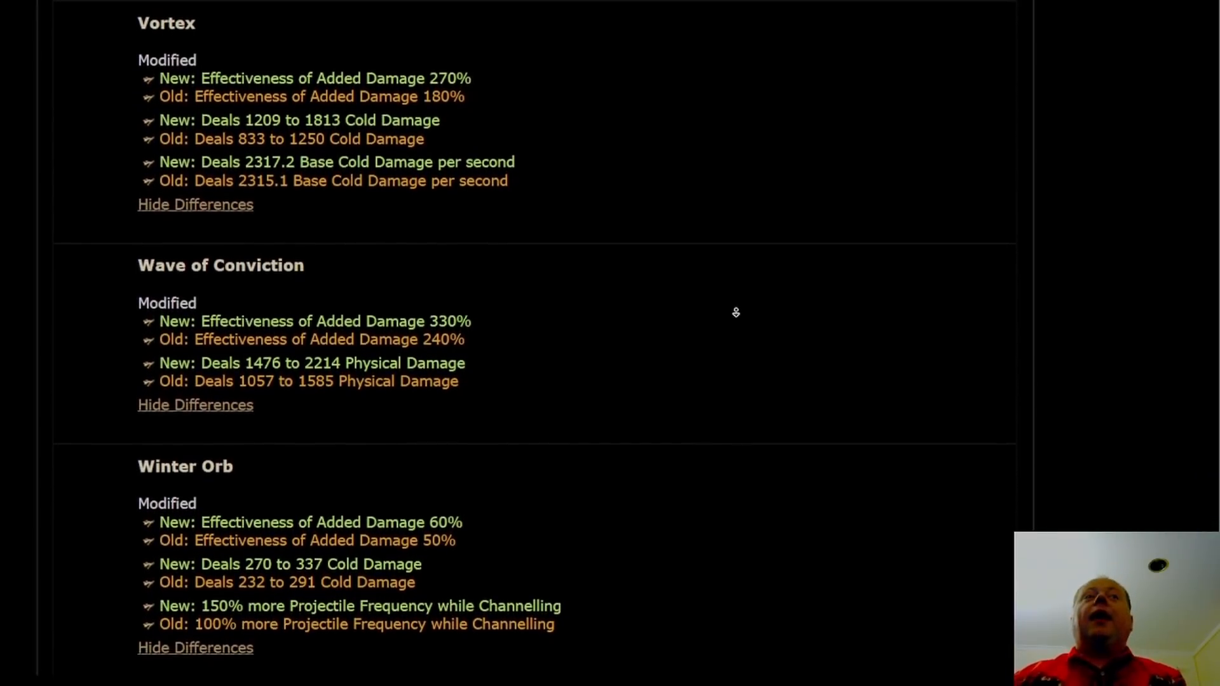
scroll(down, 3)
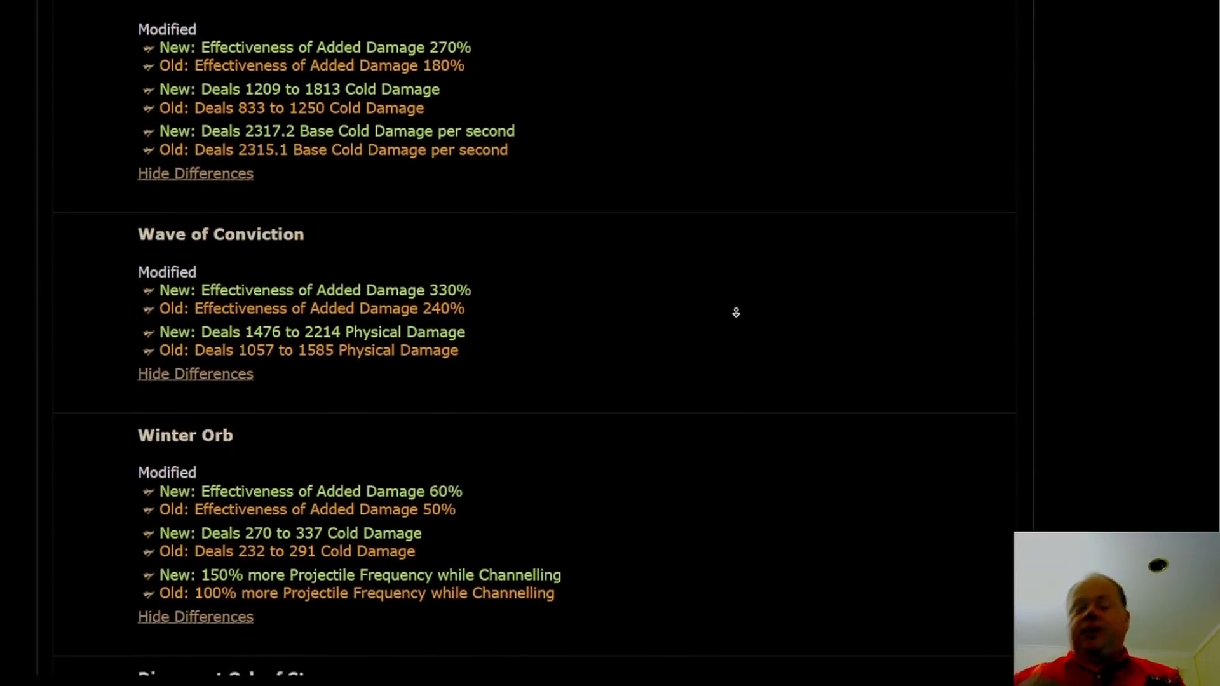
scroll(down, 3)
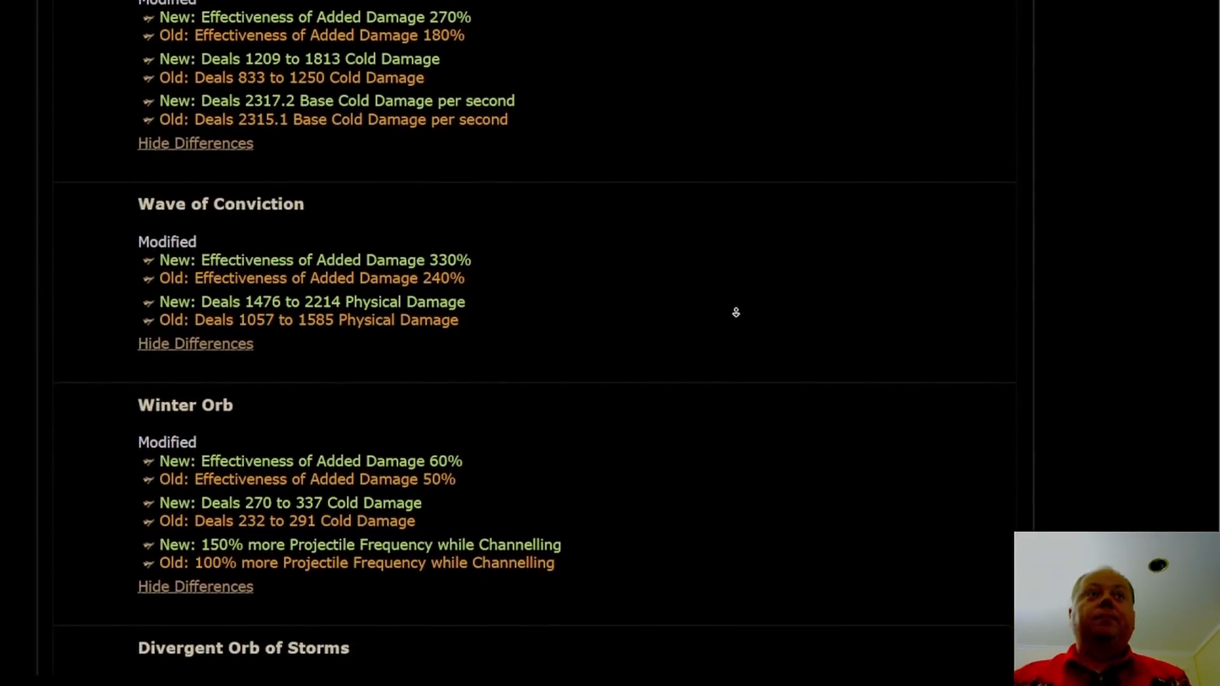
scroll(down, 3)
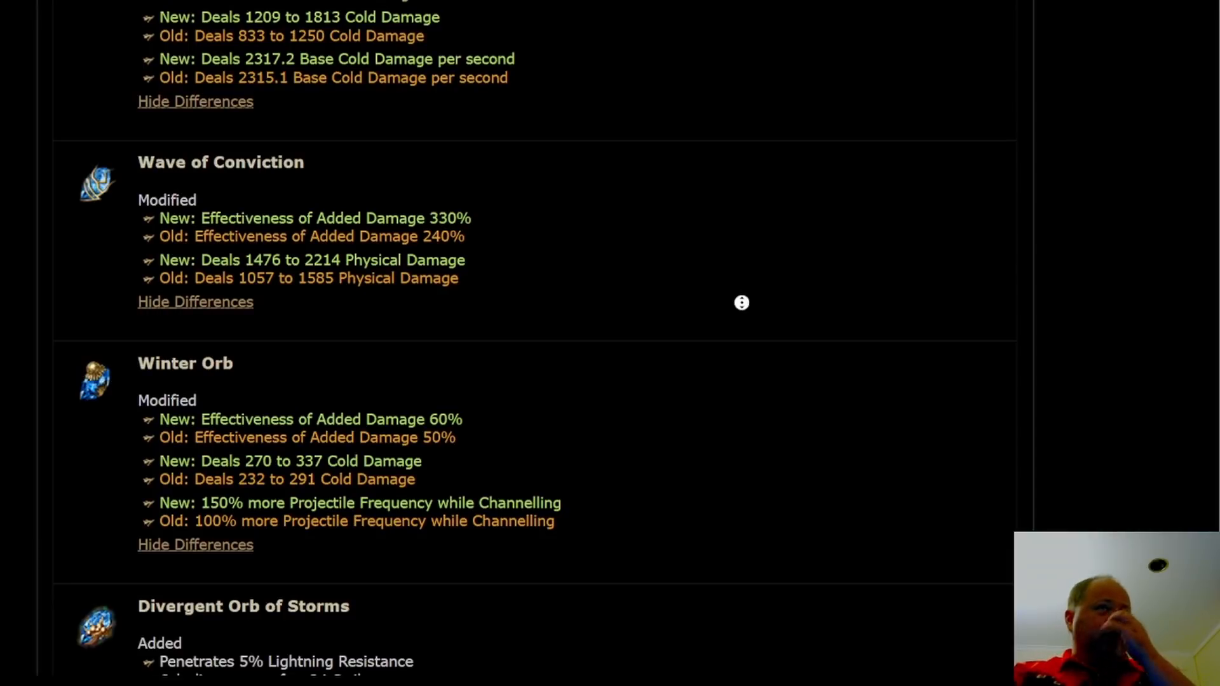
scroll(down, 3)
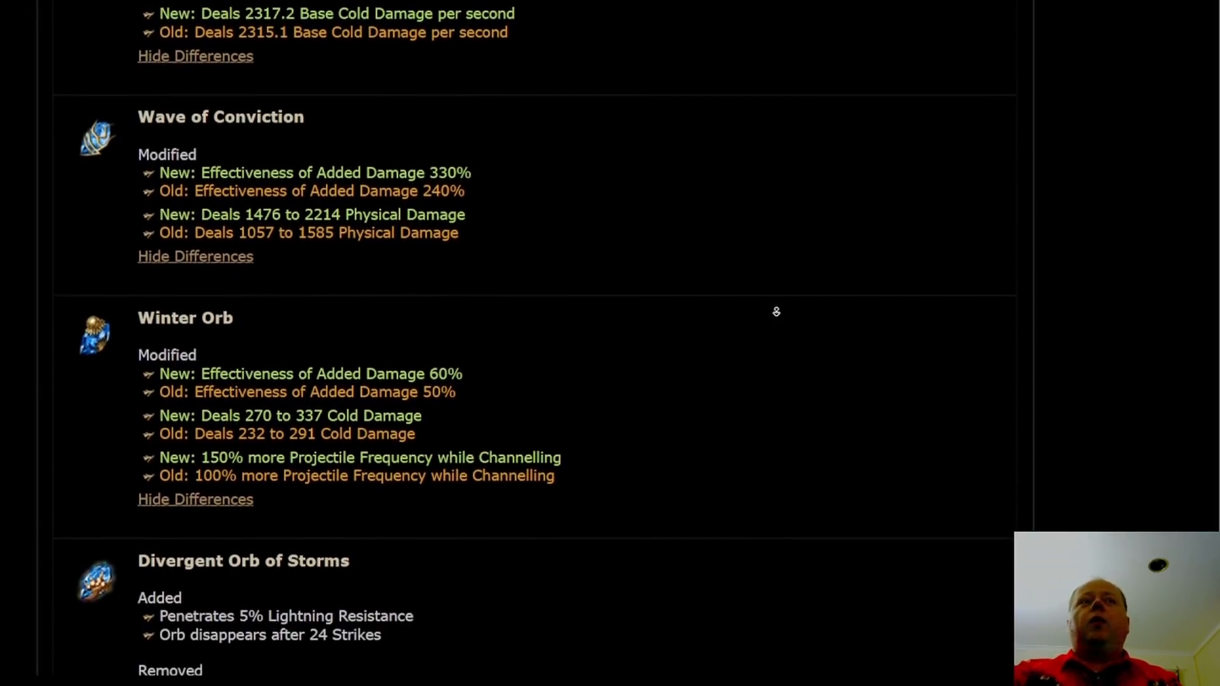
scroll(down, 3)
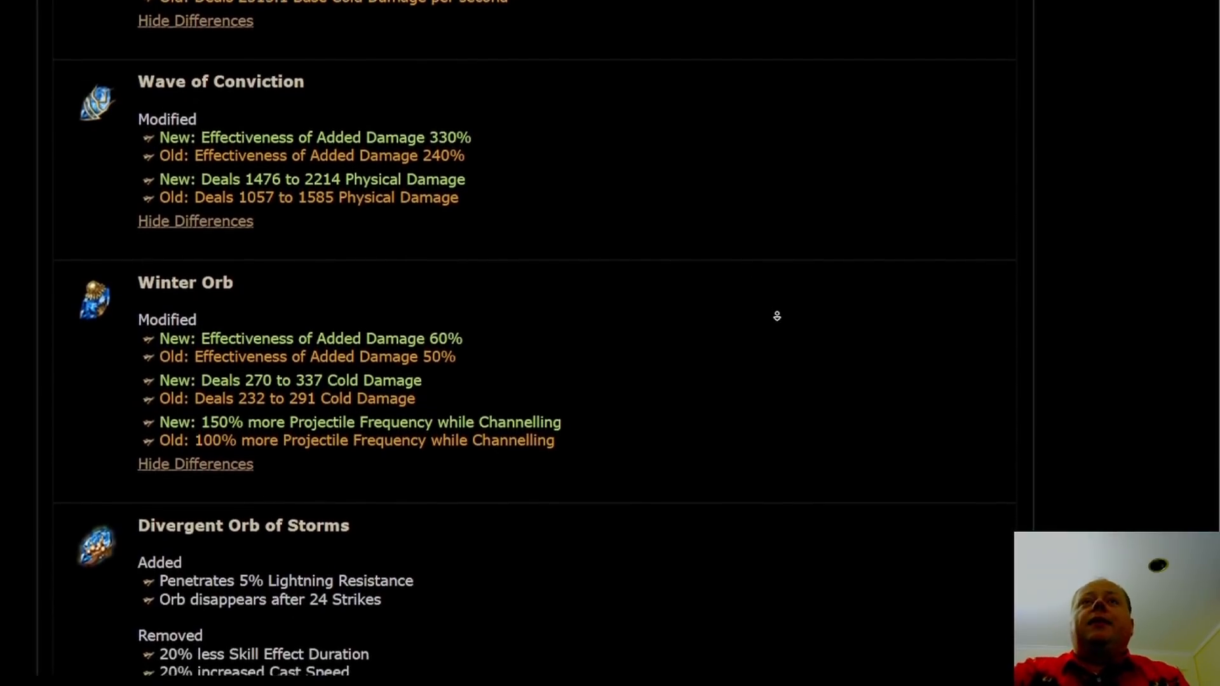
scroll(down, 3)
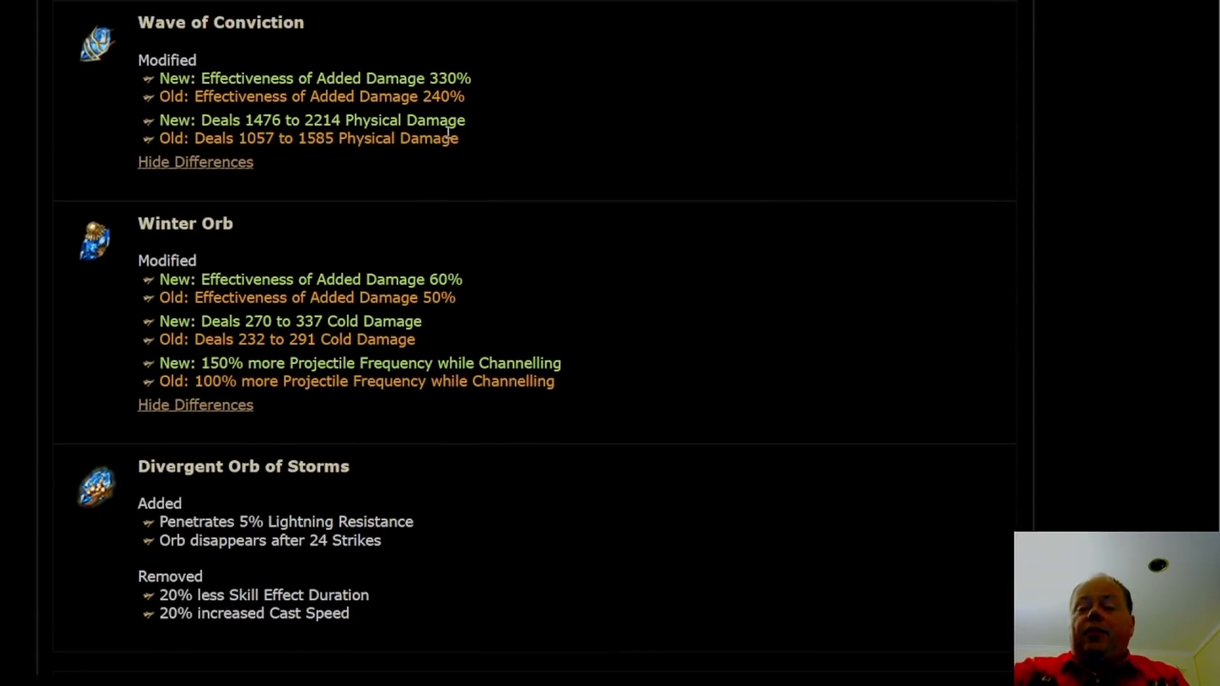
mouse_move(755, 309)
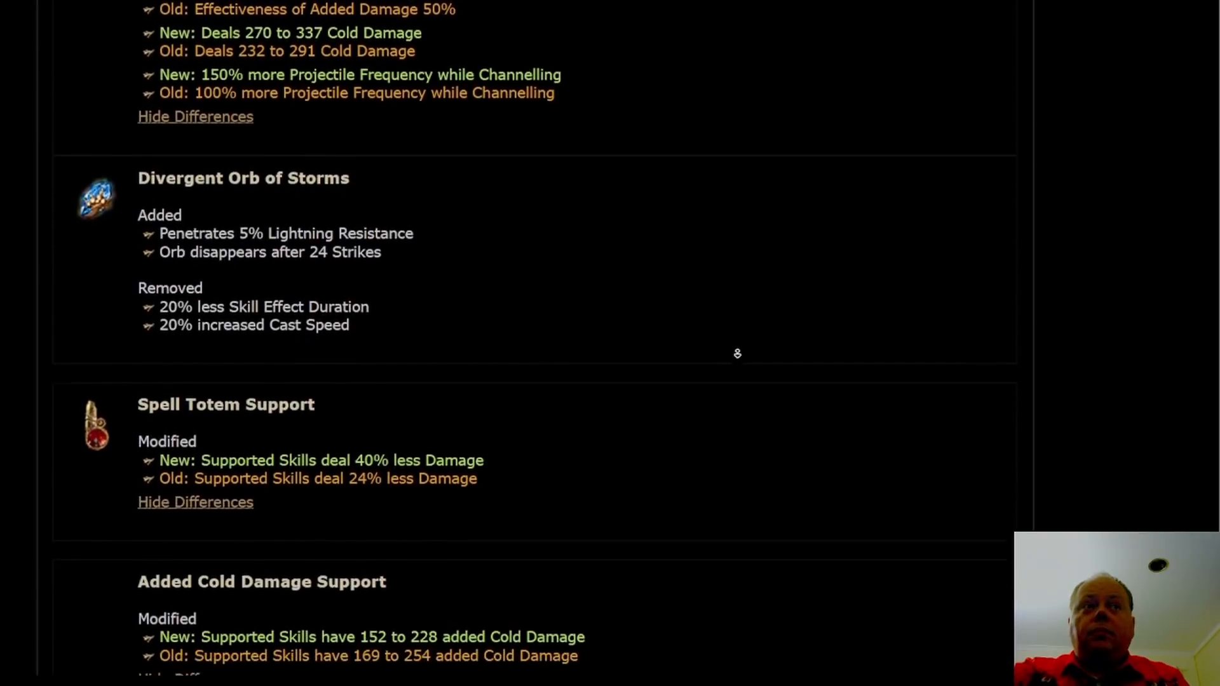
- Scroll past Spell Totem Support's 40% less damage to Cast On Critical Strike Support
scroll(down, 3)
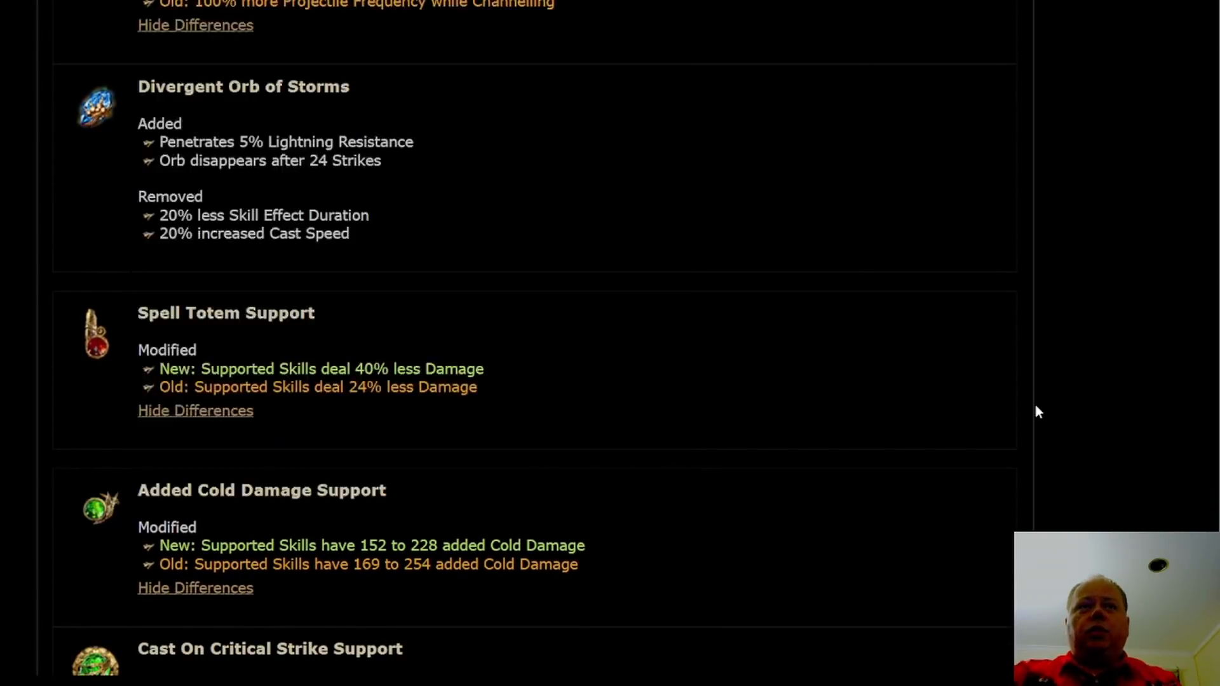
mouse_move(909, 377)
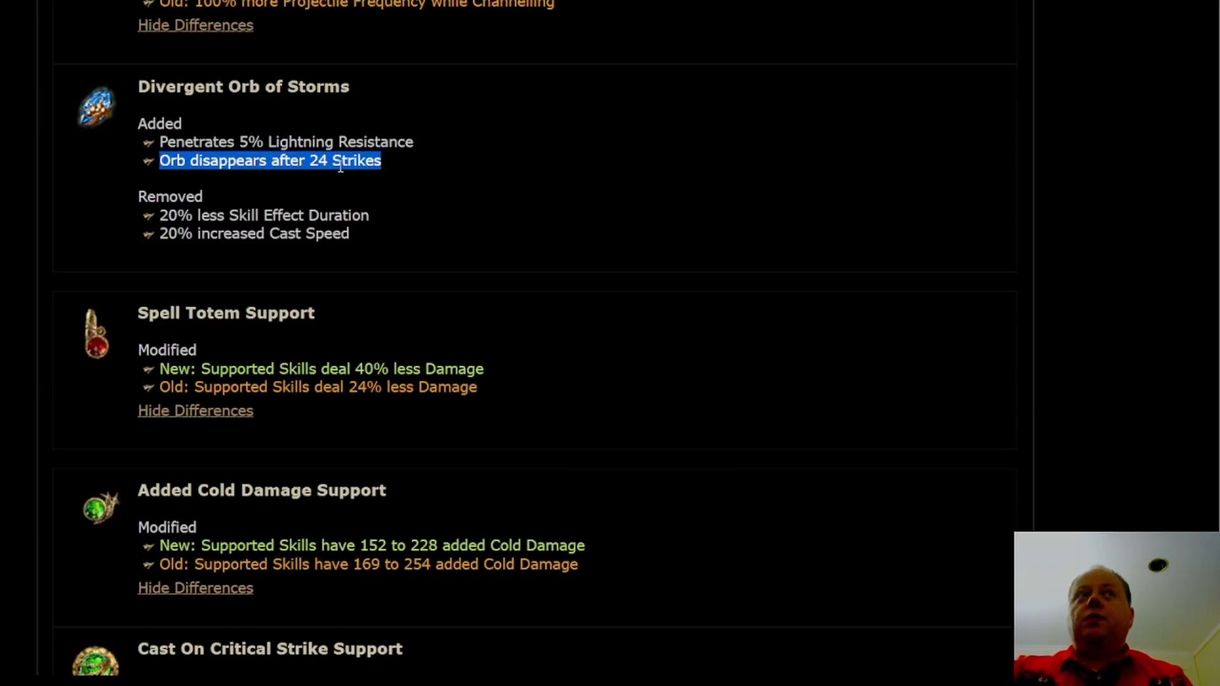
mouse_move(358, 119)
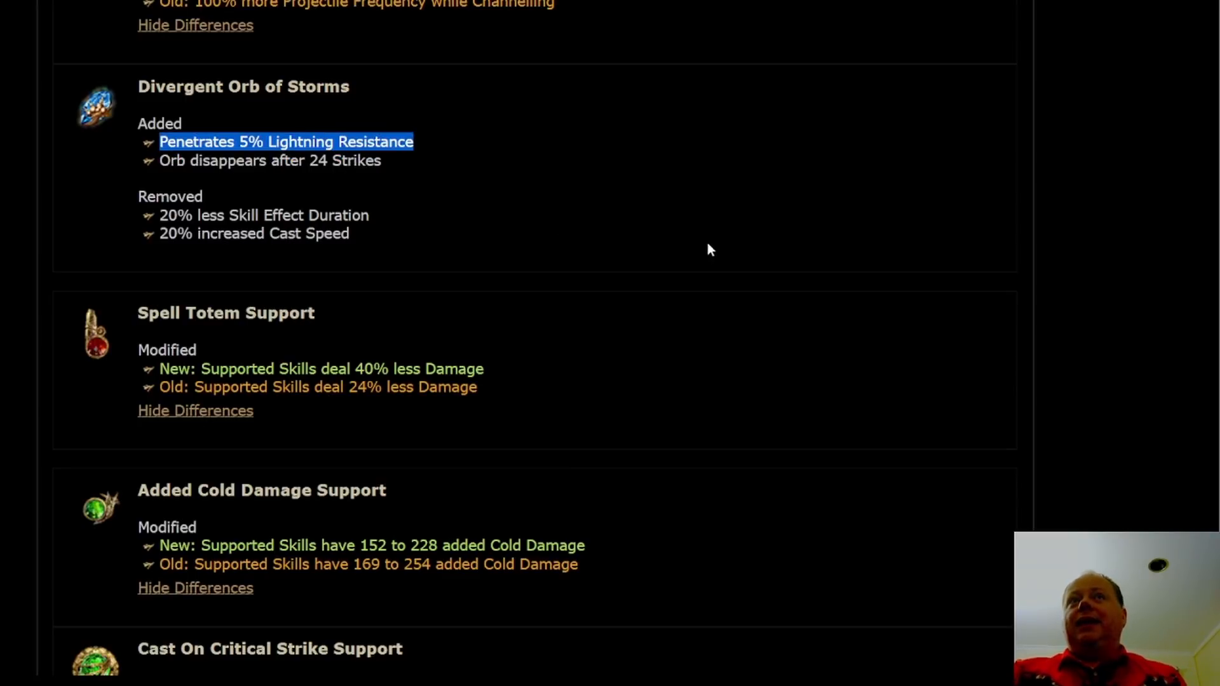
scroll(down, 3)
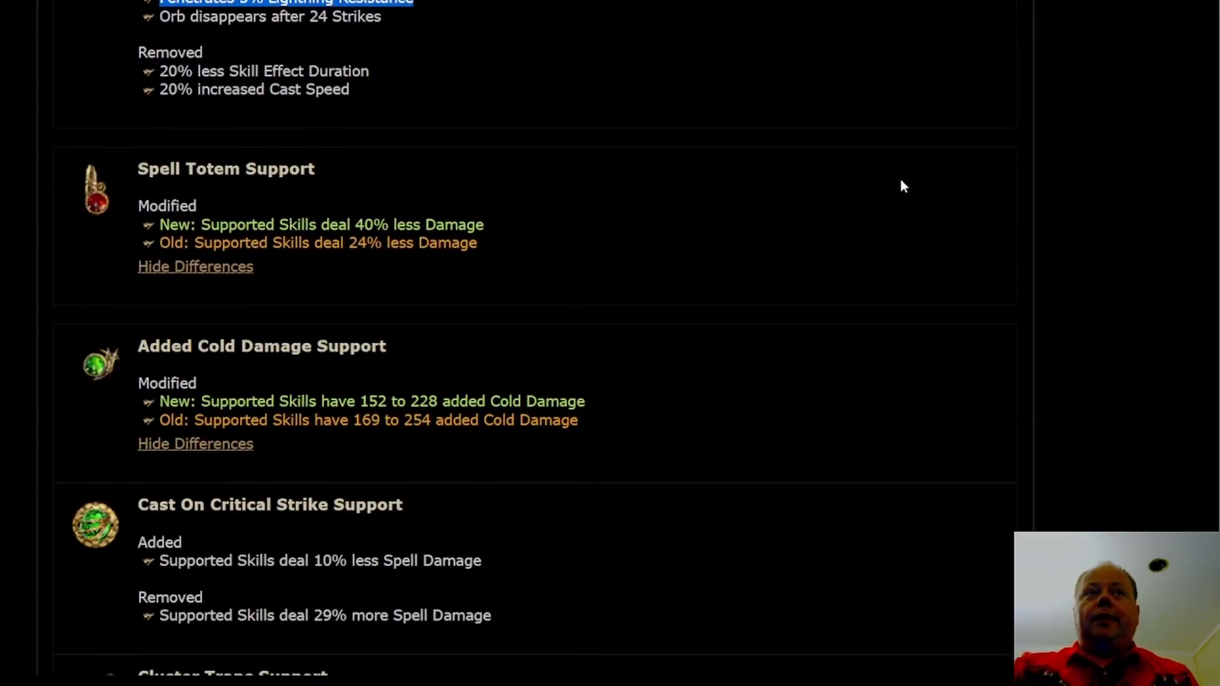
- Scroll through Cluster Traps, Multiple Traps, Trap Support and Added Chaos Damage Support entries
scroll(down, 3)
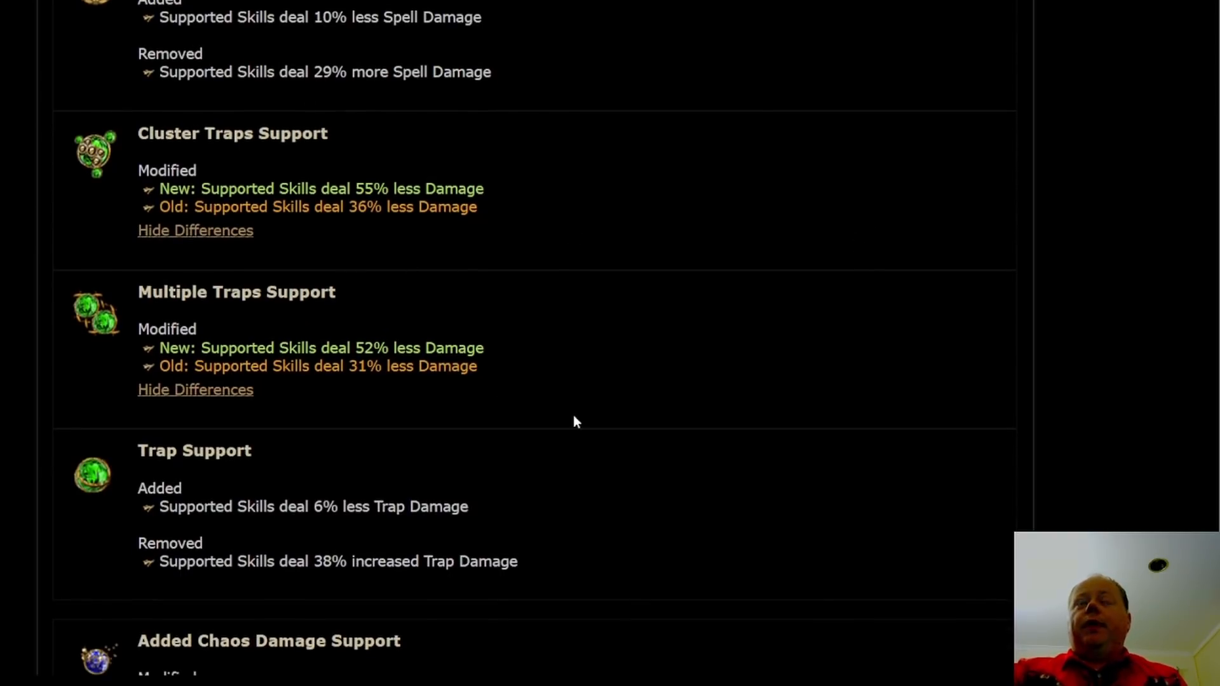
mouse_move(644, 329)
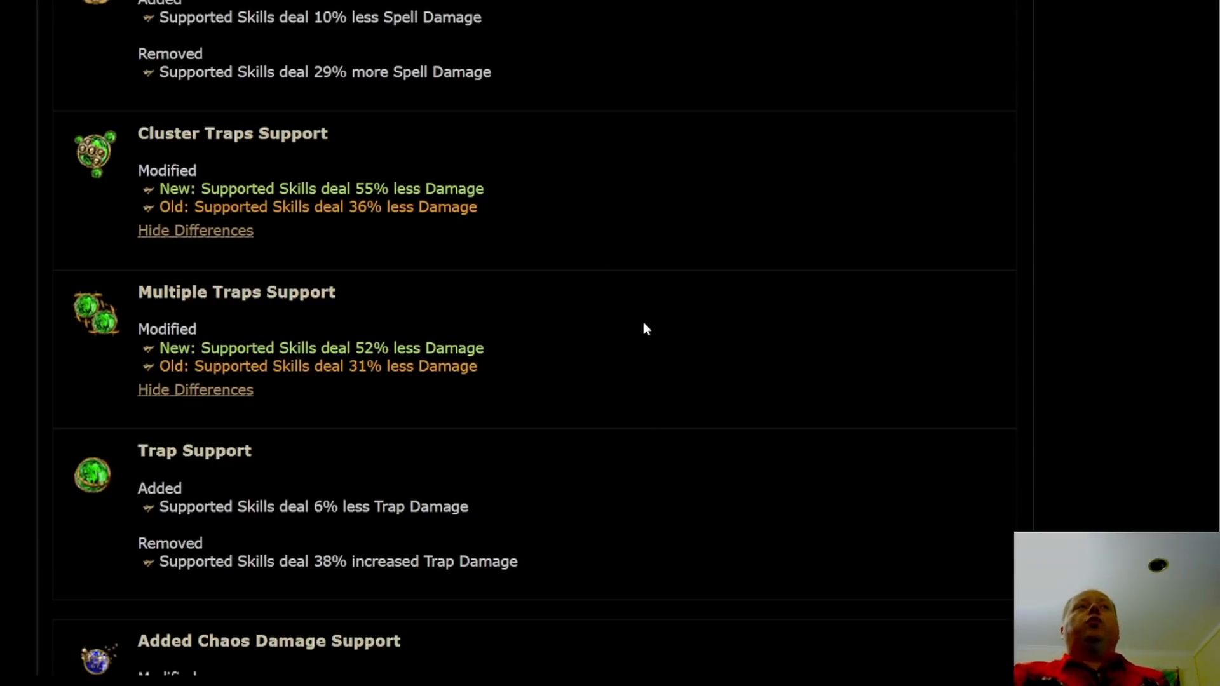
mouse_move(642, 316)
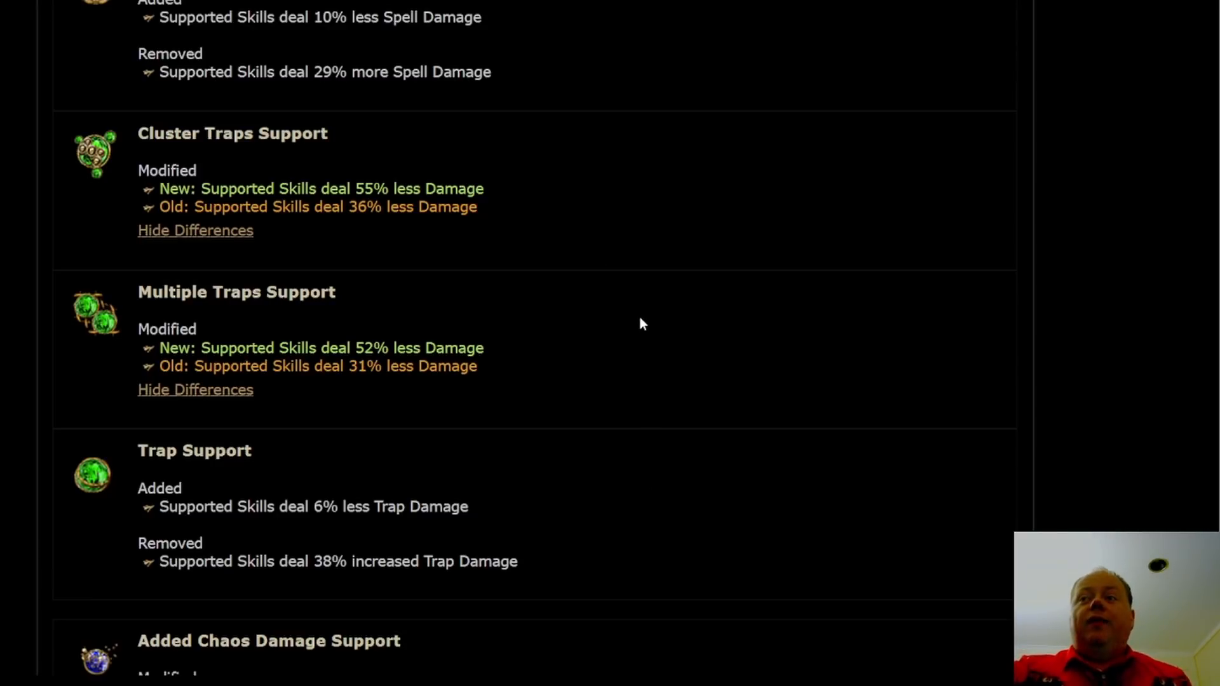
scroll(down, 3)
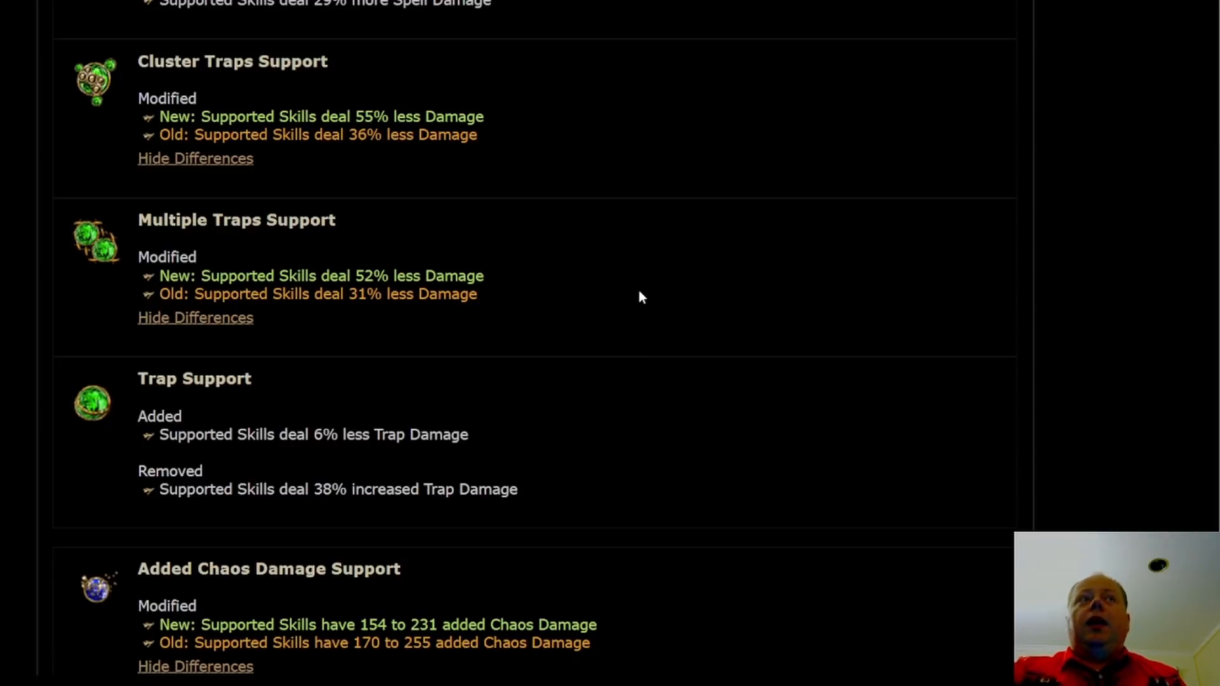
mouse_move(631, 307)
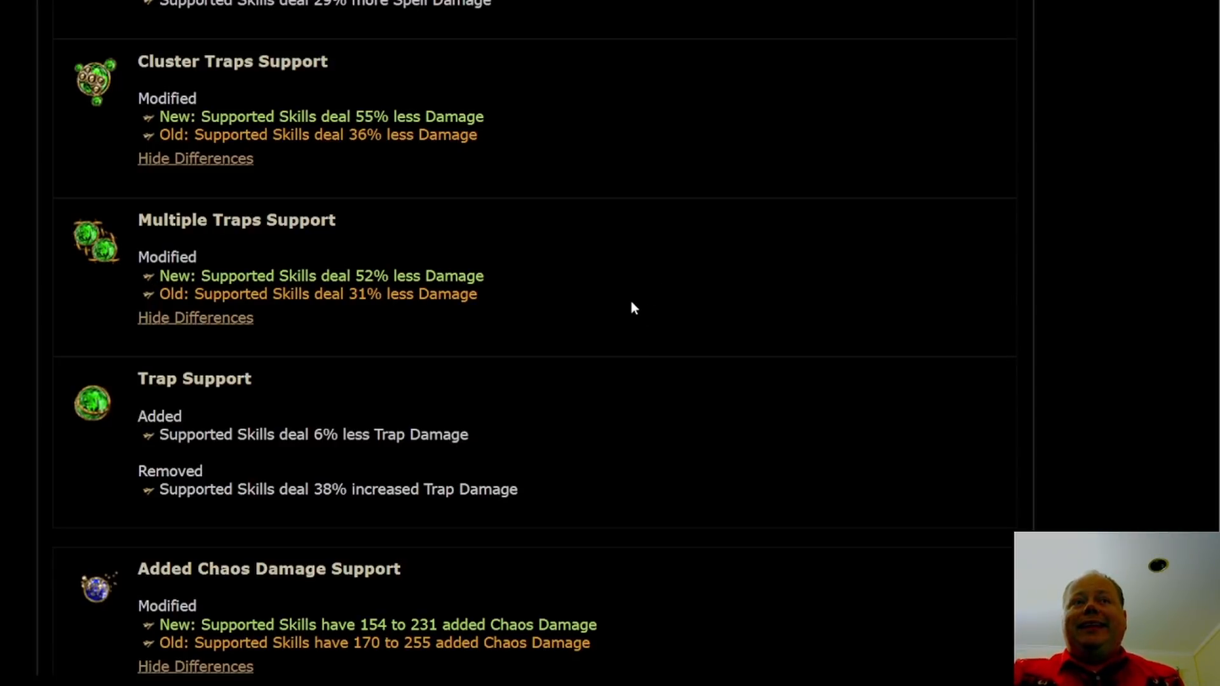
mouse_move(622, 423)
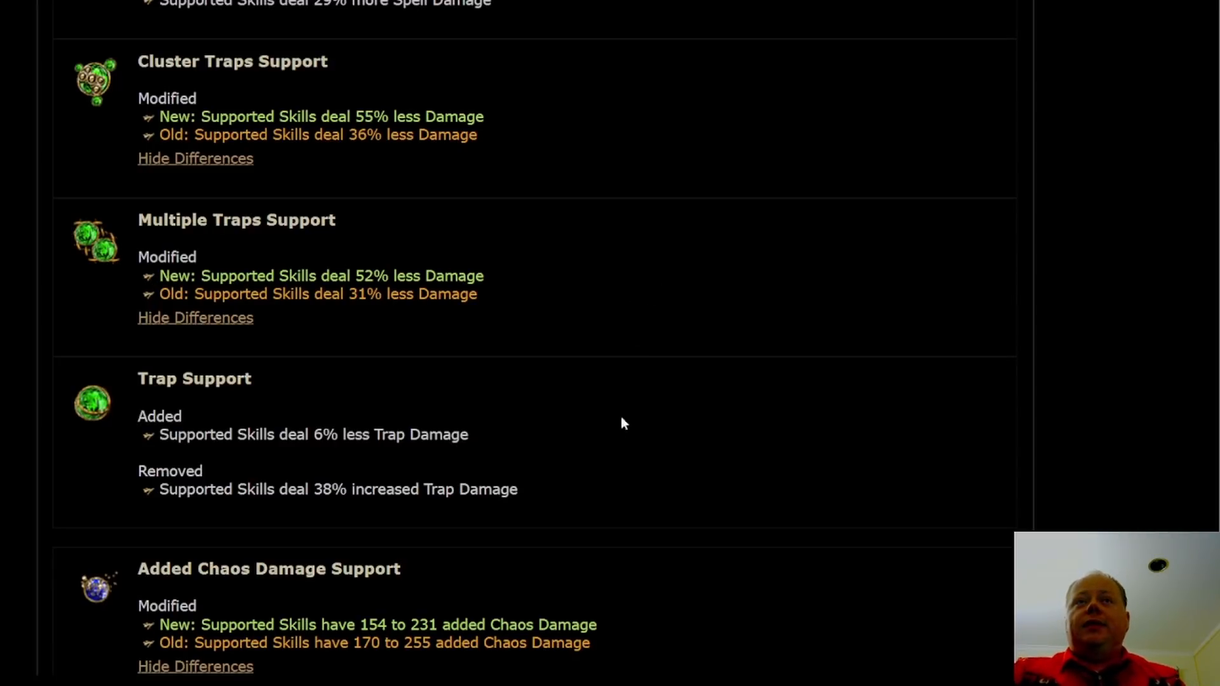
mouse_move(374, 465)
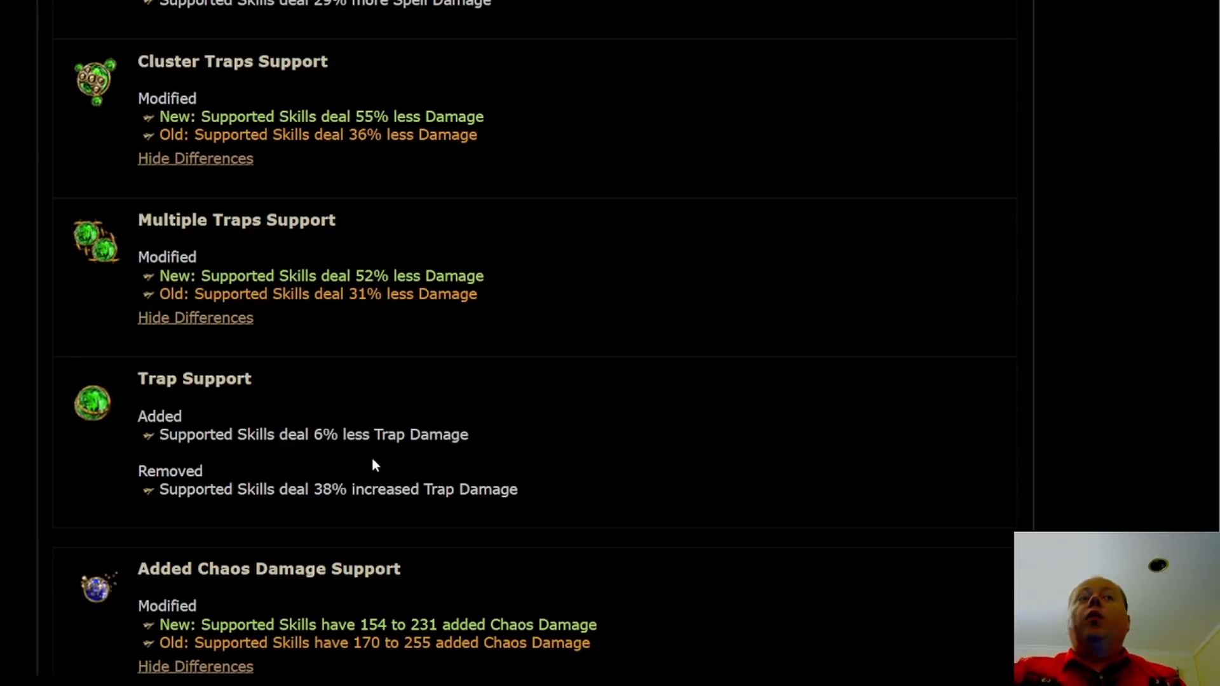
mouse_move(91, 402)
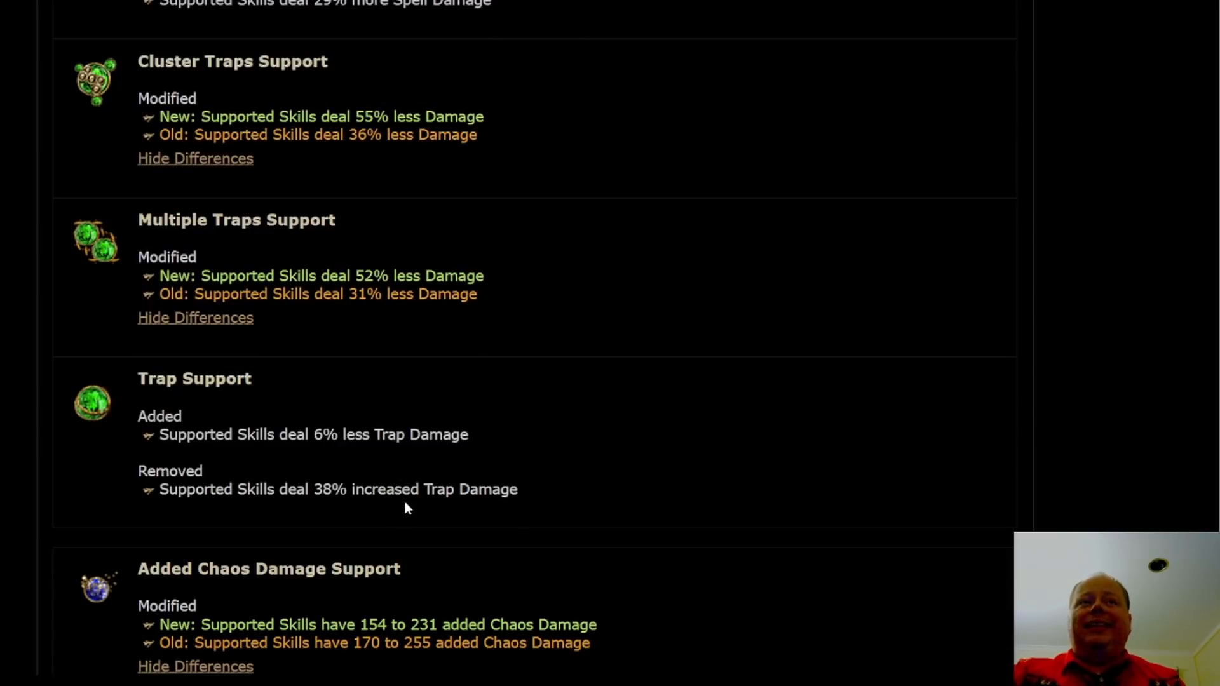
mouse_move(295, 433)
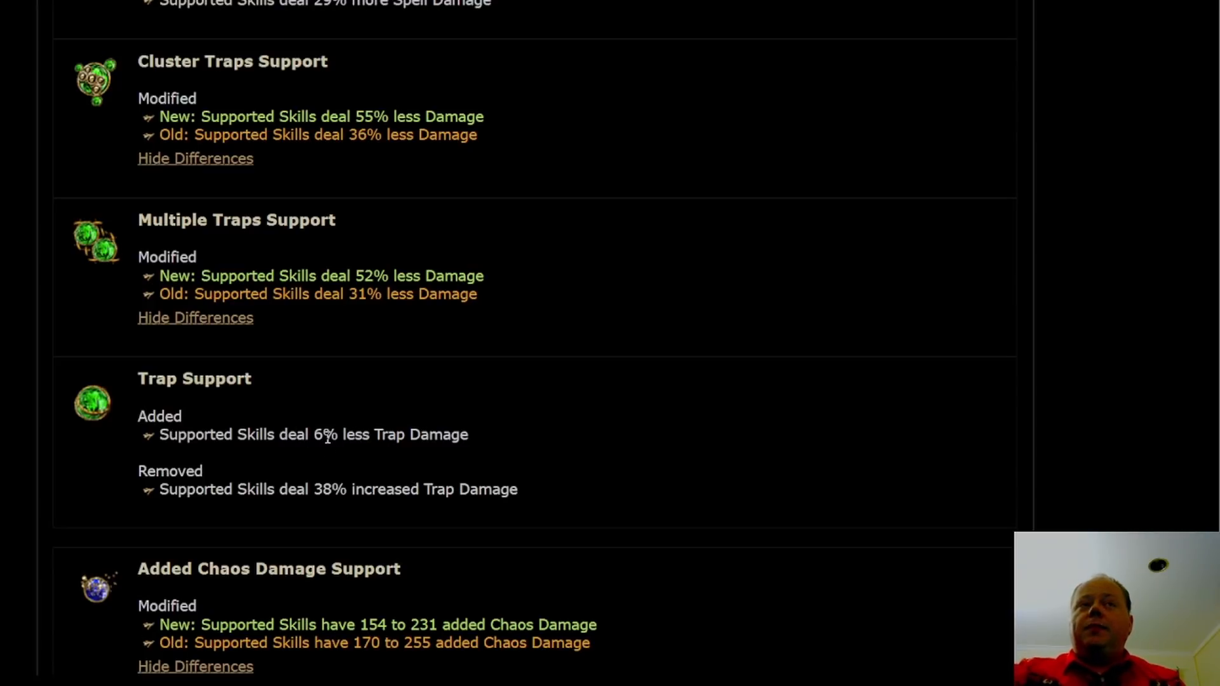
mouse_move(381, 468)
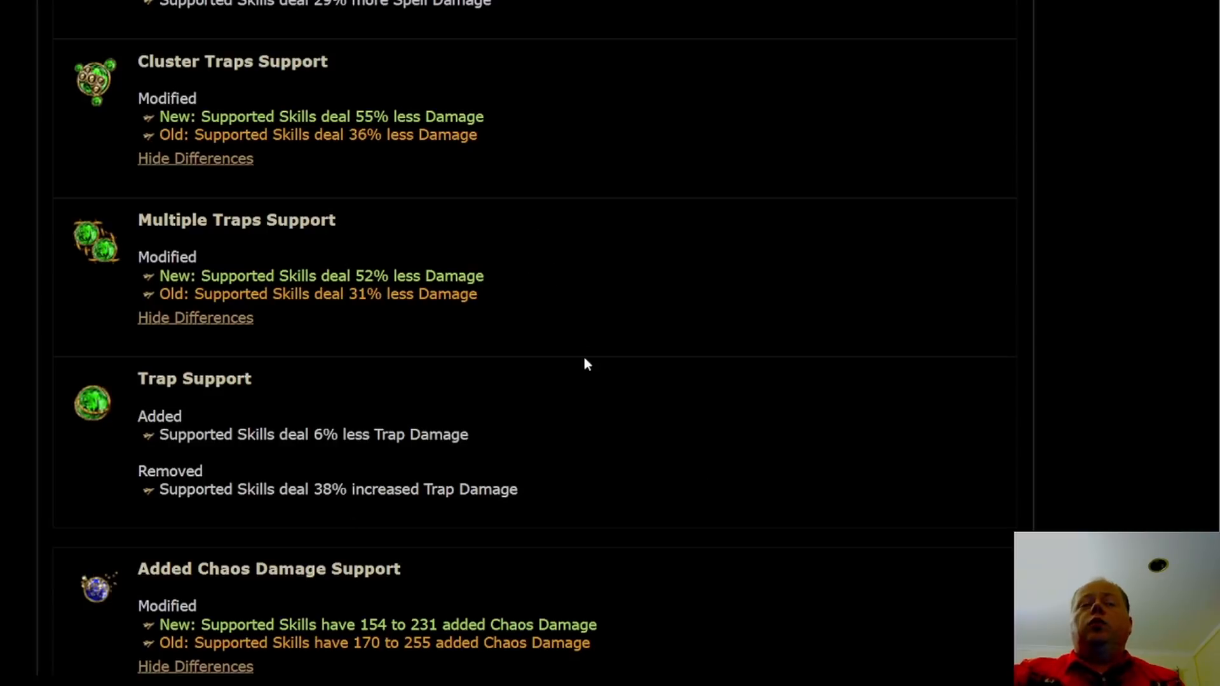
mouse_move(580, 454)
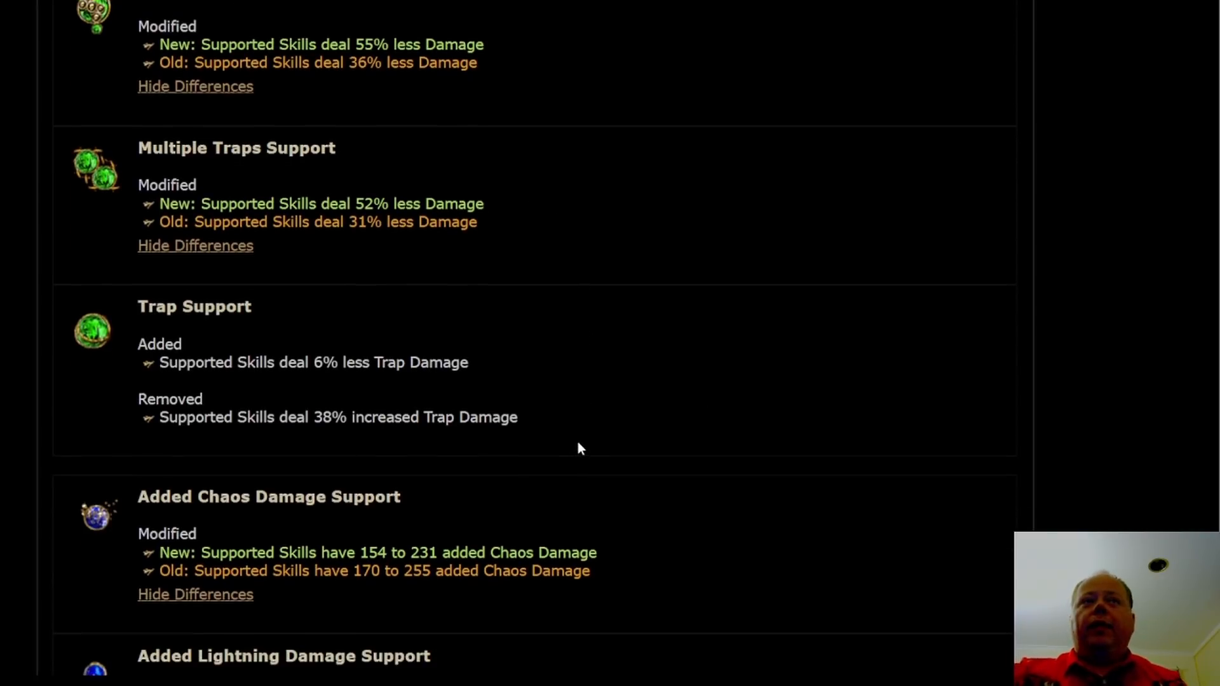
scroll(down, 3)
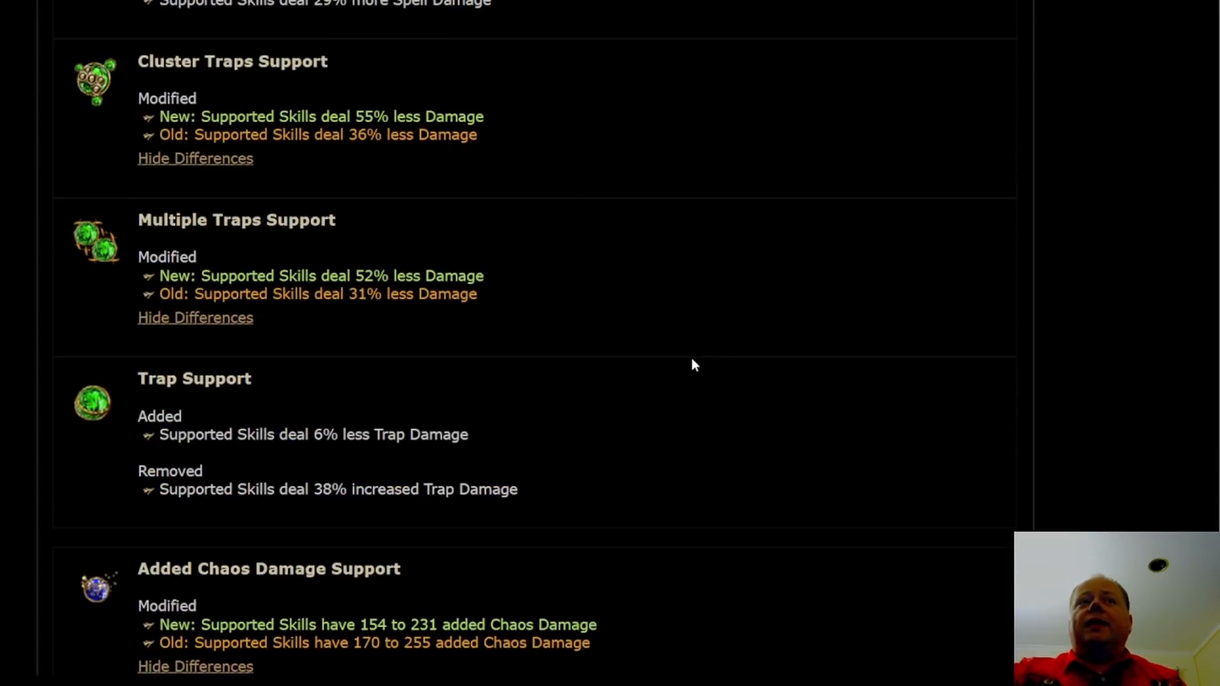
scroll(down, 3)
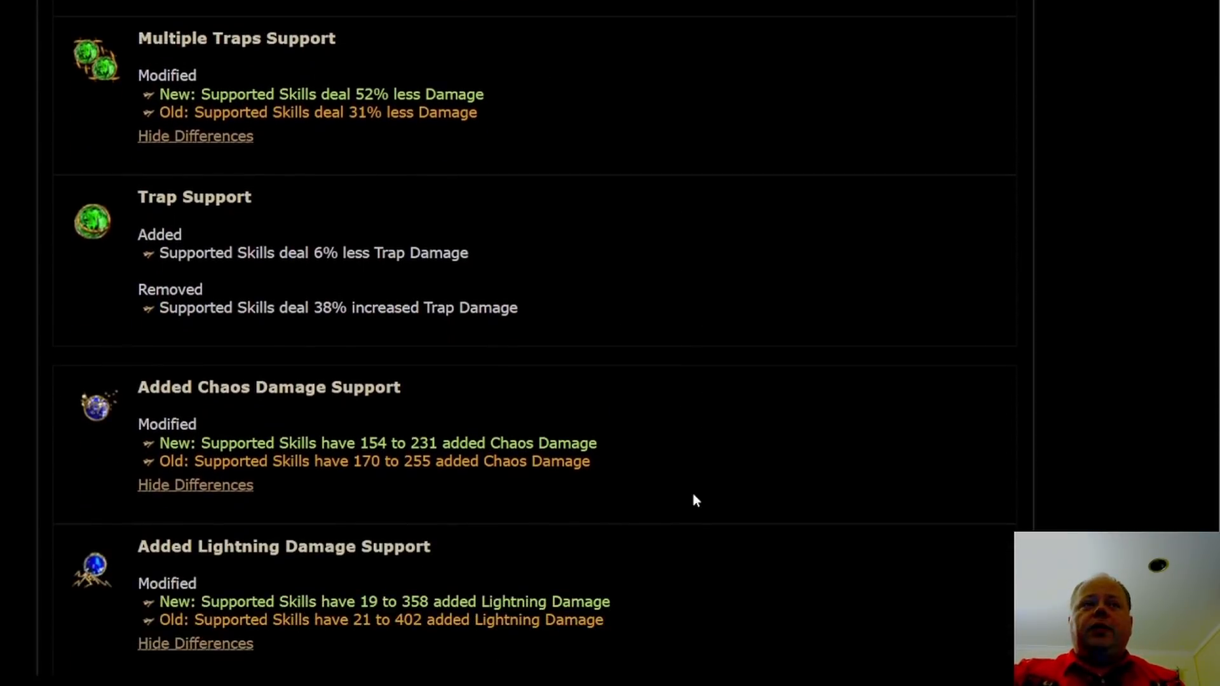
- Scroll through the mine and Awakened supports to Awakened Unleash Support and the post footer
scroll(down, 3)
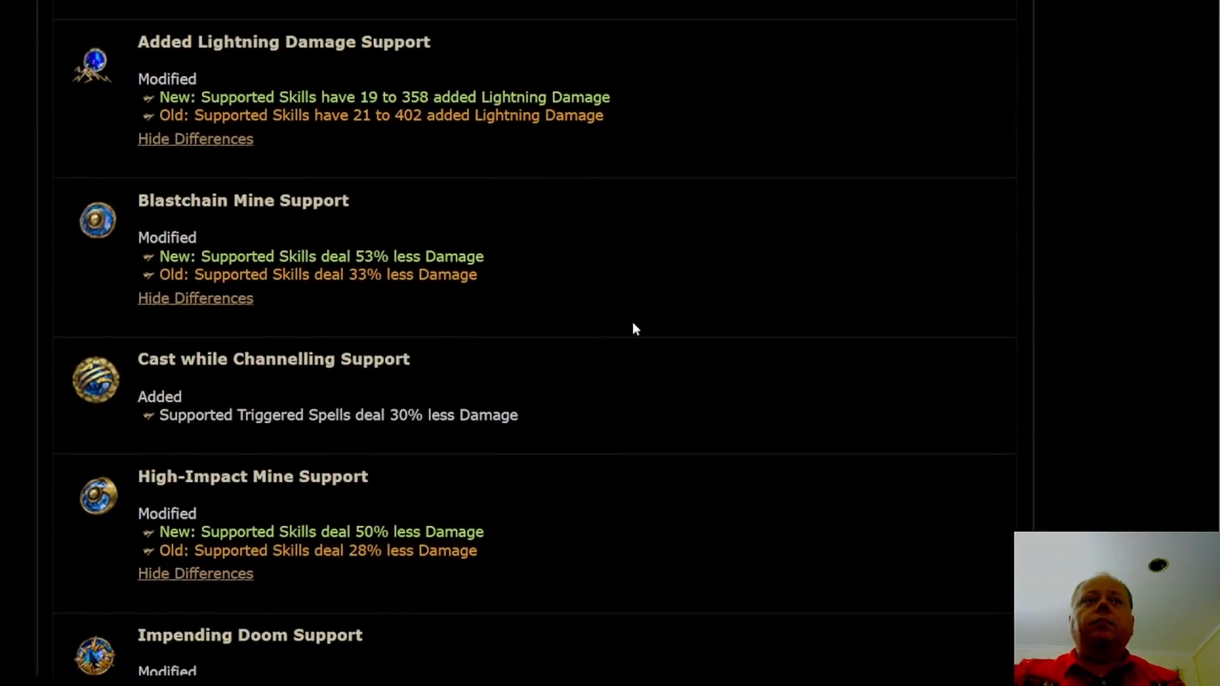
scroll(down, 3)
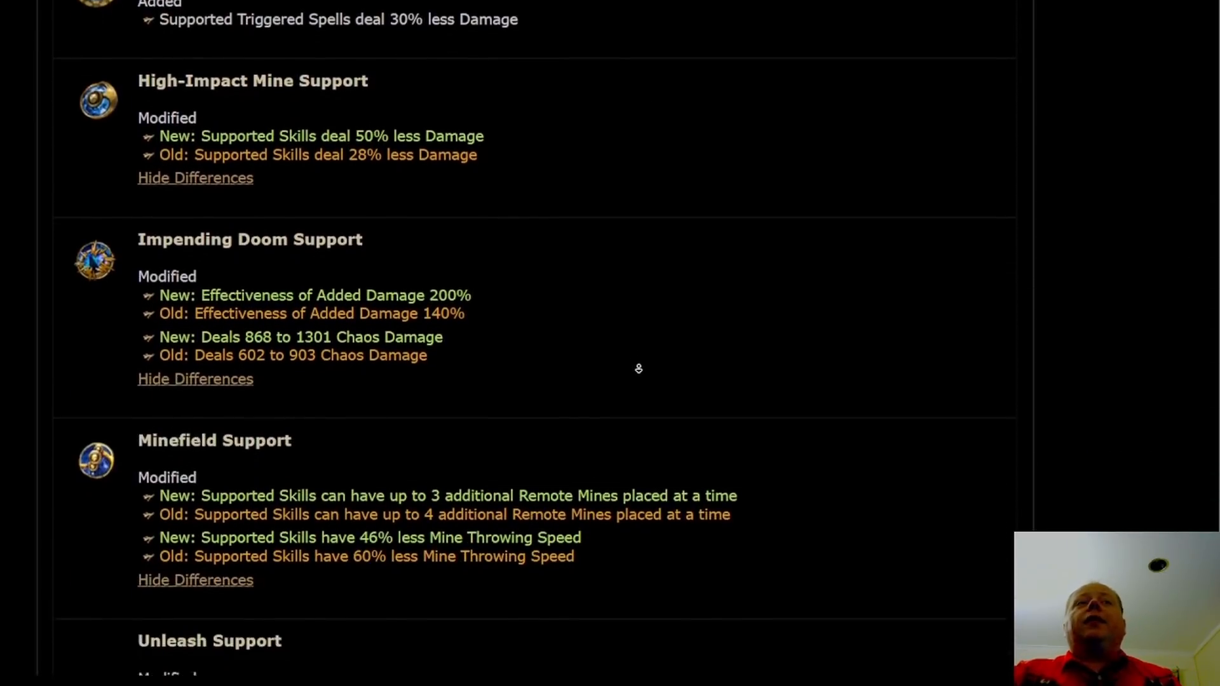
scroll(down, 3)
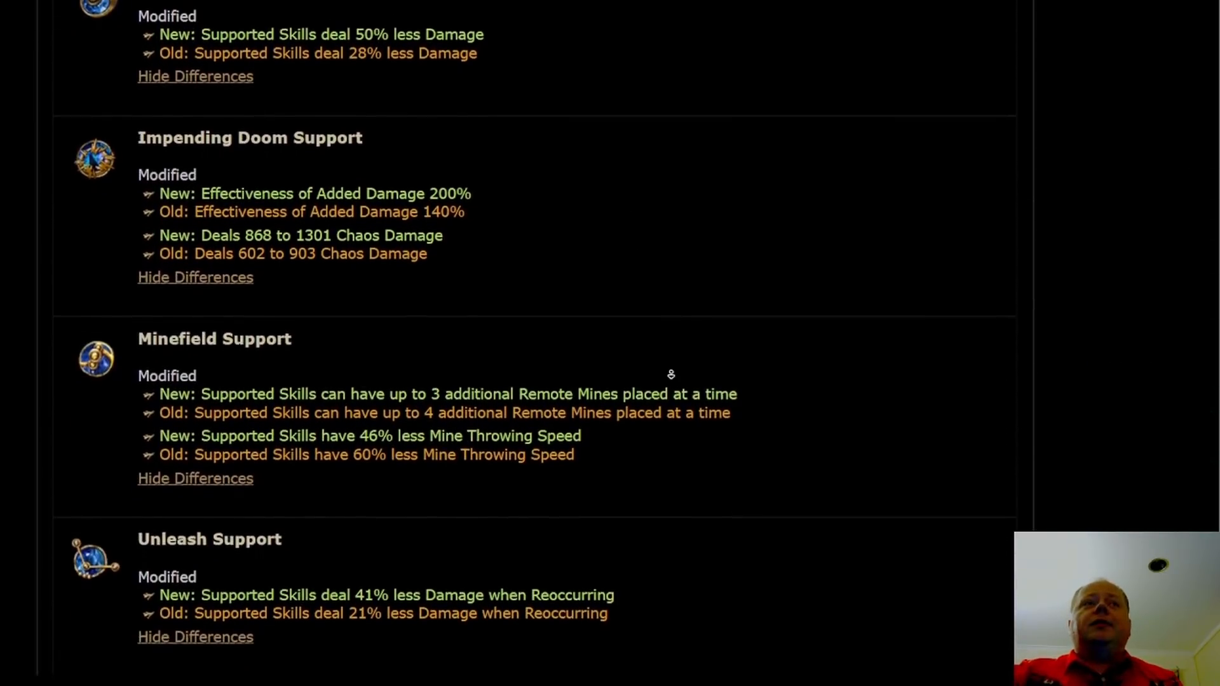
scroll(down, 3)
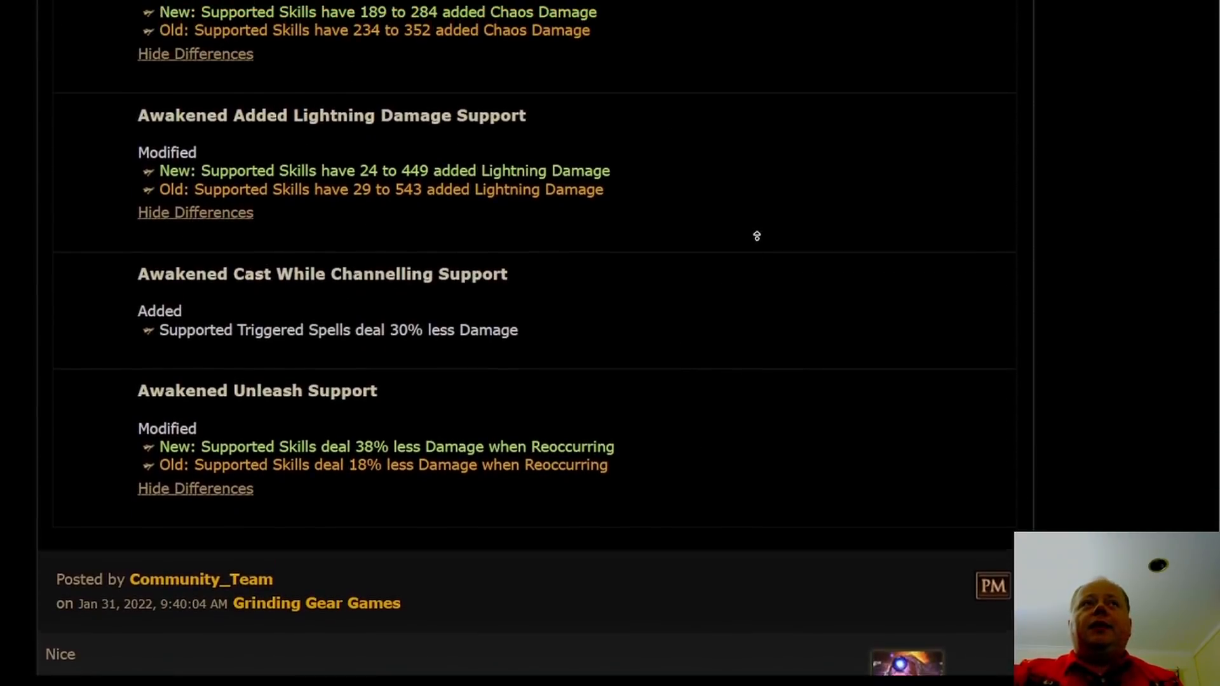
scroll(up, 3)
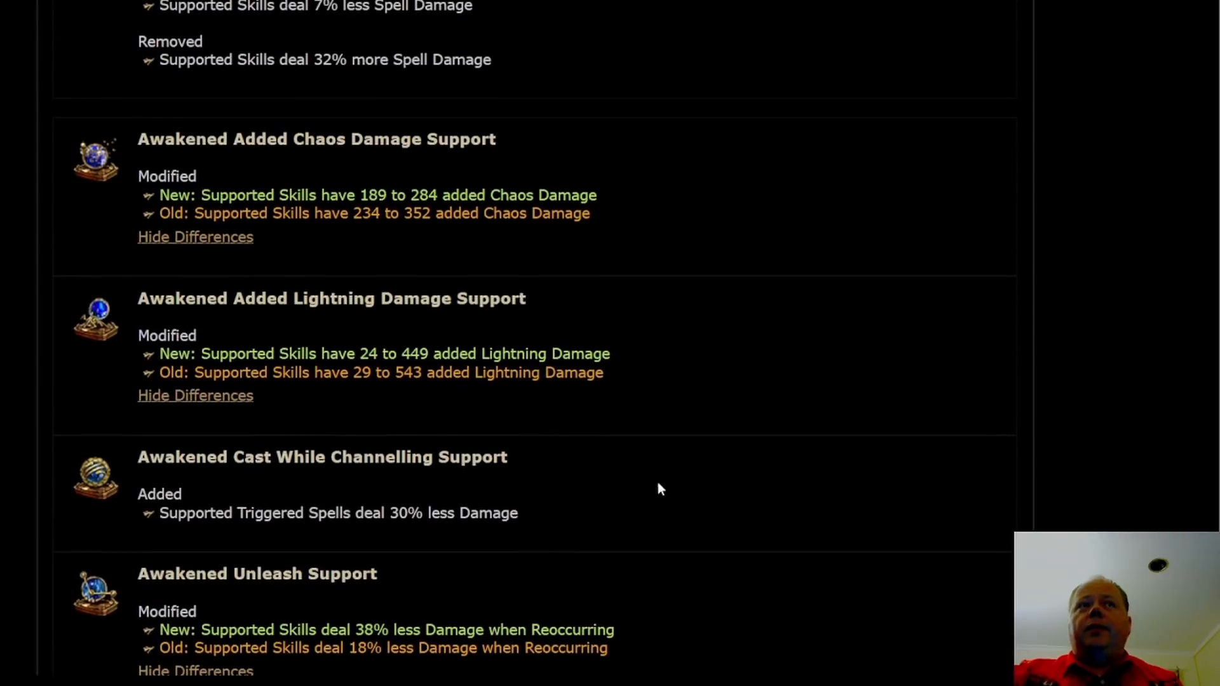
mouse_move(304, 323)
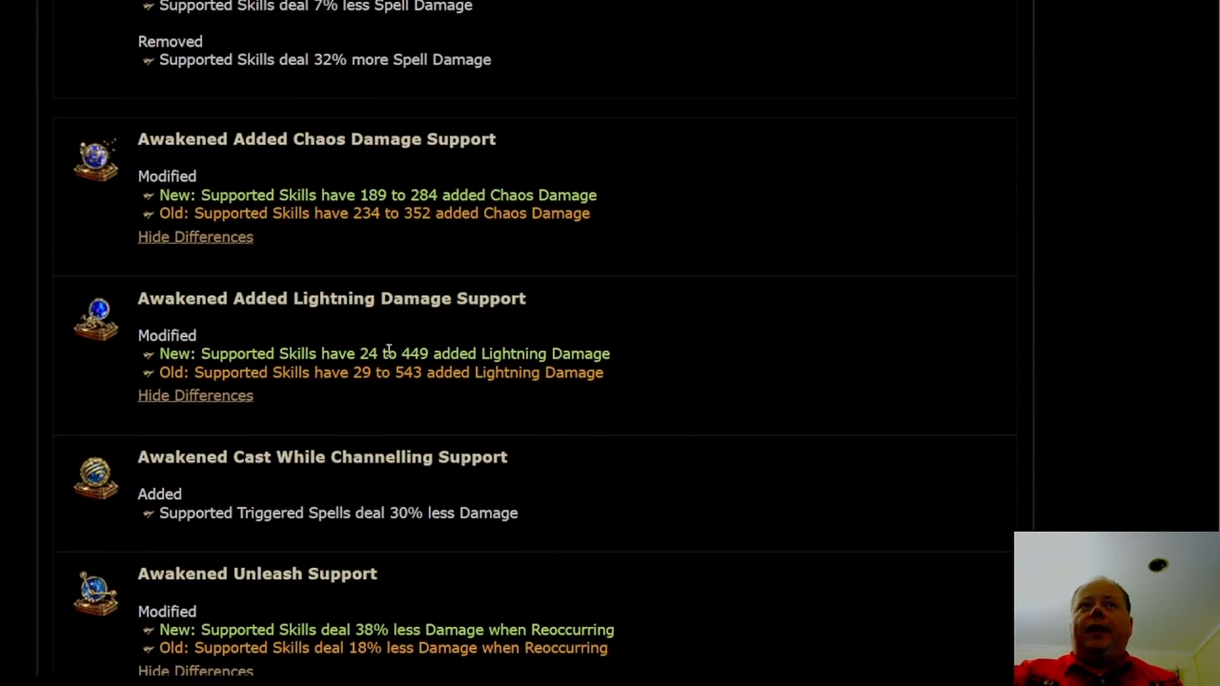
mouse_move(95, 319)
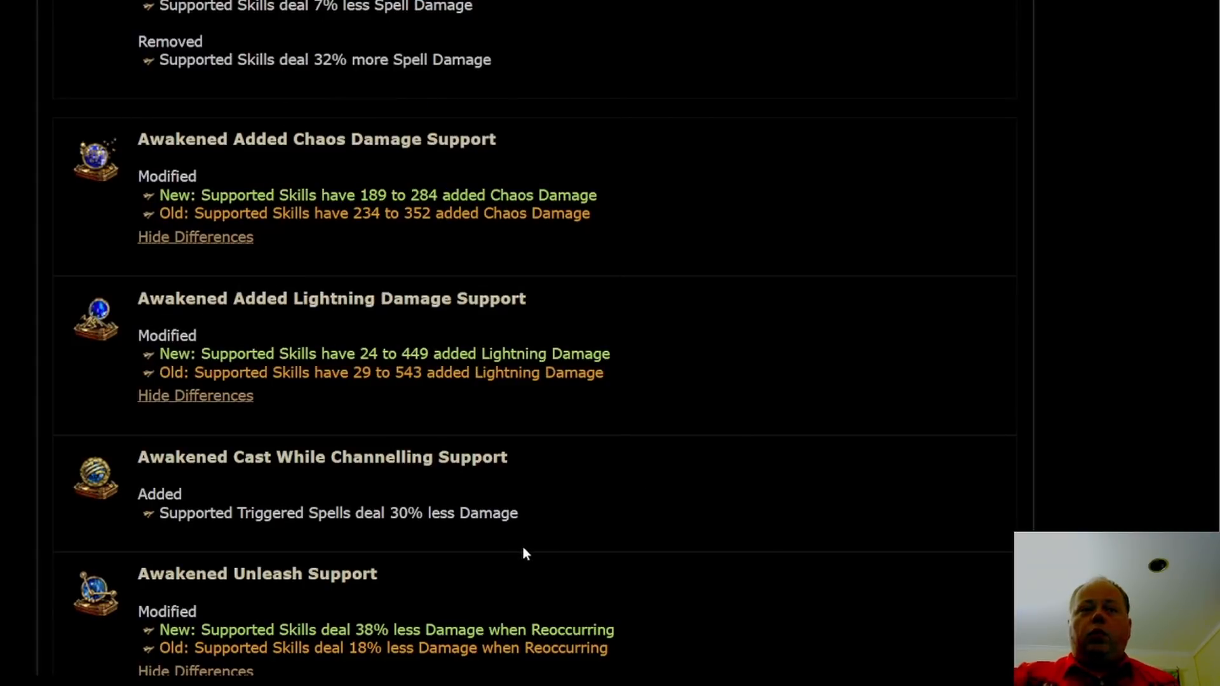
scroll(down, 3)
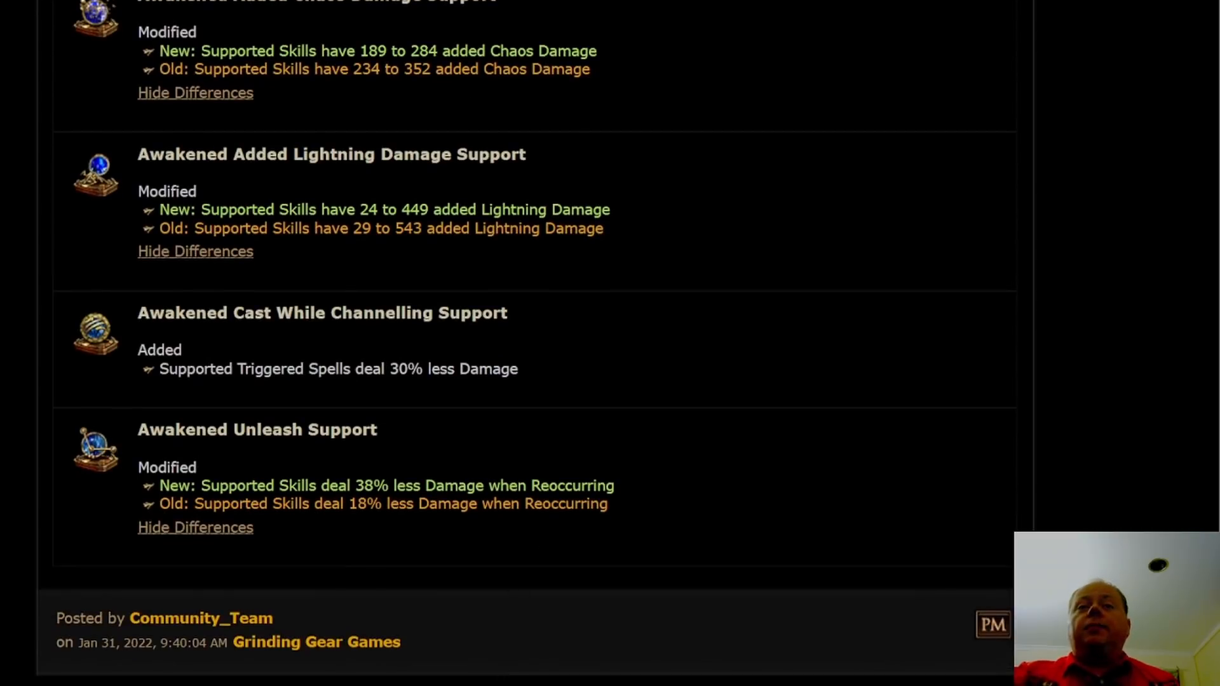